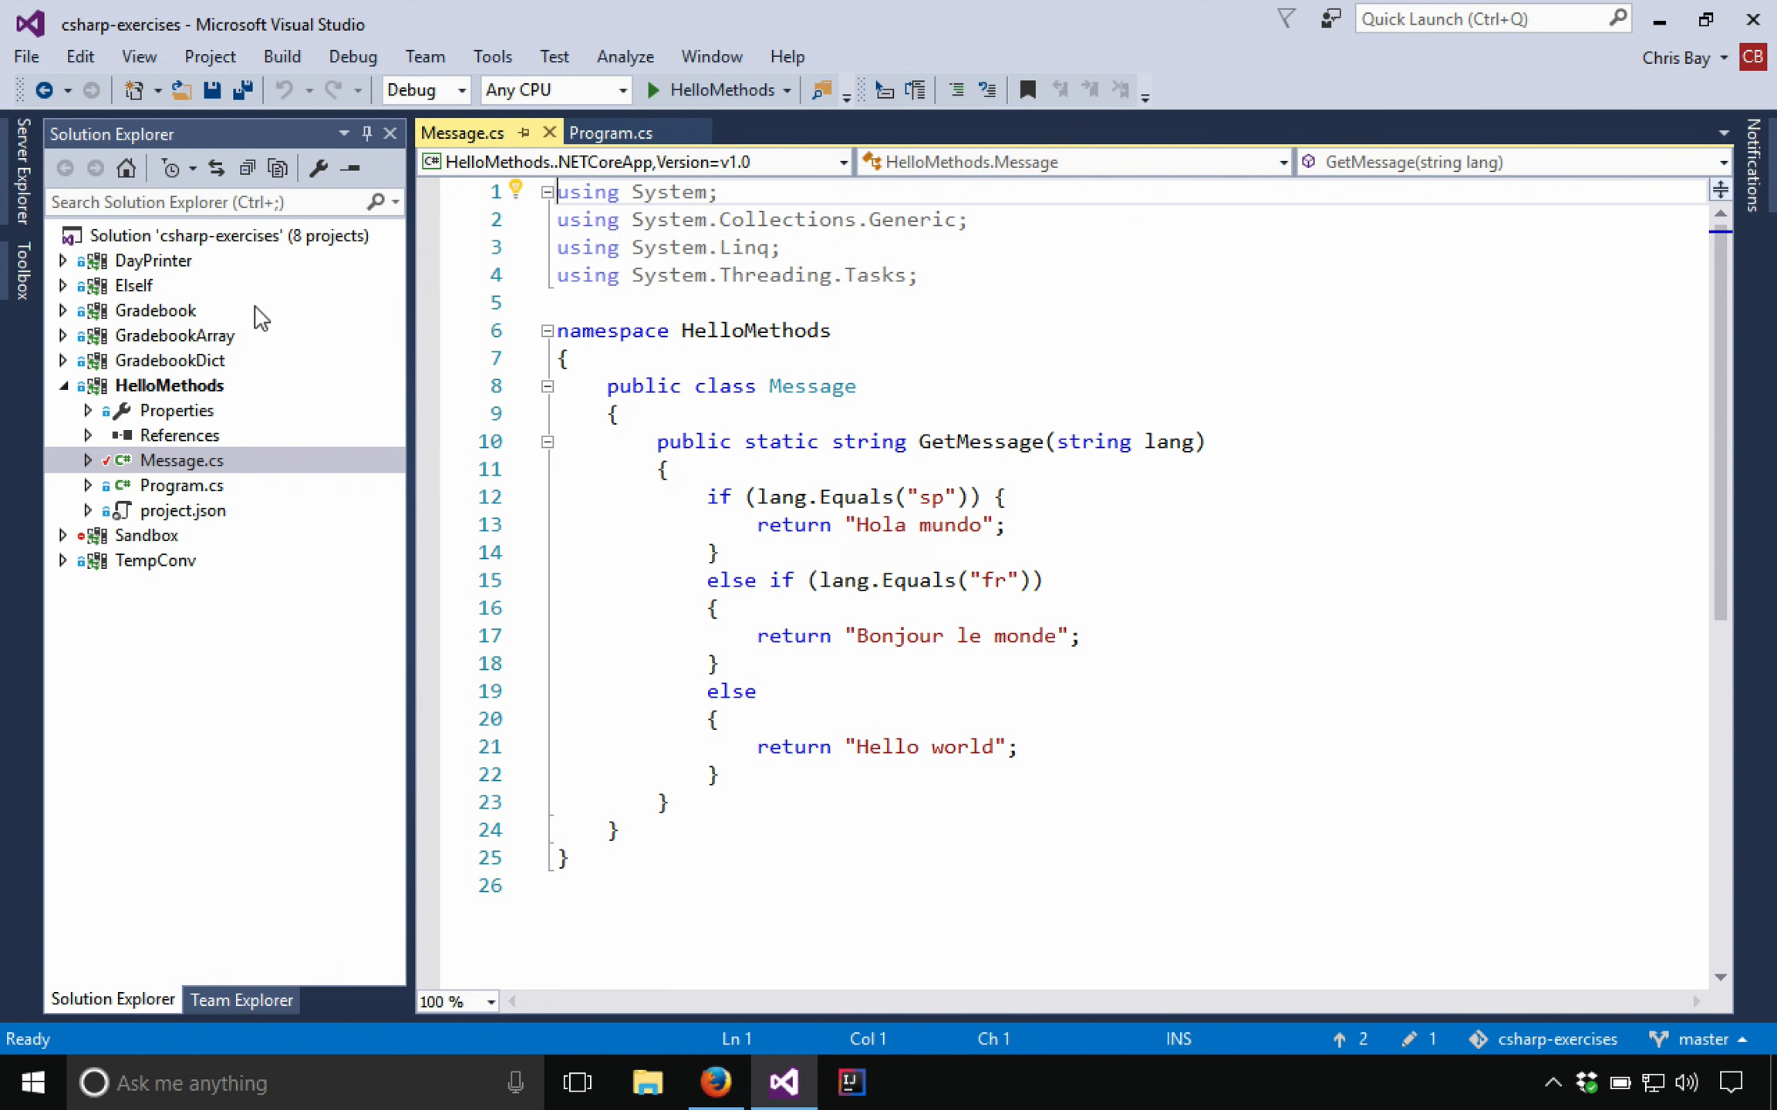
mouse_move(222, 251)
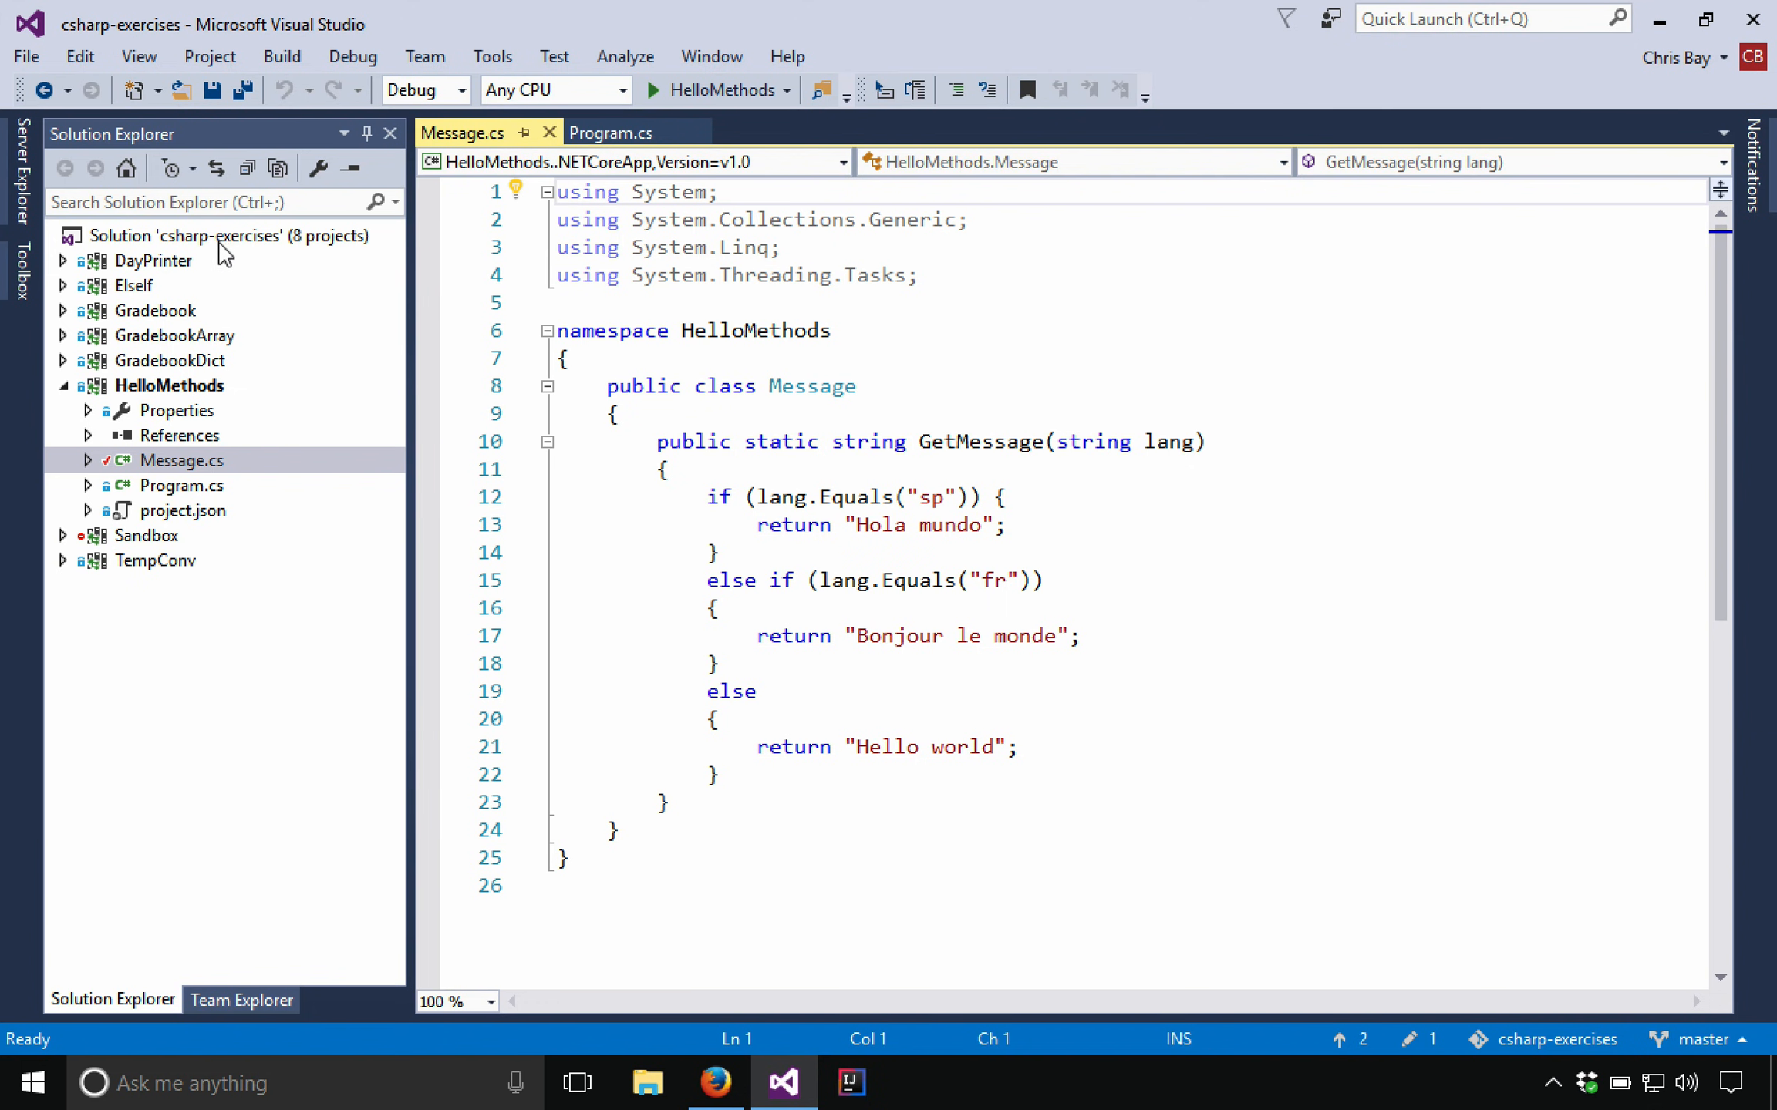
mouse_move(222, 348)
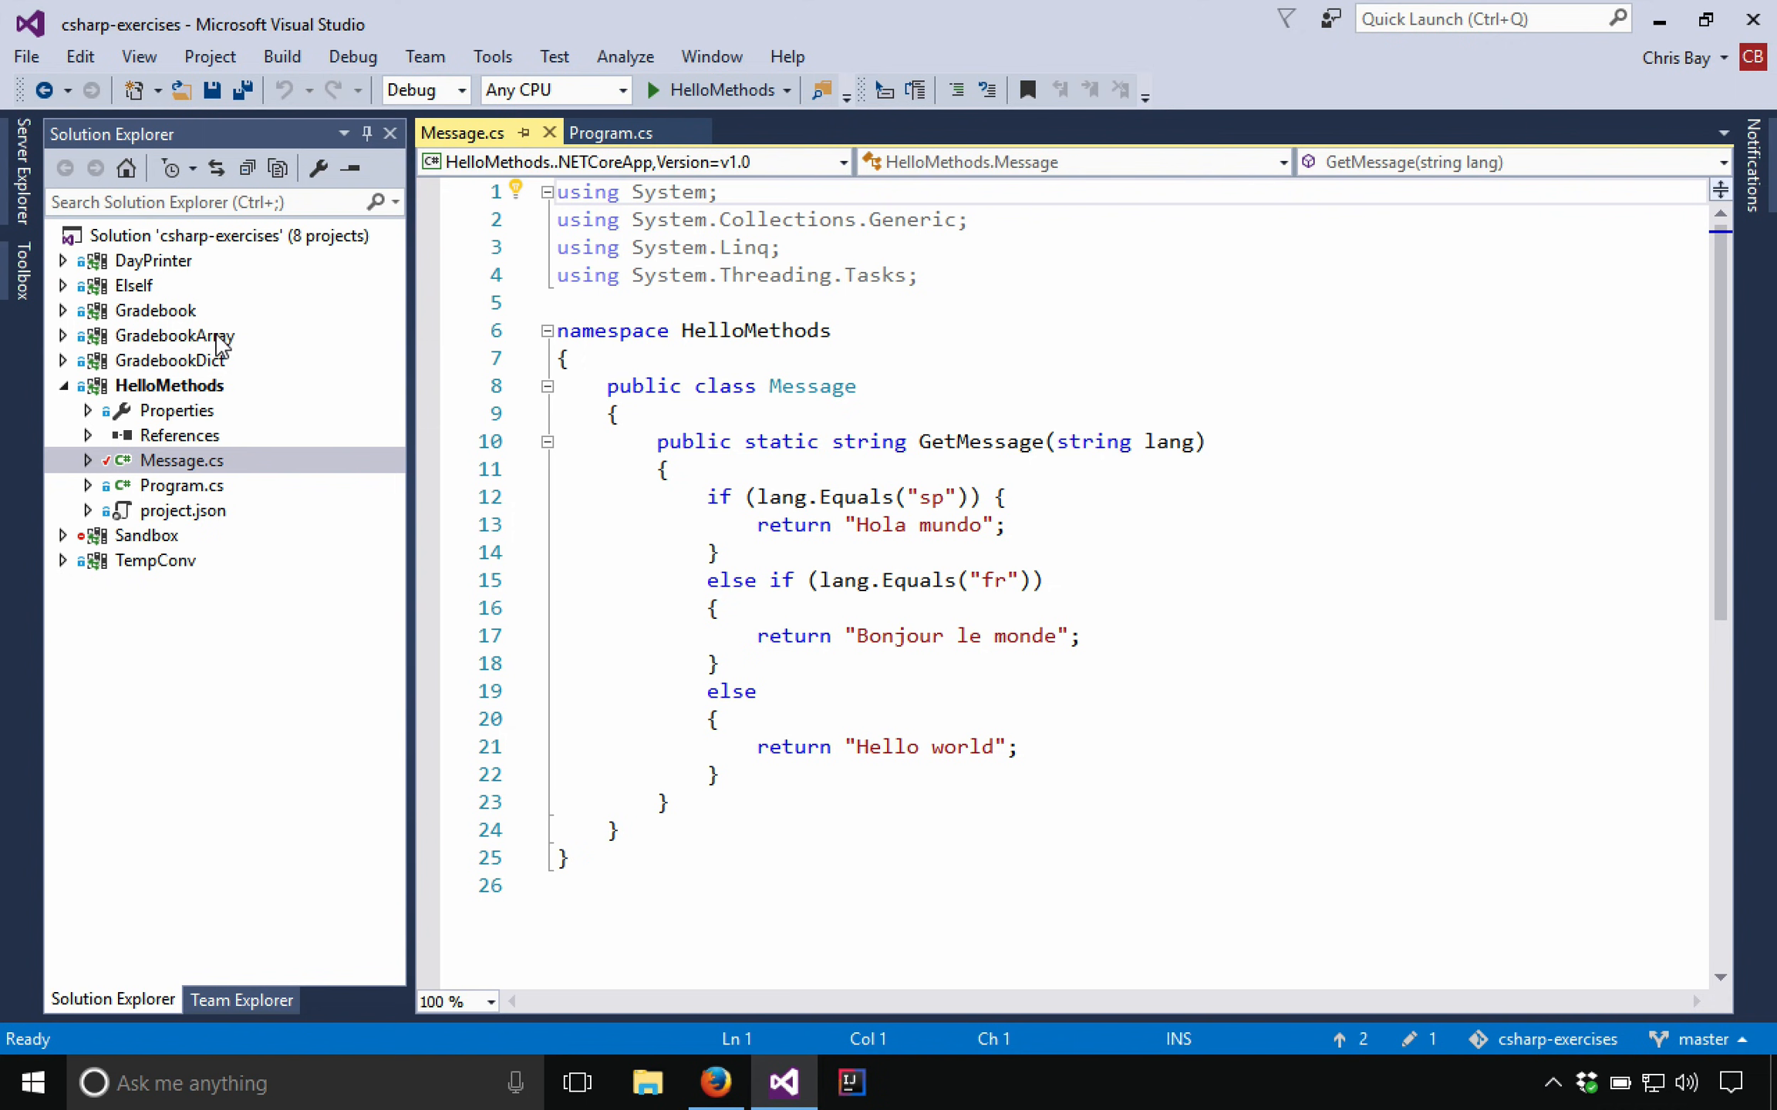
Step: Look over the HelloMethods project's Message.cs and Program.cs files
left_click(176, 386)
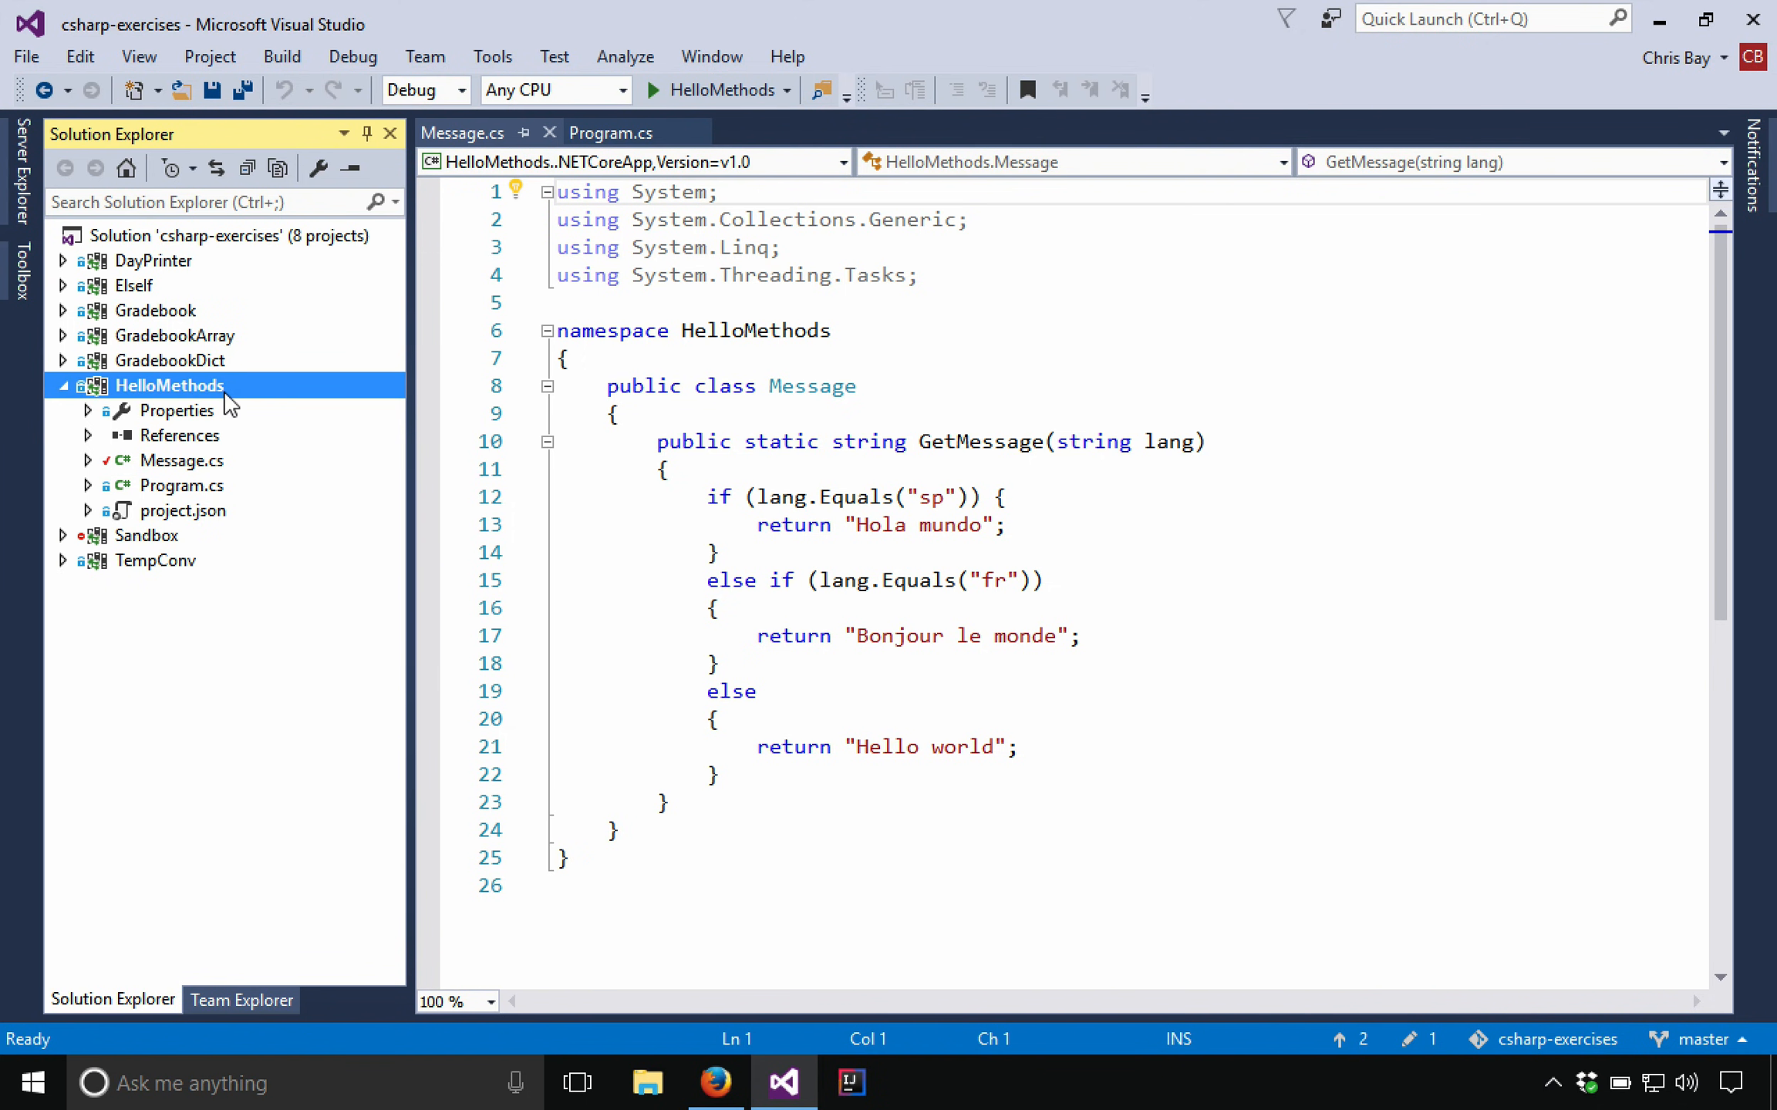
mouse_move(217, 487)
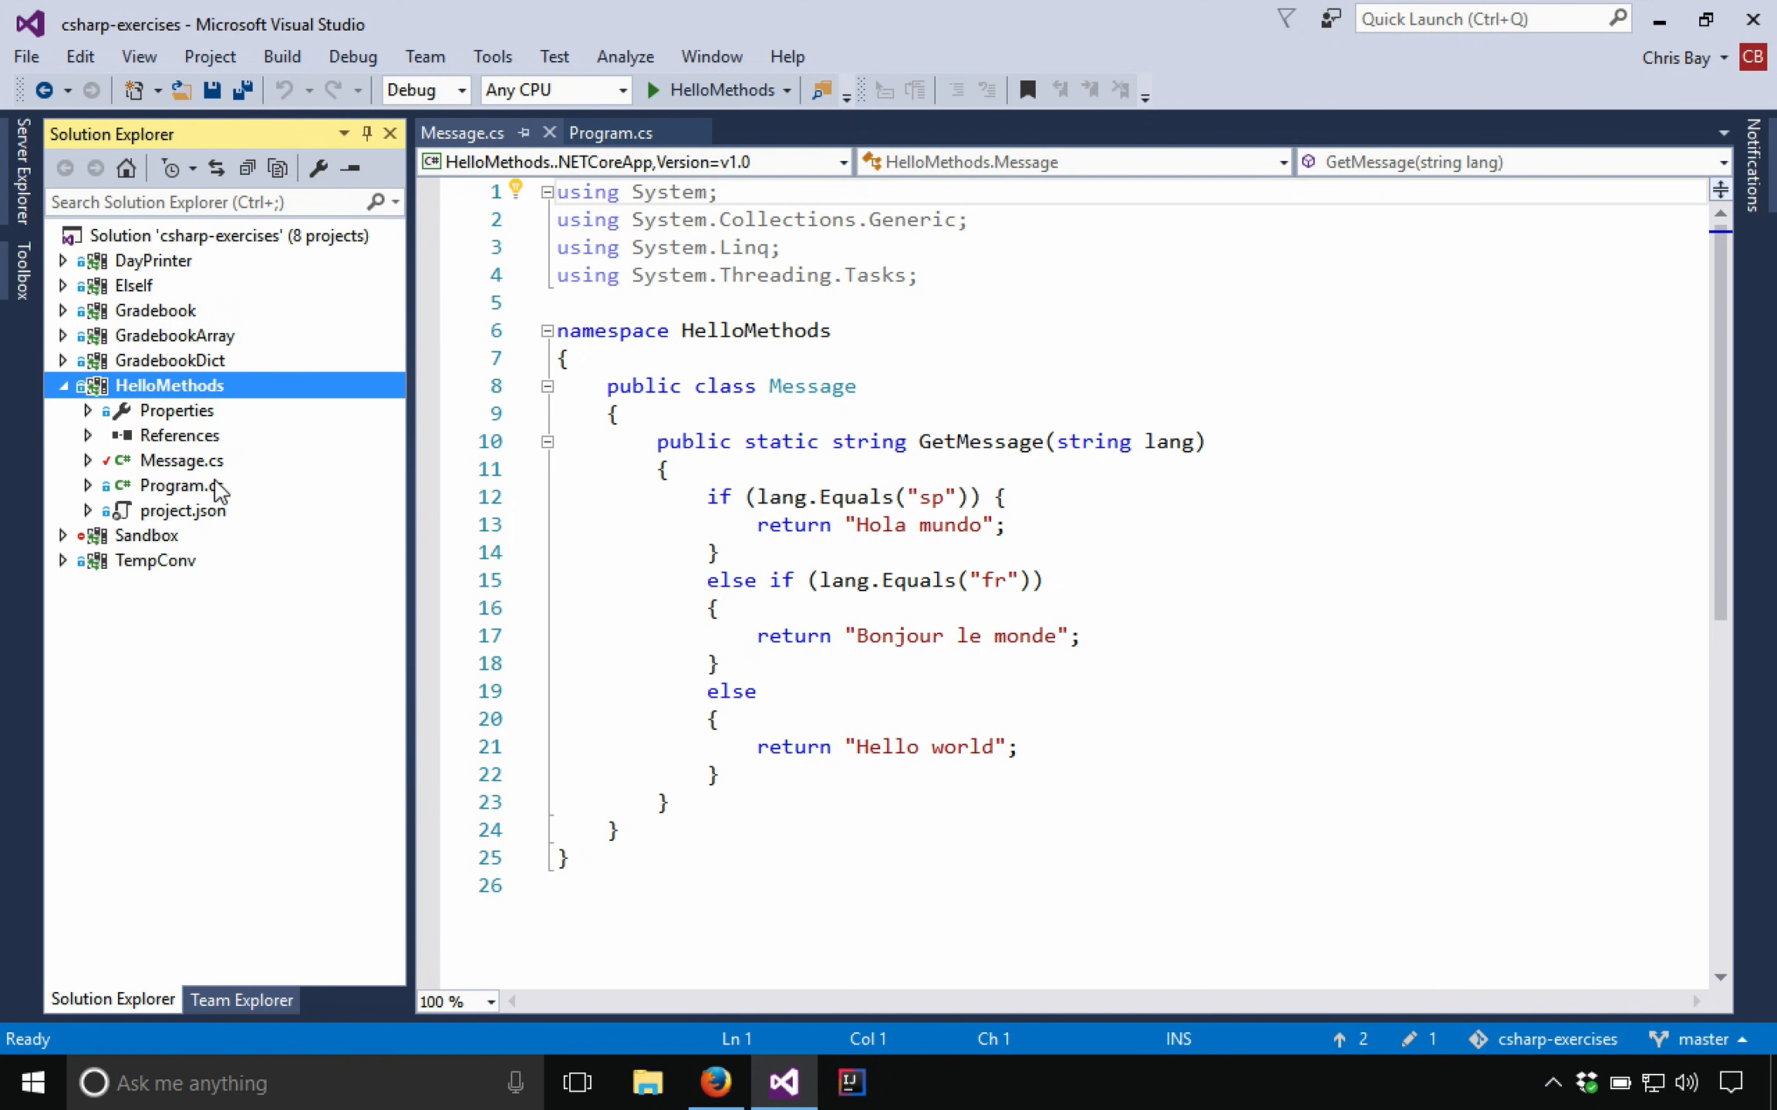
left_click(183, 460)
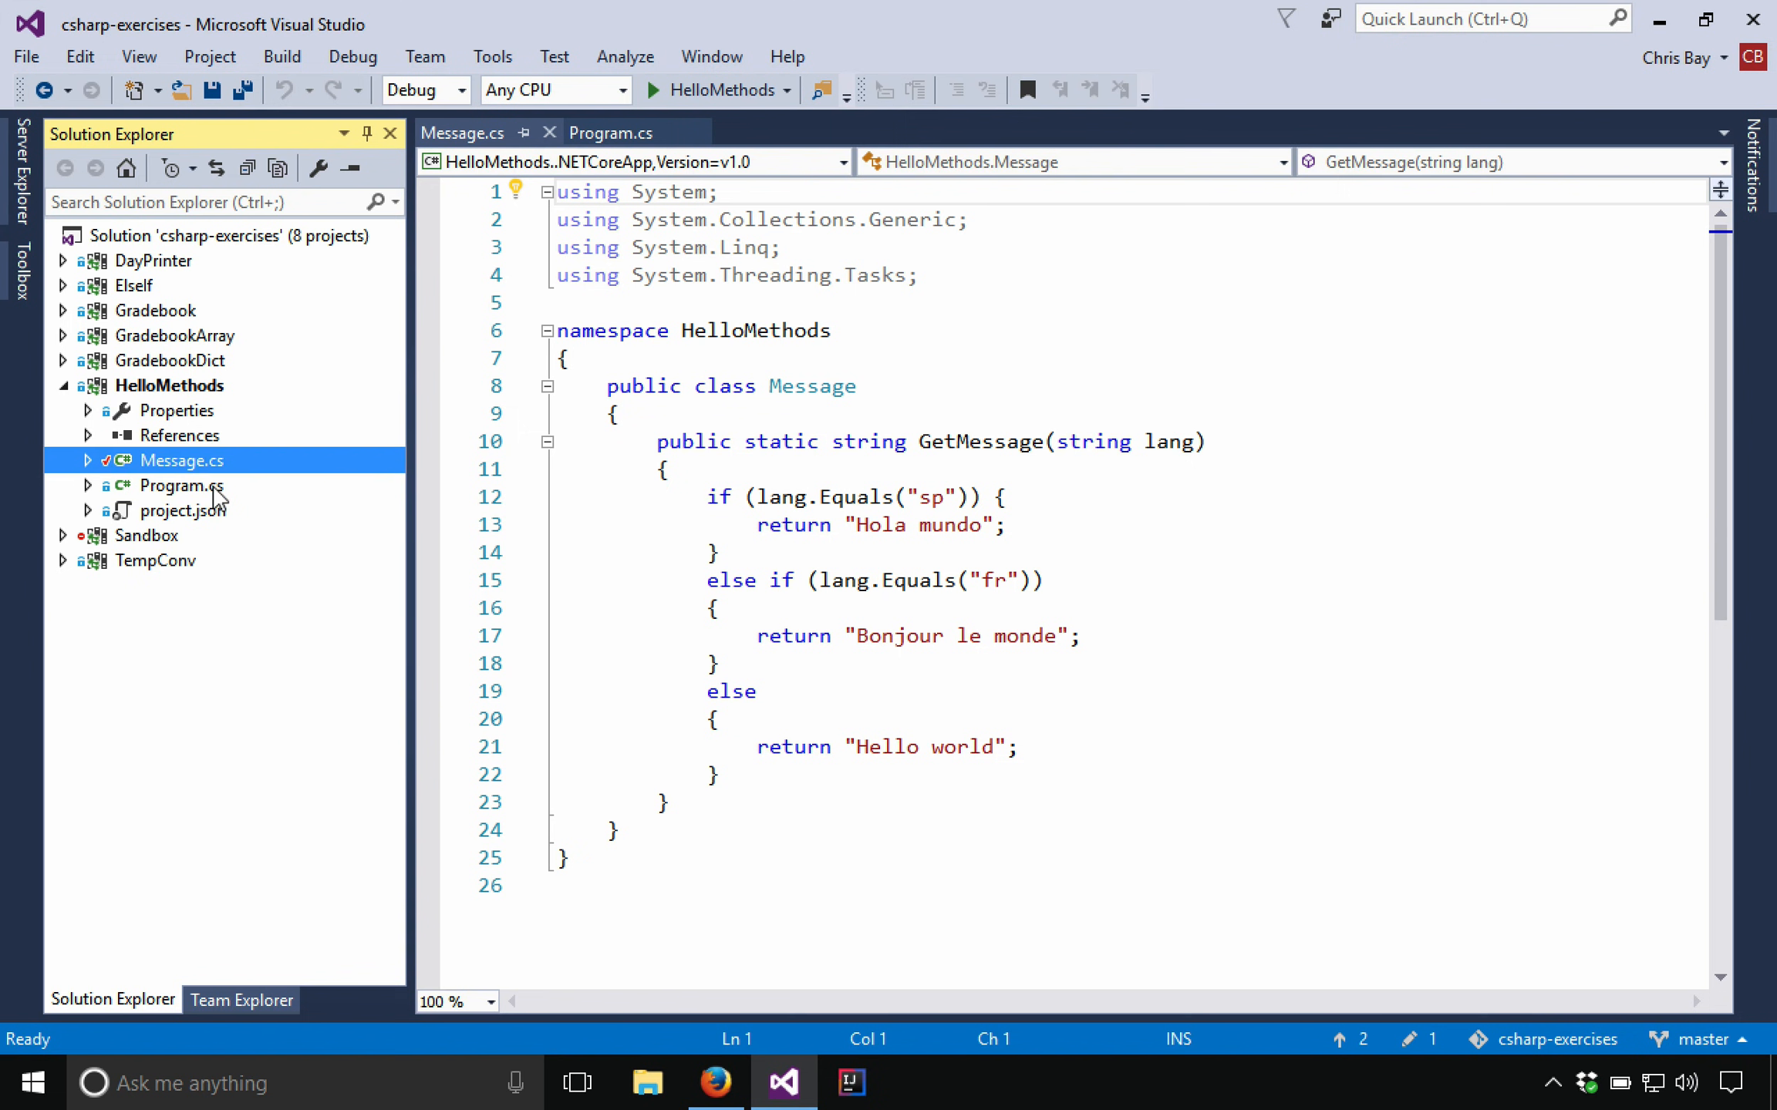
left_click(182, 485)
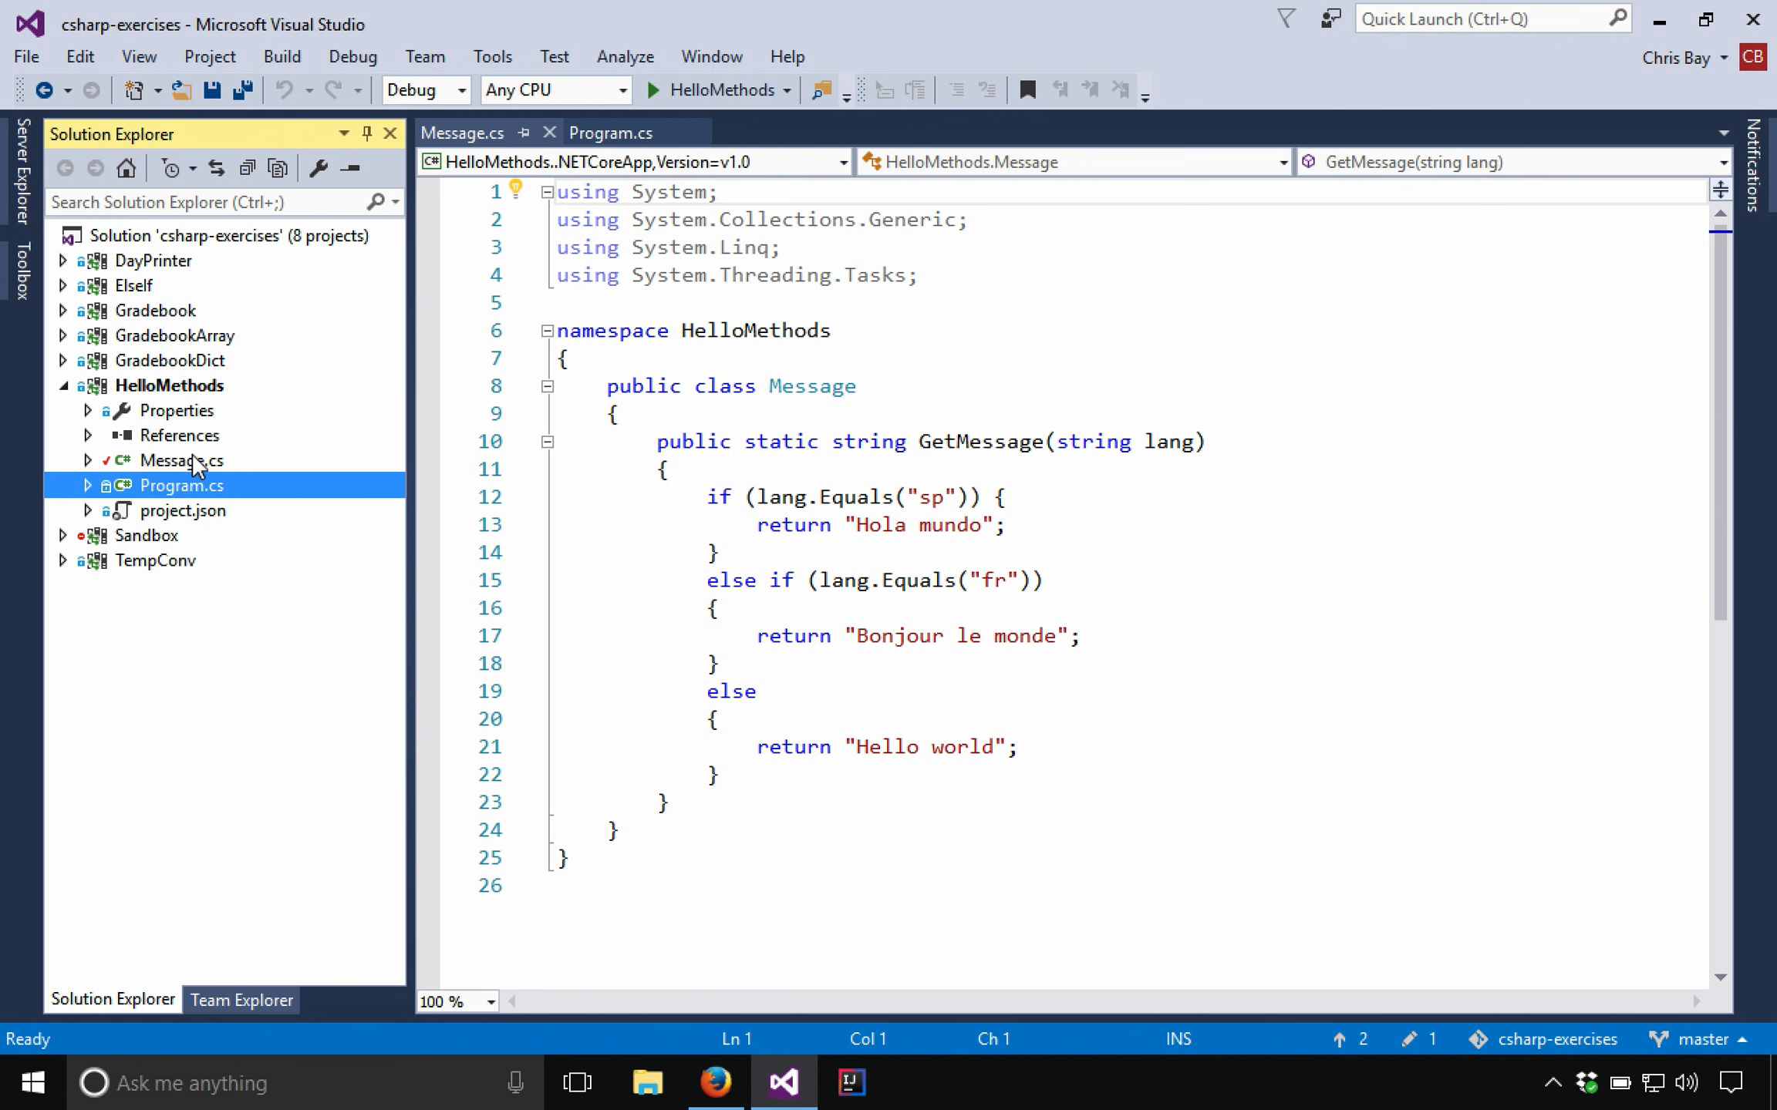
left_click(185, 460)
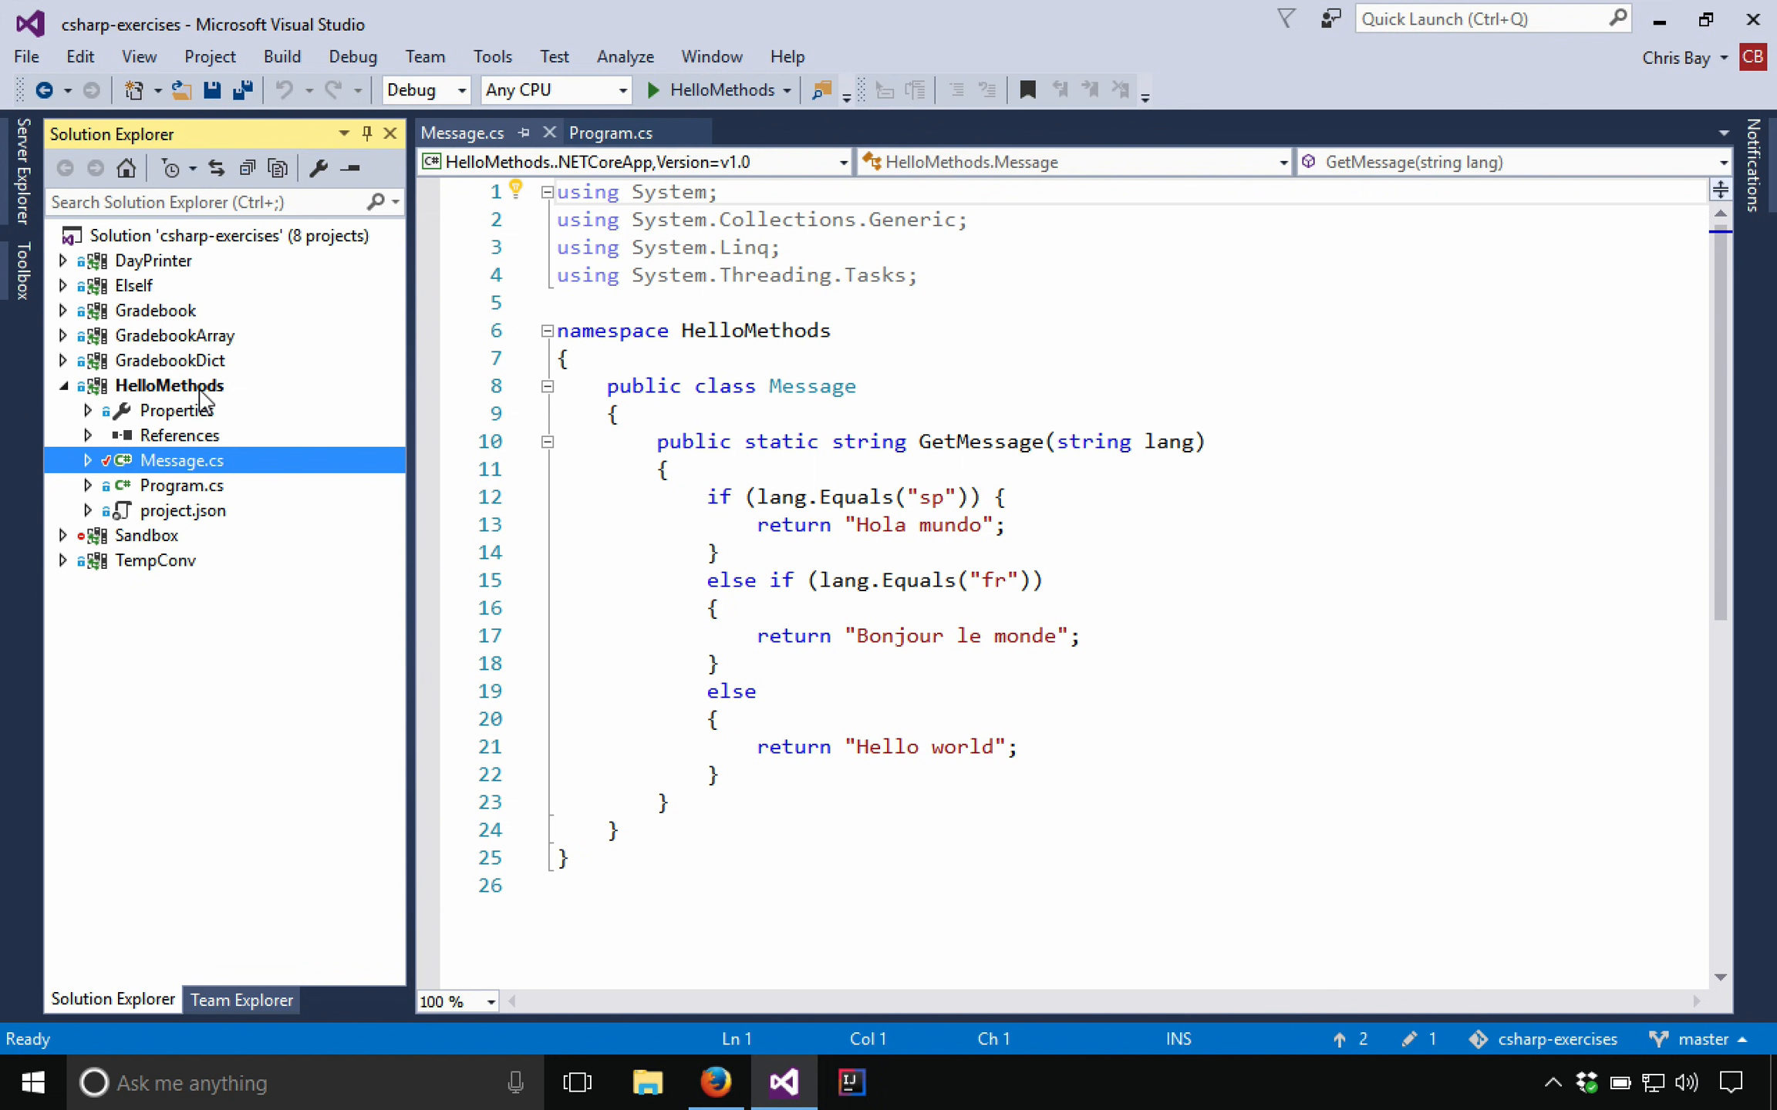
mouse_move(225, 410)
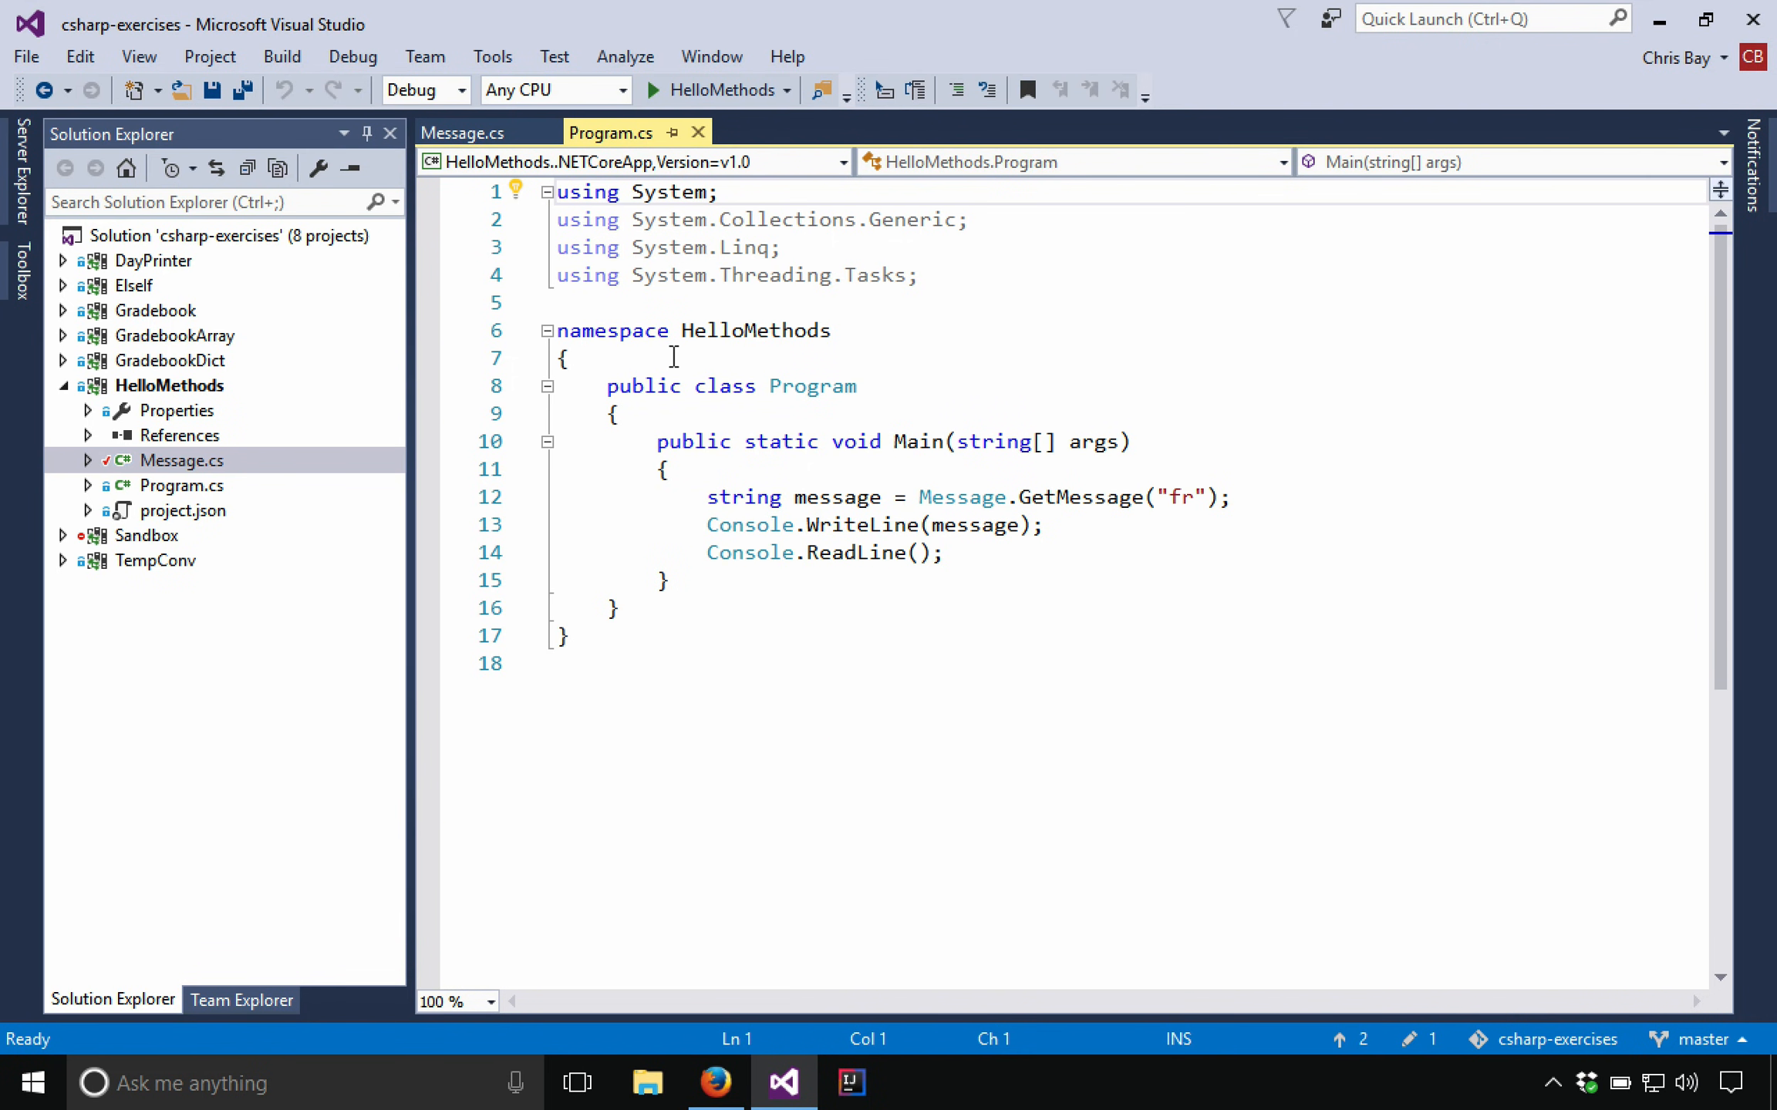
mouse_move(914, 441)
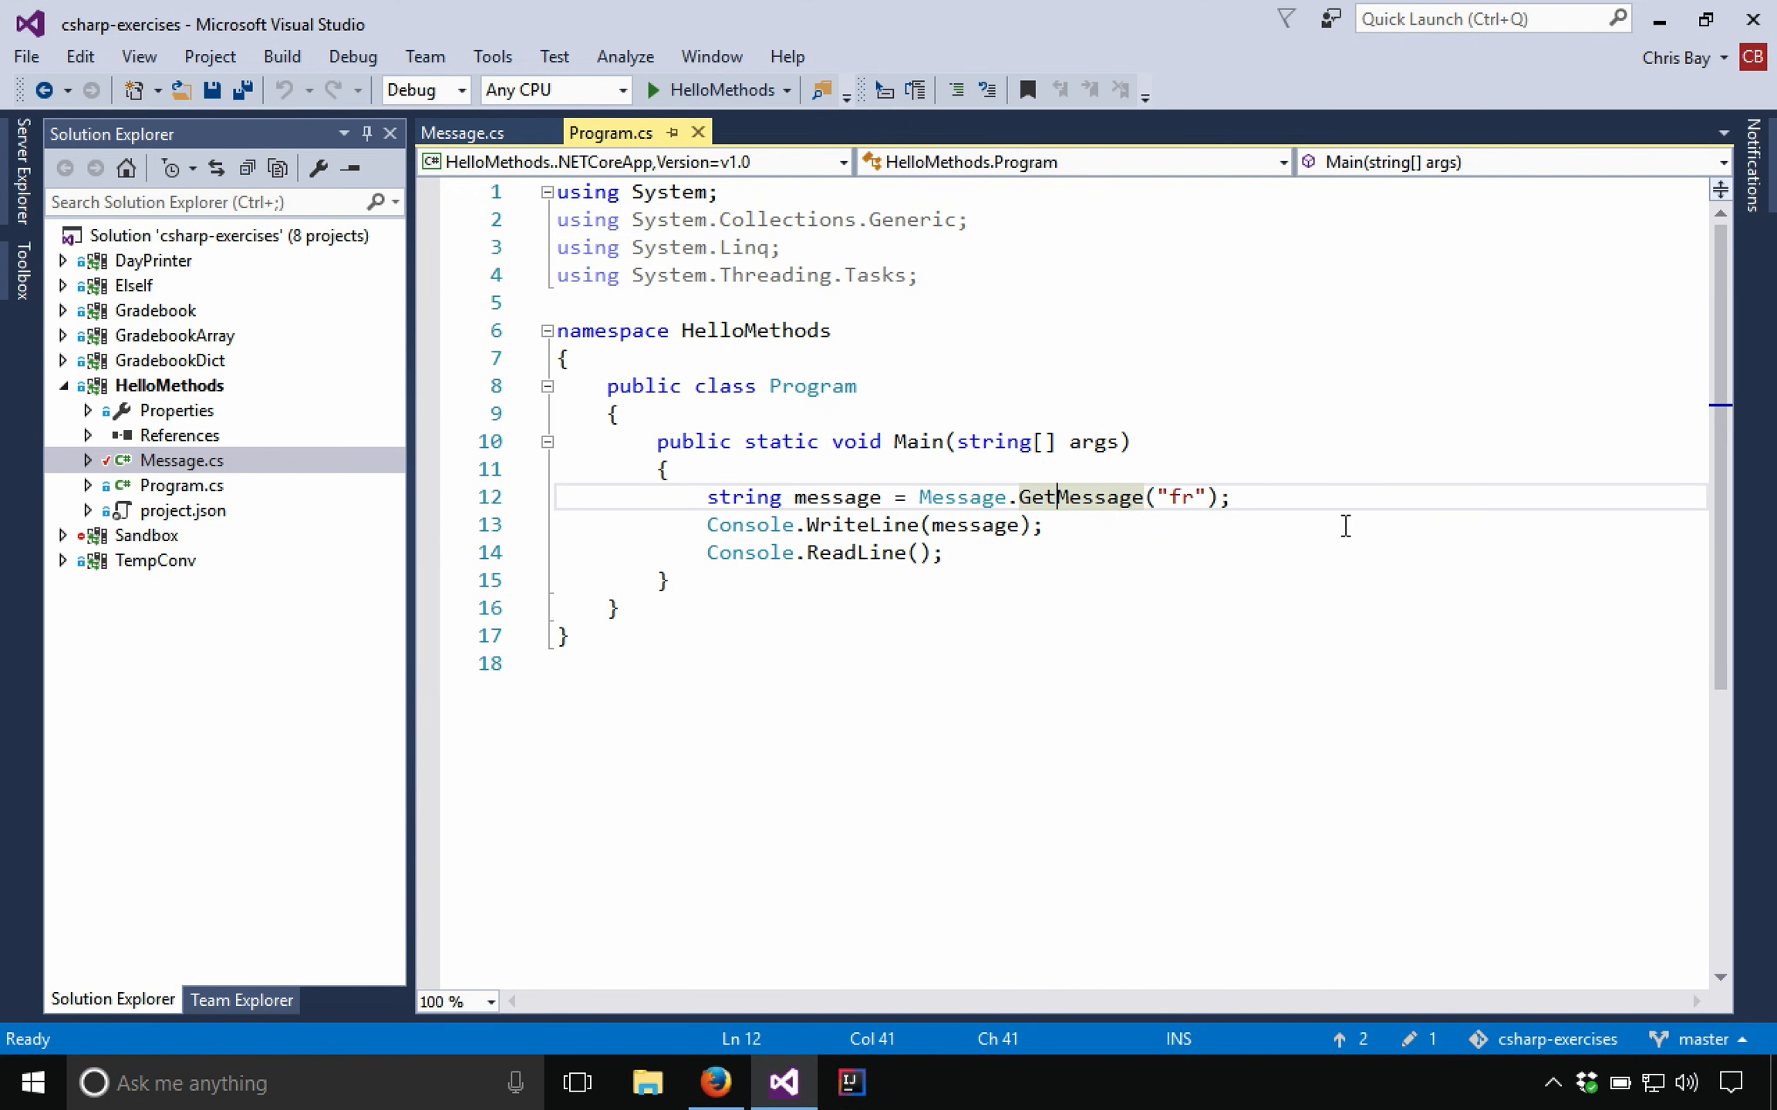
Step: Select GetMessage in Message.cs and run HelloMethods in the debugger
left_click(459, 133)
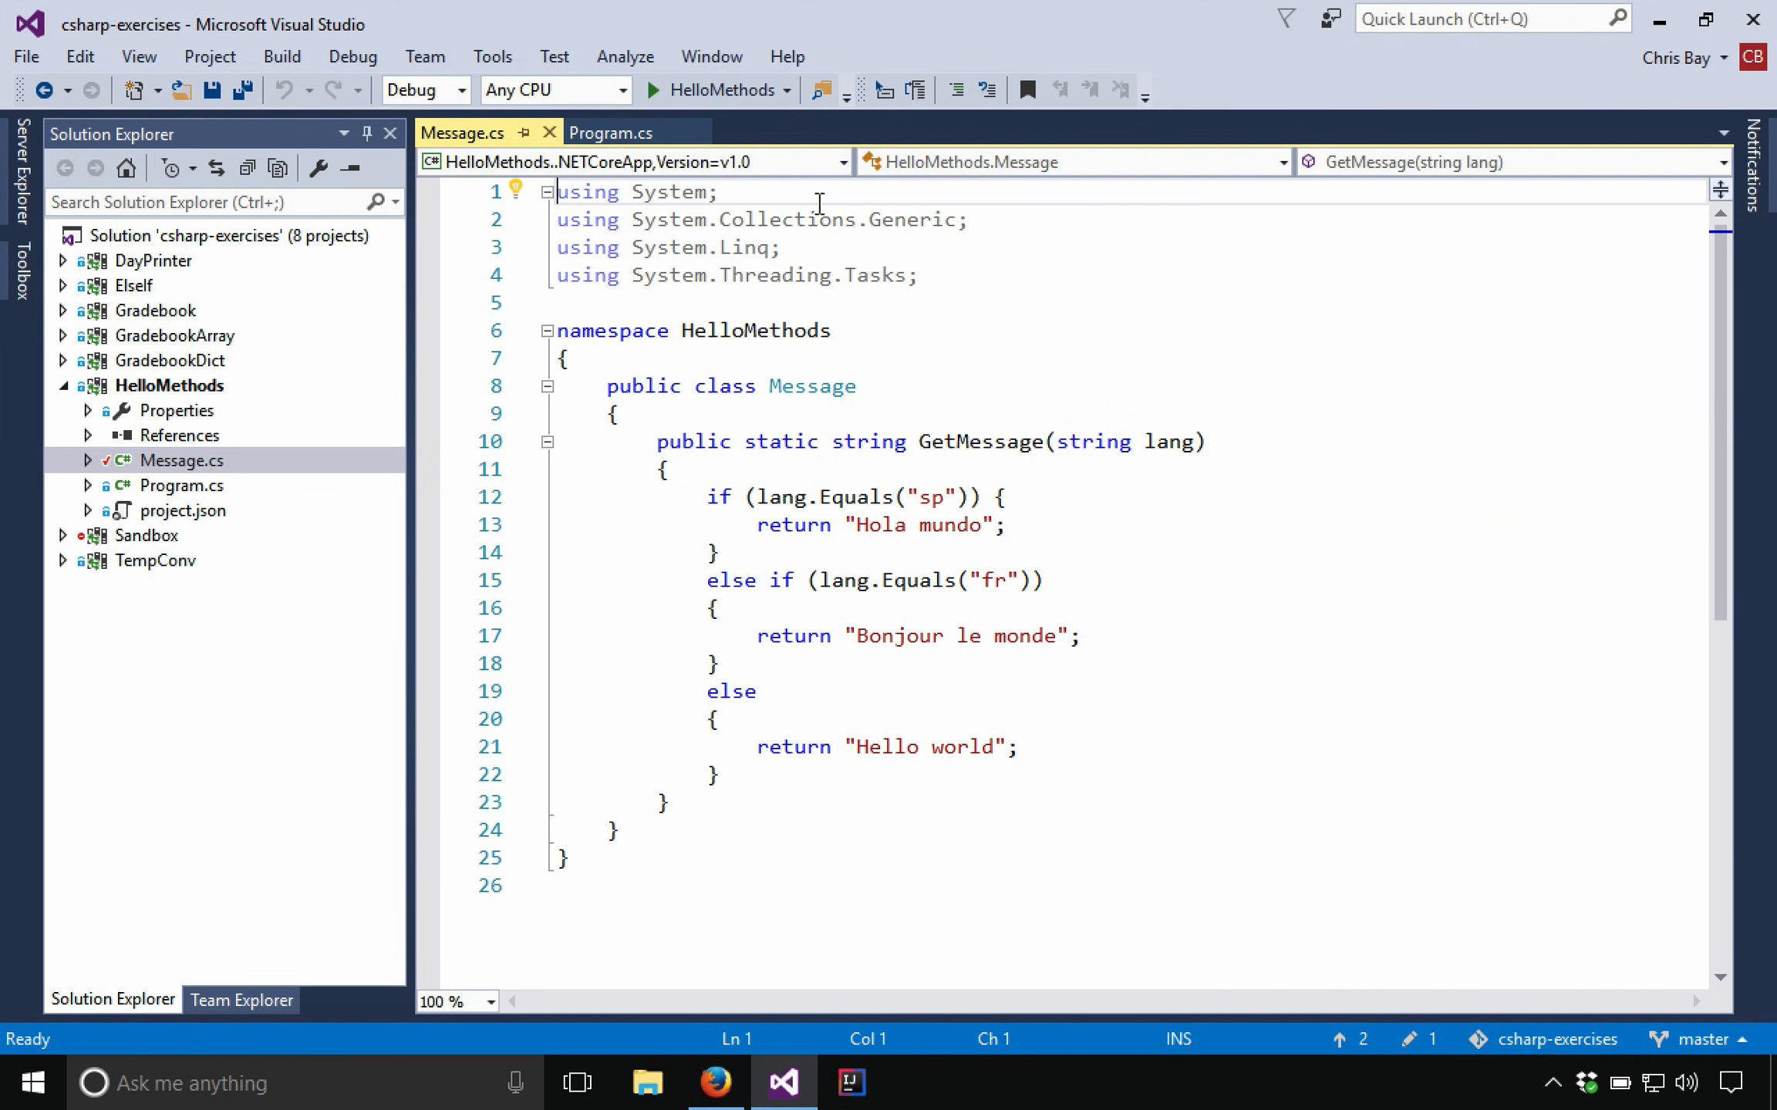
double_click(981, 442)
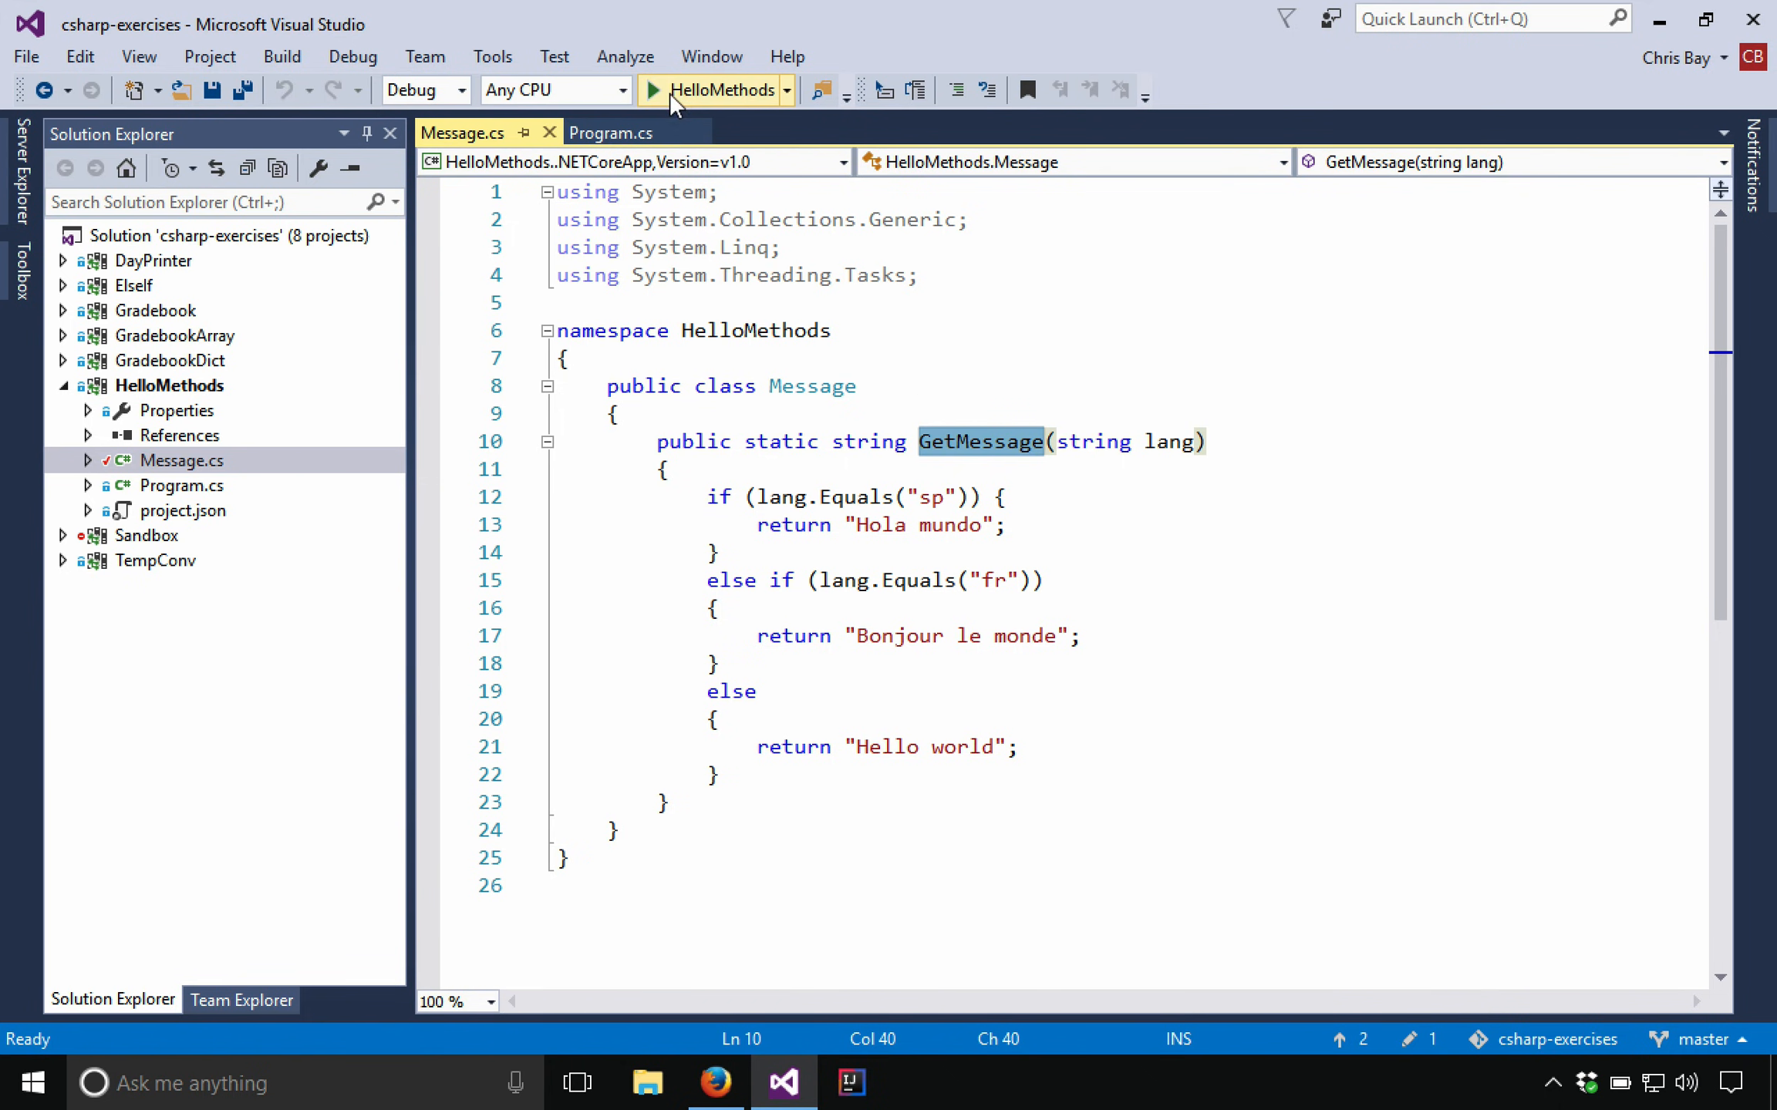
left_click(653, 89)
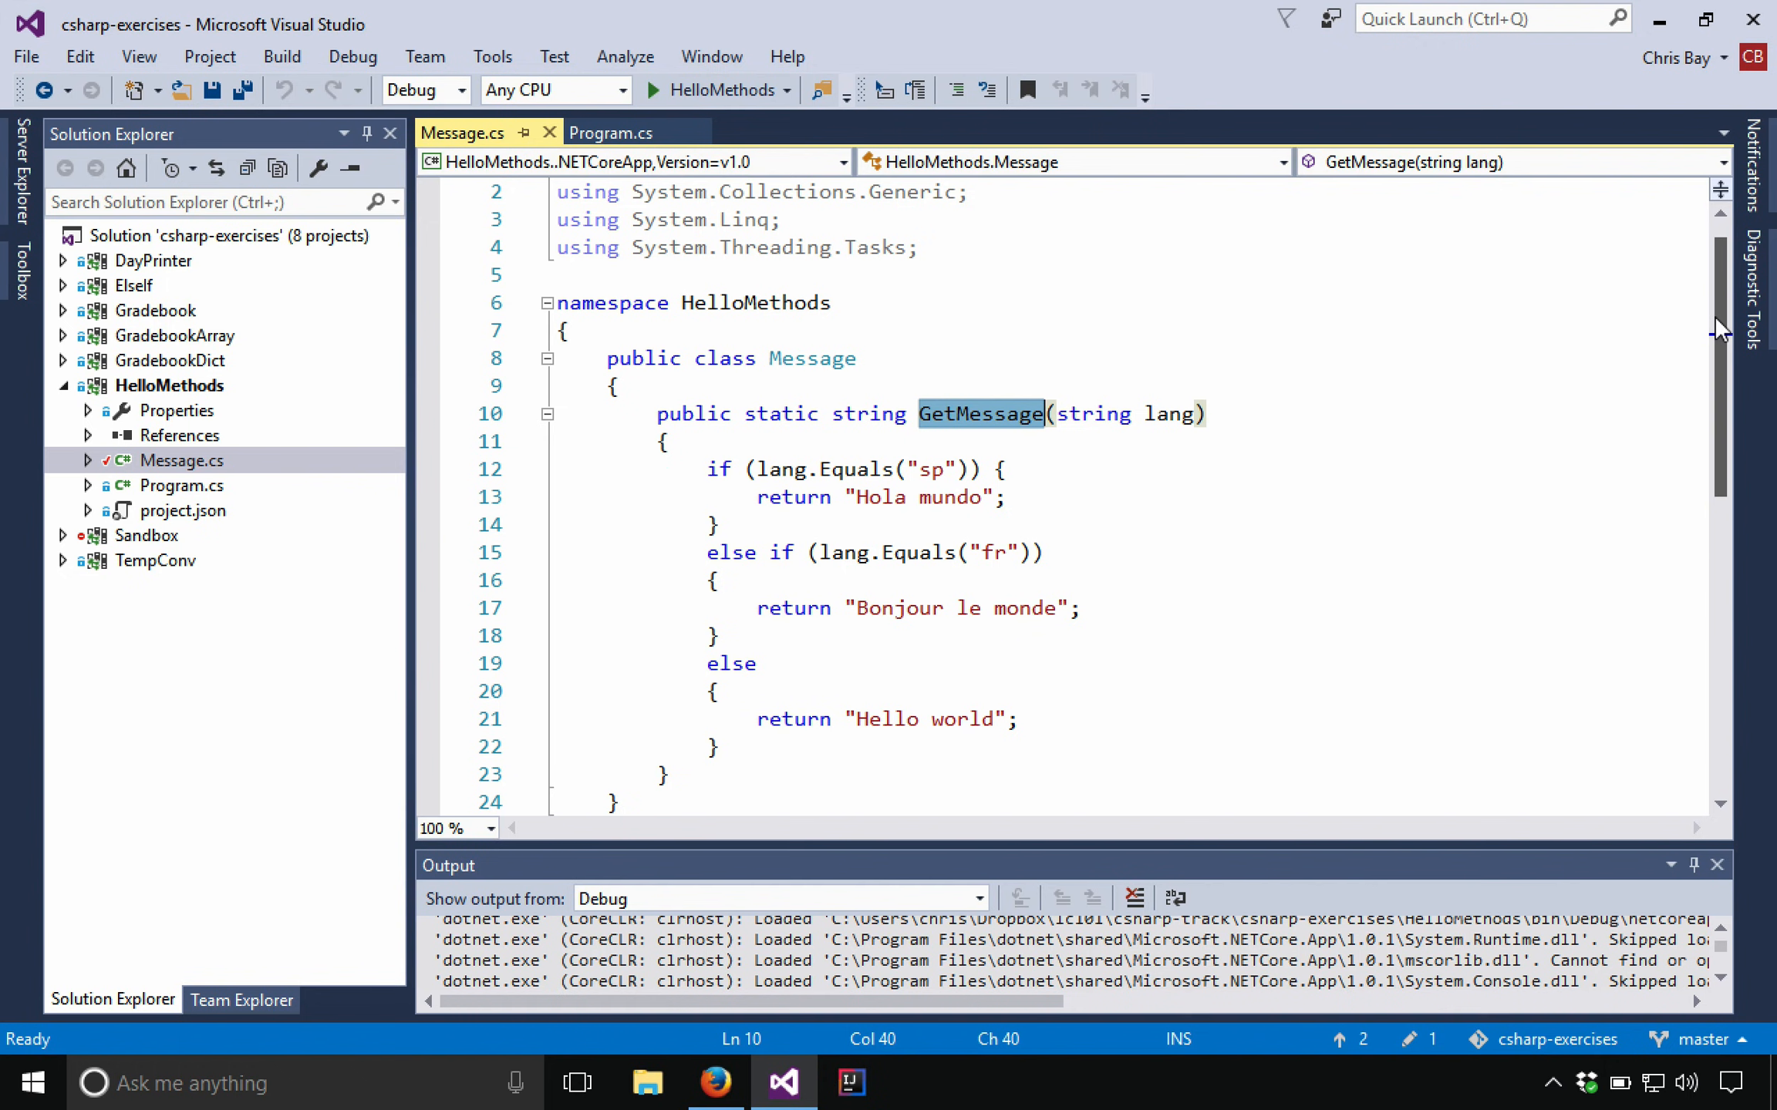
mouse_move(925, 469)
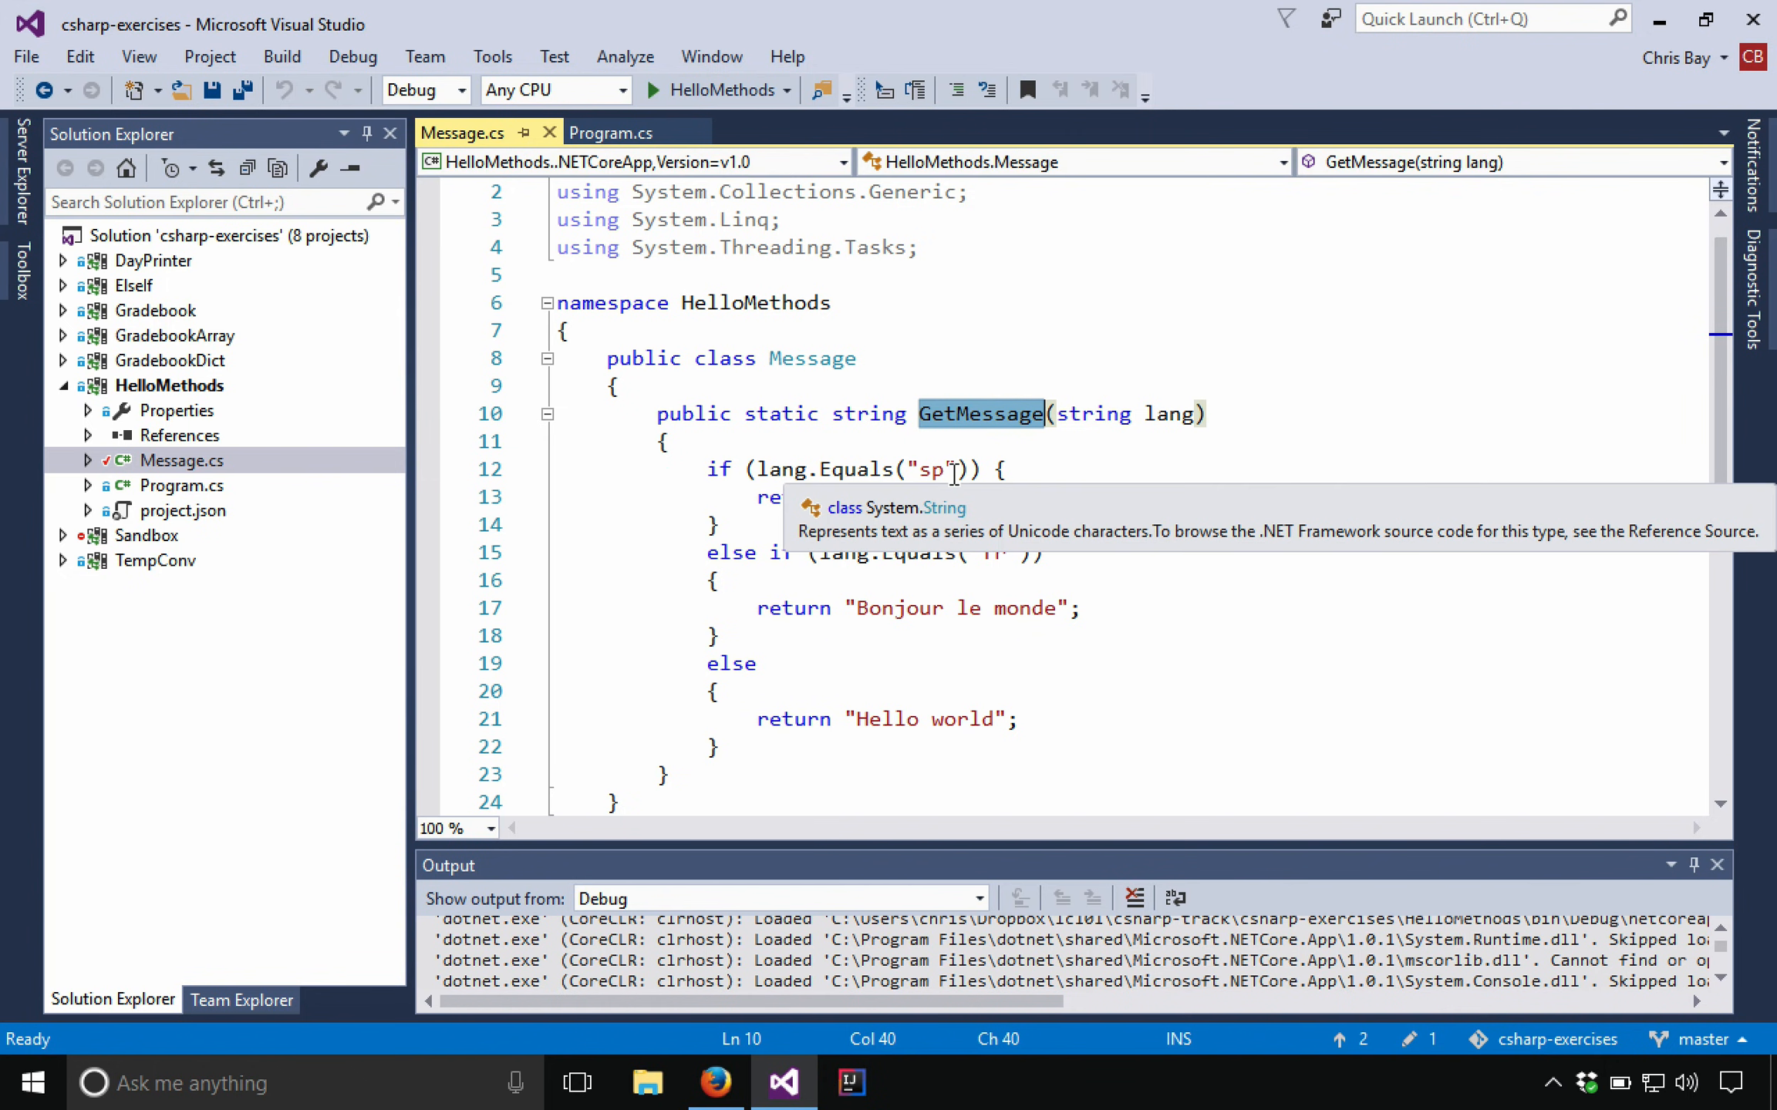
Step: Set a breakpoint on the GetMessage("fr") call at line 12 of Program.cs
left_click(610, 133)
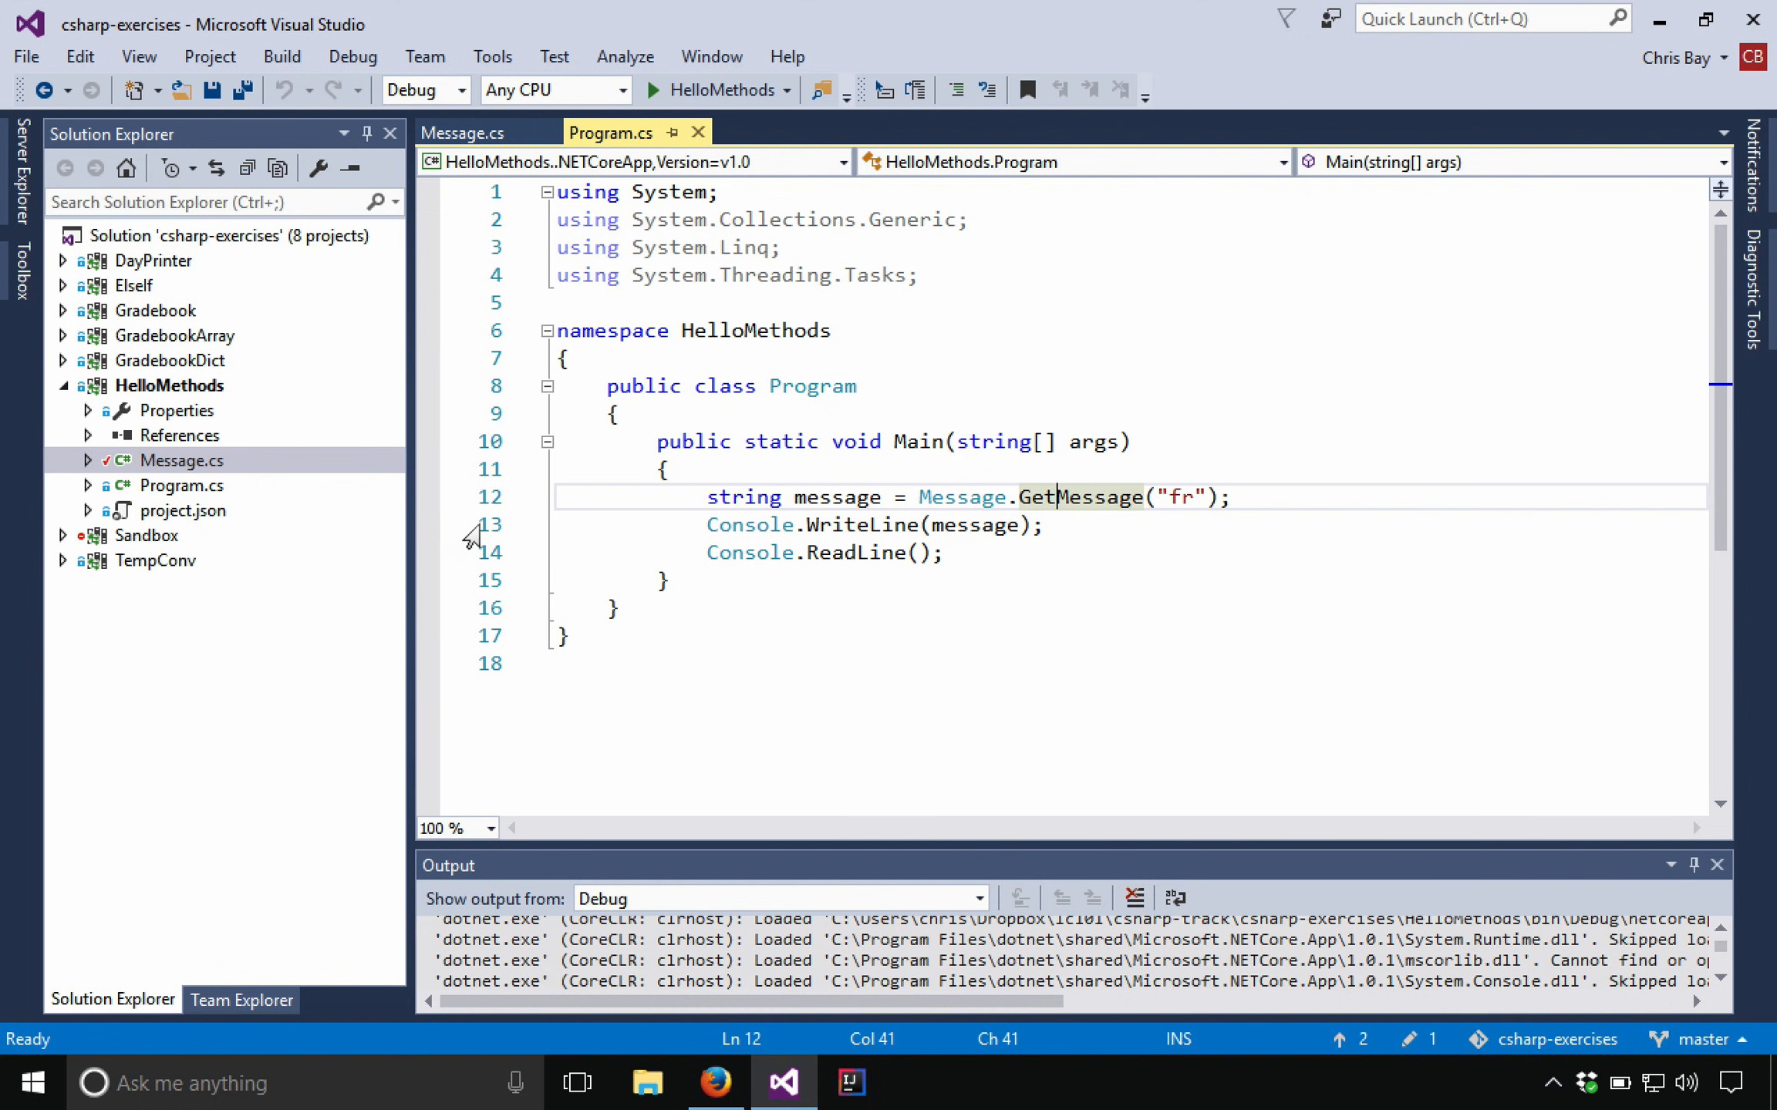
mouse_move(555, 499)
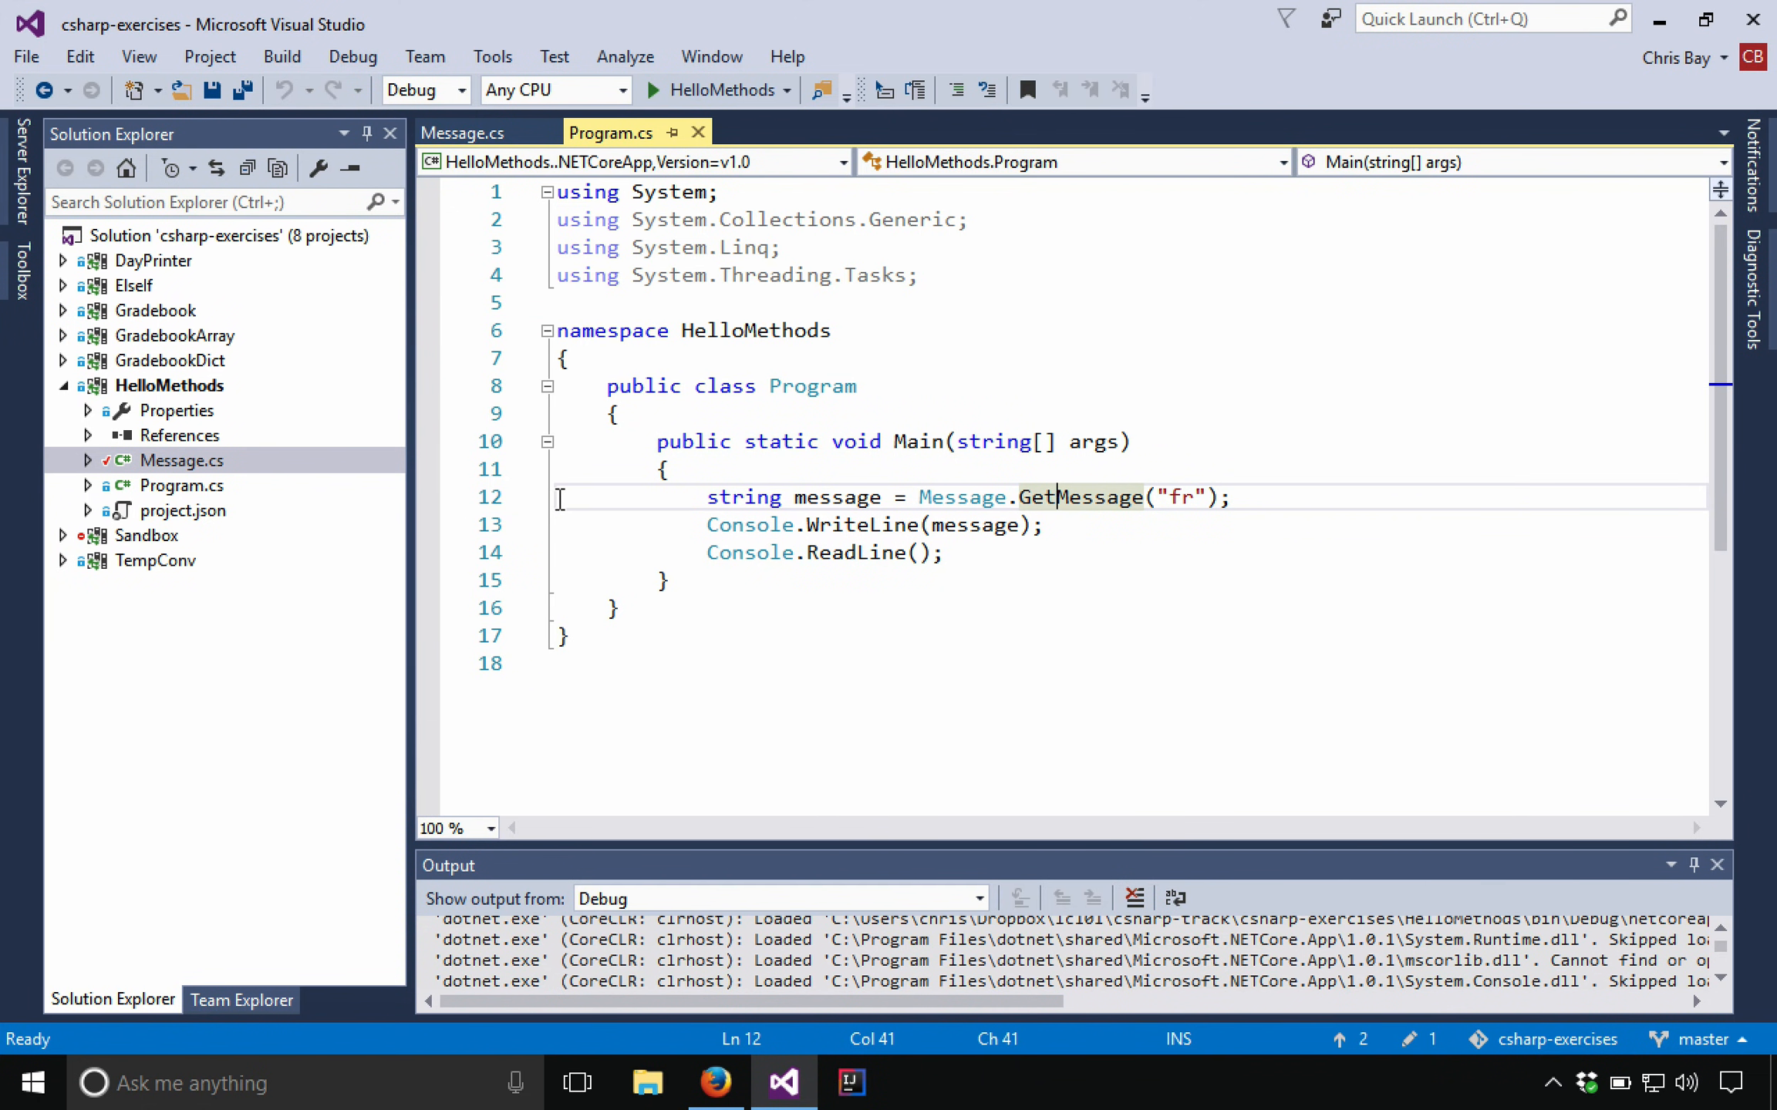
mouse_move(434, 511)
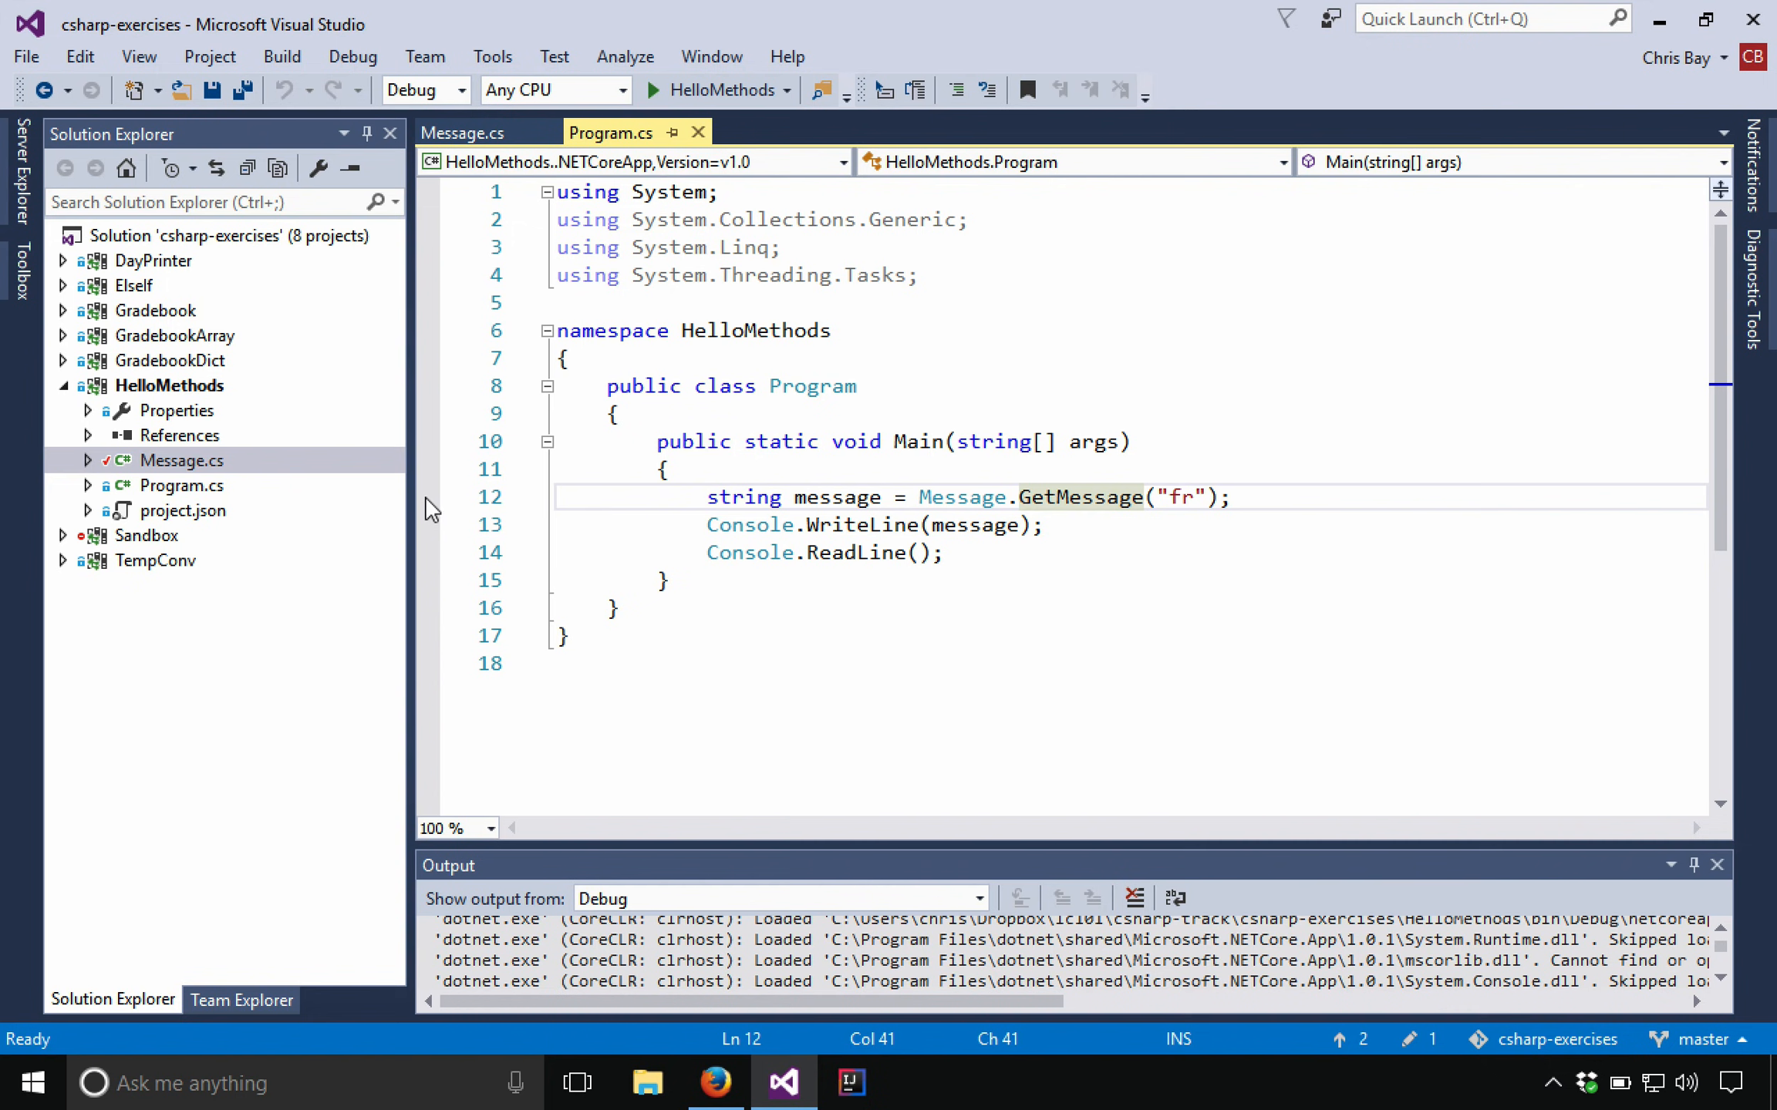
left_click(428, 496)
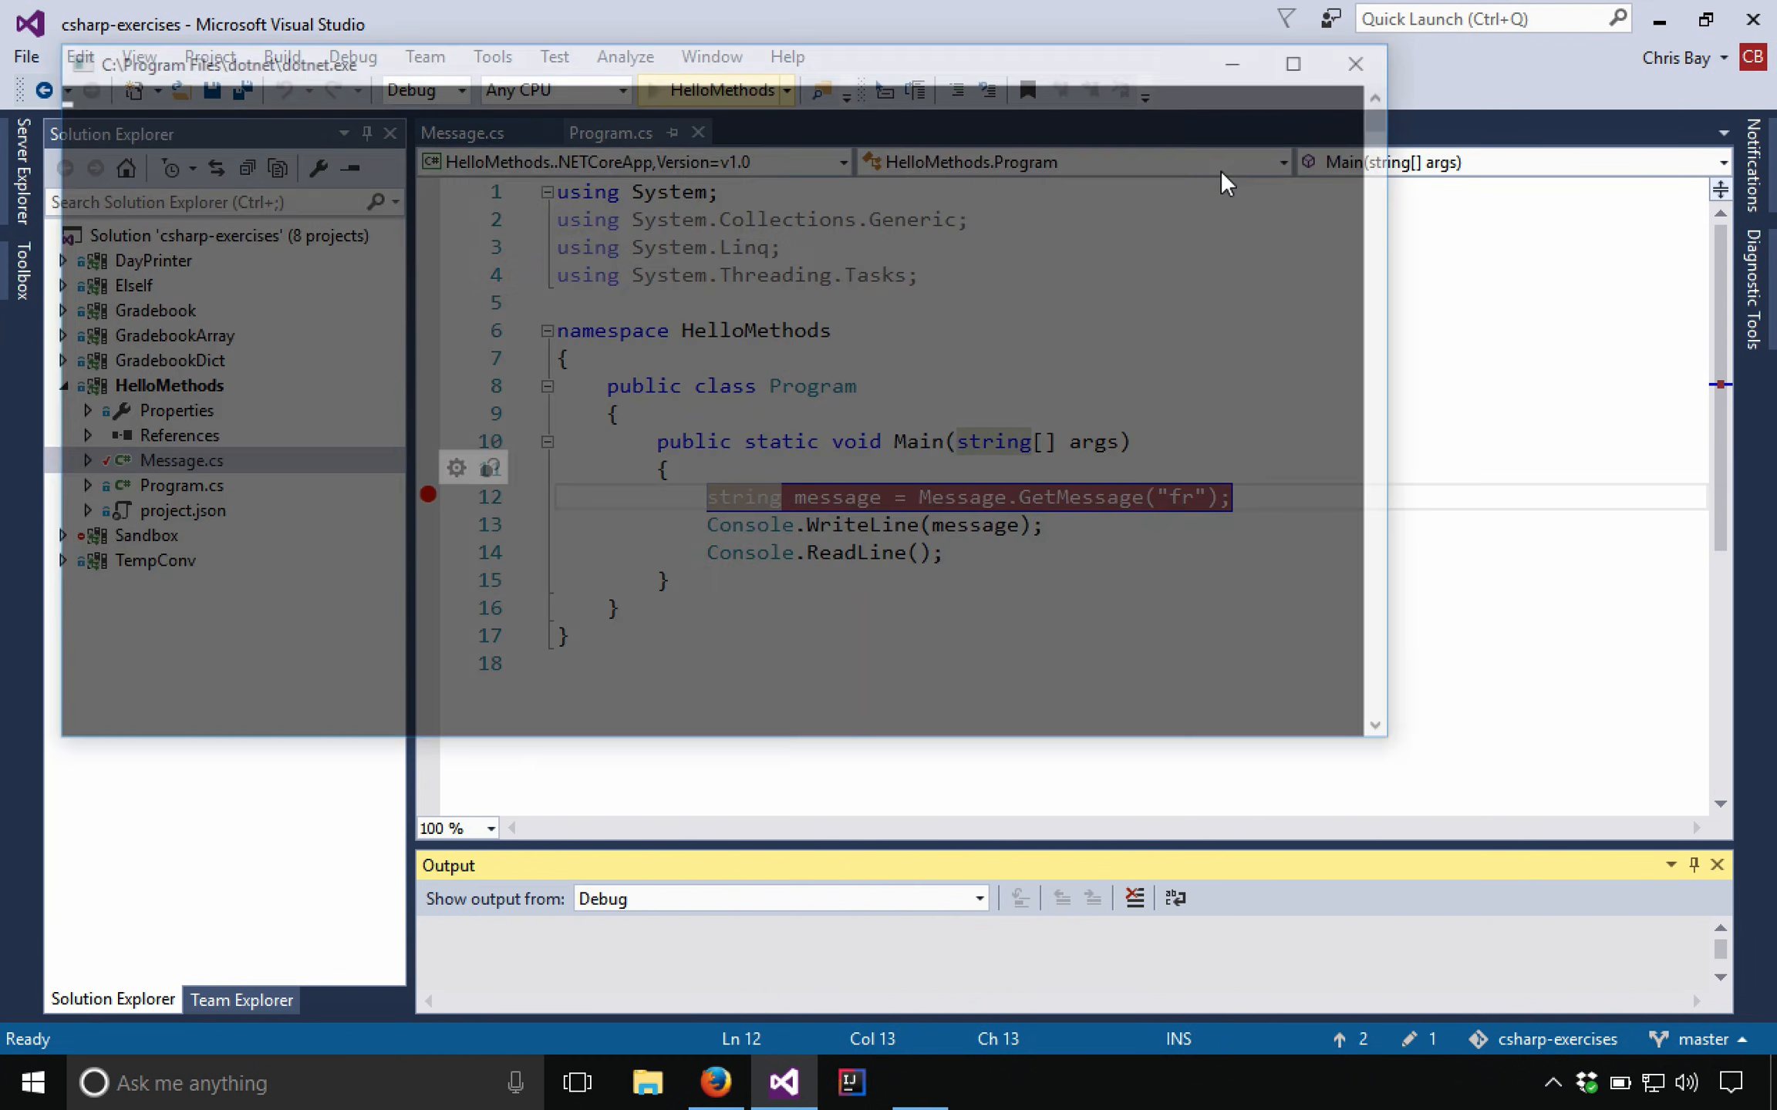
Step: Start debugging with F5 and stop at the GetMessage("fr") breakpoint
key("F5")
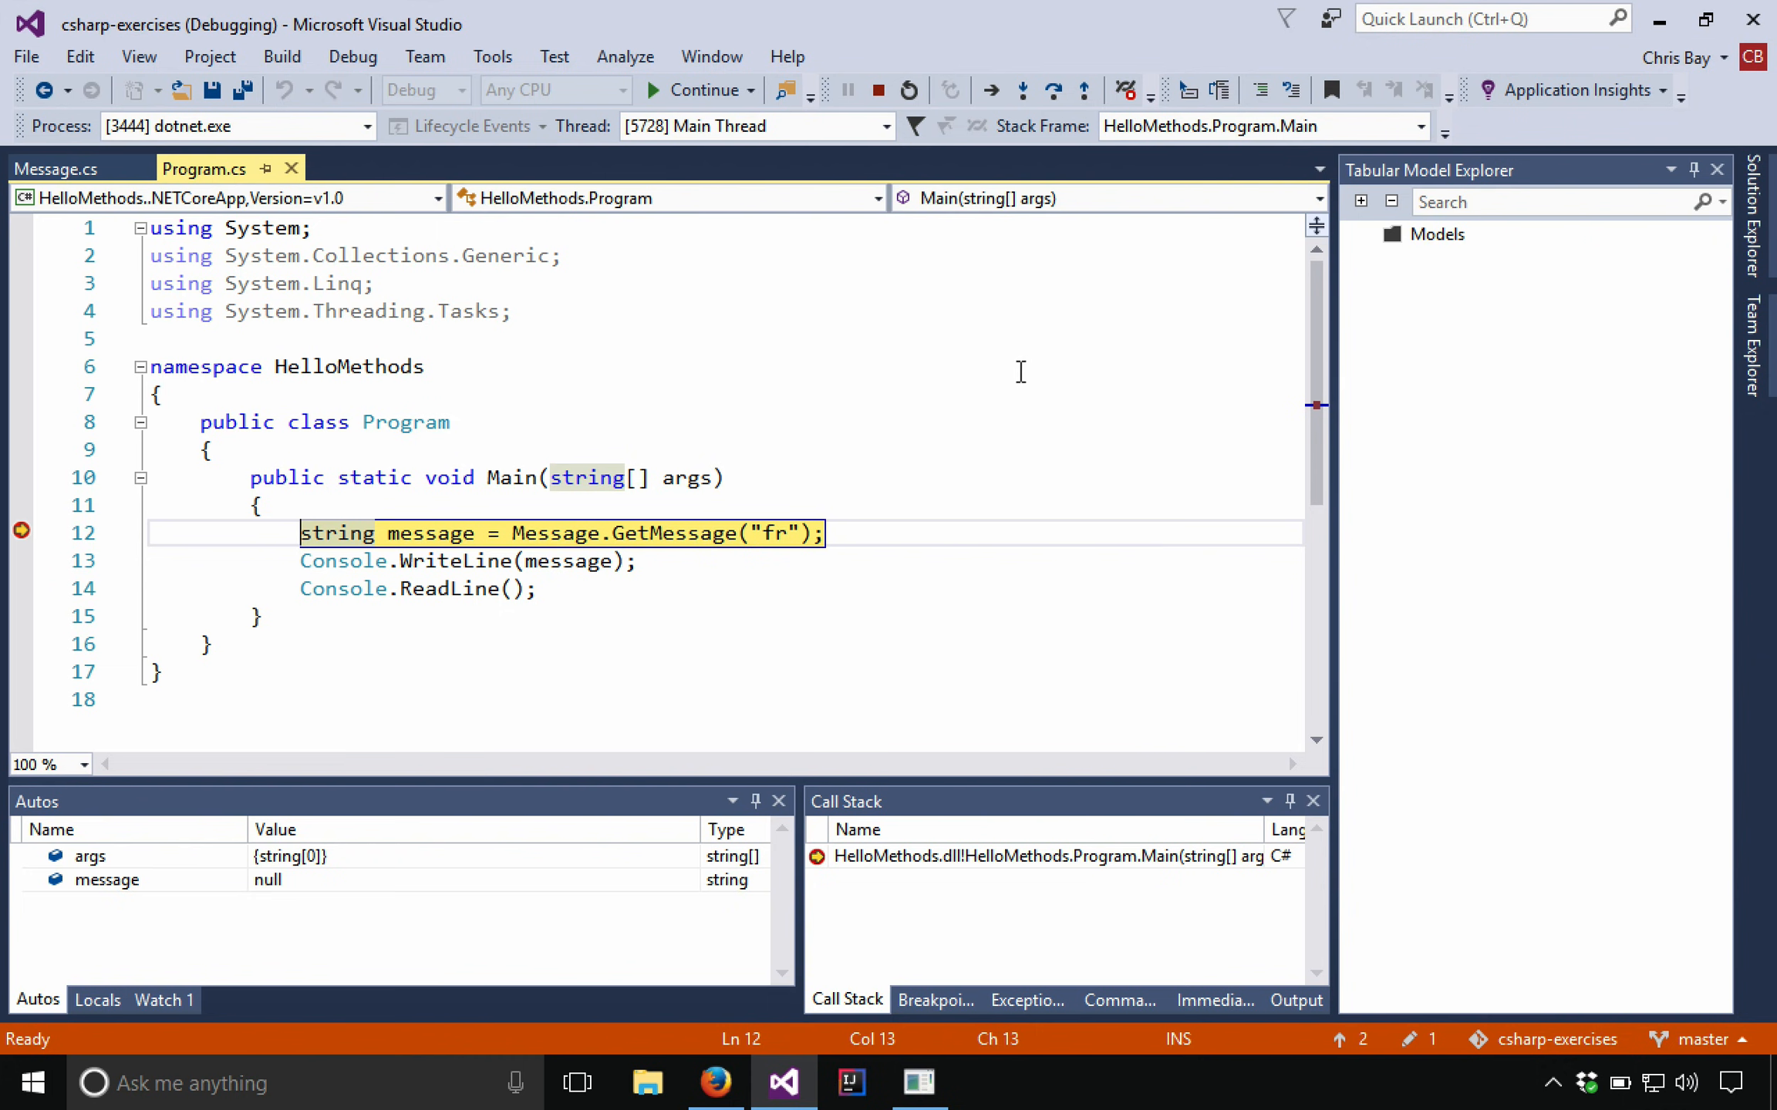
mouse_move(148, 553)
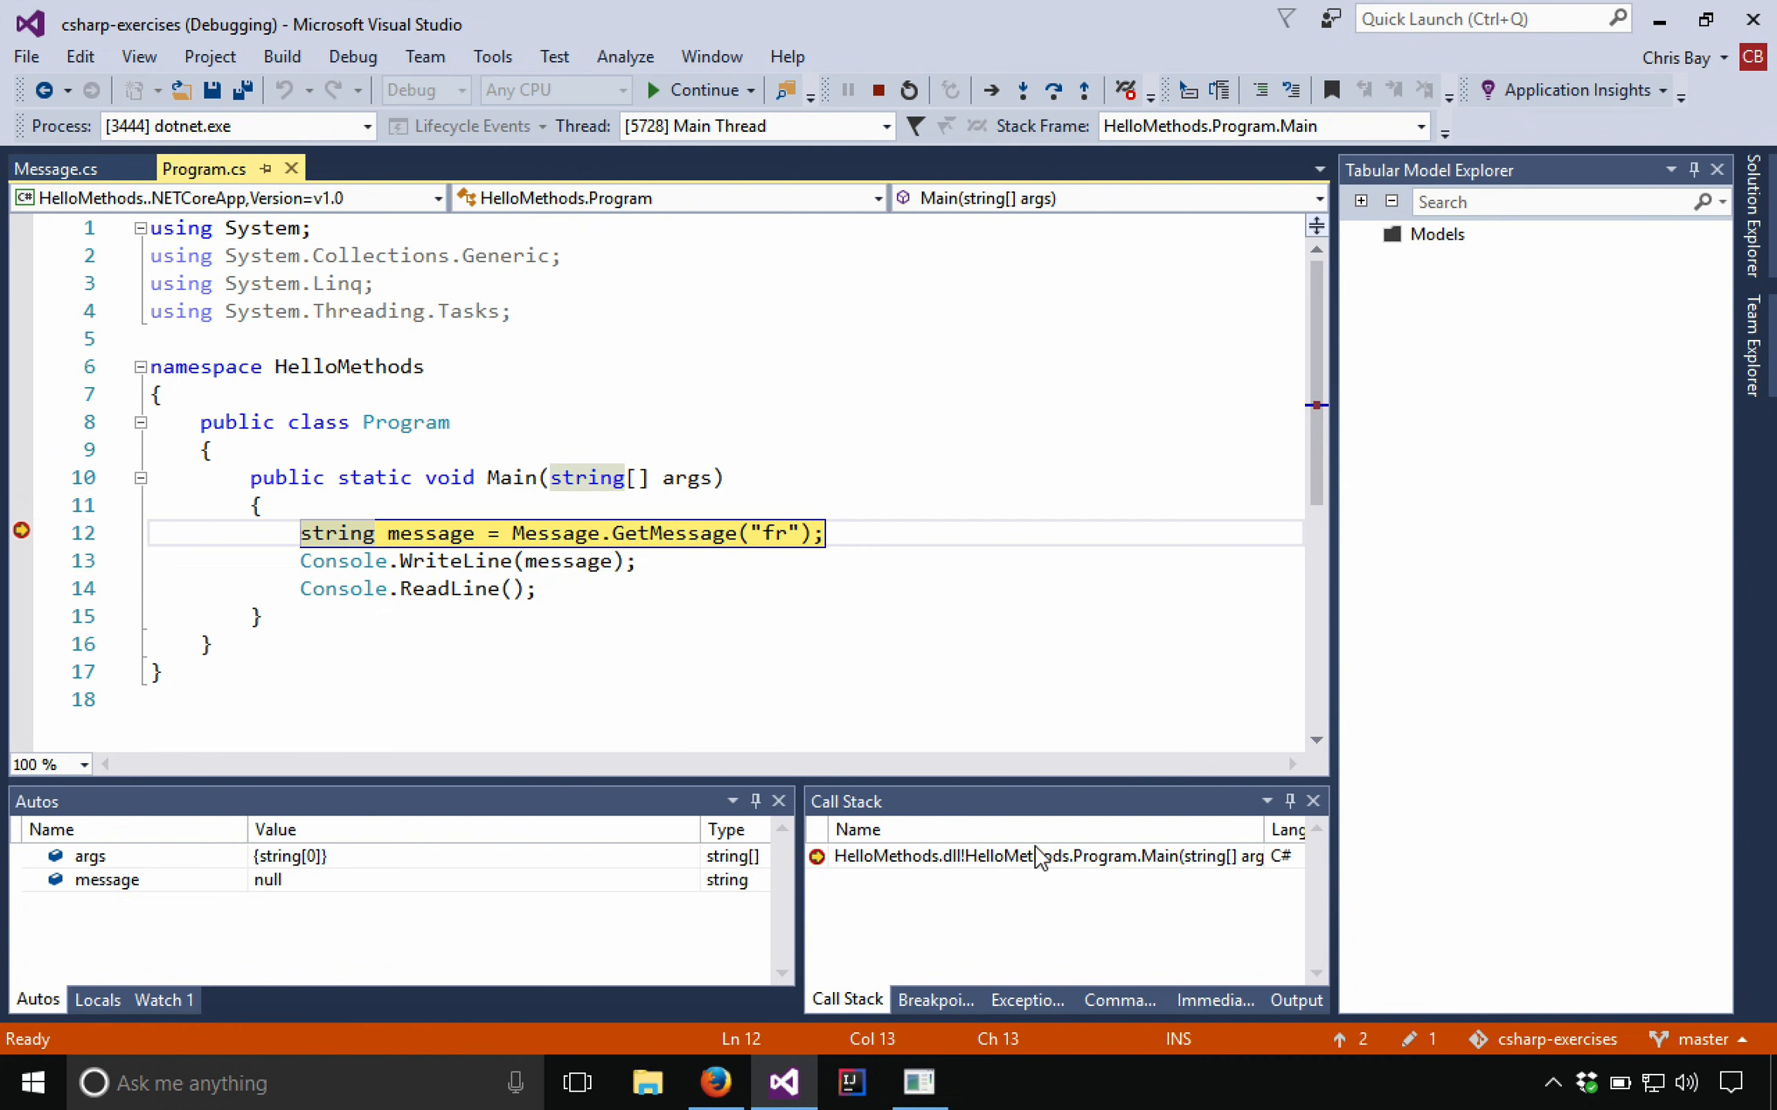
mouse_move(1224, 394)
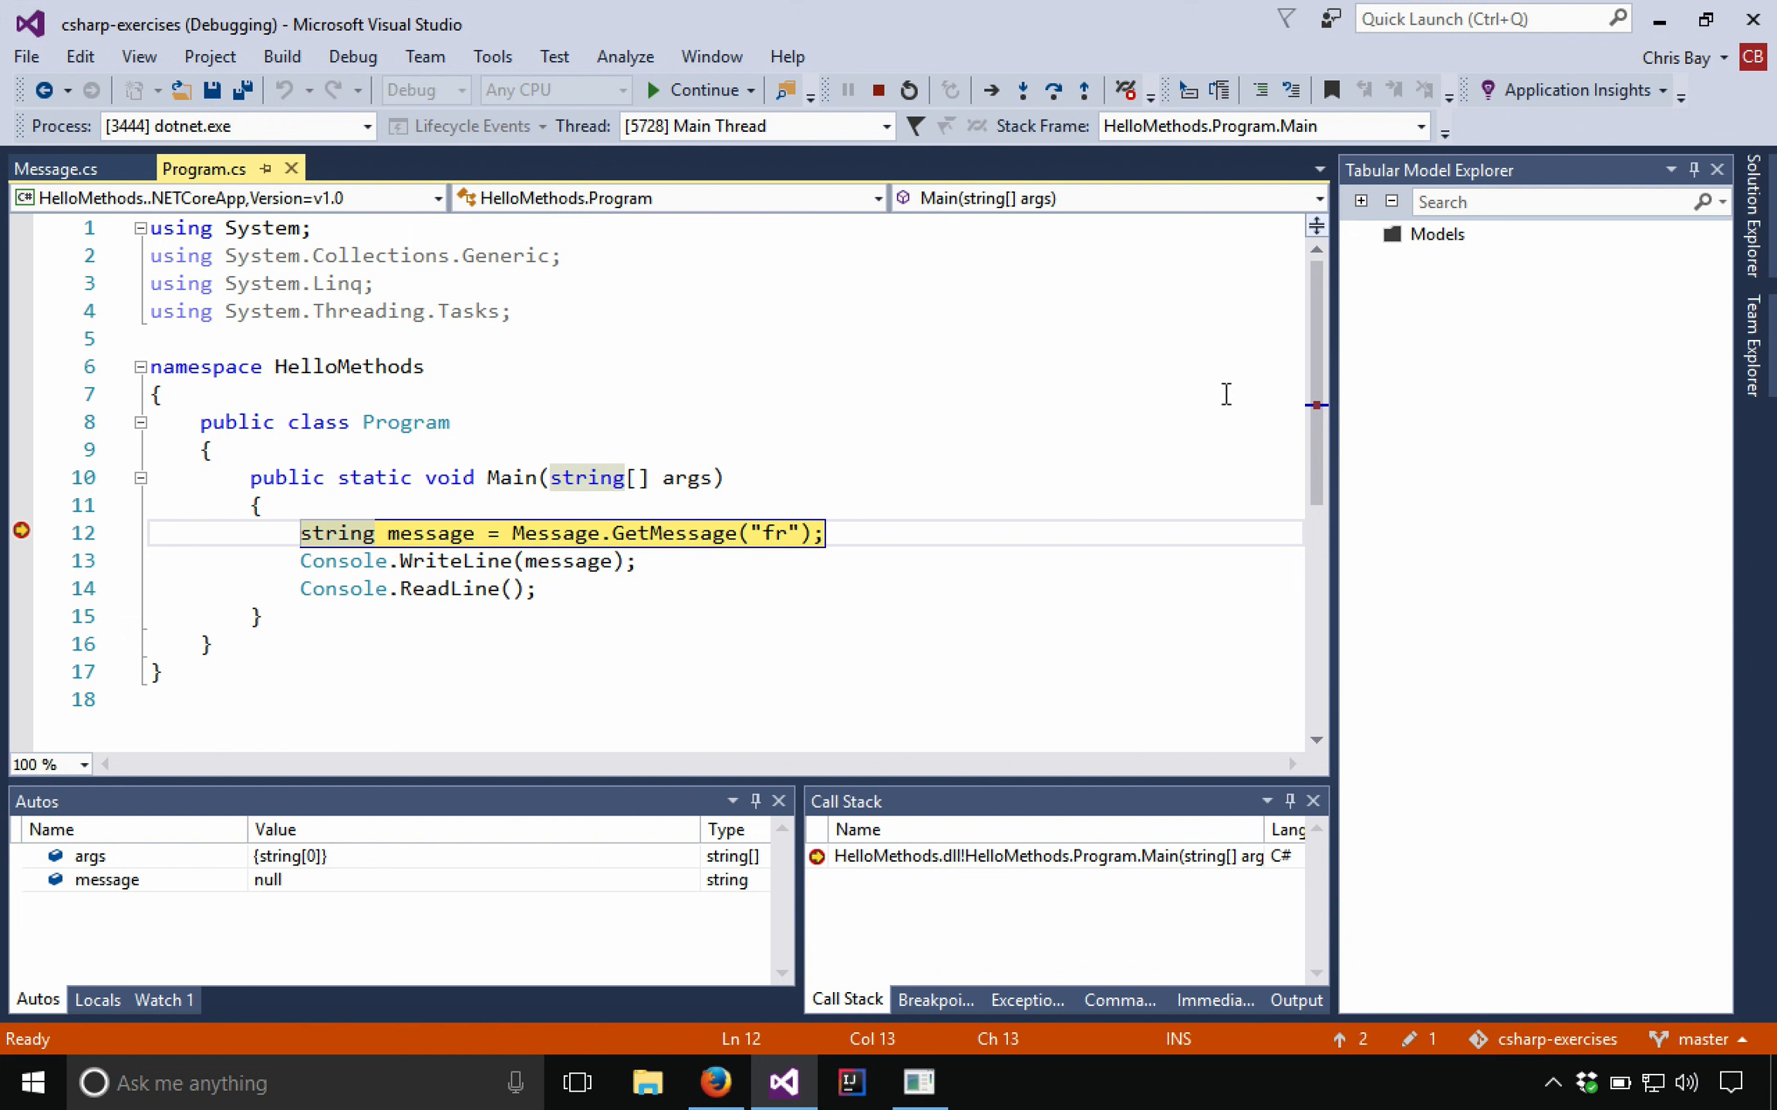
mouse_move(1149, 473)
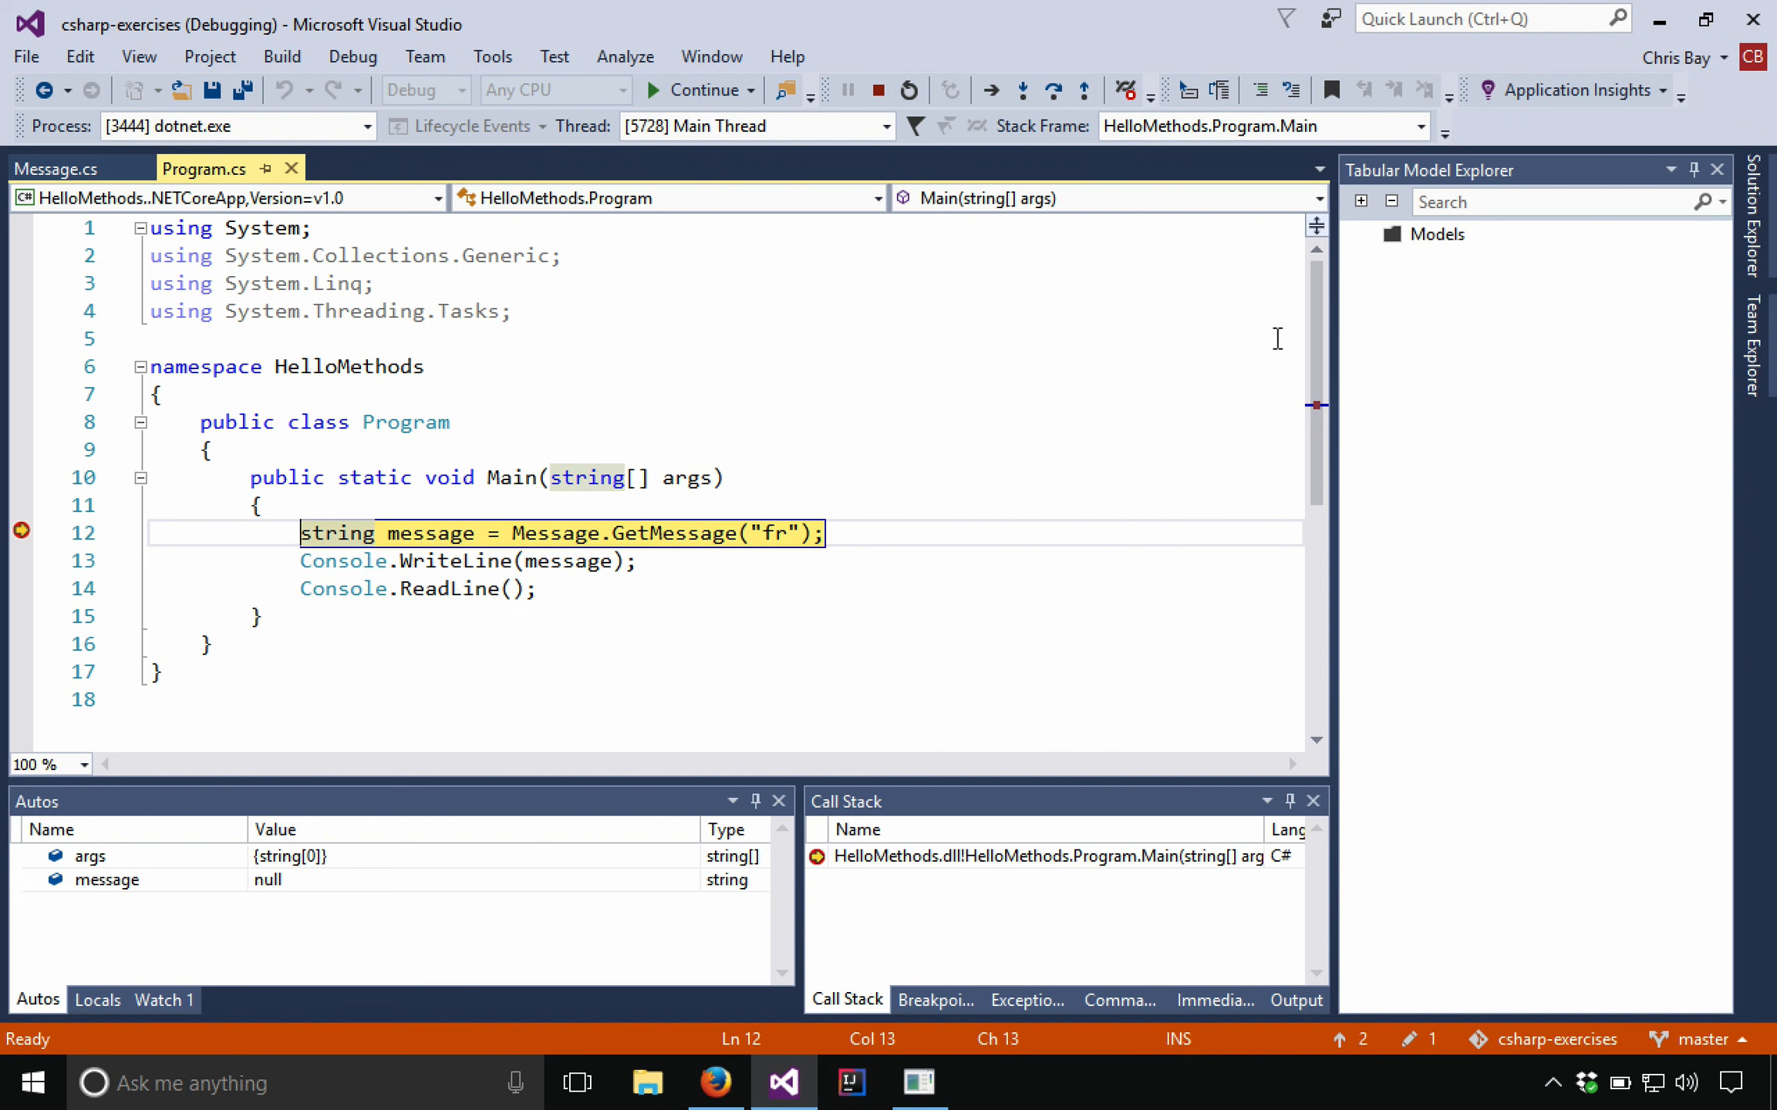
mouse_move(1188, 357)
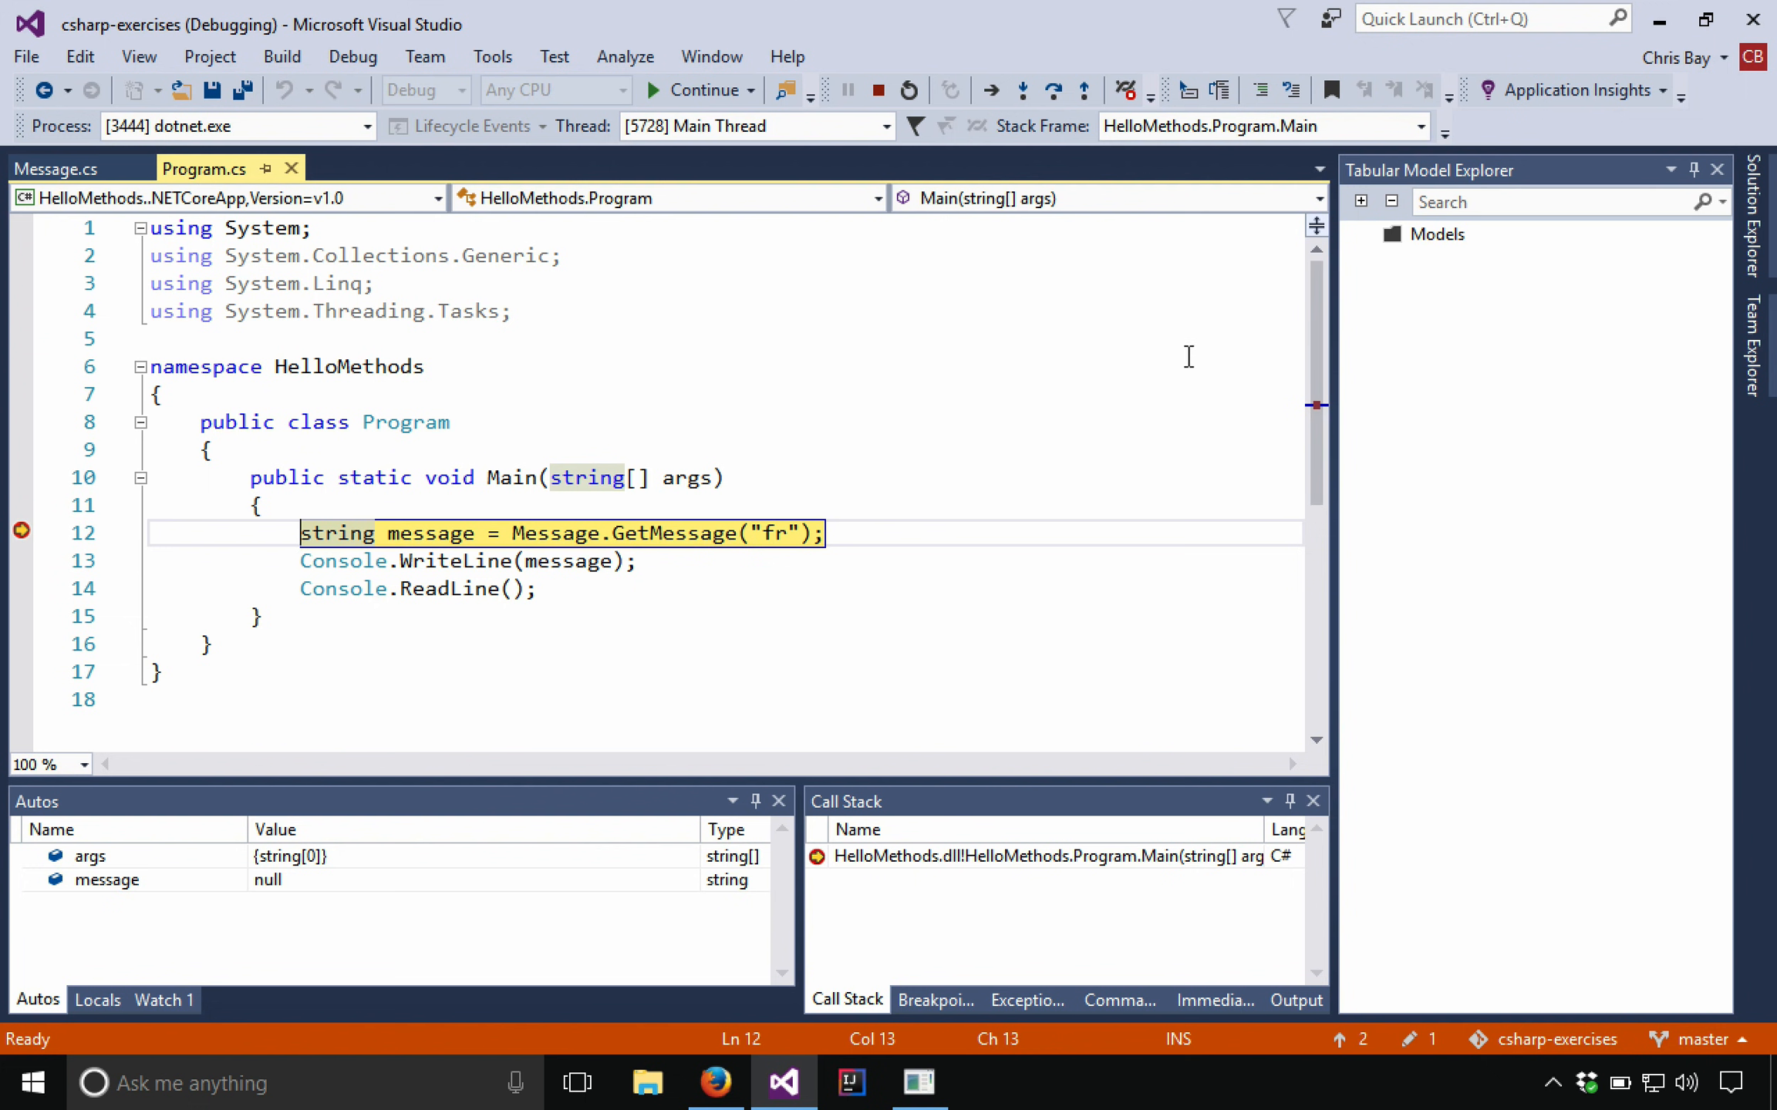
mouse_move(522, 745)
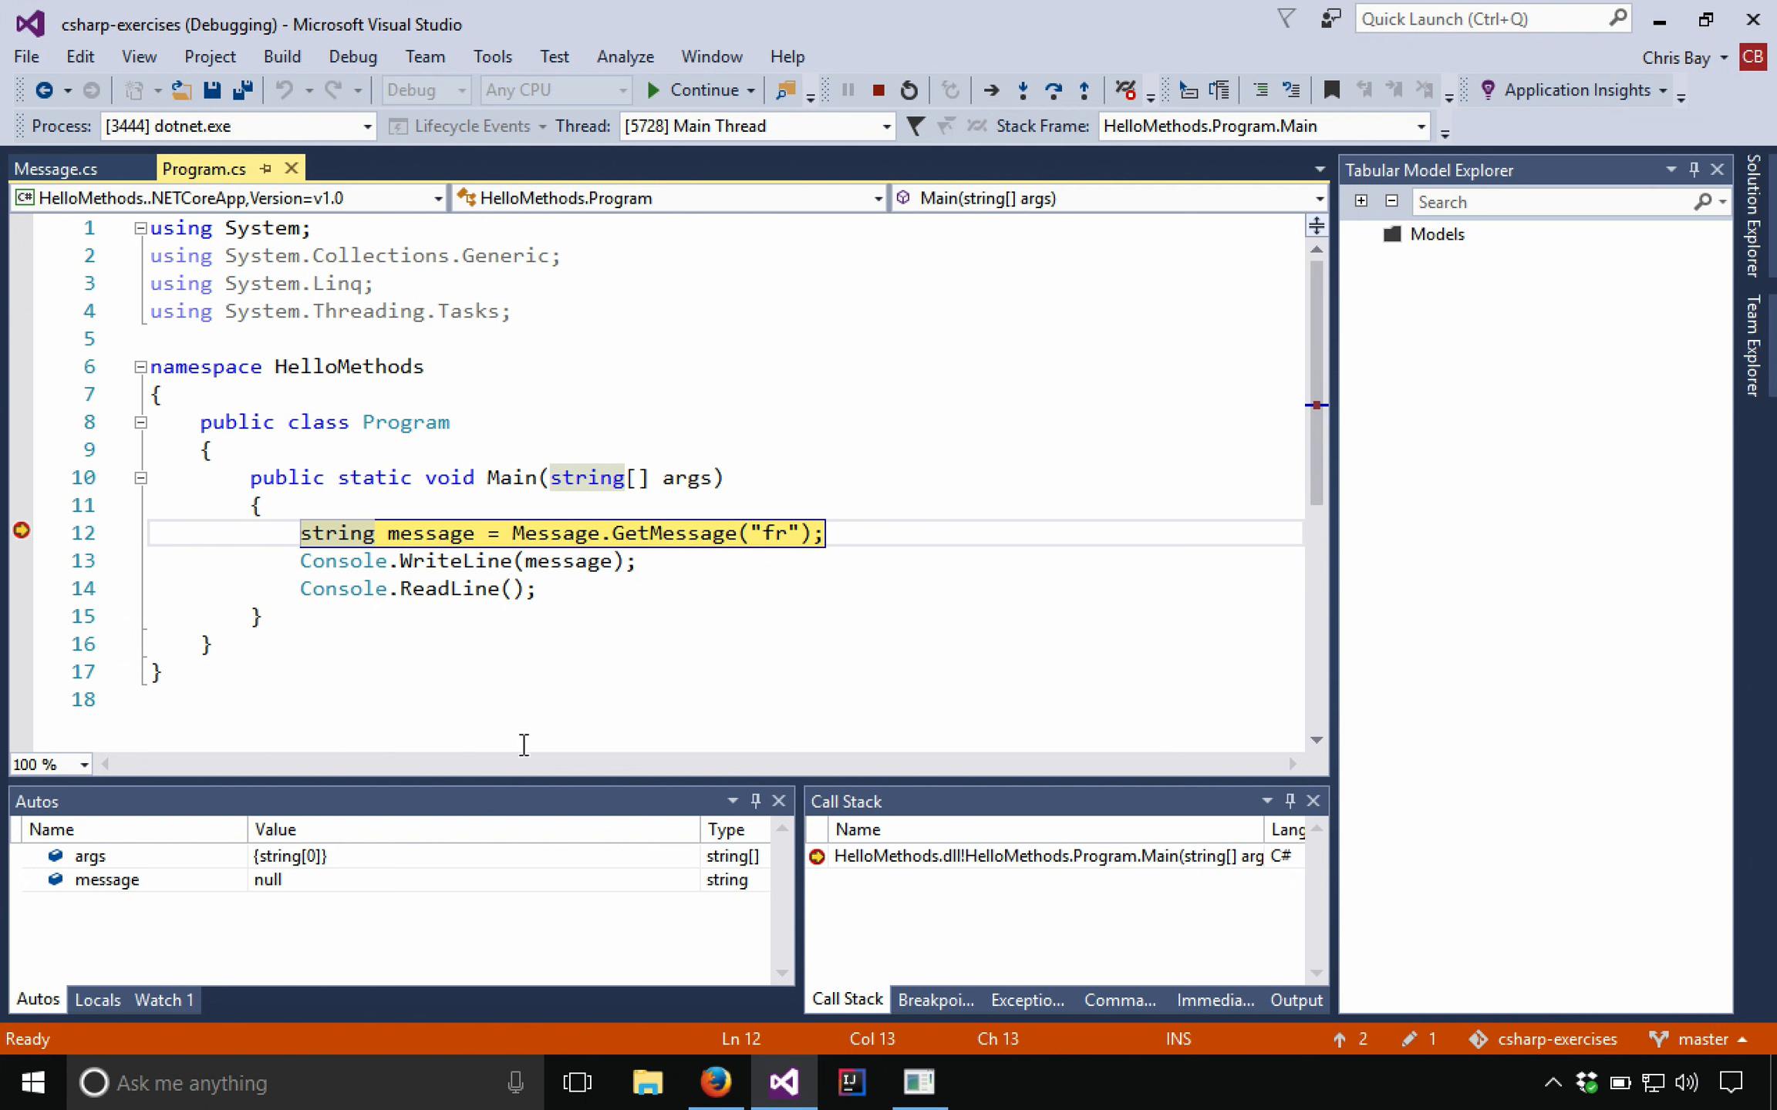
mouse_move(857, 856)
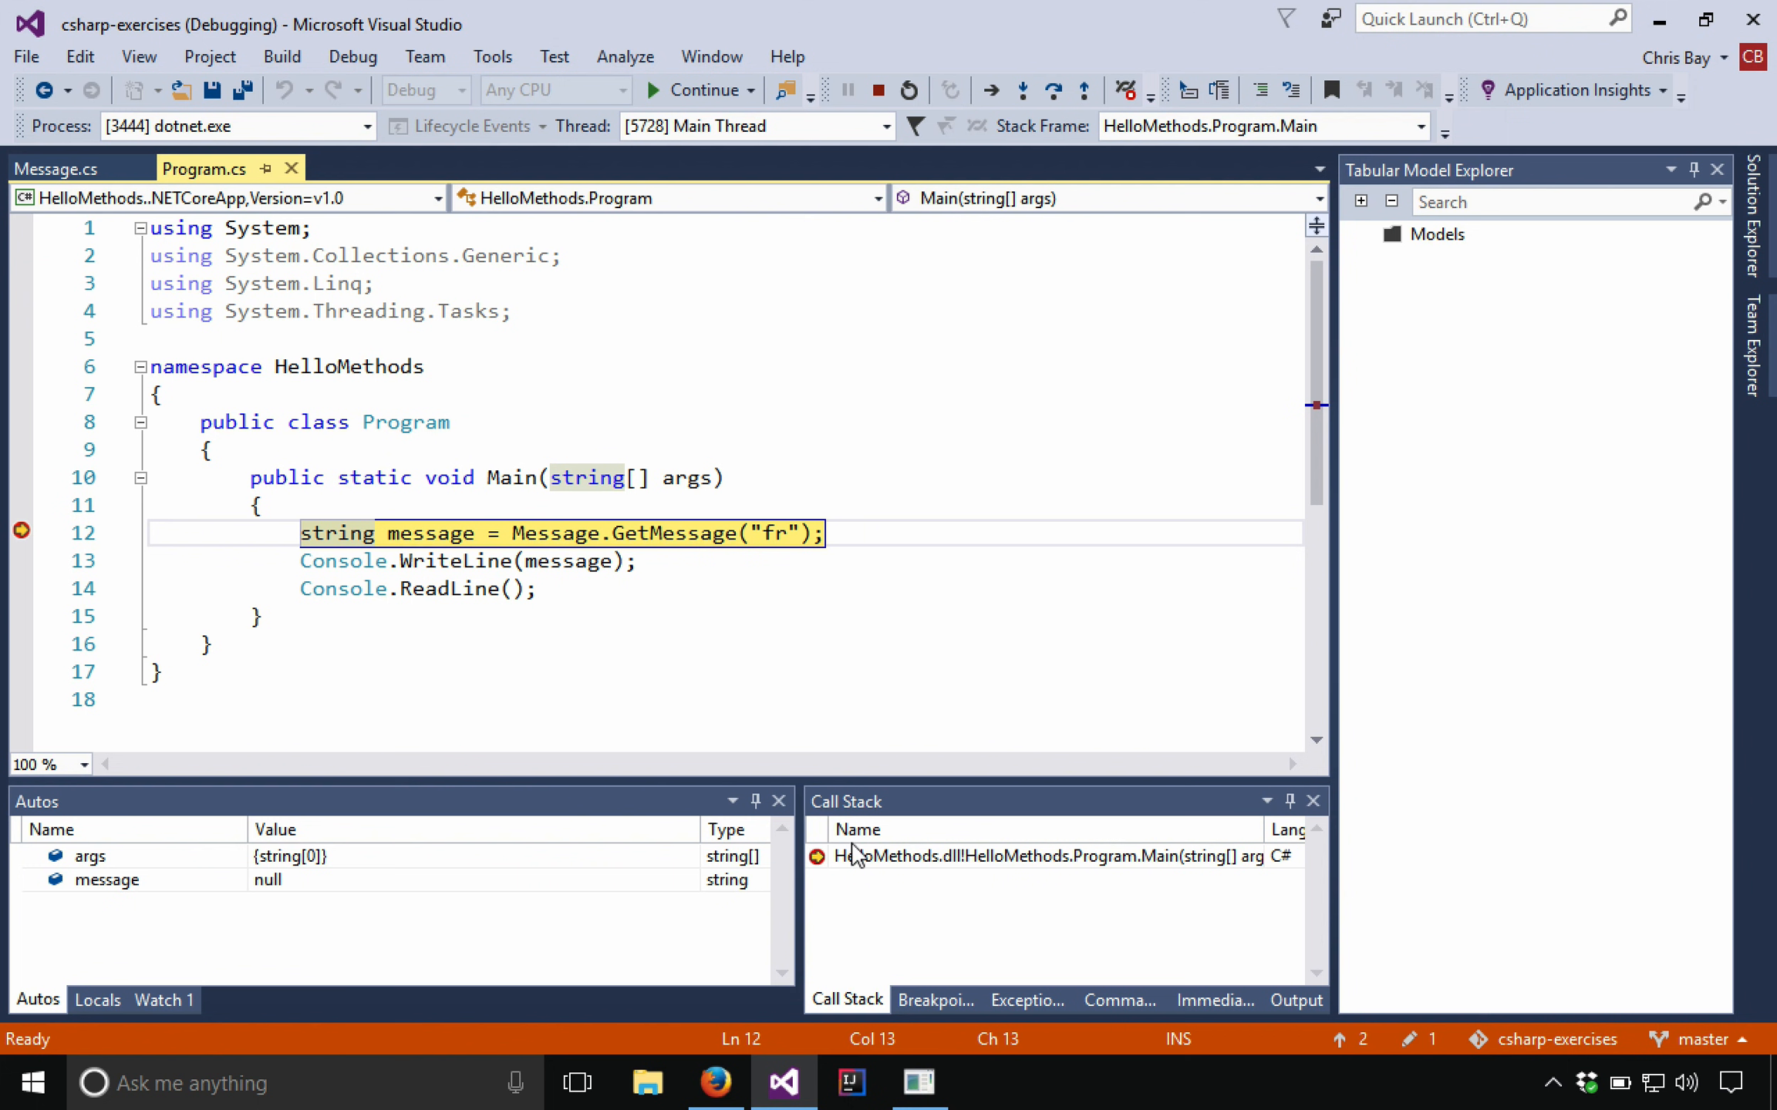
mouse_move(241, 867)
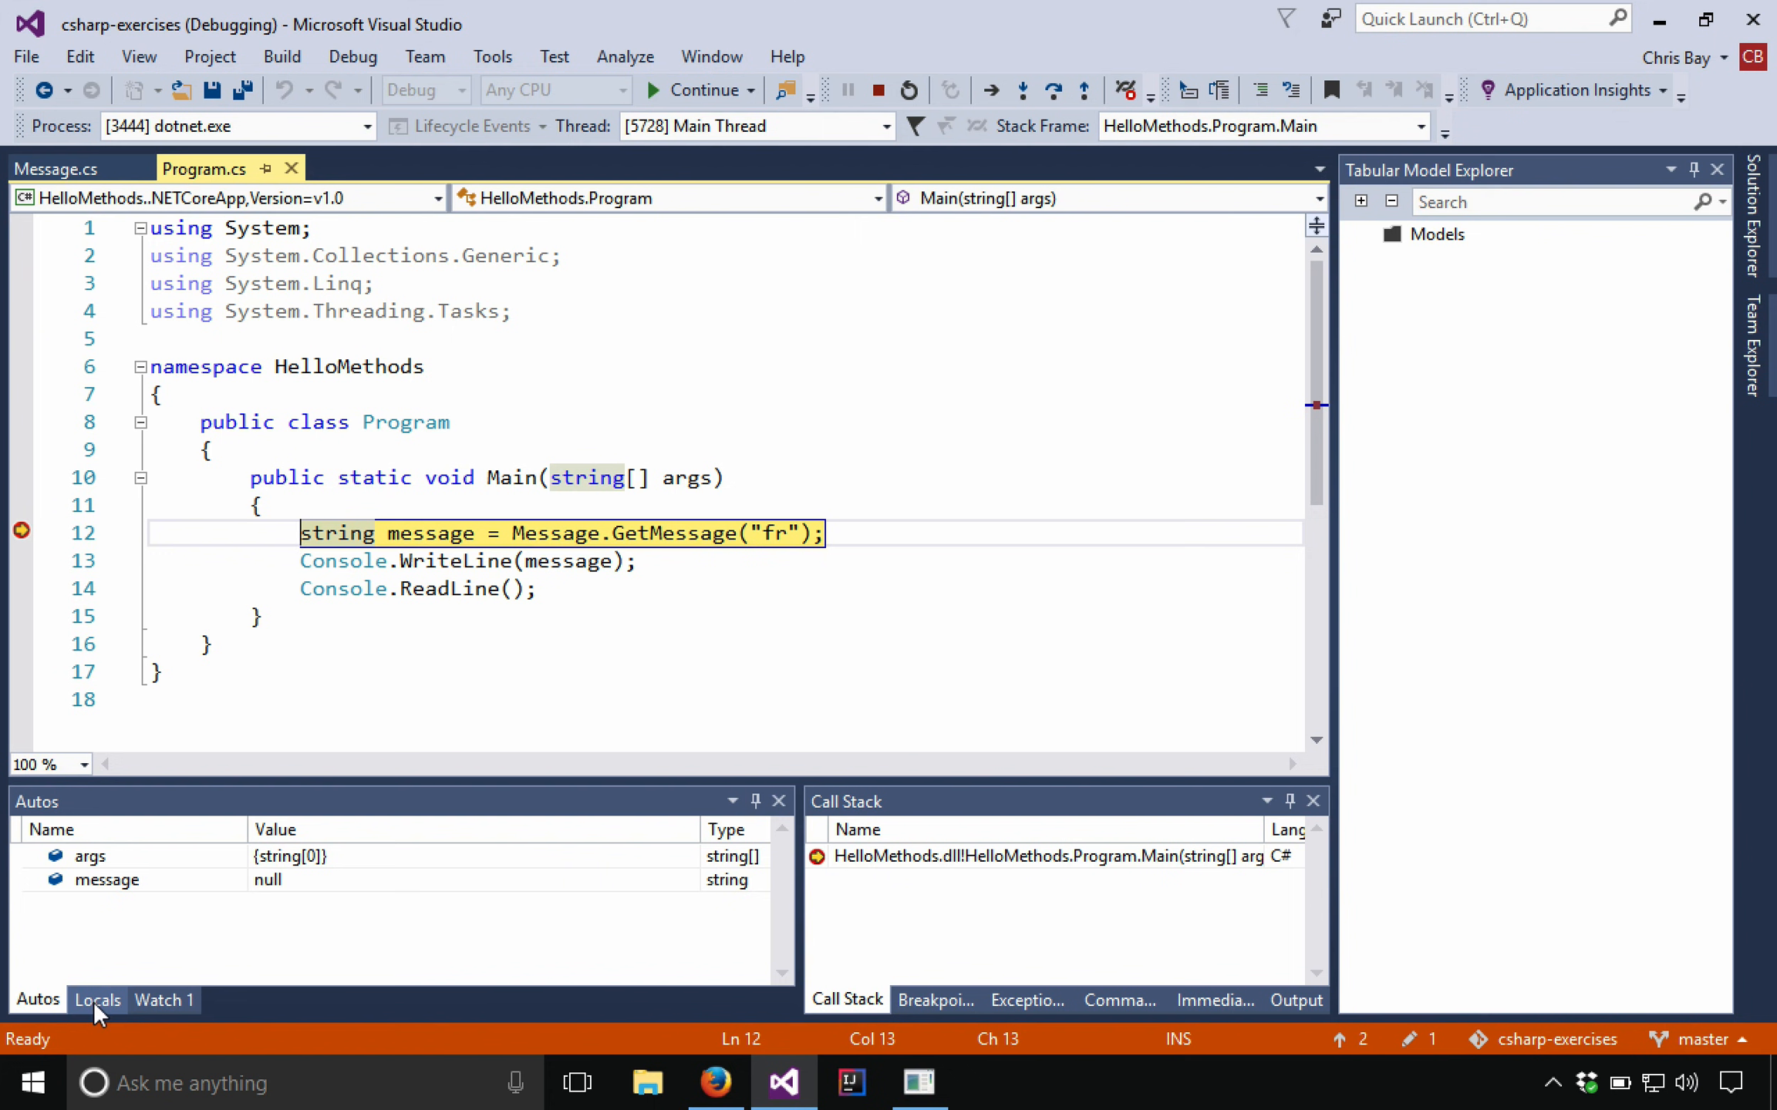
mouse_move(165, 1000)
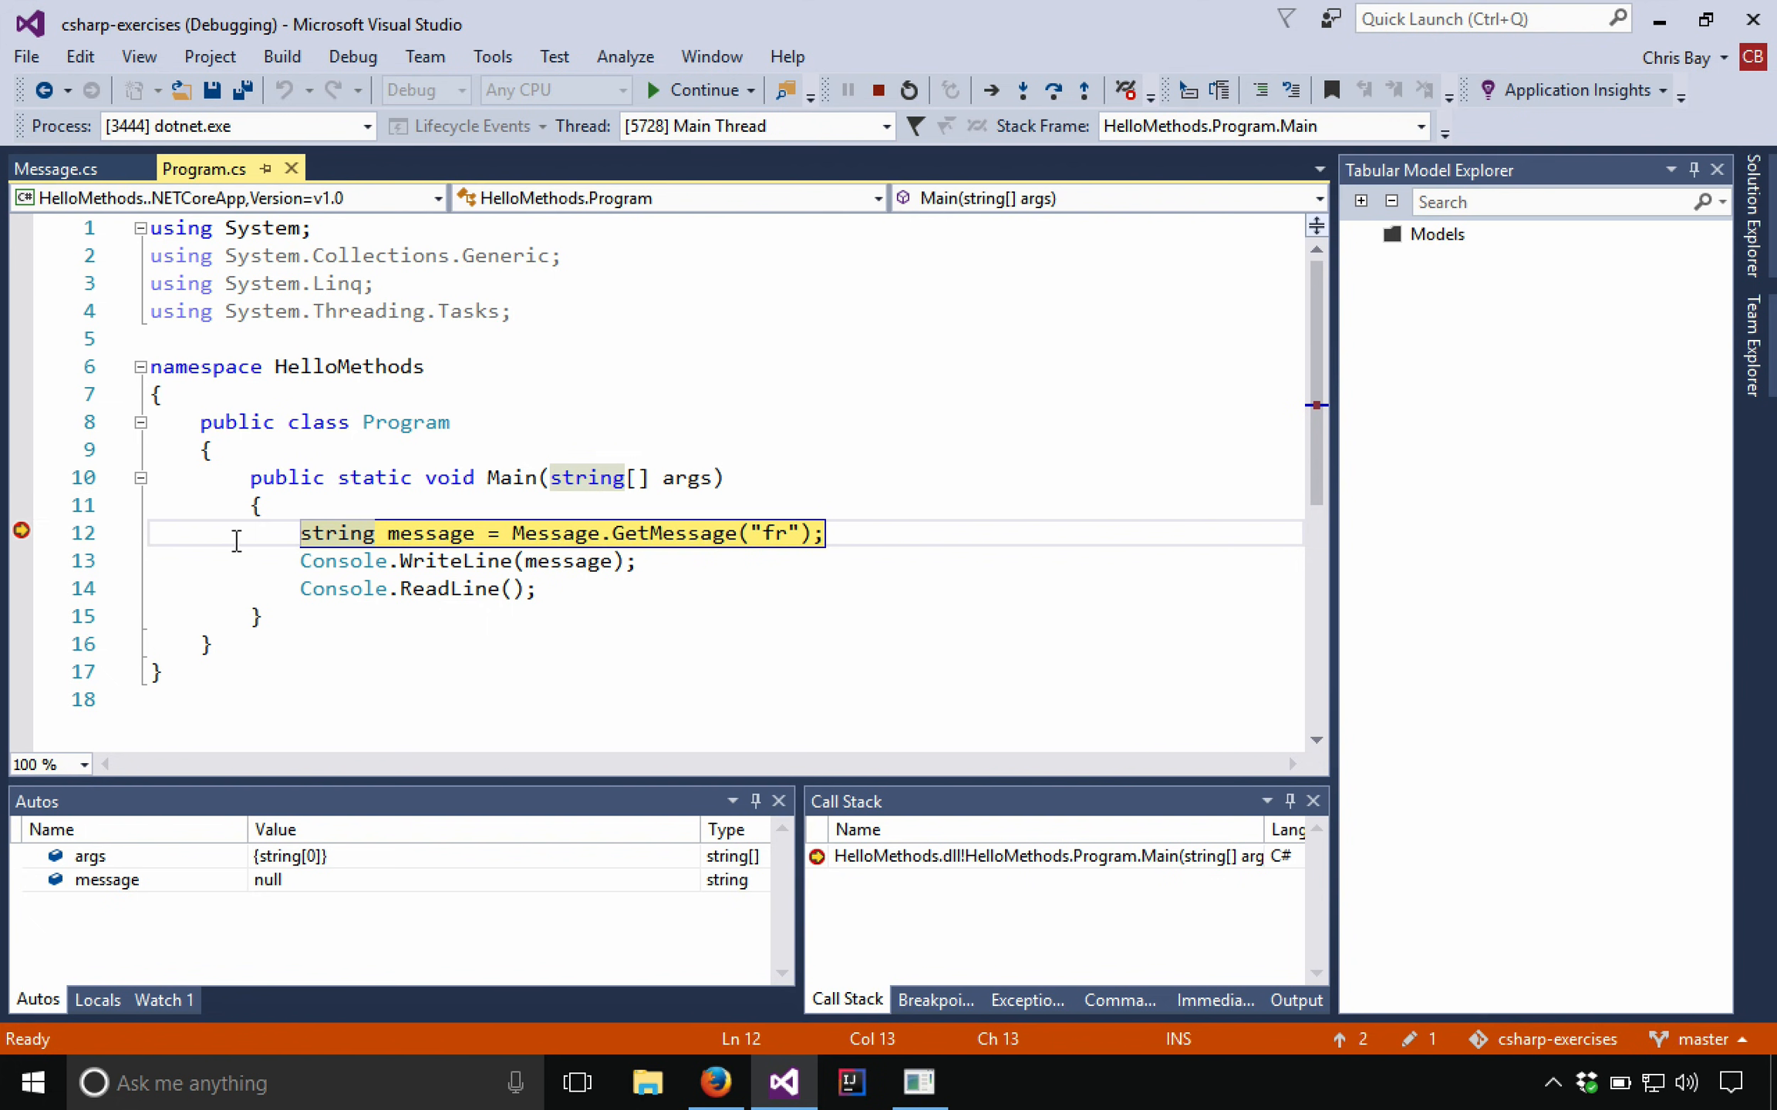
mouse_move(155, 893)
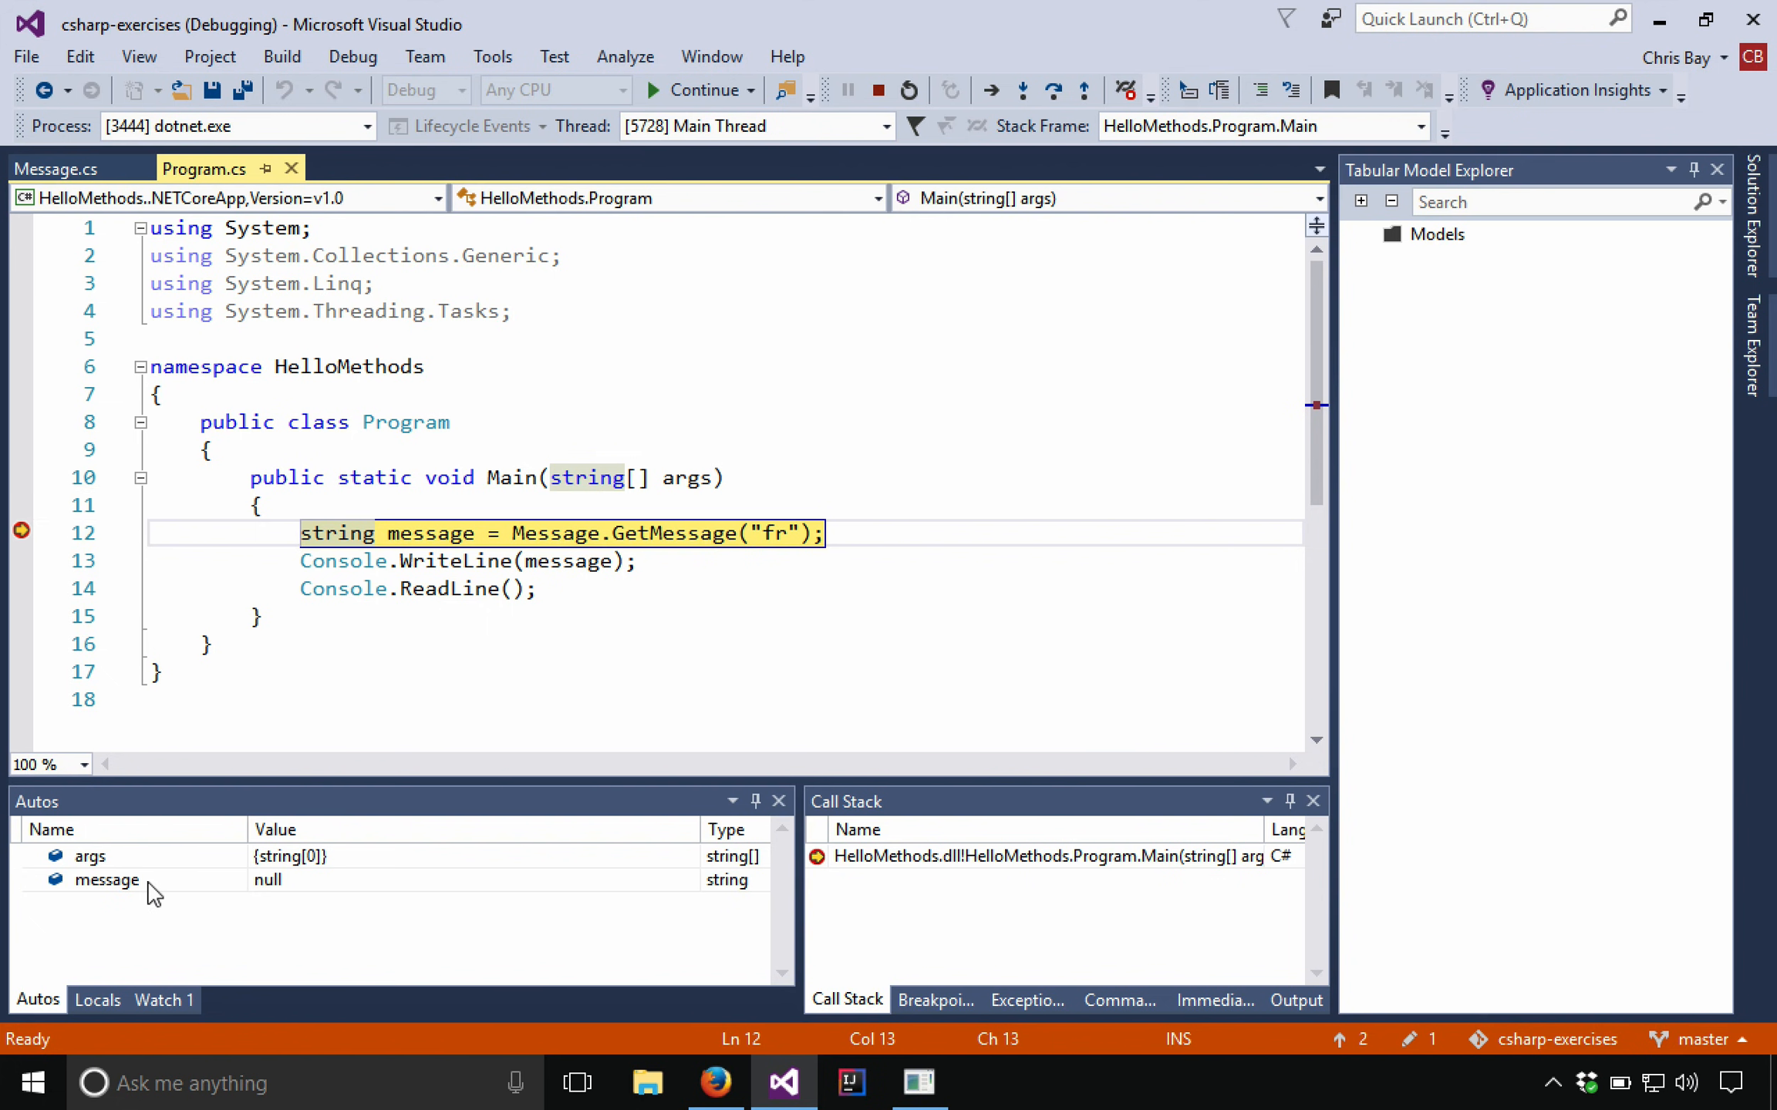
Step: Inspect message (null) and args in Autos, then view Locals
left_click(106, 879)
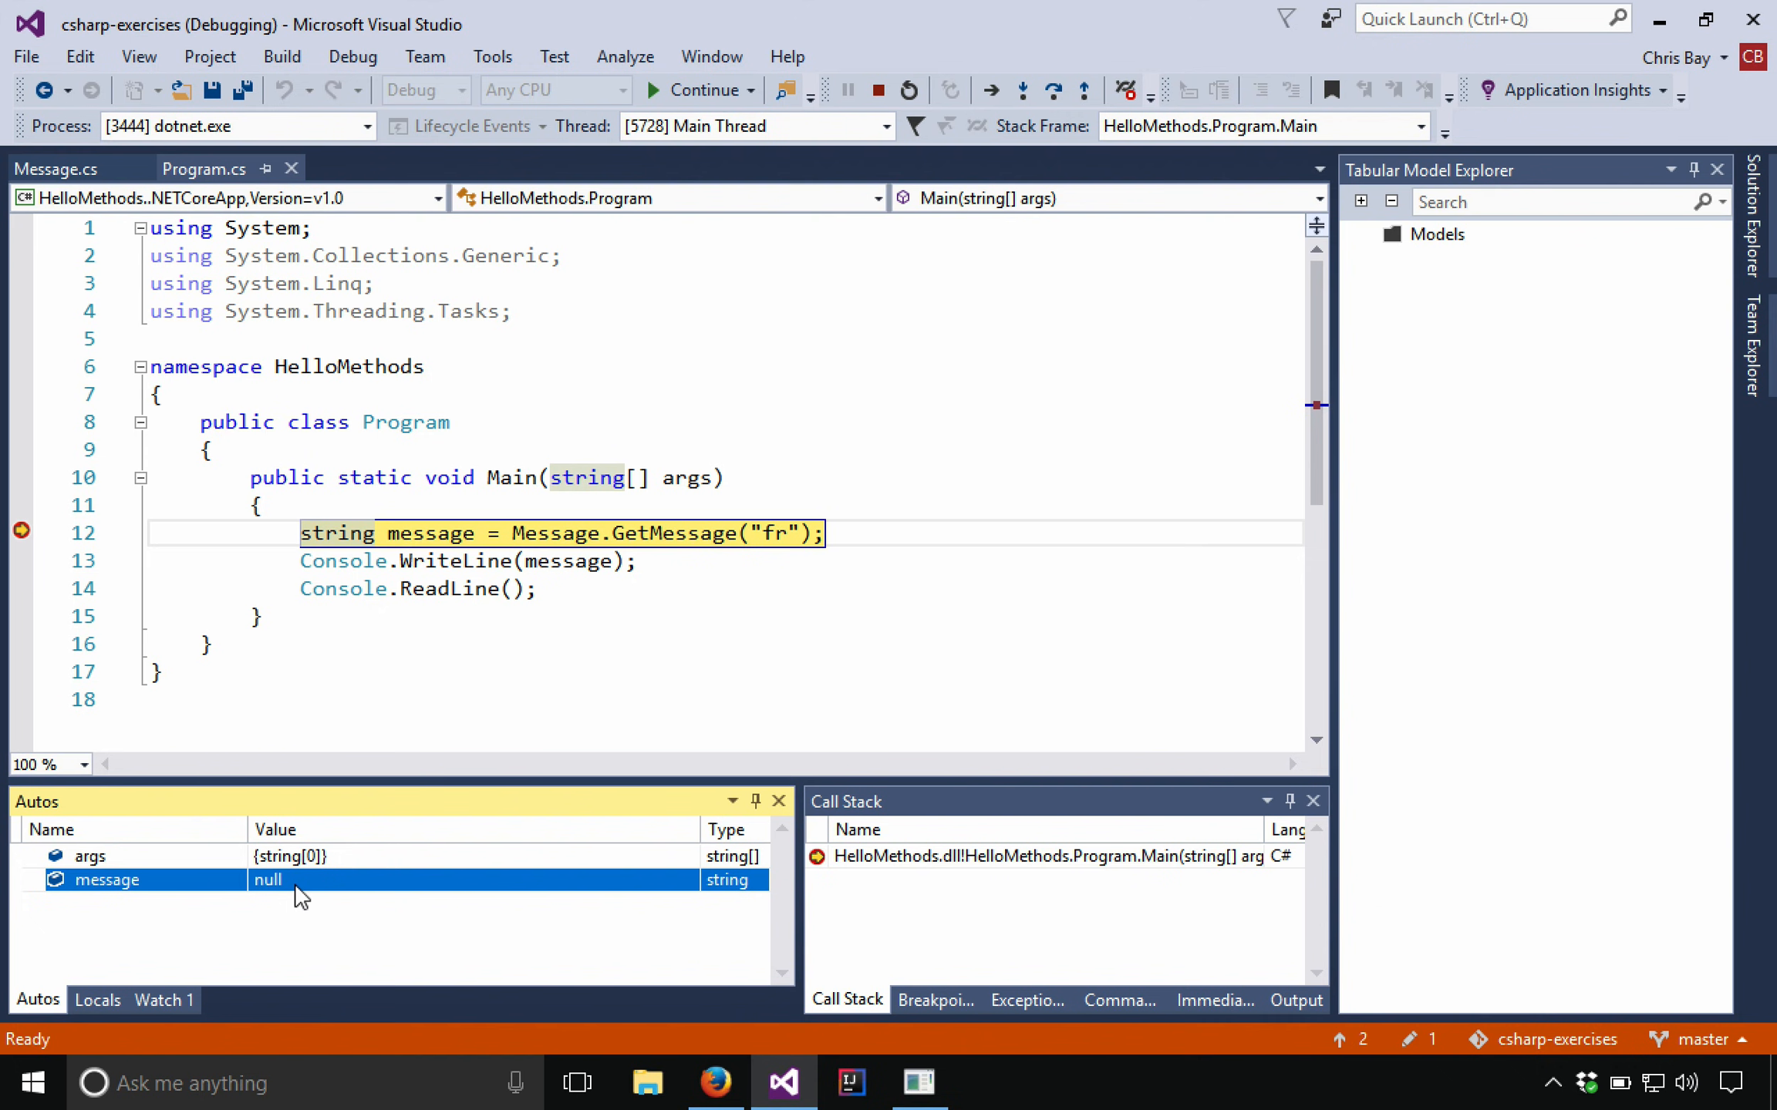
mouse_move(326, 895)
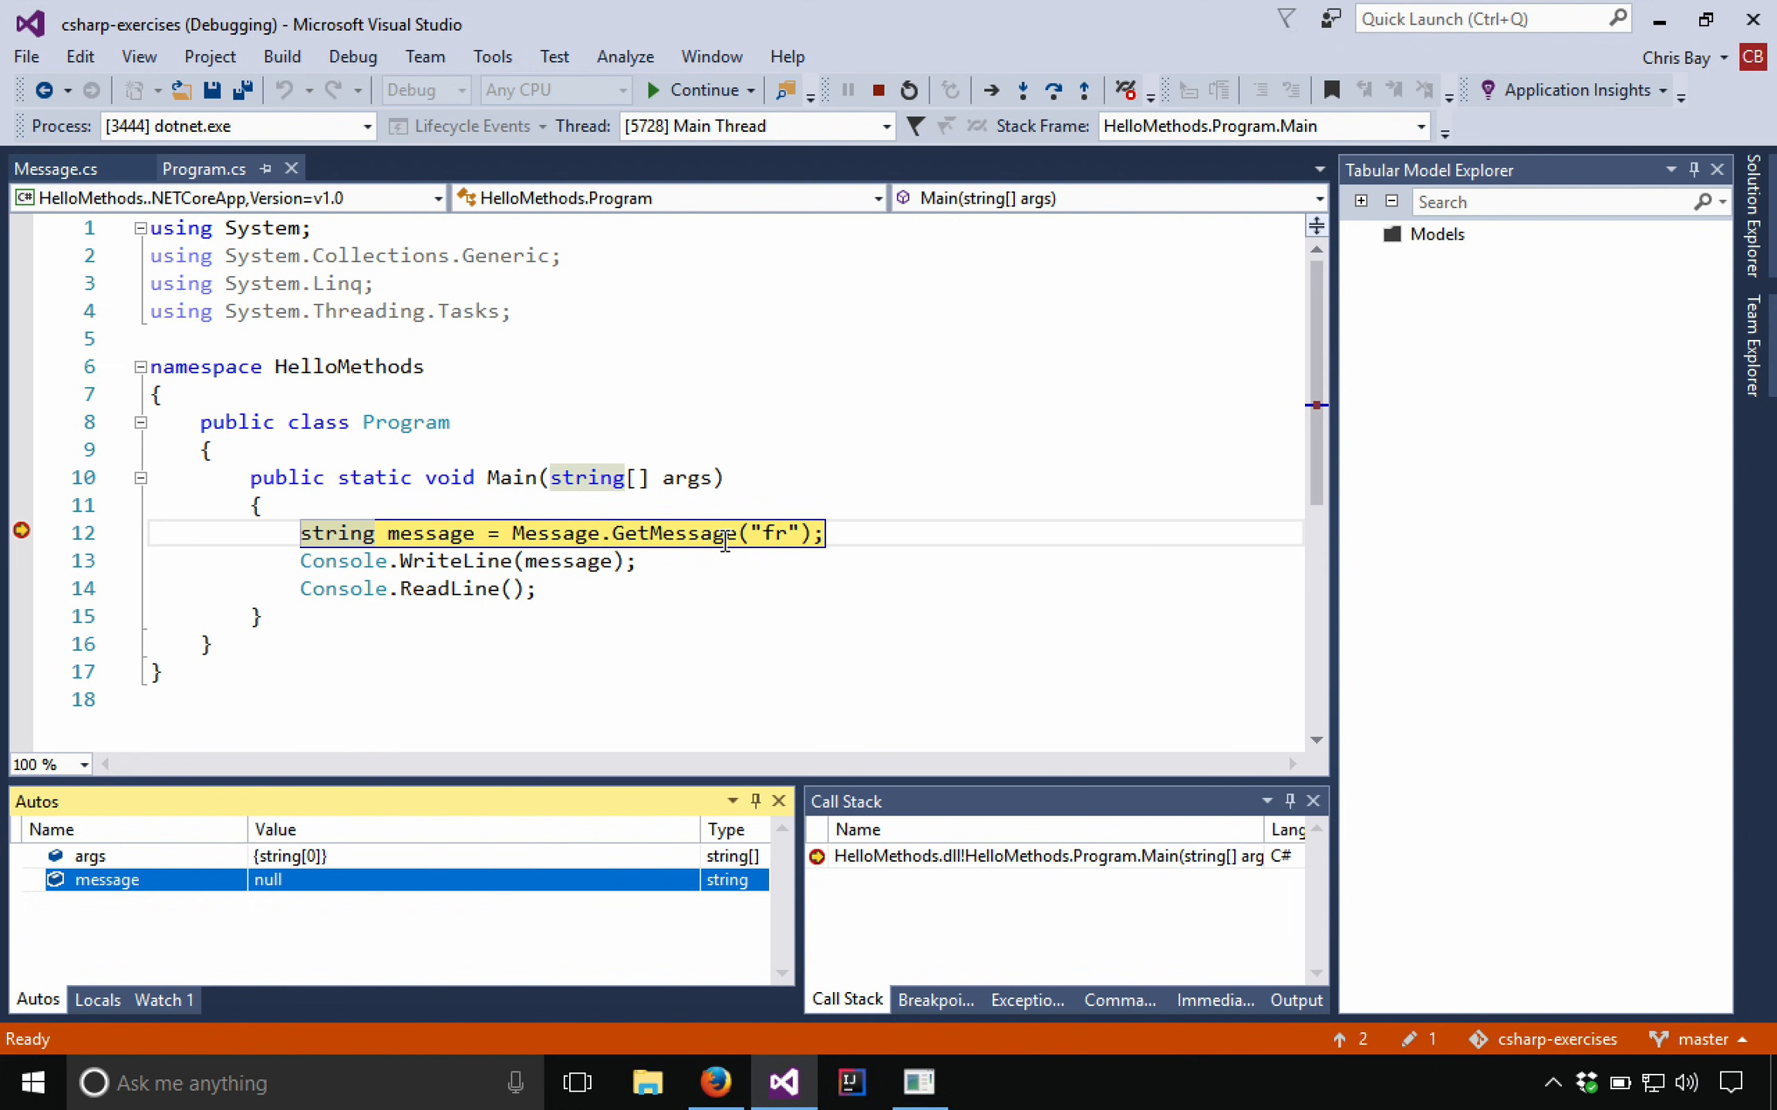
left_click(89, 856)
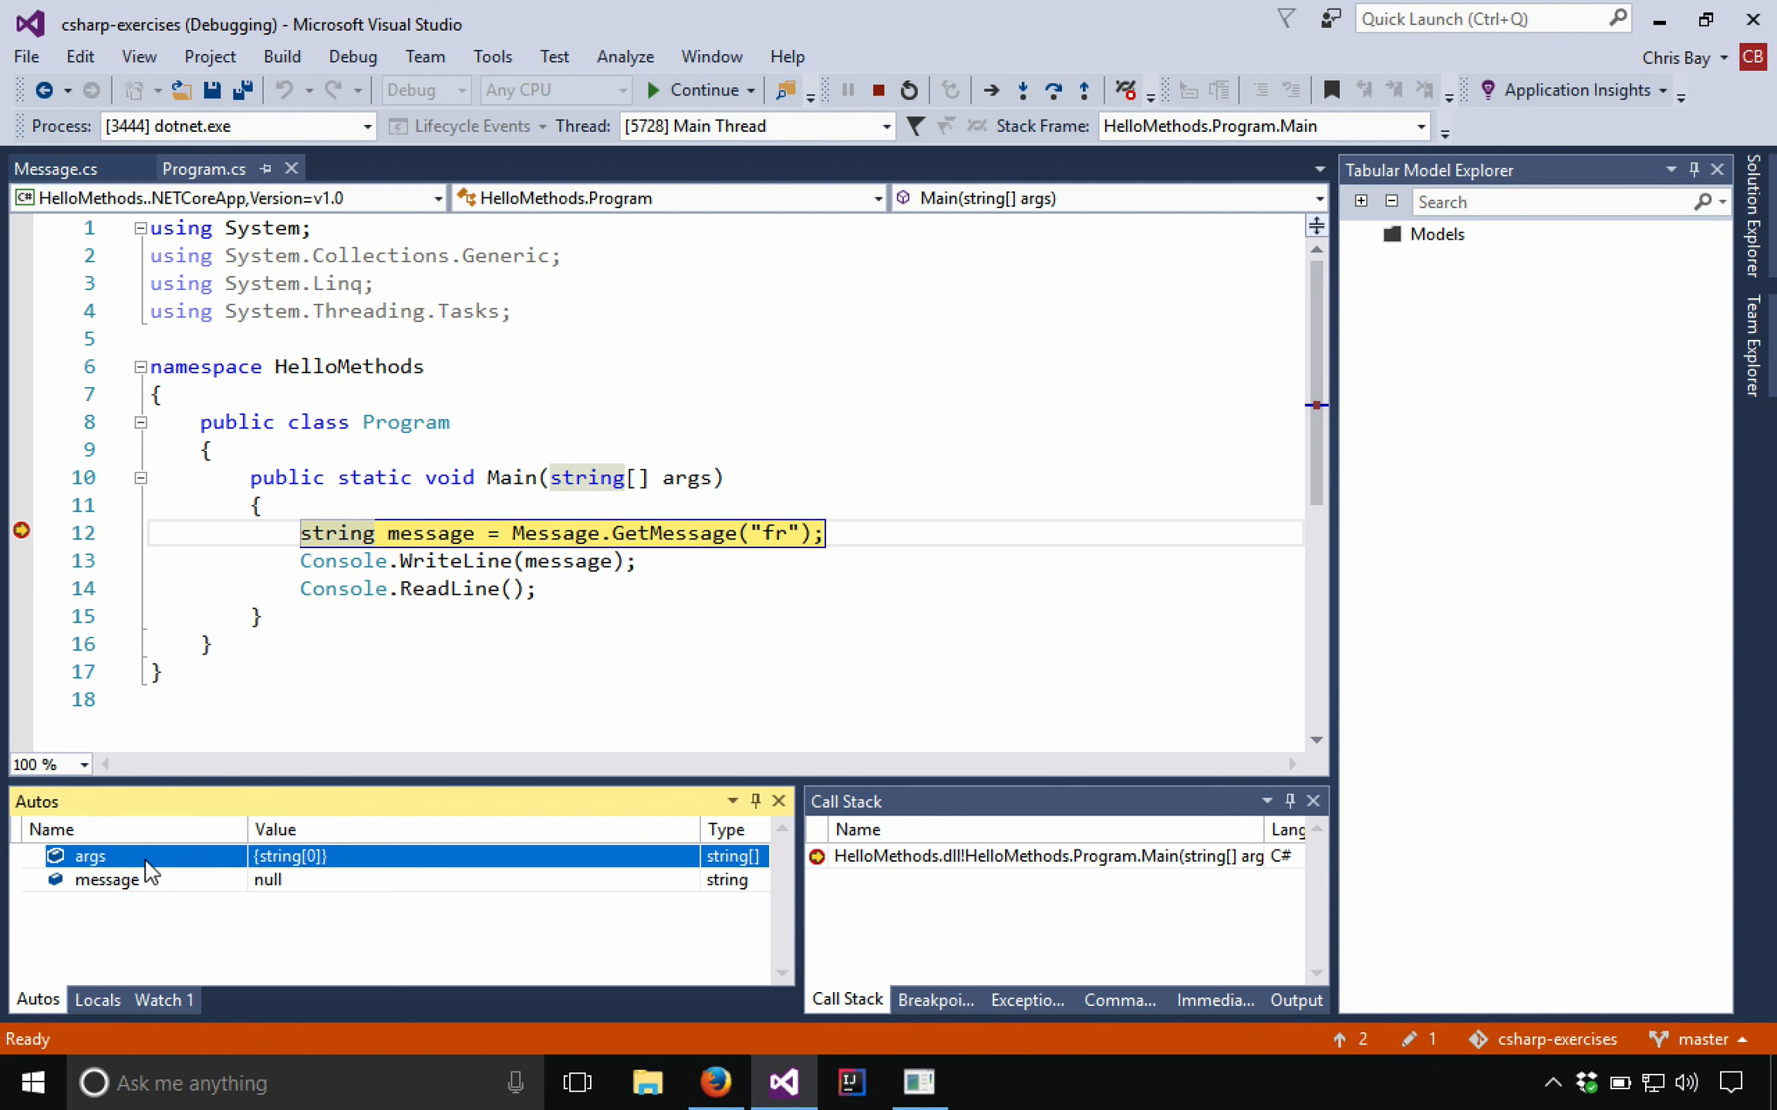
mouse_move(94, 867)
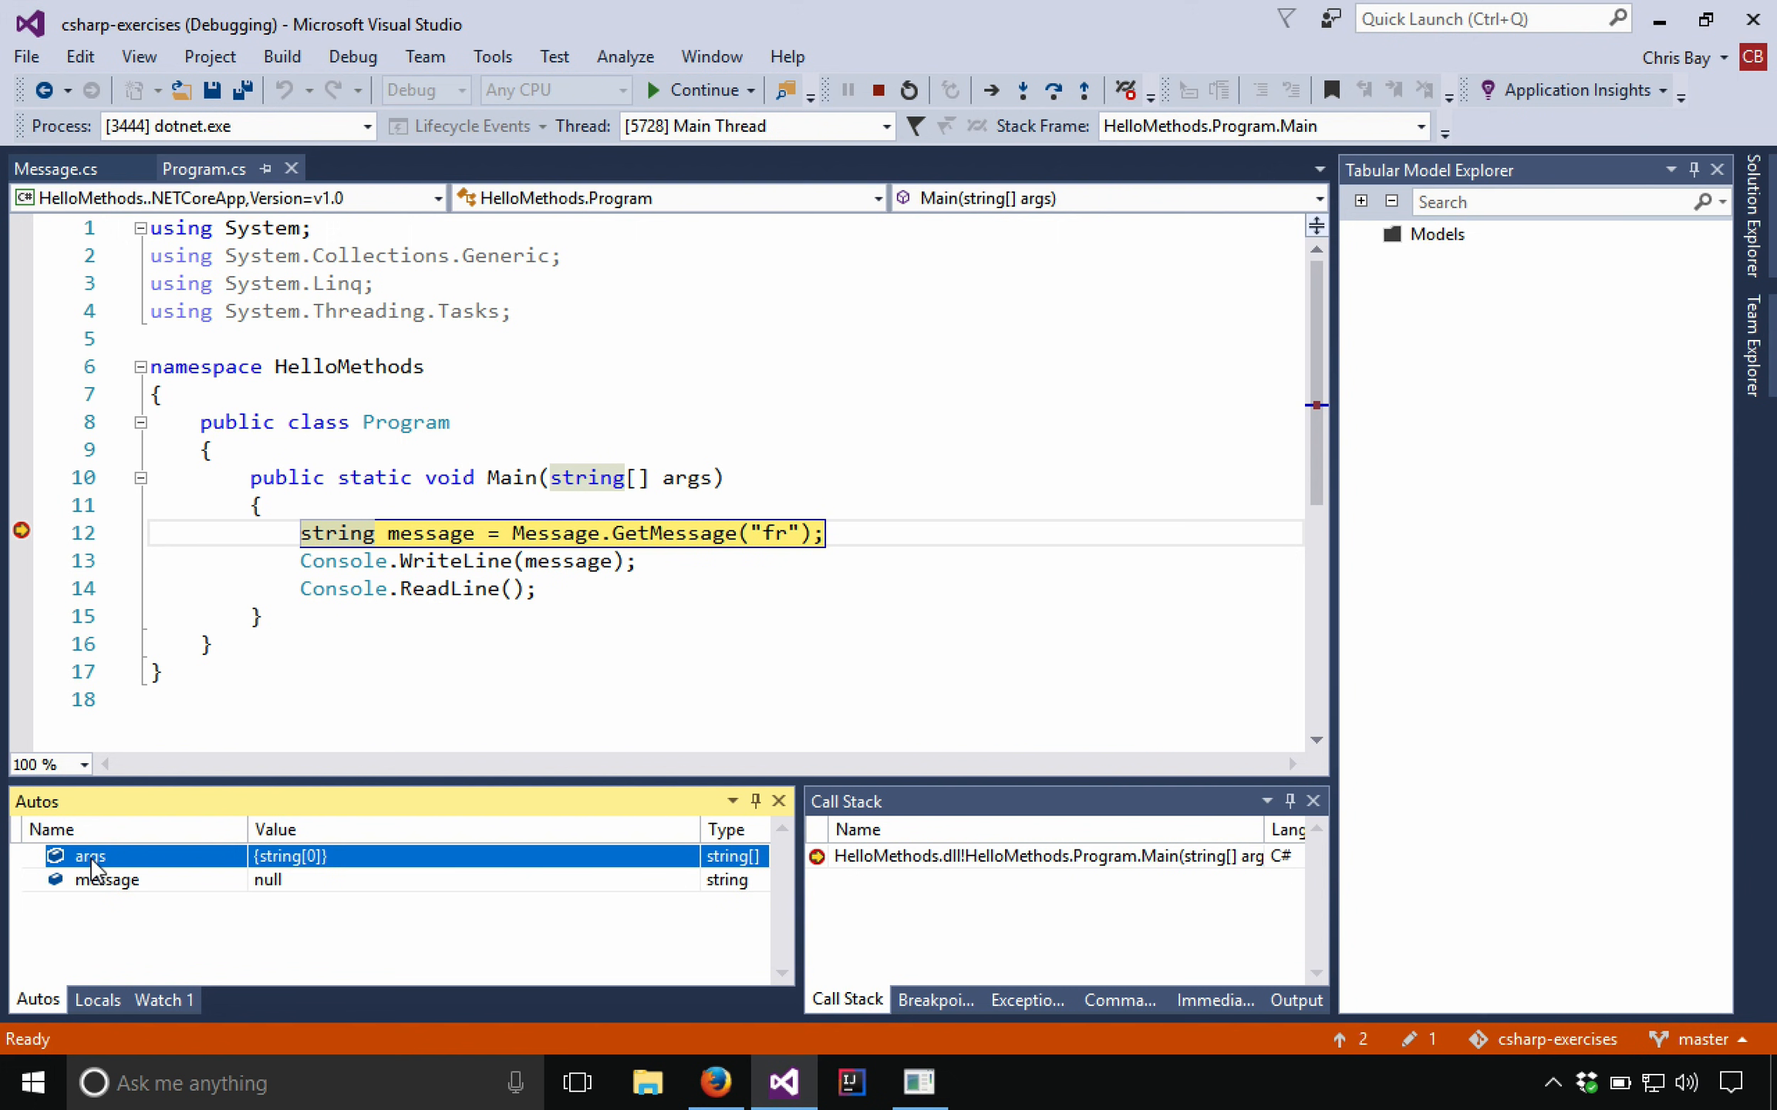
mouse_move(601, 500)
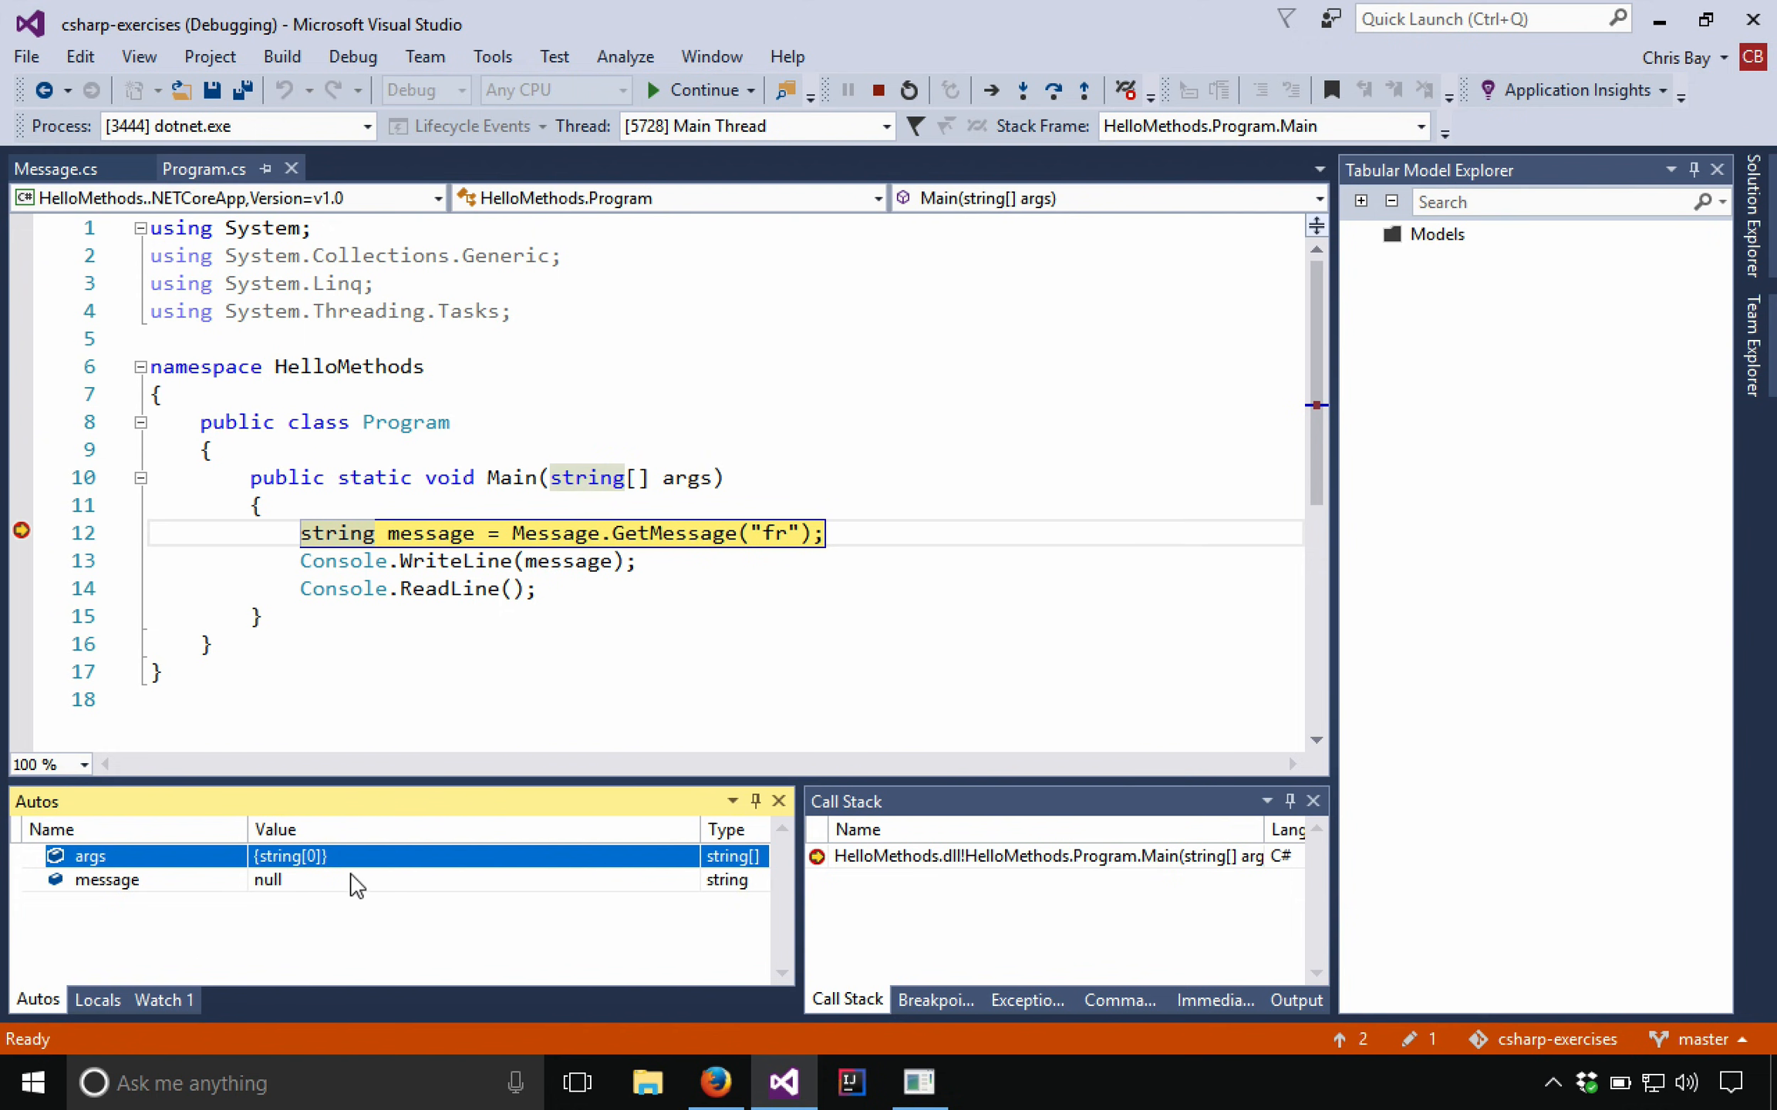
left_click(95, 999)
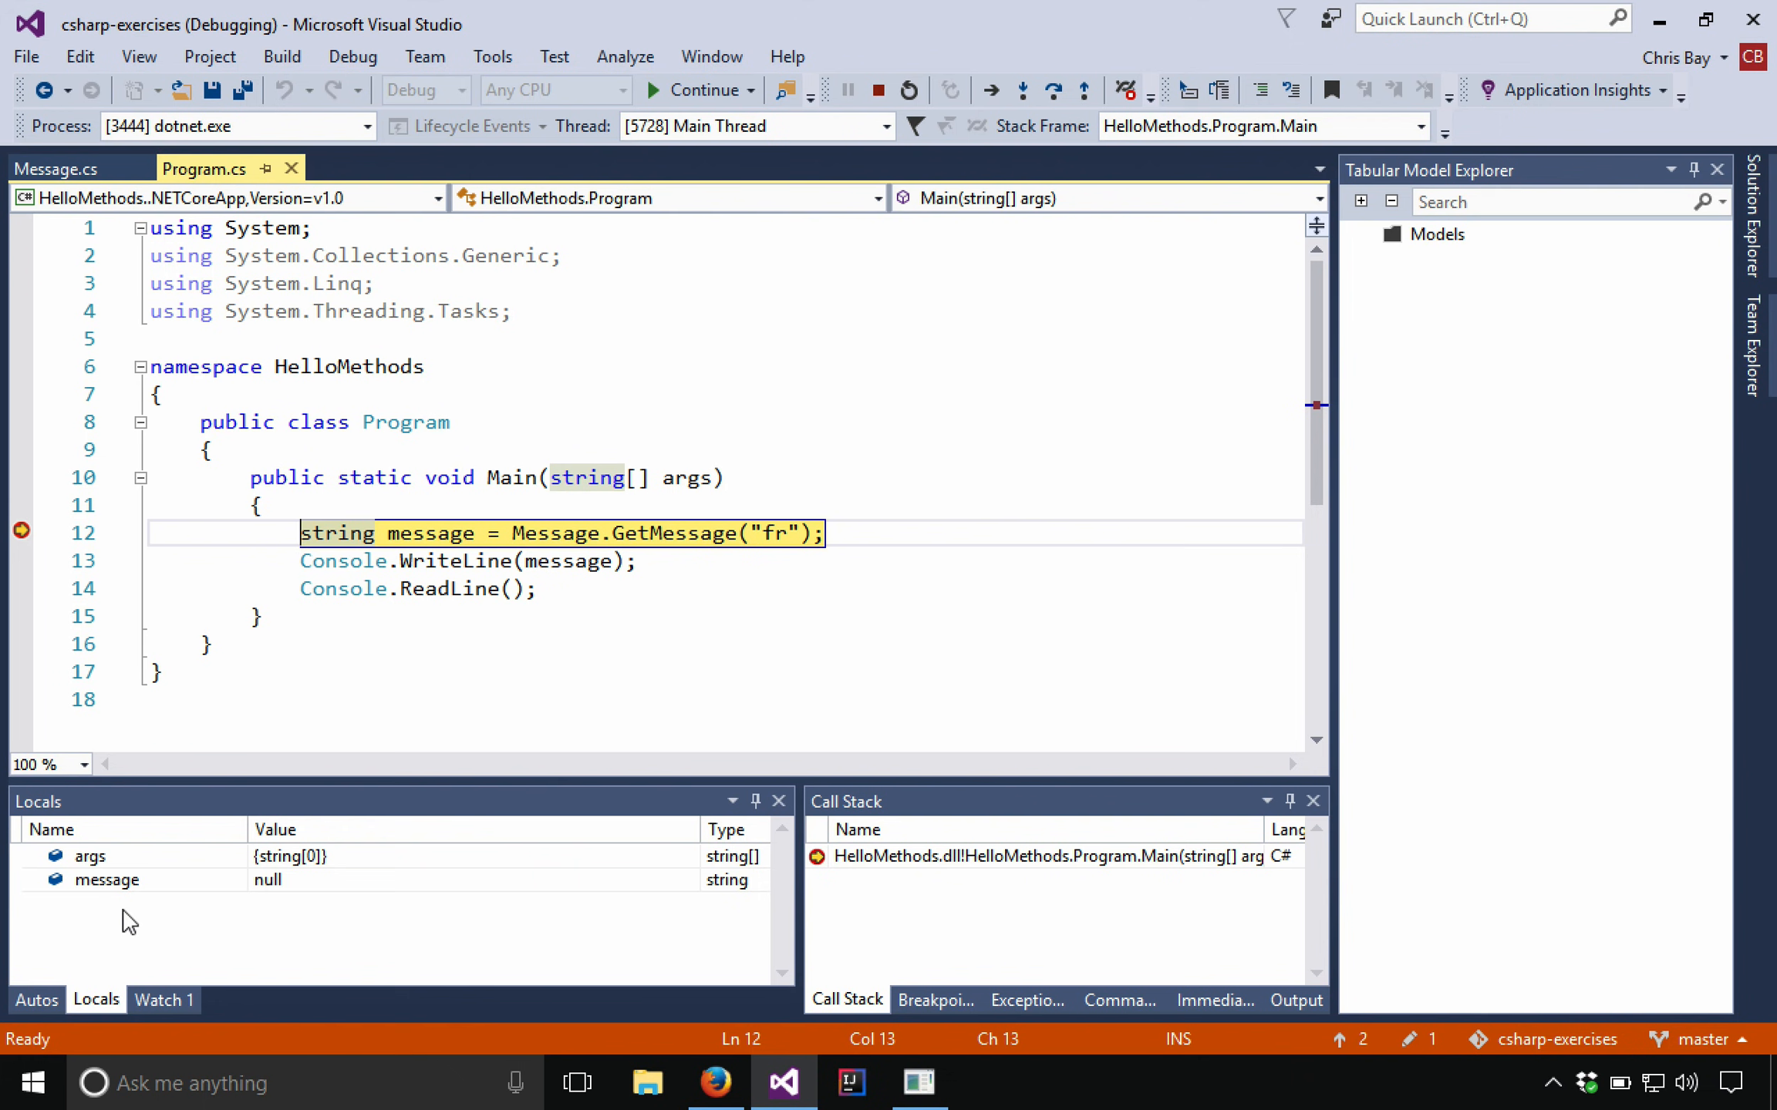
Step: Add Watch 1 entries for message and message + " asdf"
left_click(163, 999)
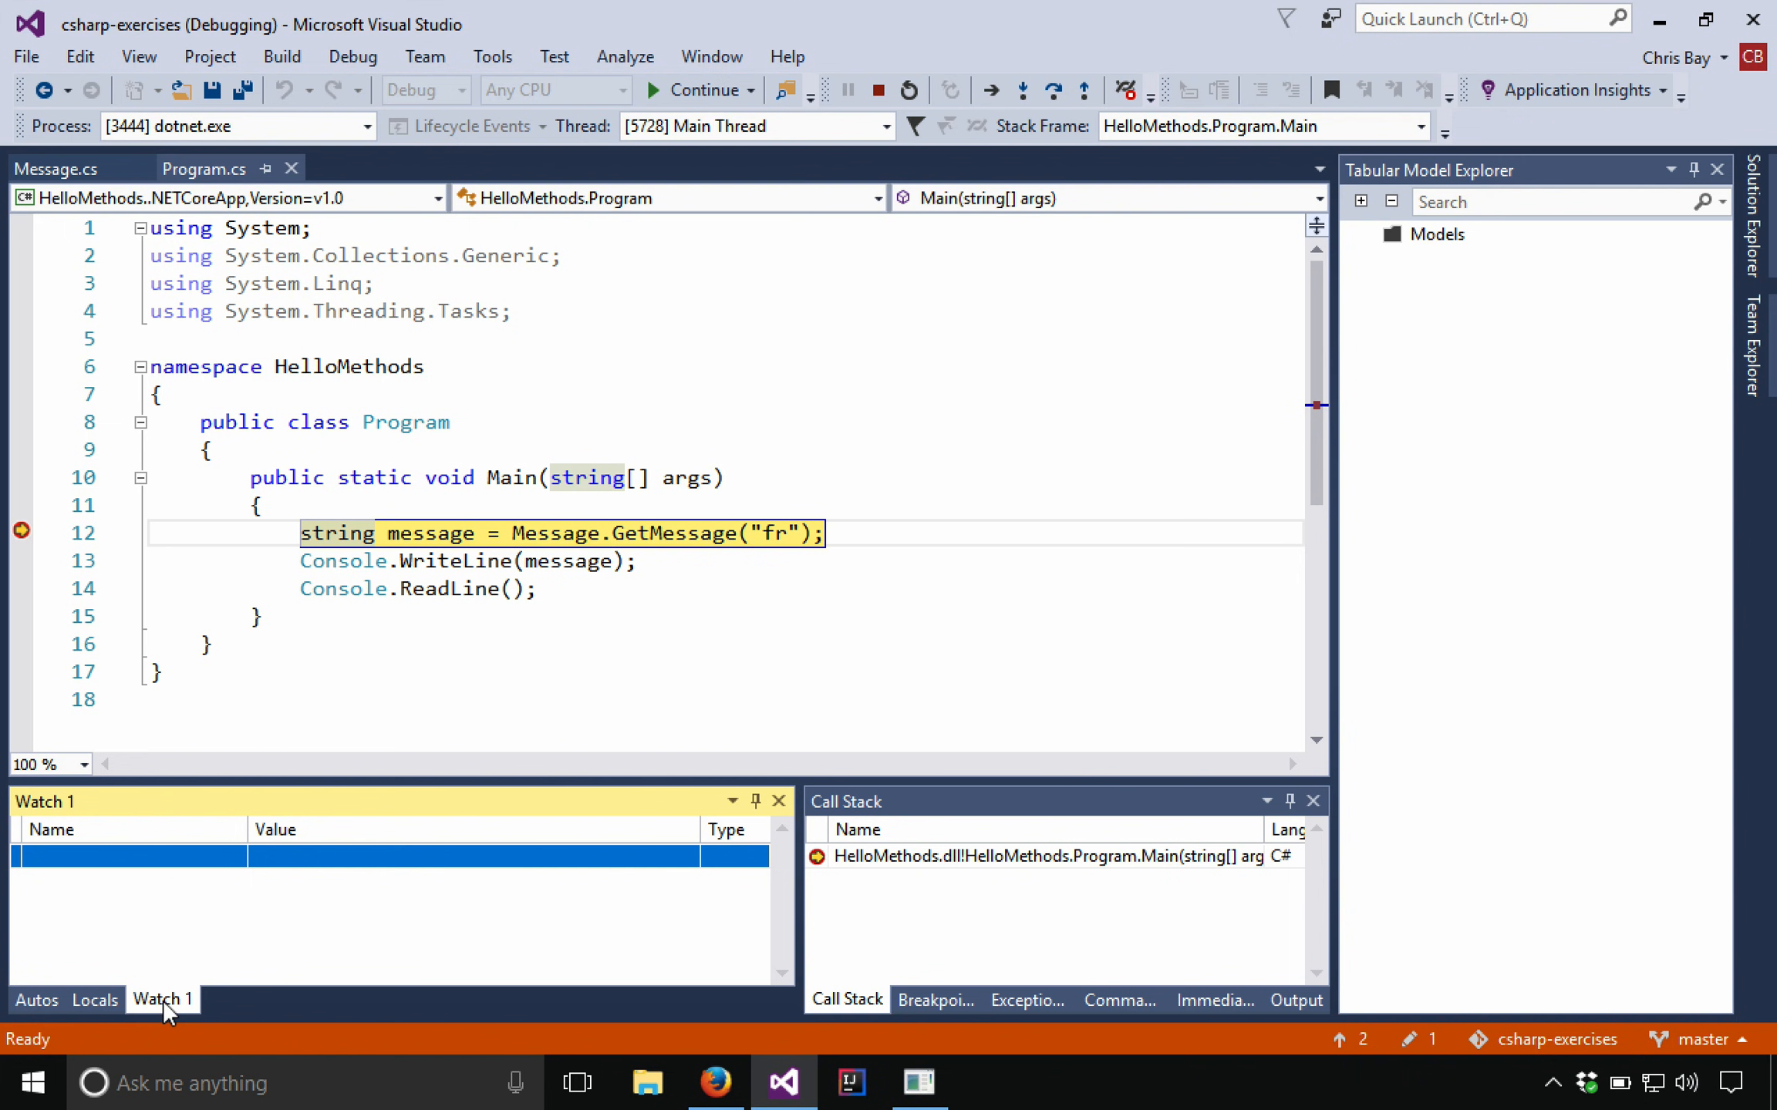
mouse_move(166, 1014)
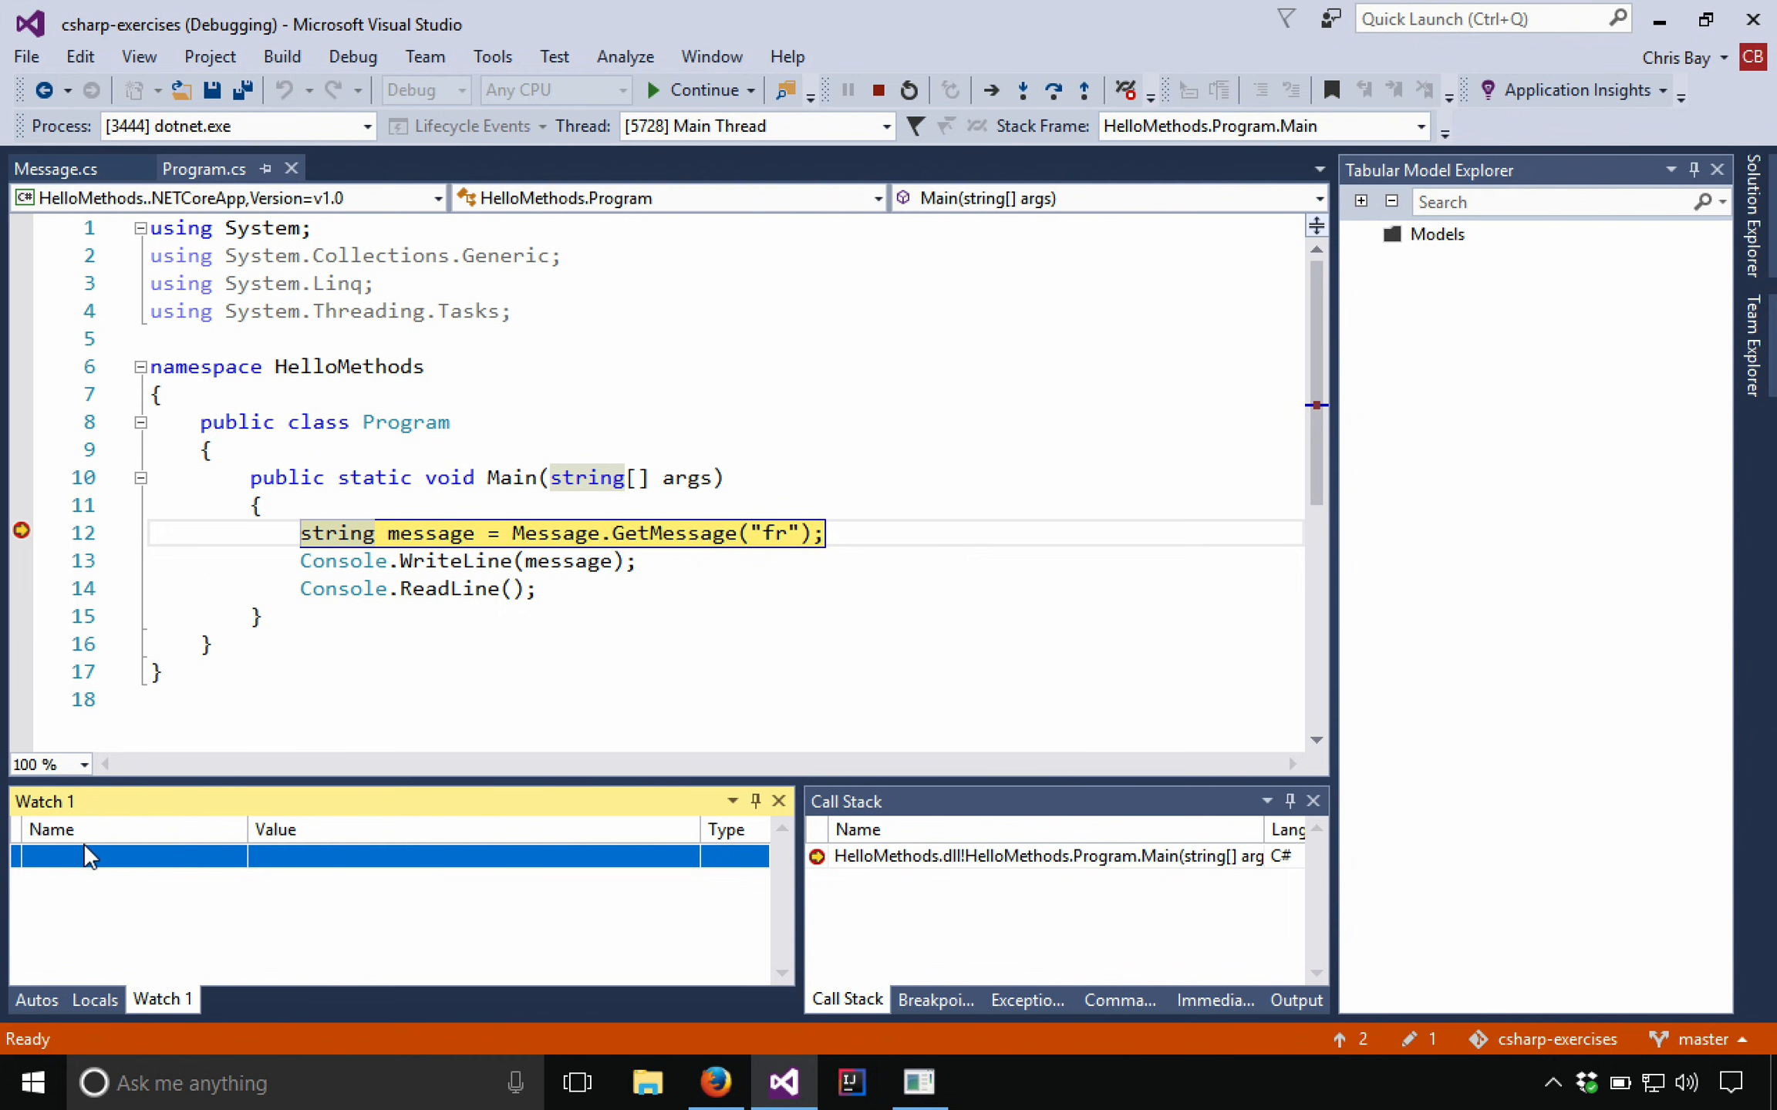
mouse_move(89, 867)
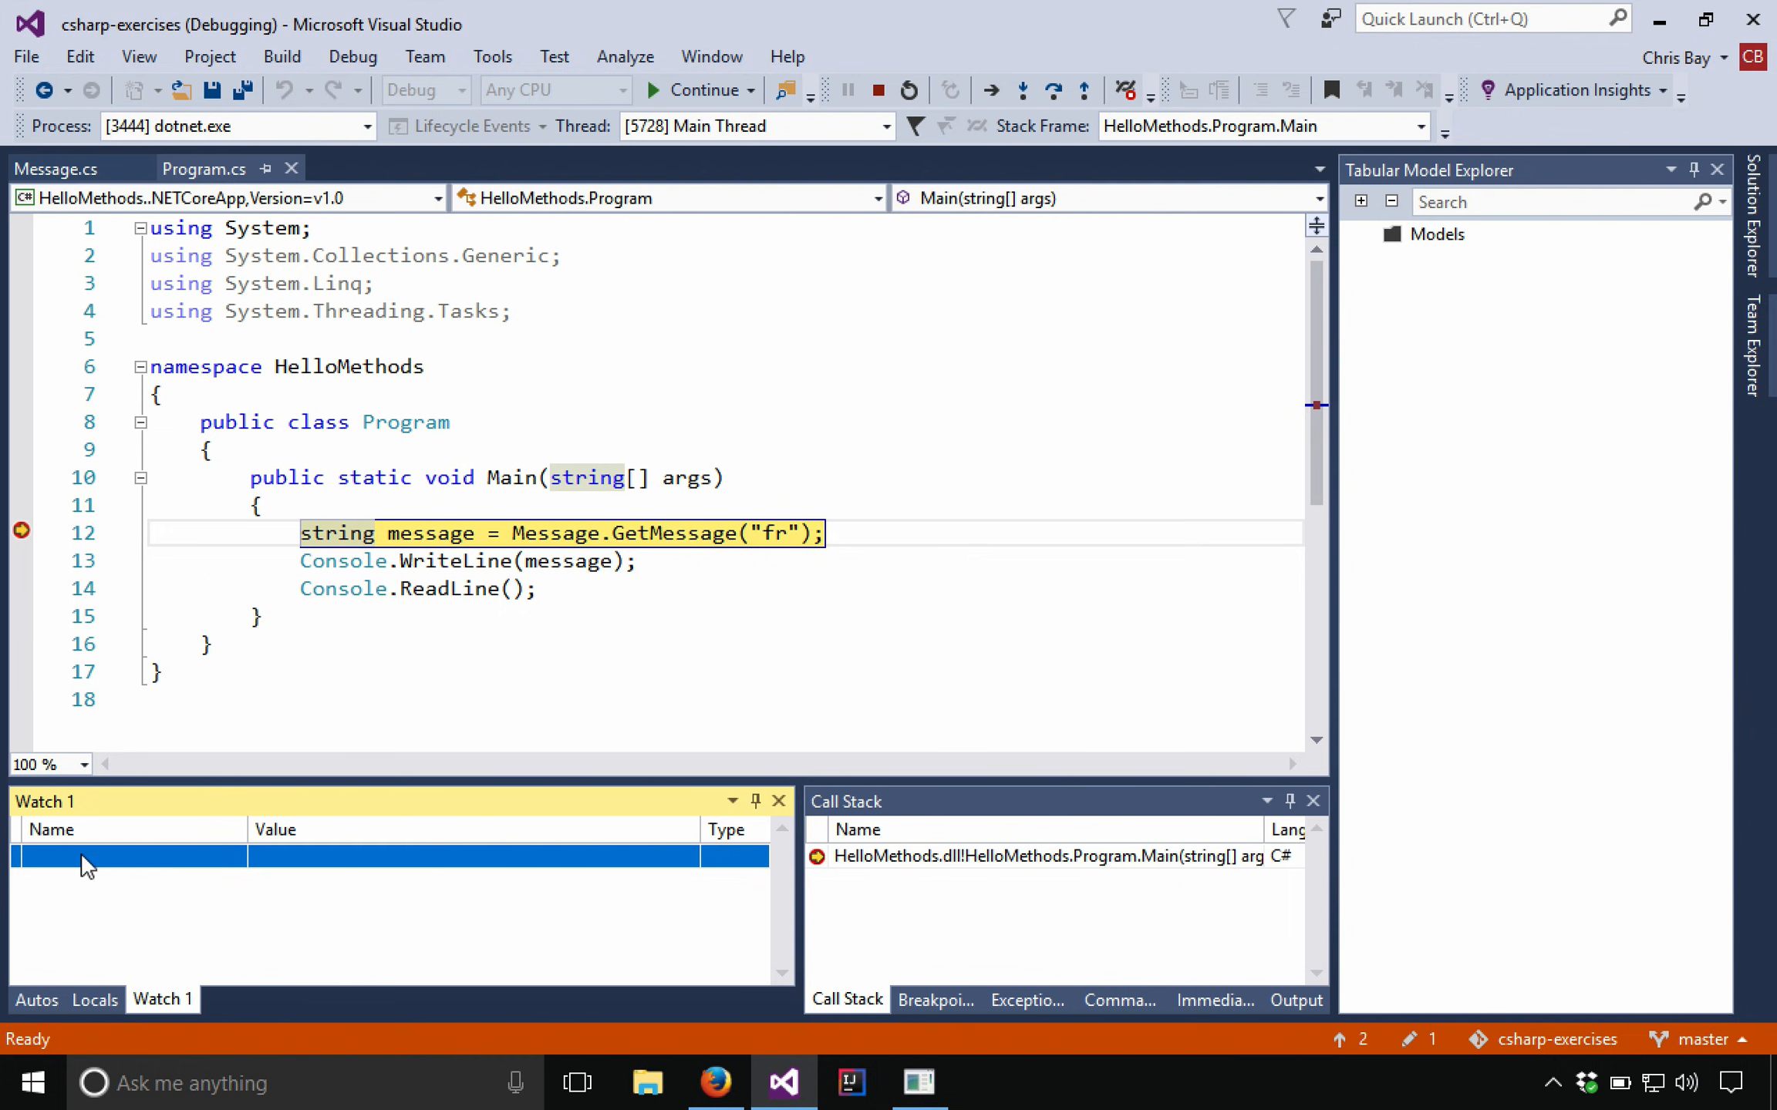
type("message")
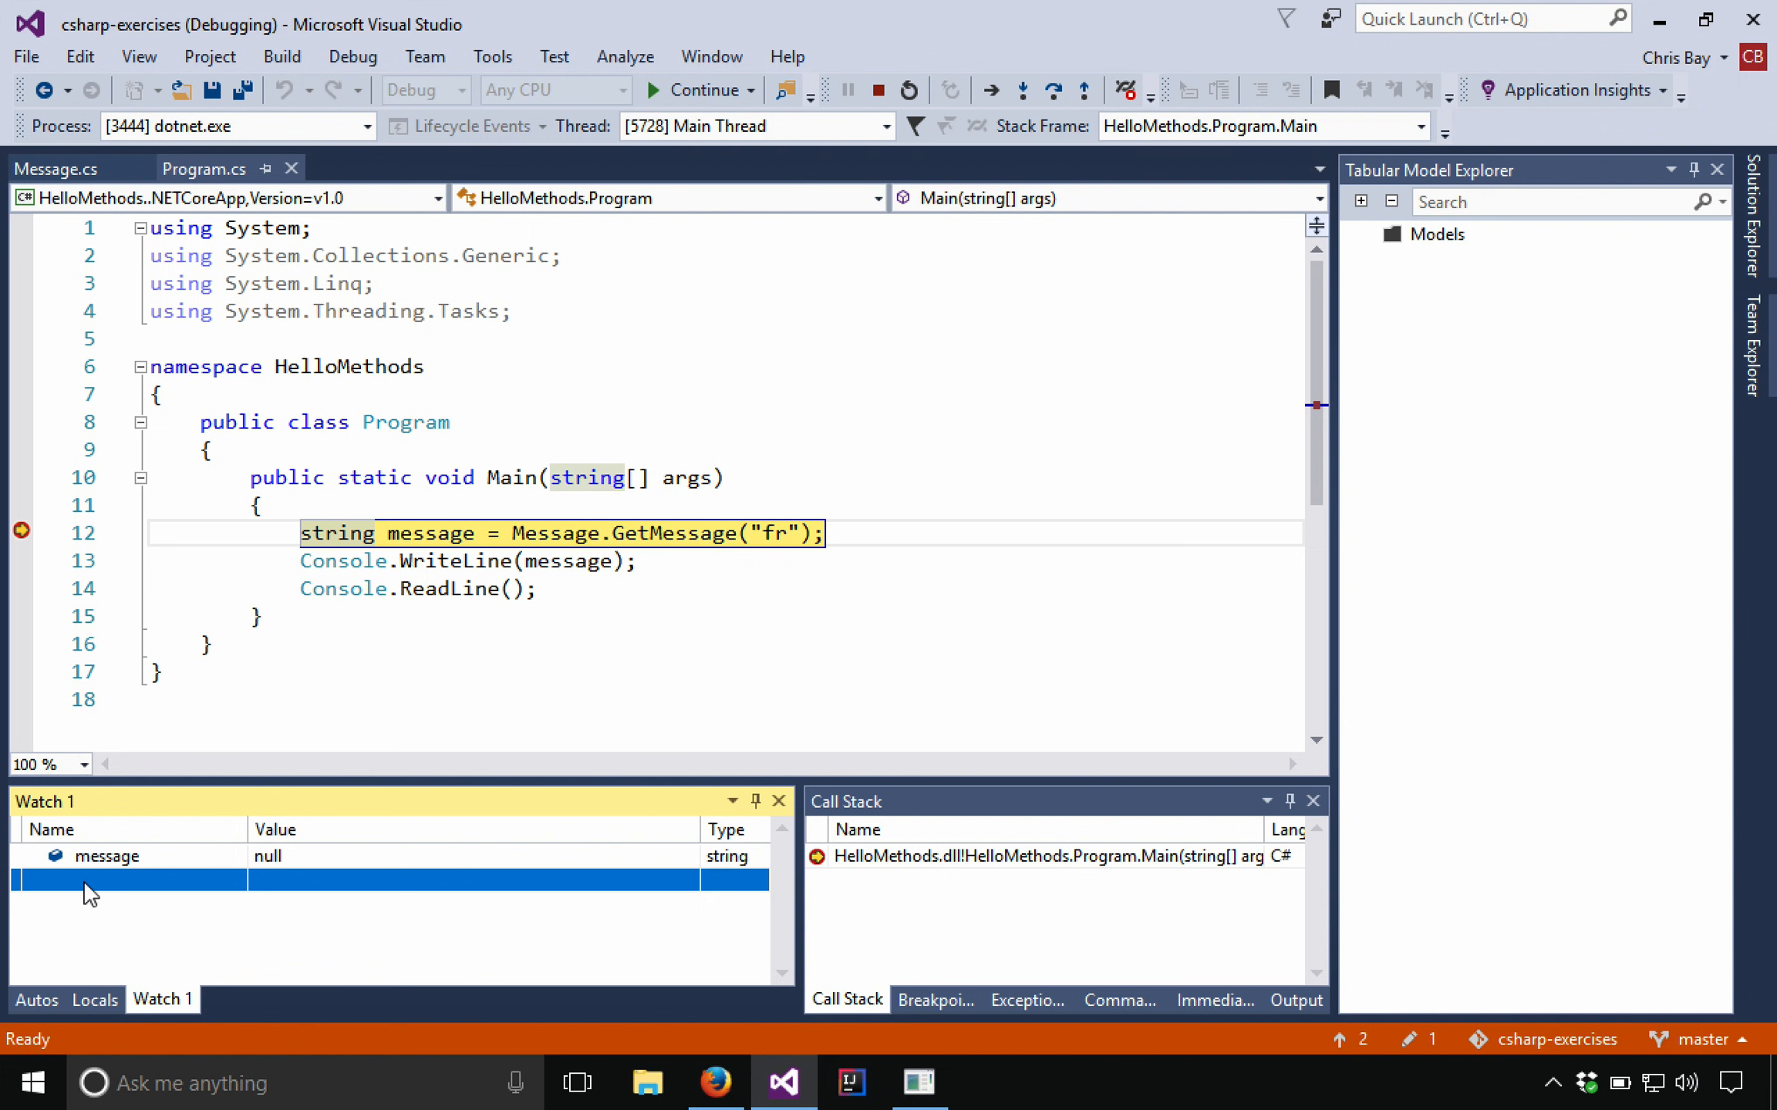
left_click(113, 880)
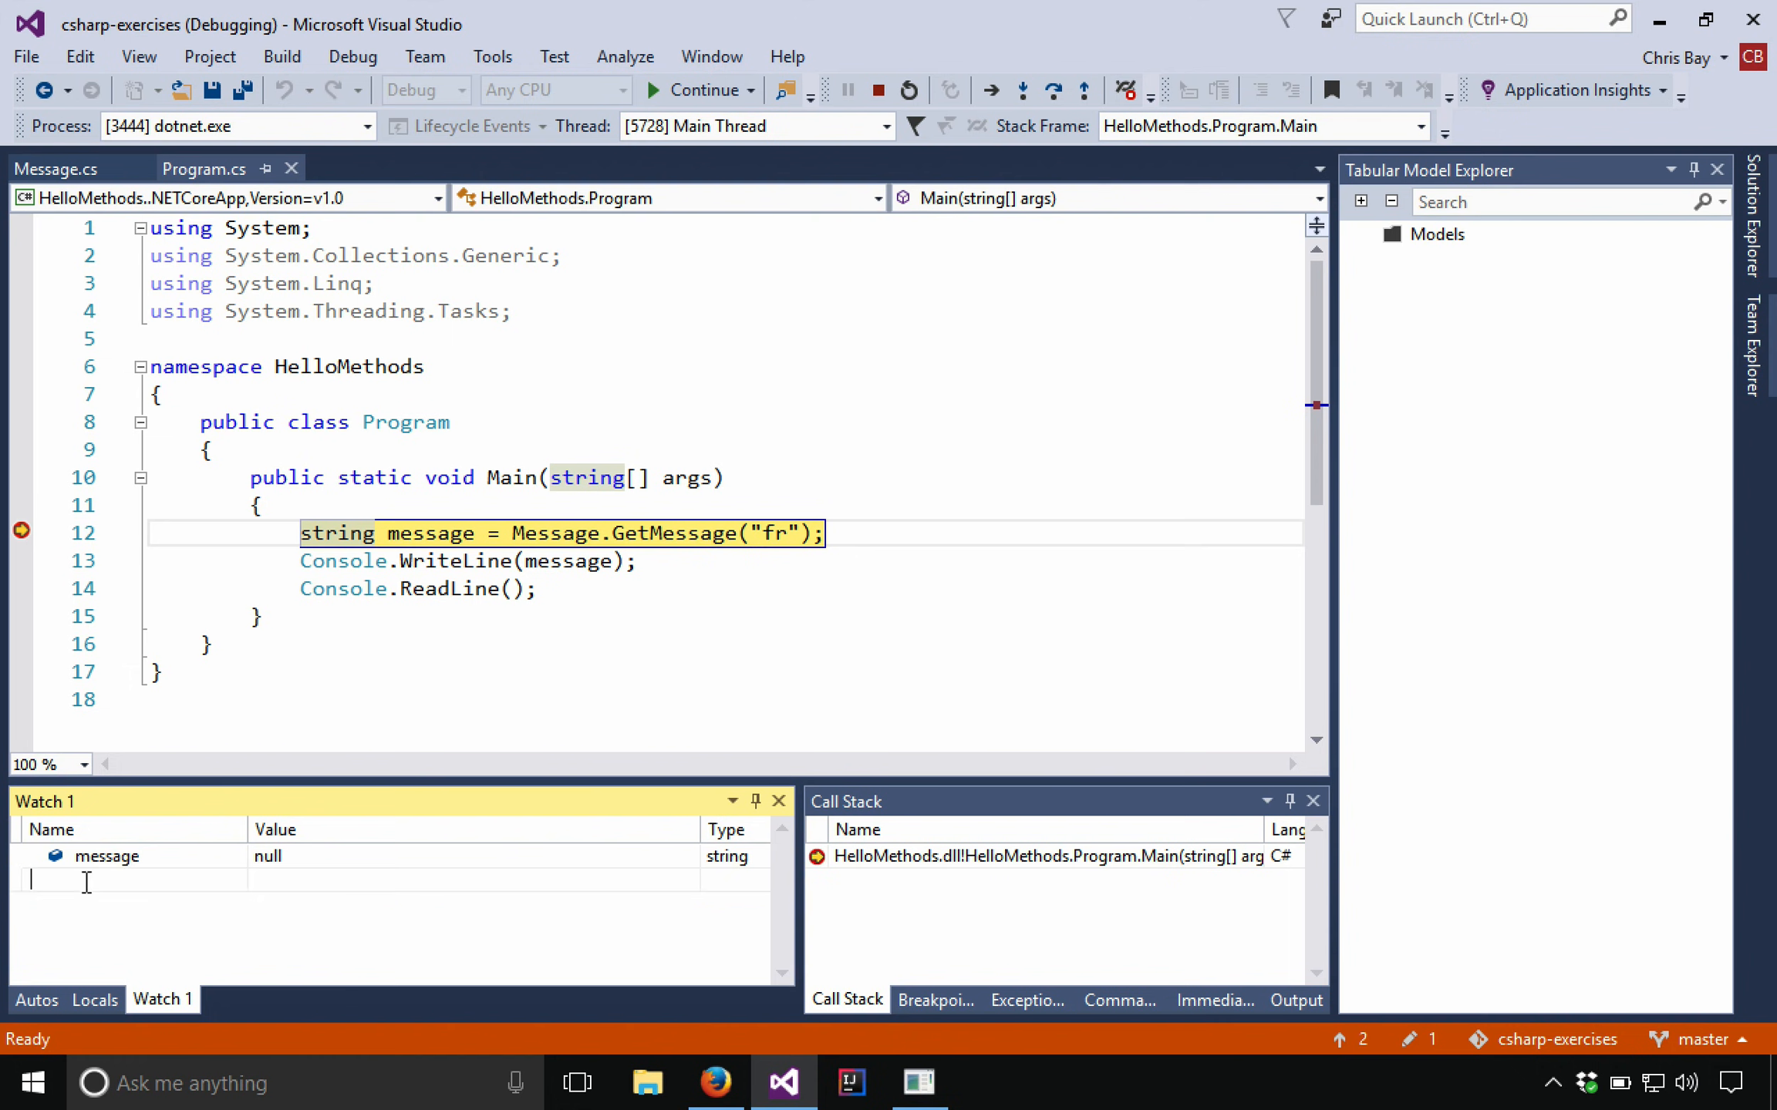
type("message")
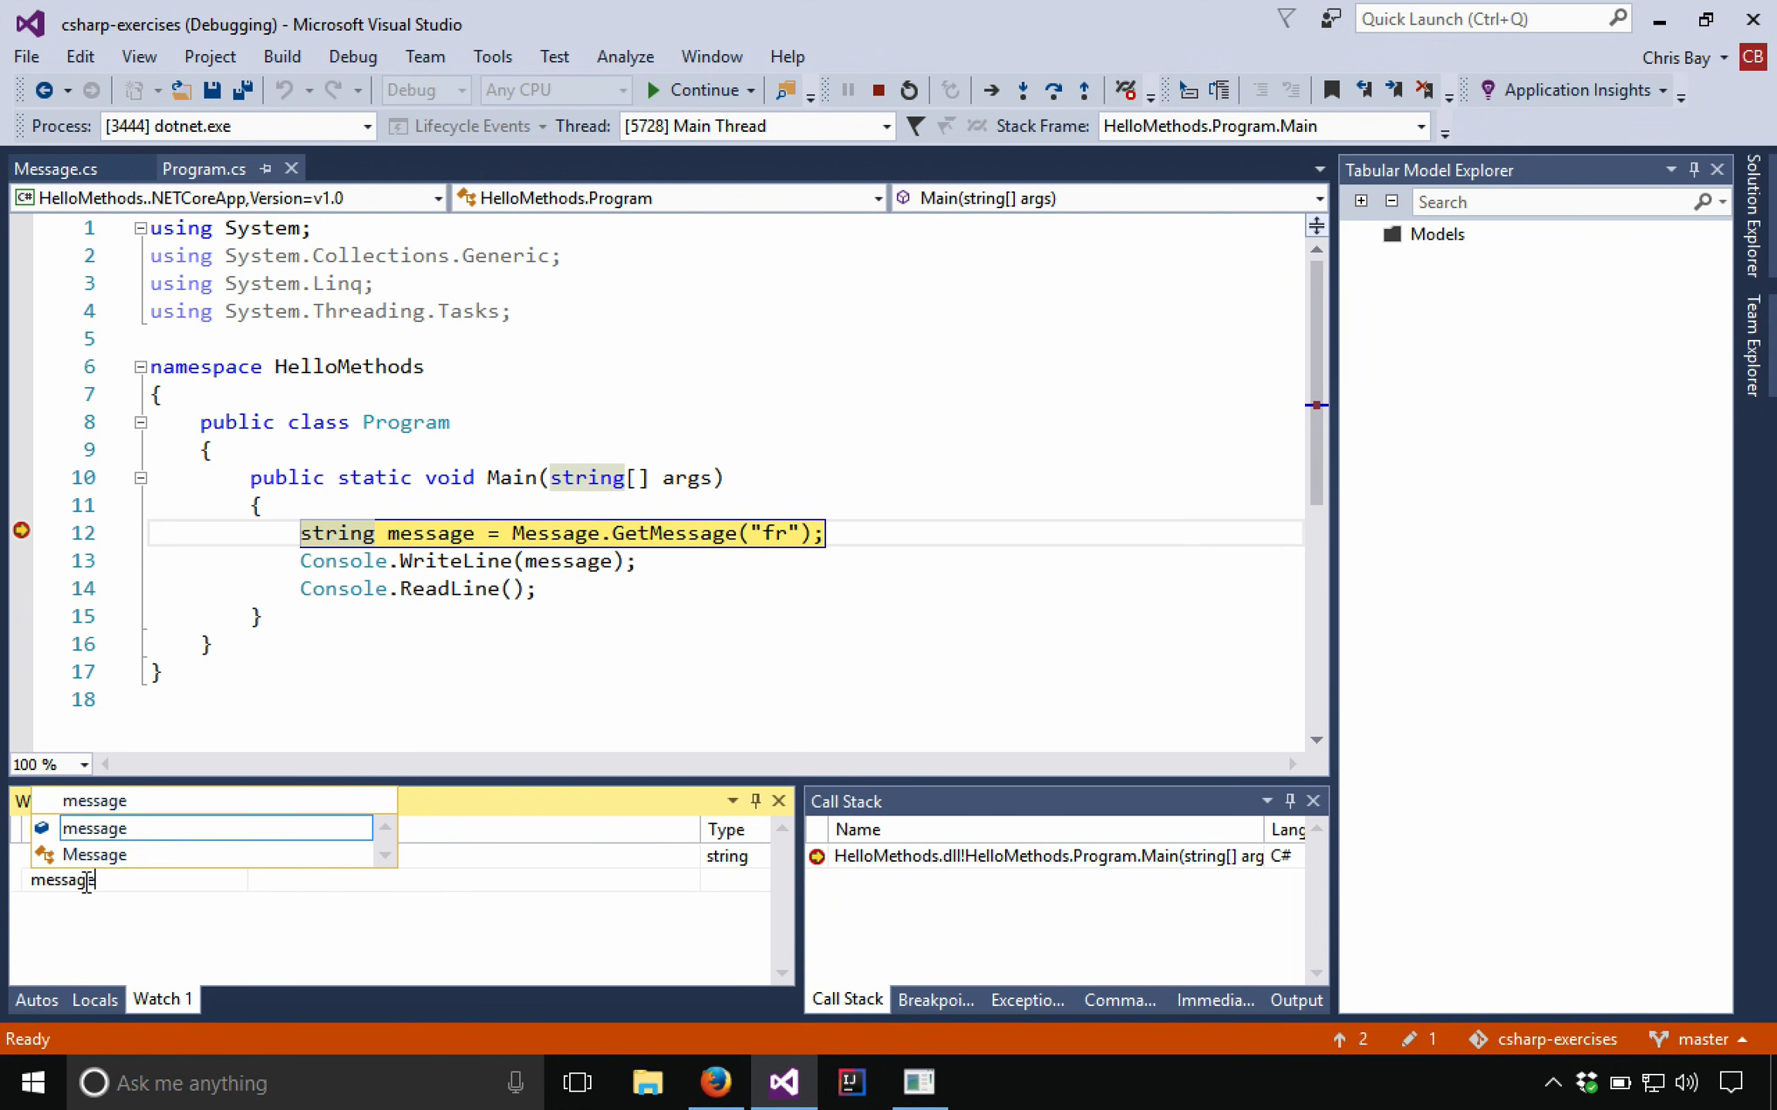
type("+ \"")
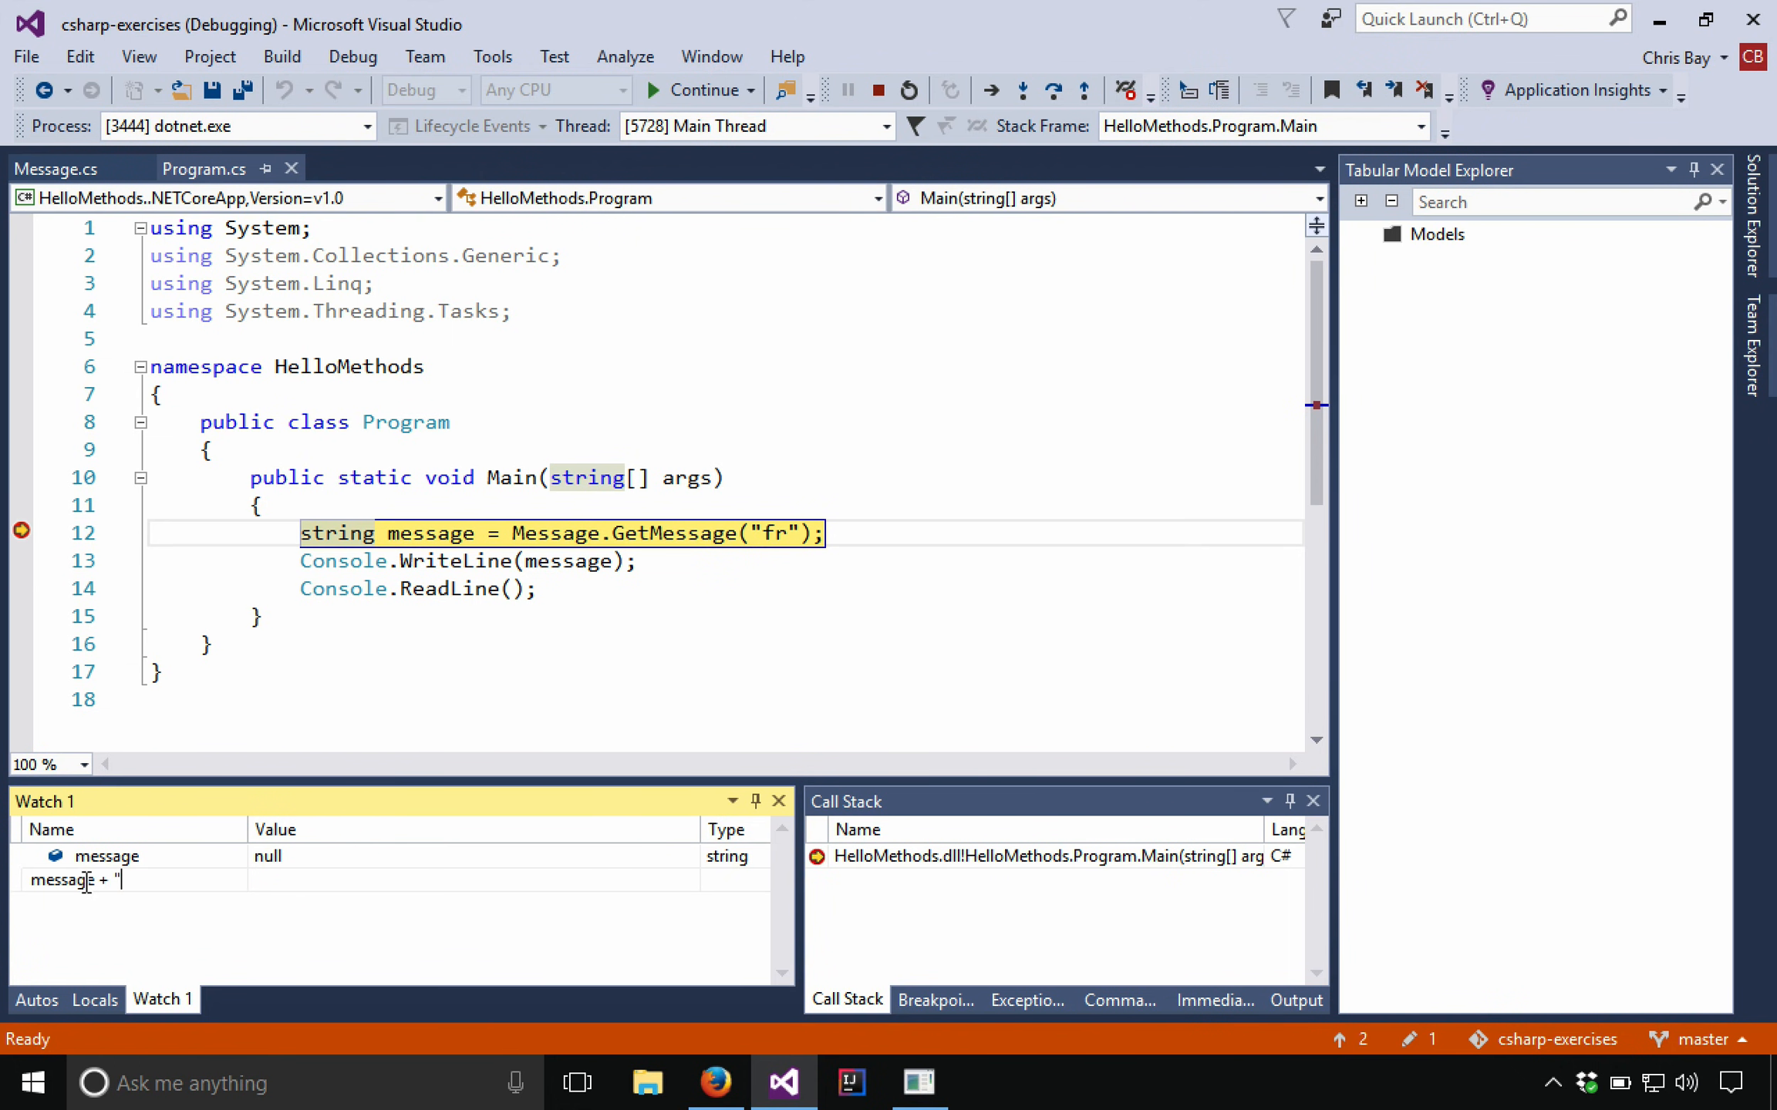
type("asdf")
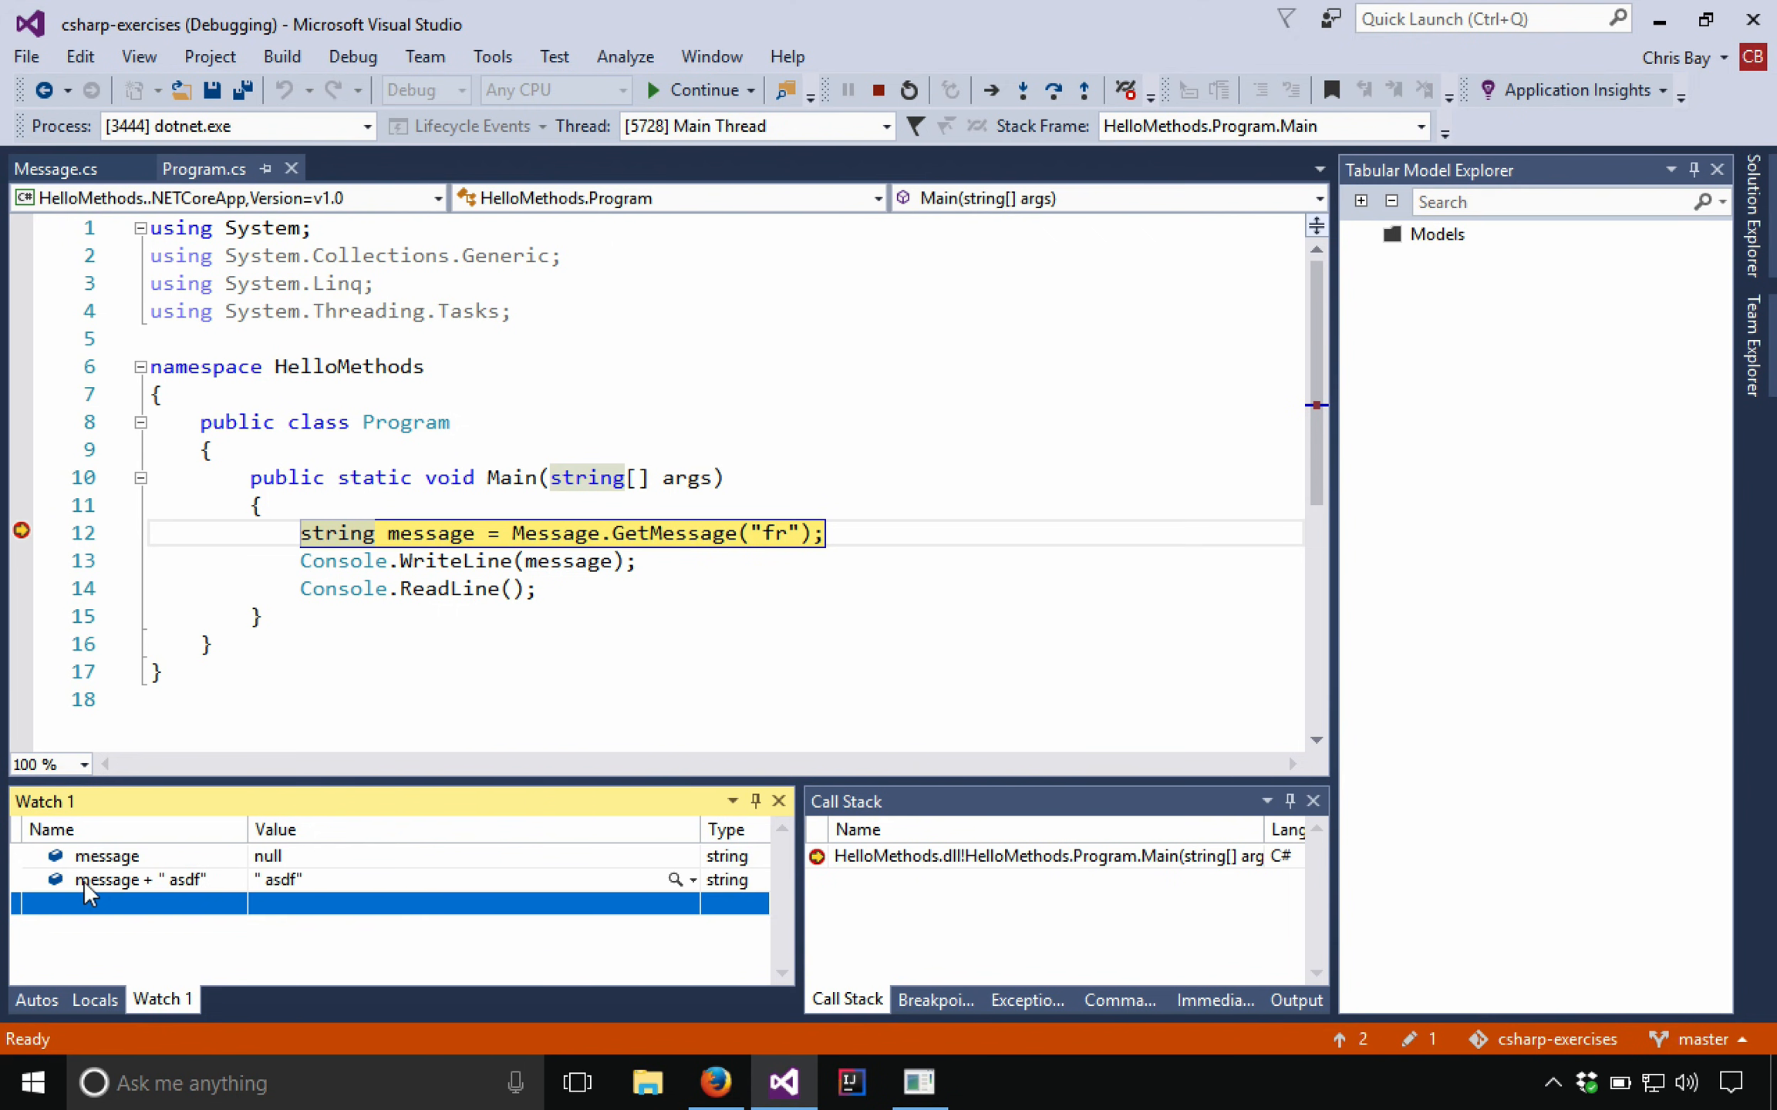
mouse_move(330, 852)
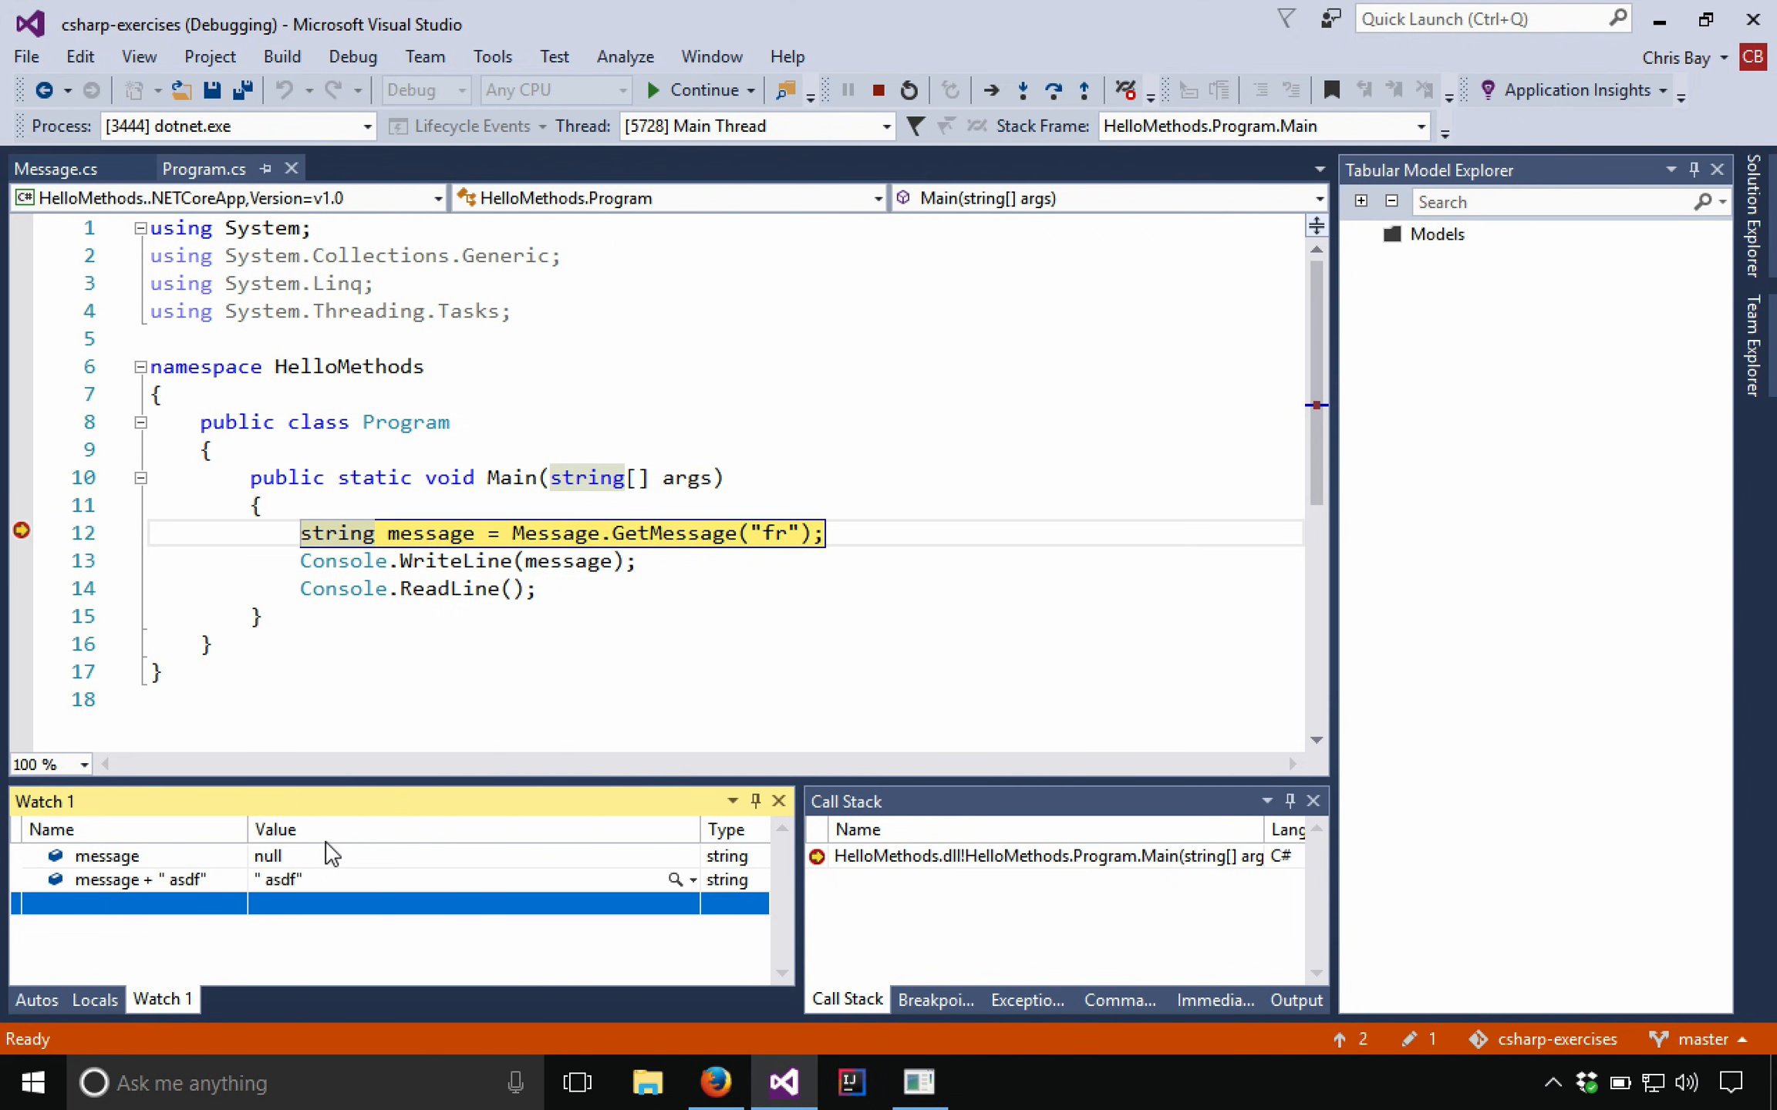
mouse_move(142, 865)
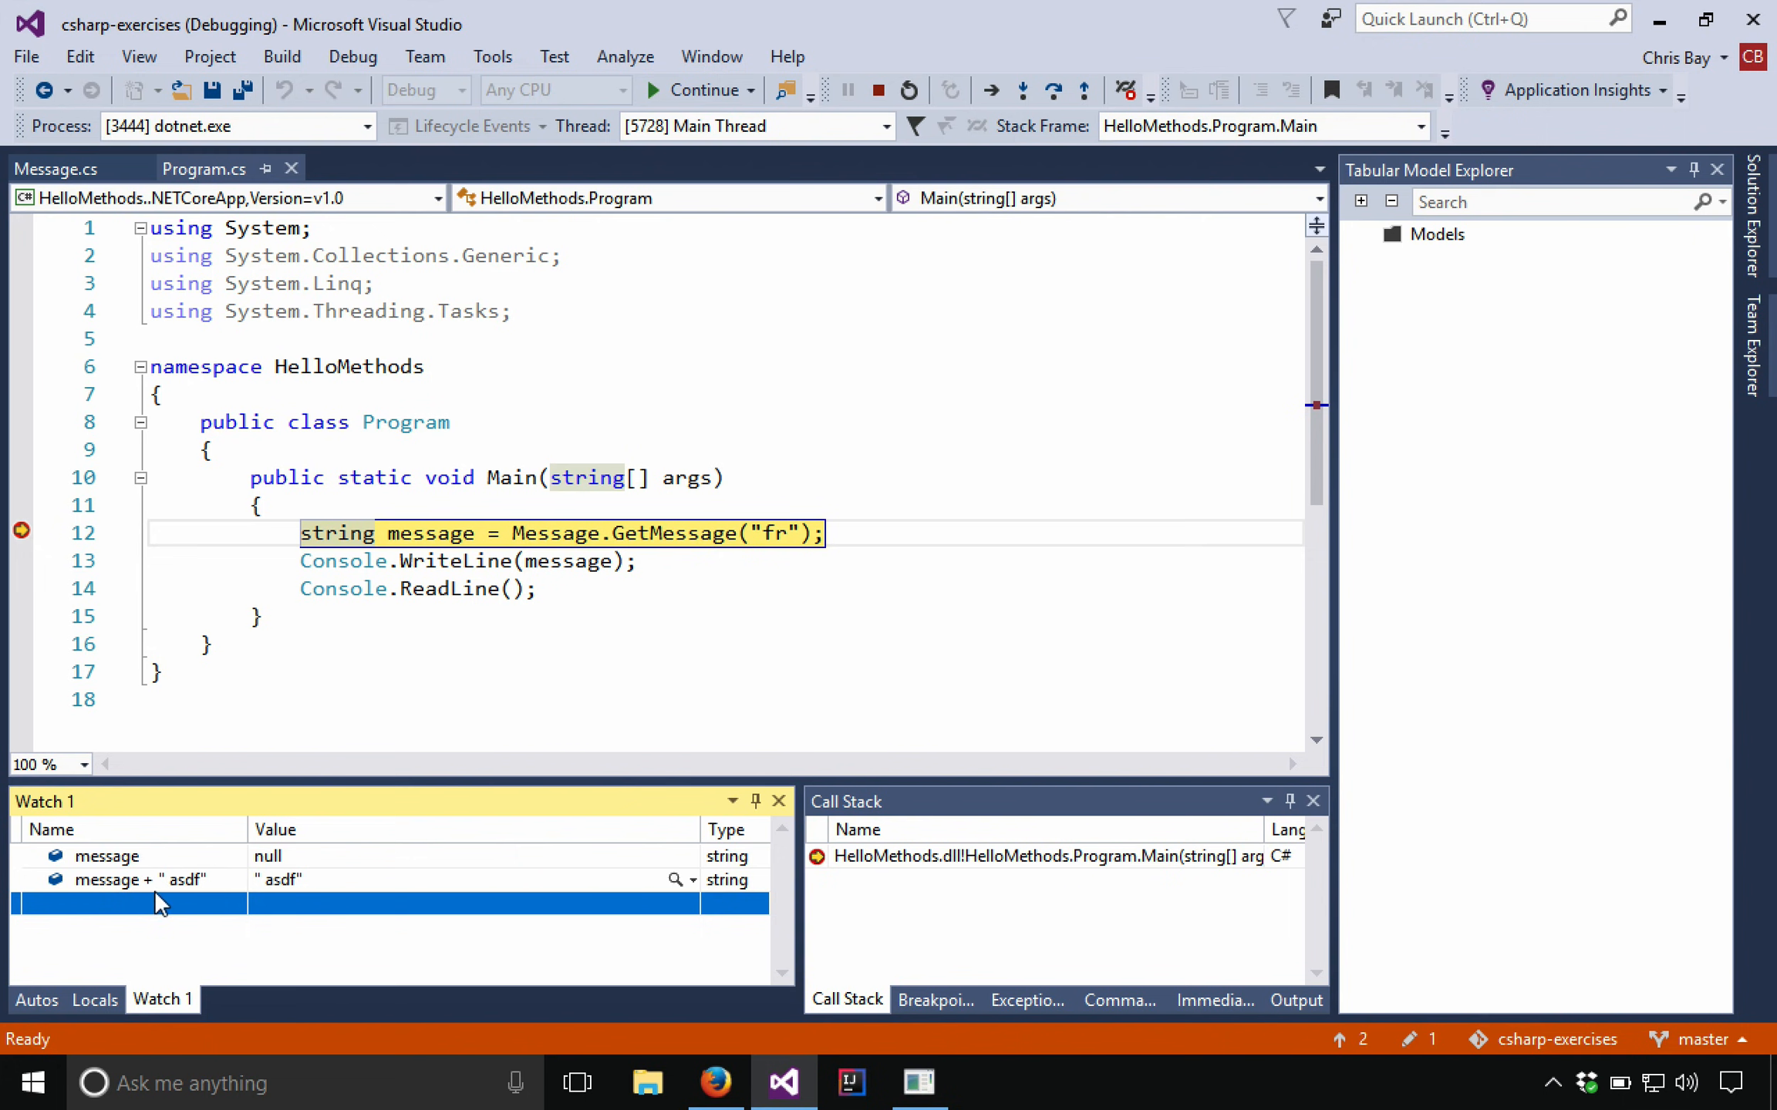
Step: Cycle through the Autos, Locals and Watch 1 tabs, ending on Autos
left_click(37, 1000)
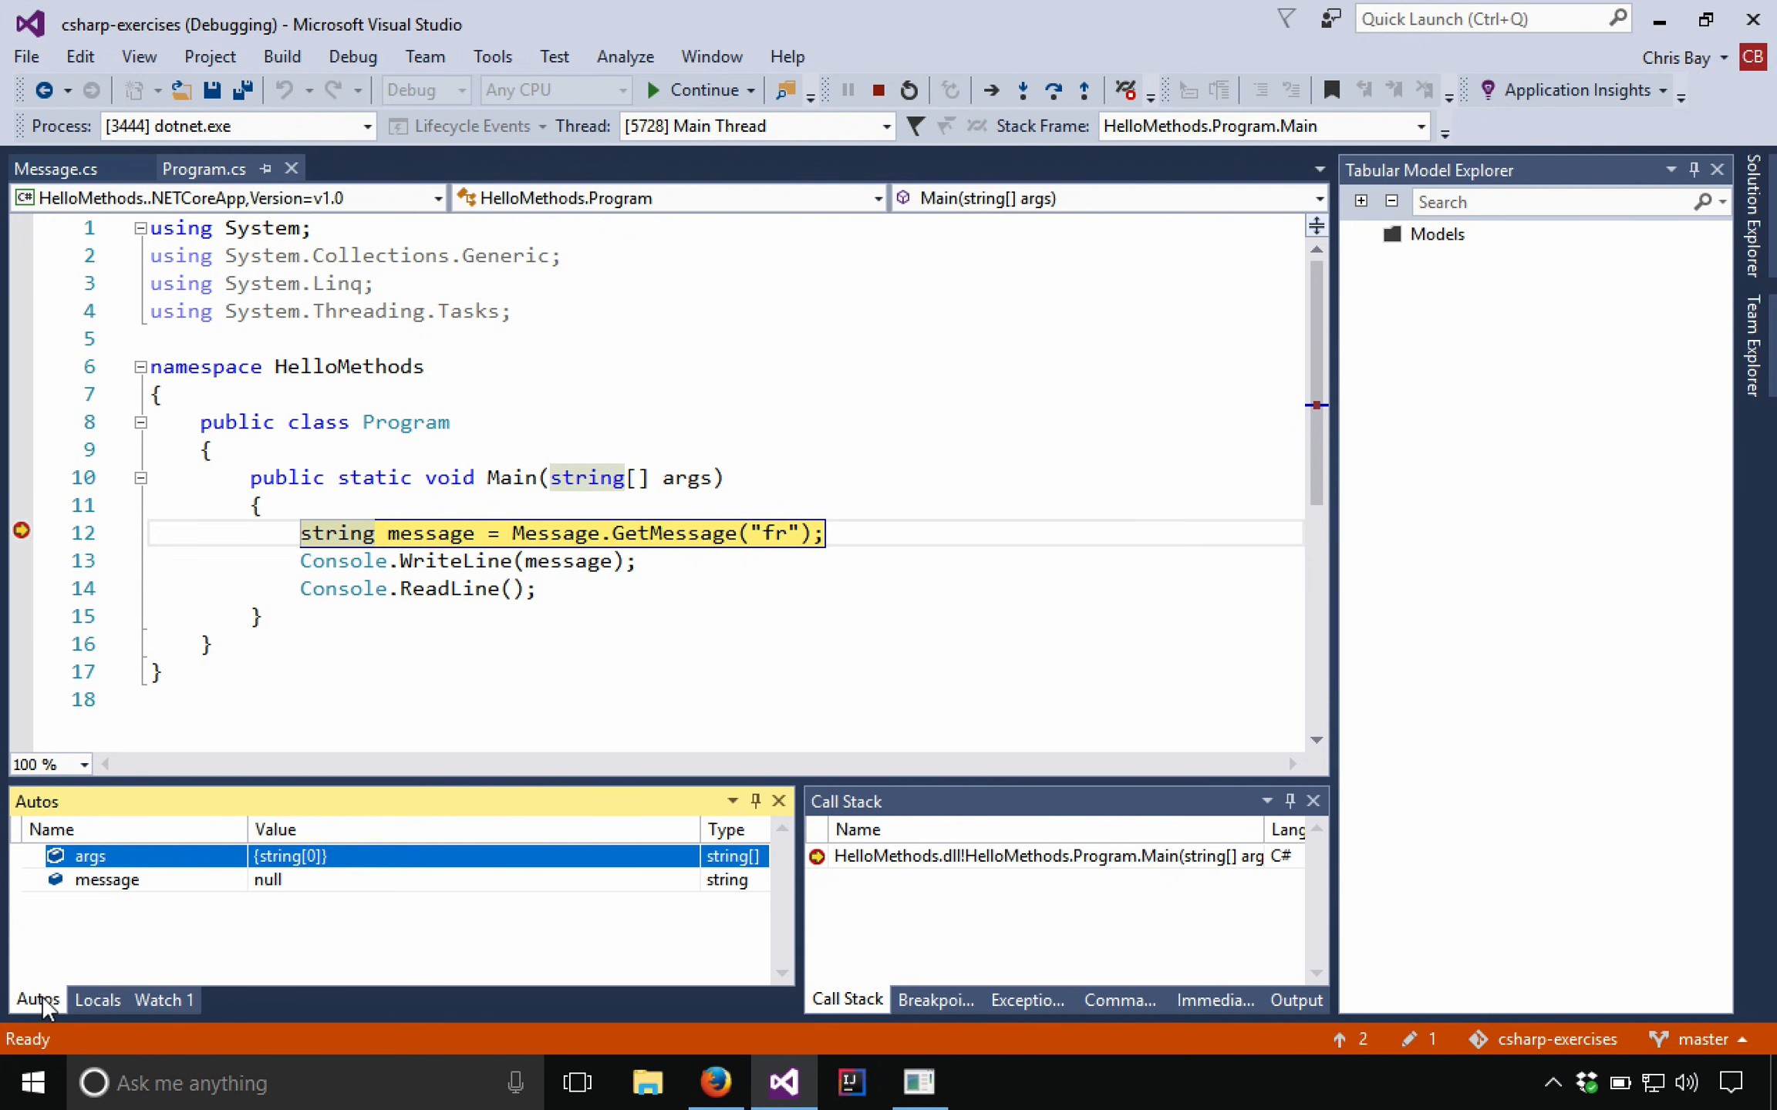
left_click(98, 1000)
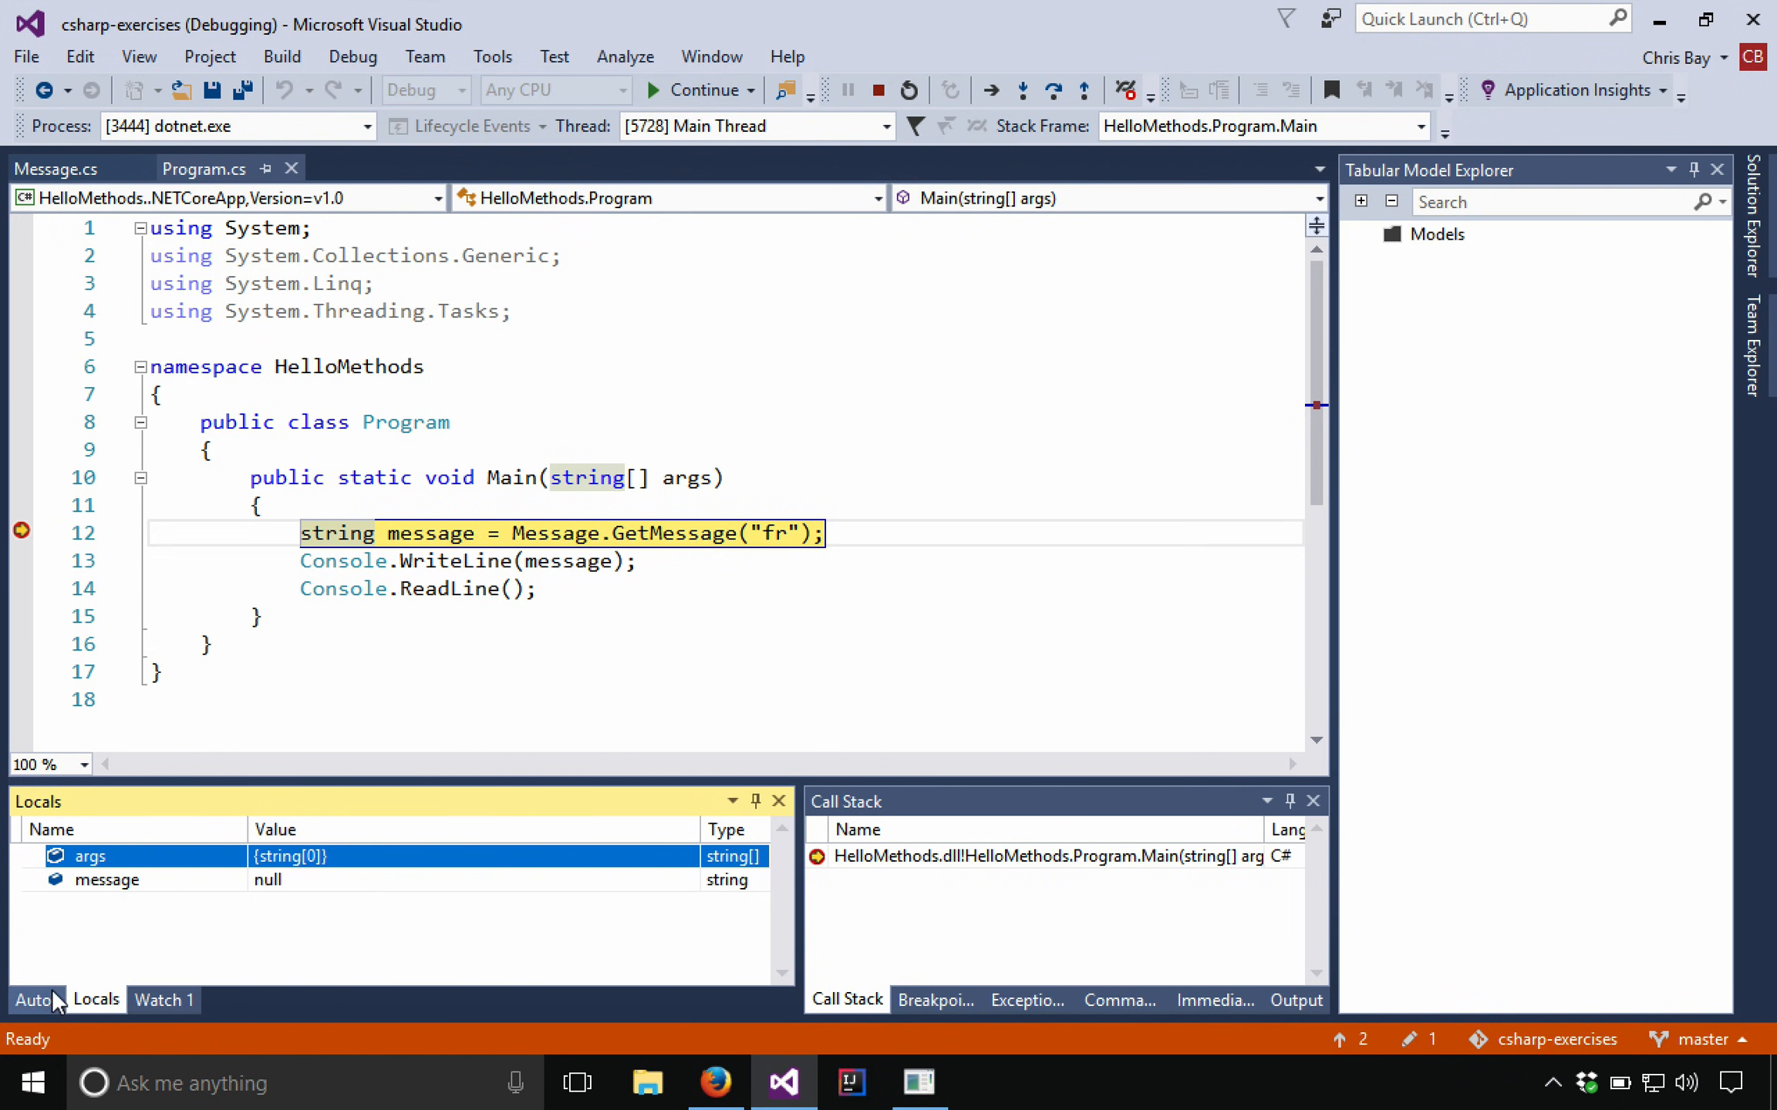
left_click(162, 1000)
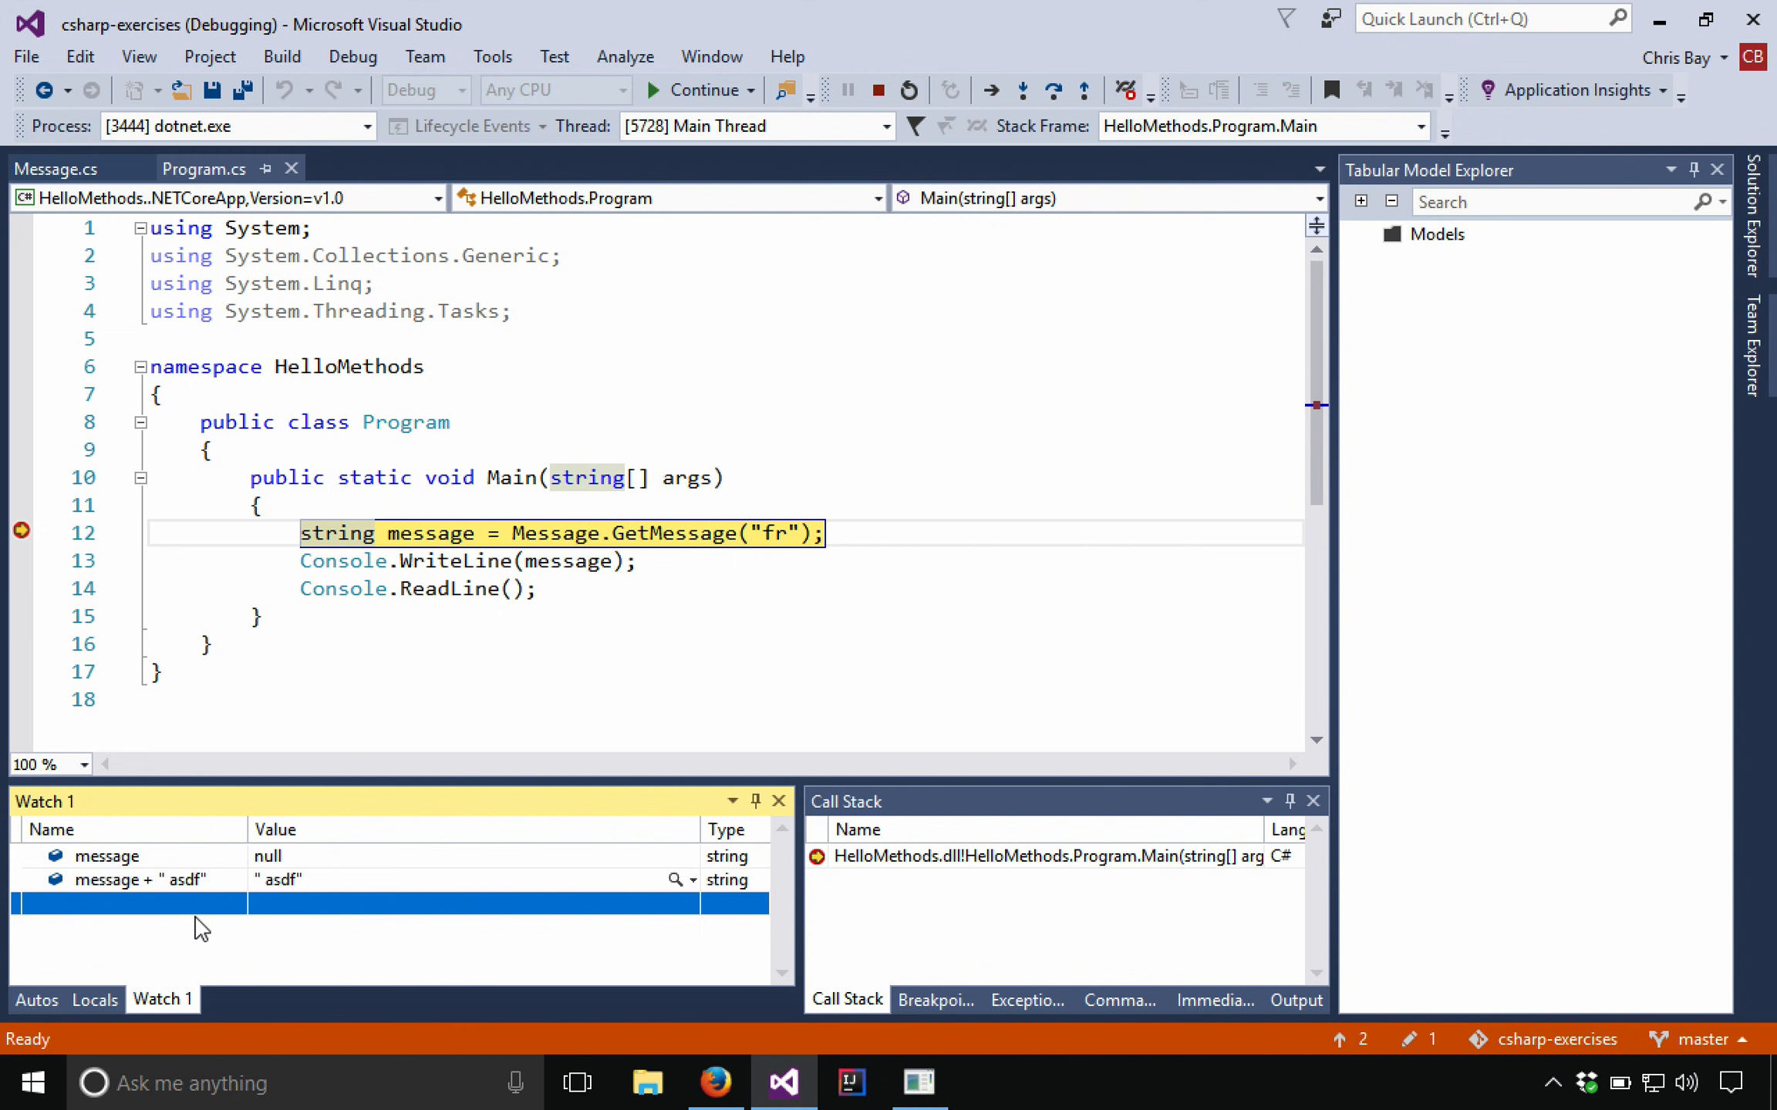
left_click(36, 999)
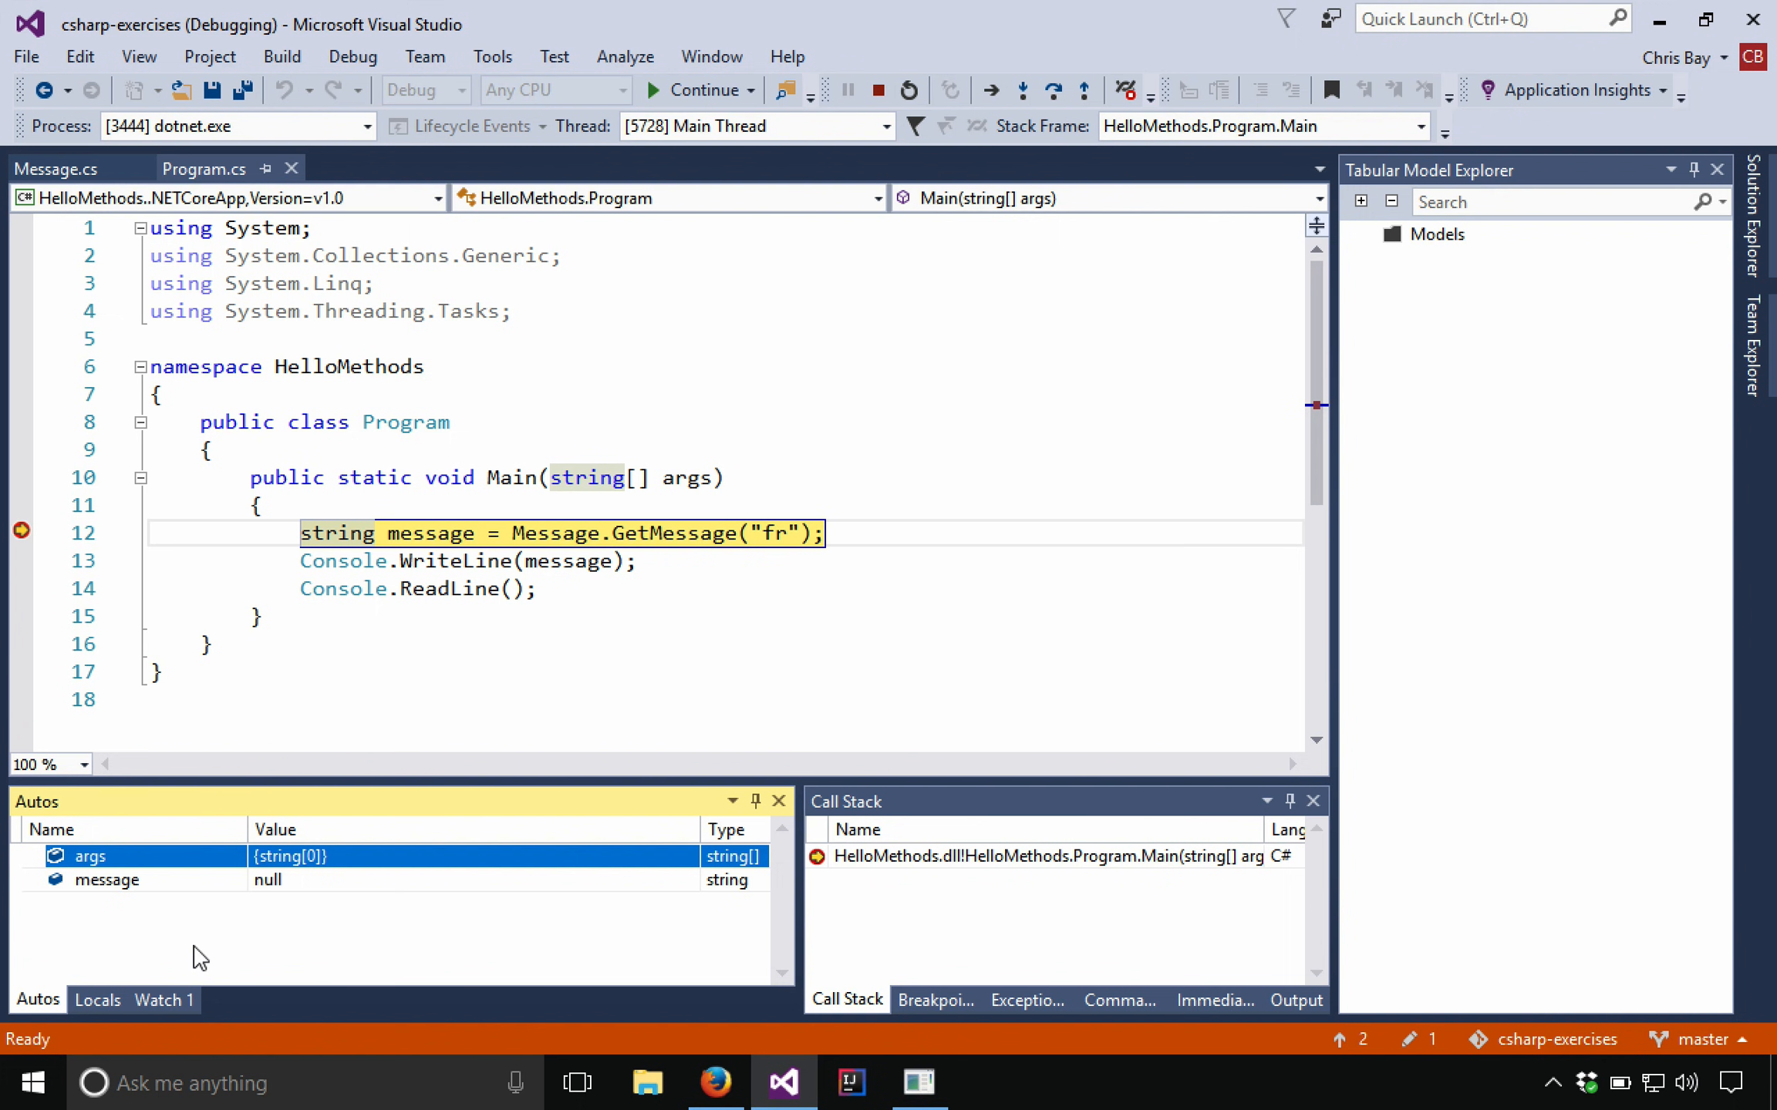
mouse_move(362, 956)
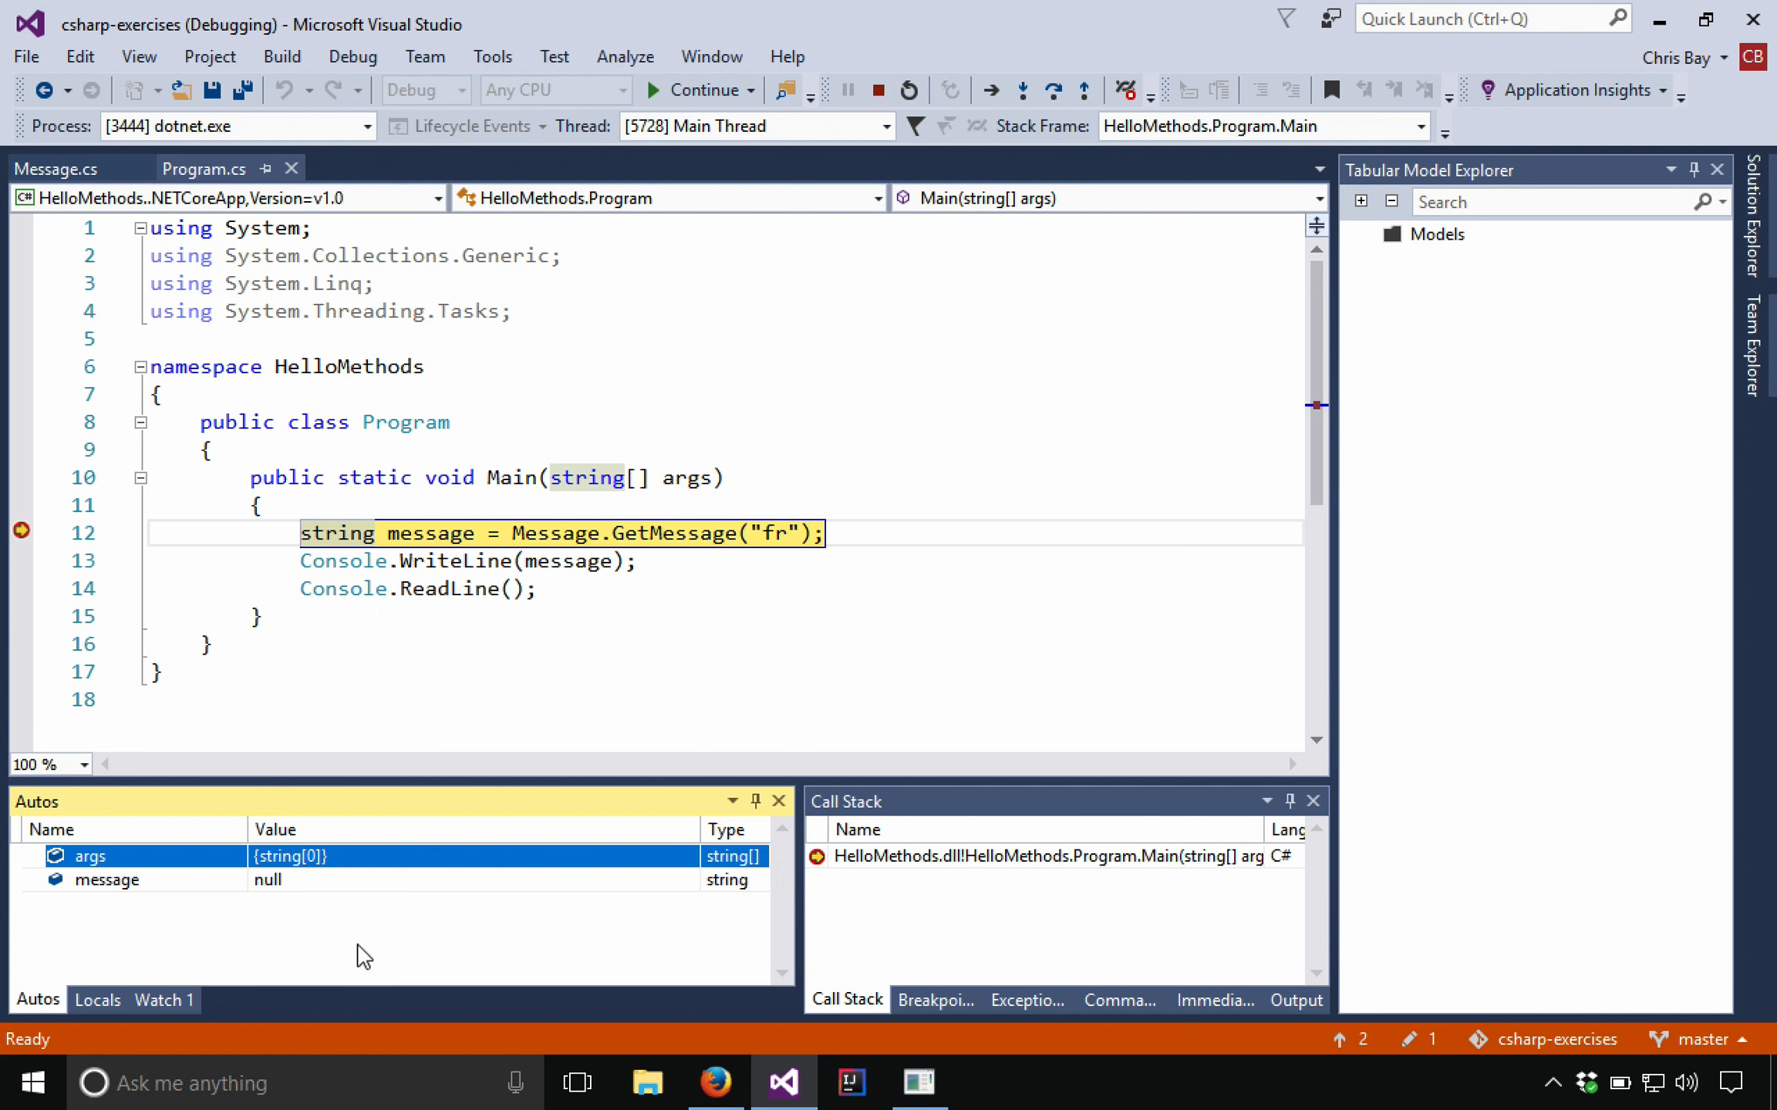
mouse_move(940, 963)
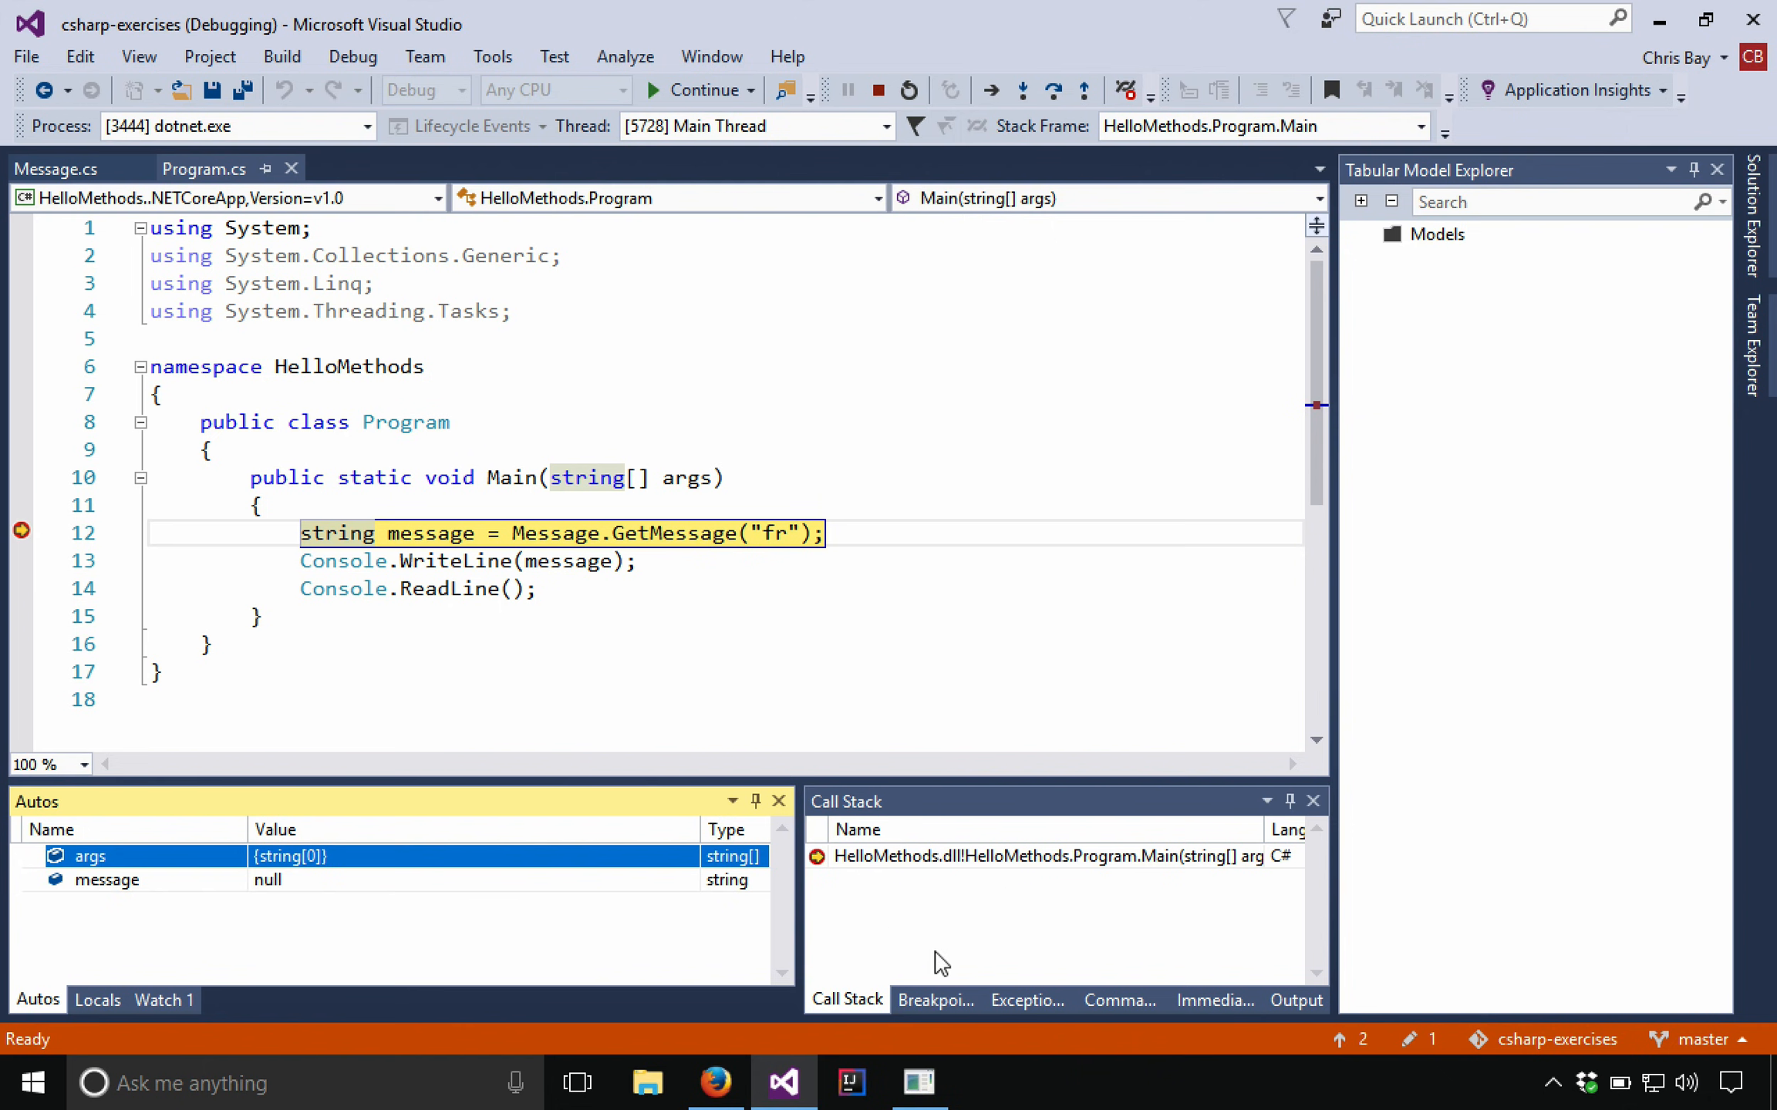
mouse_move(1213, 1000)
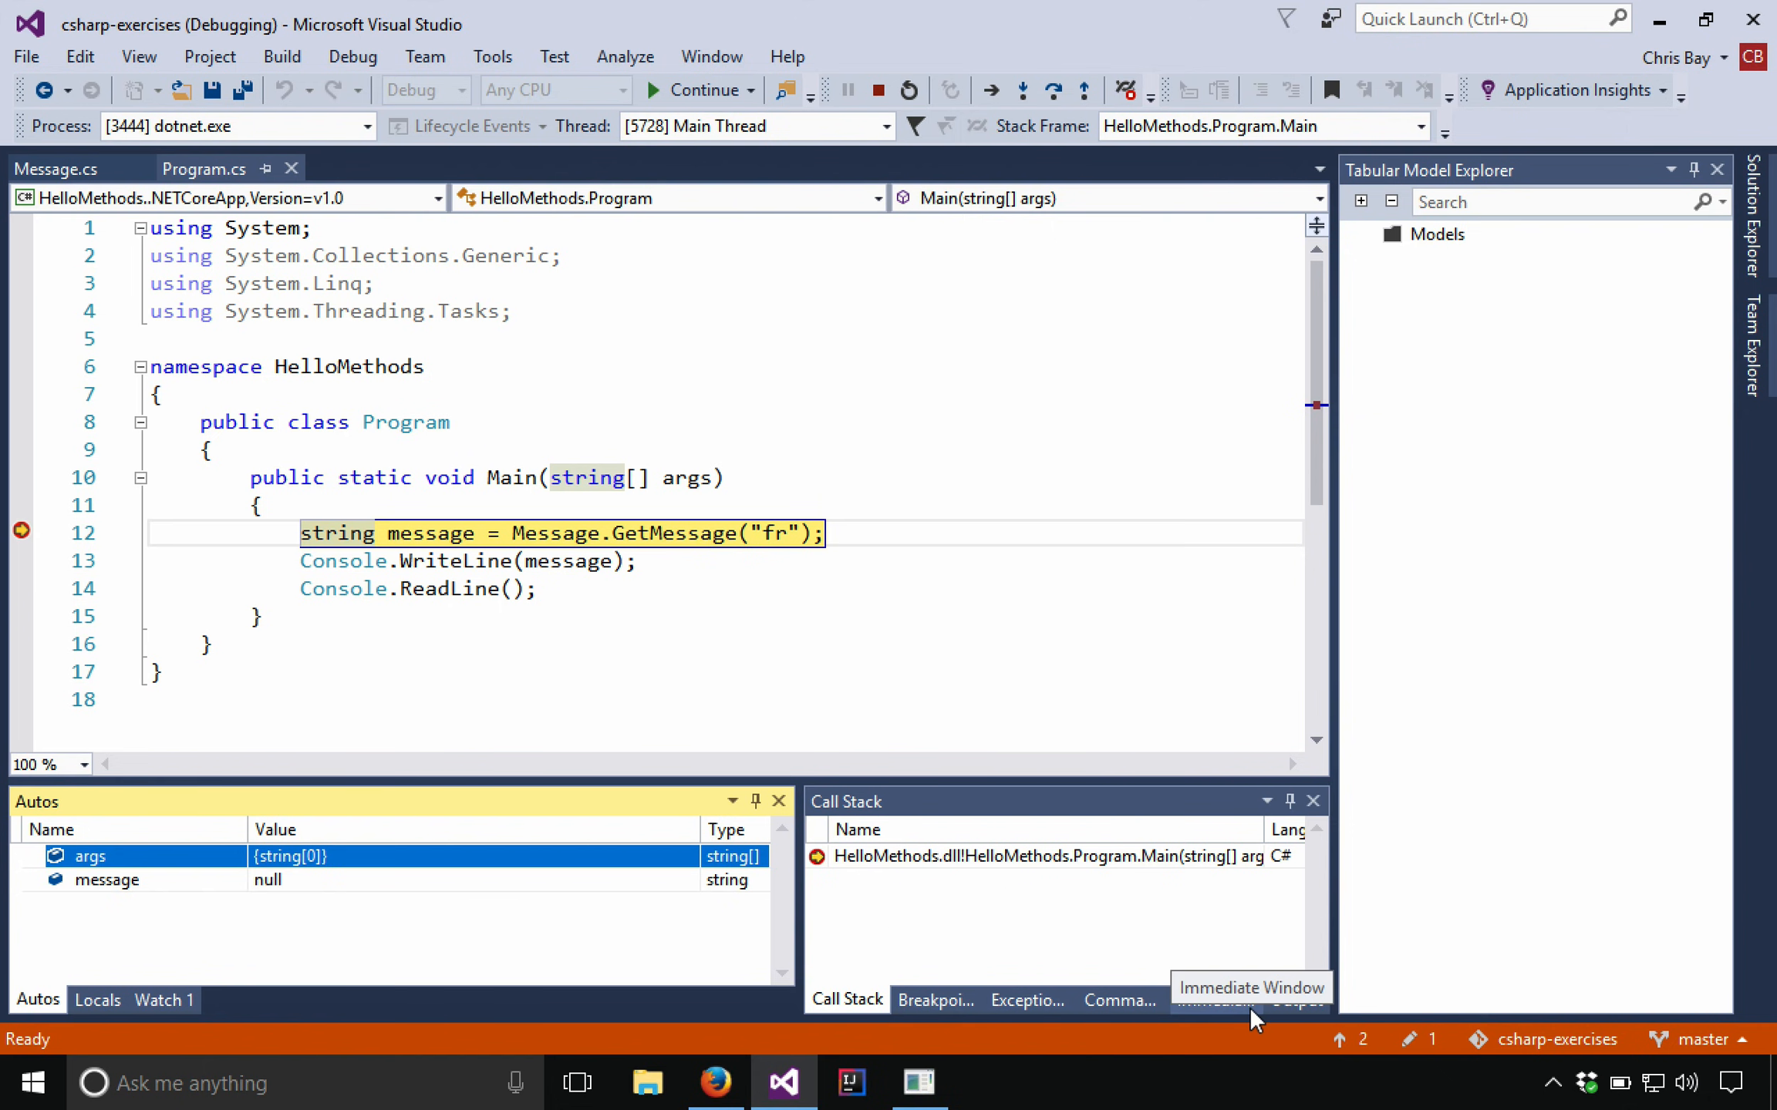
mouse_move(936, 999)
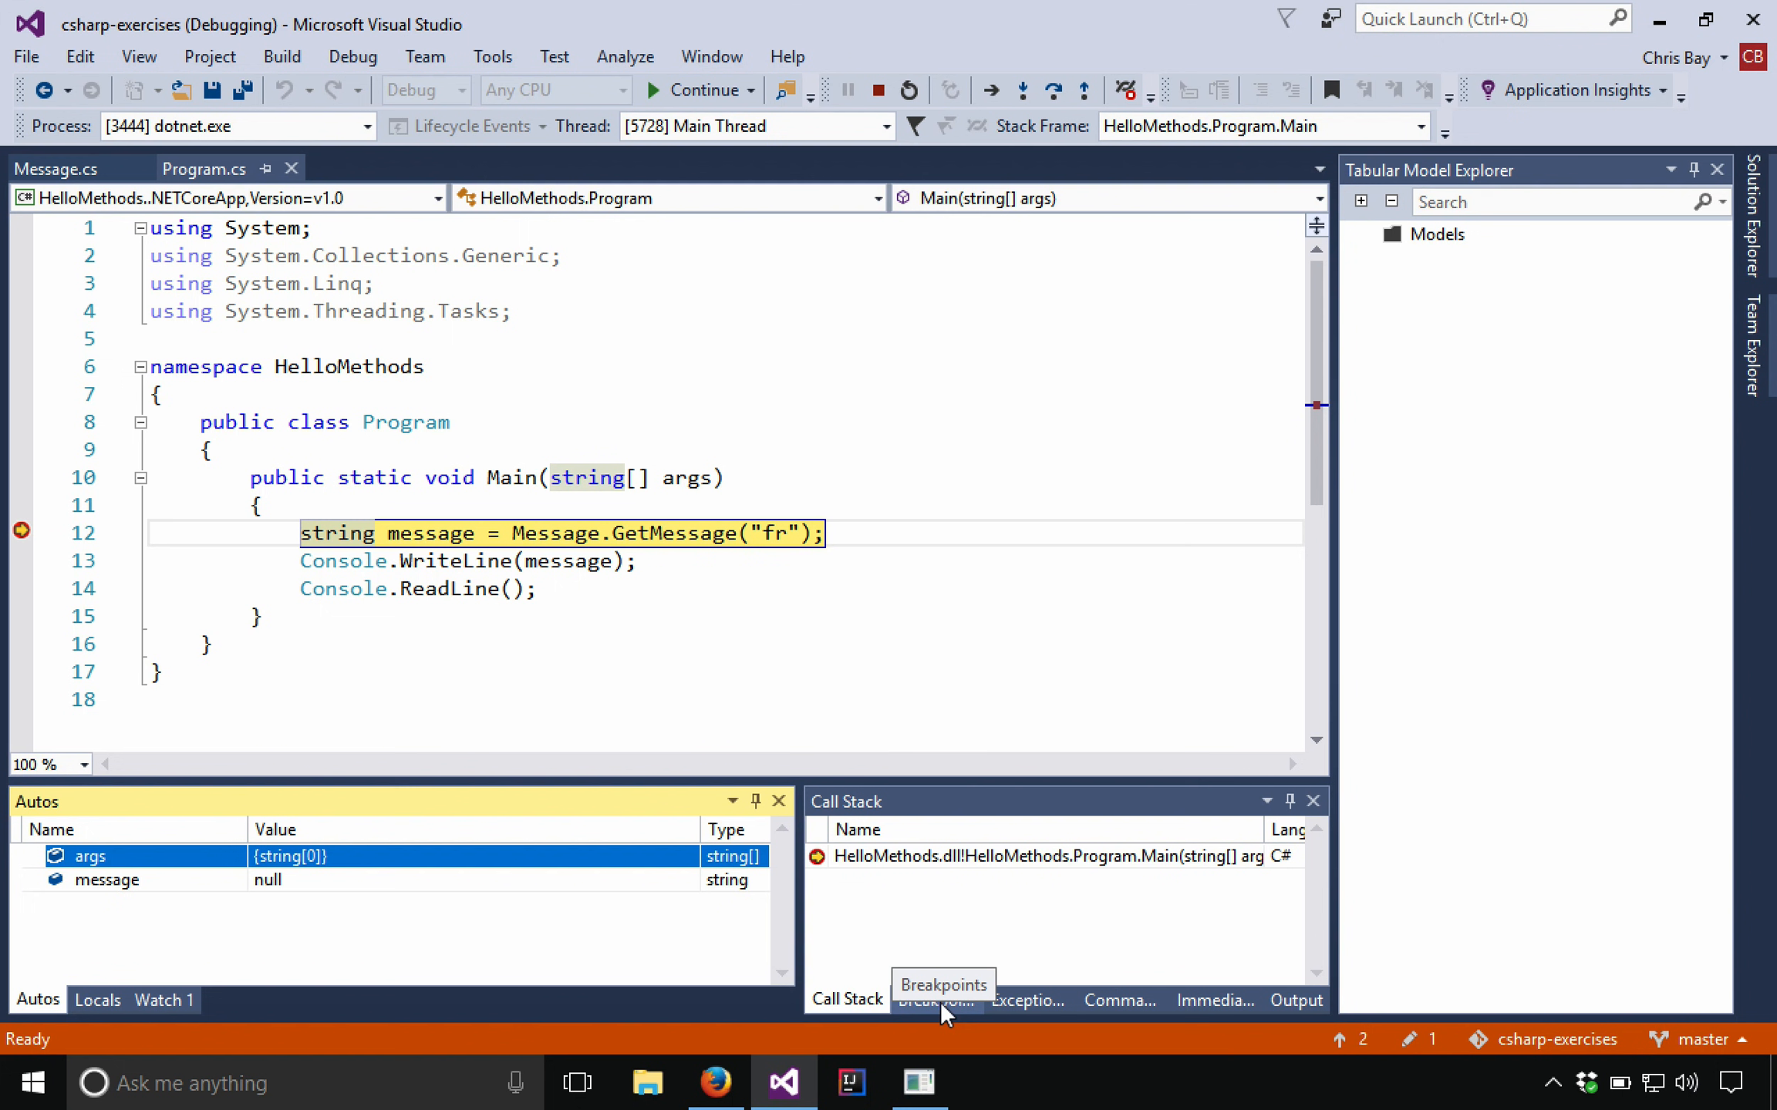
Step: Open Breakpoints and toggle the Program.cs line 12 breakpoint off and back on
left_click(934, 999)
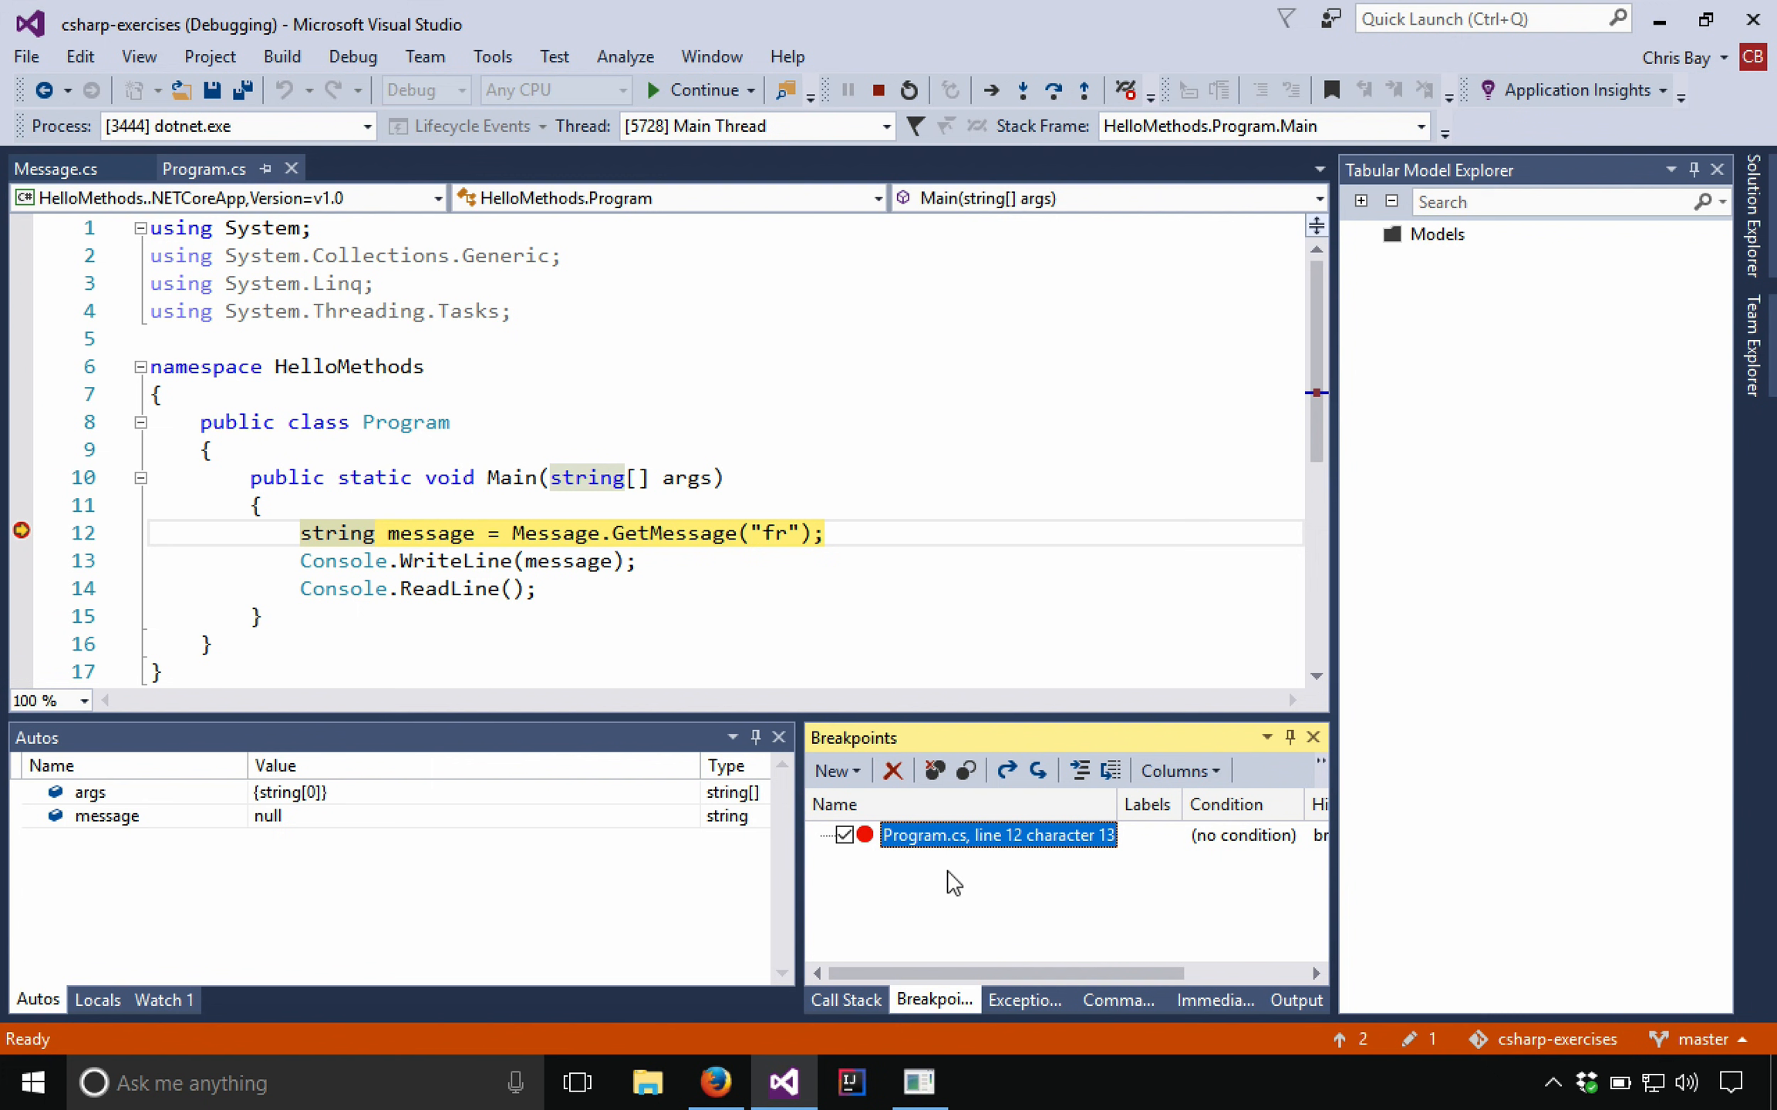
mouse_move(959, 896)
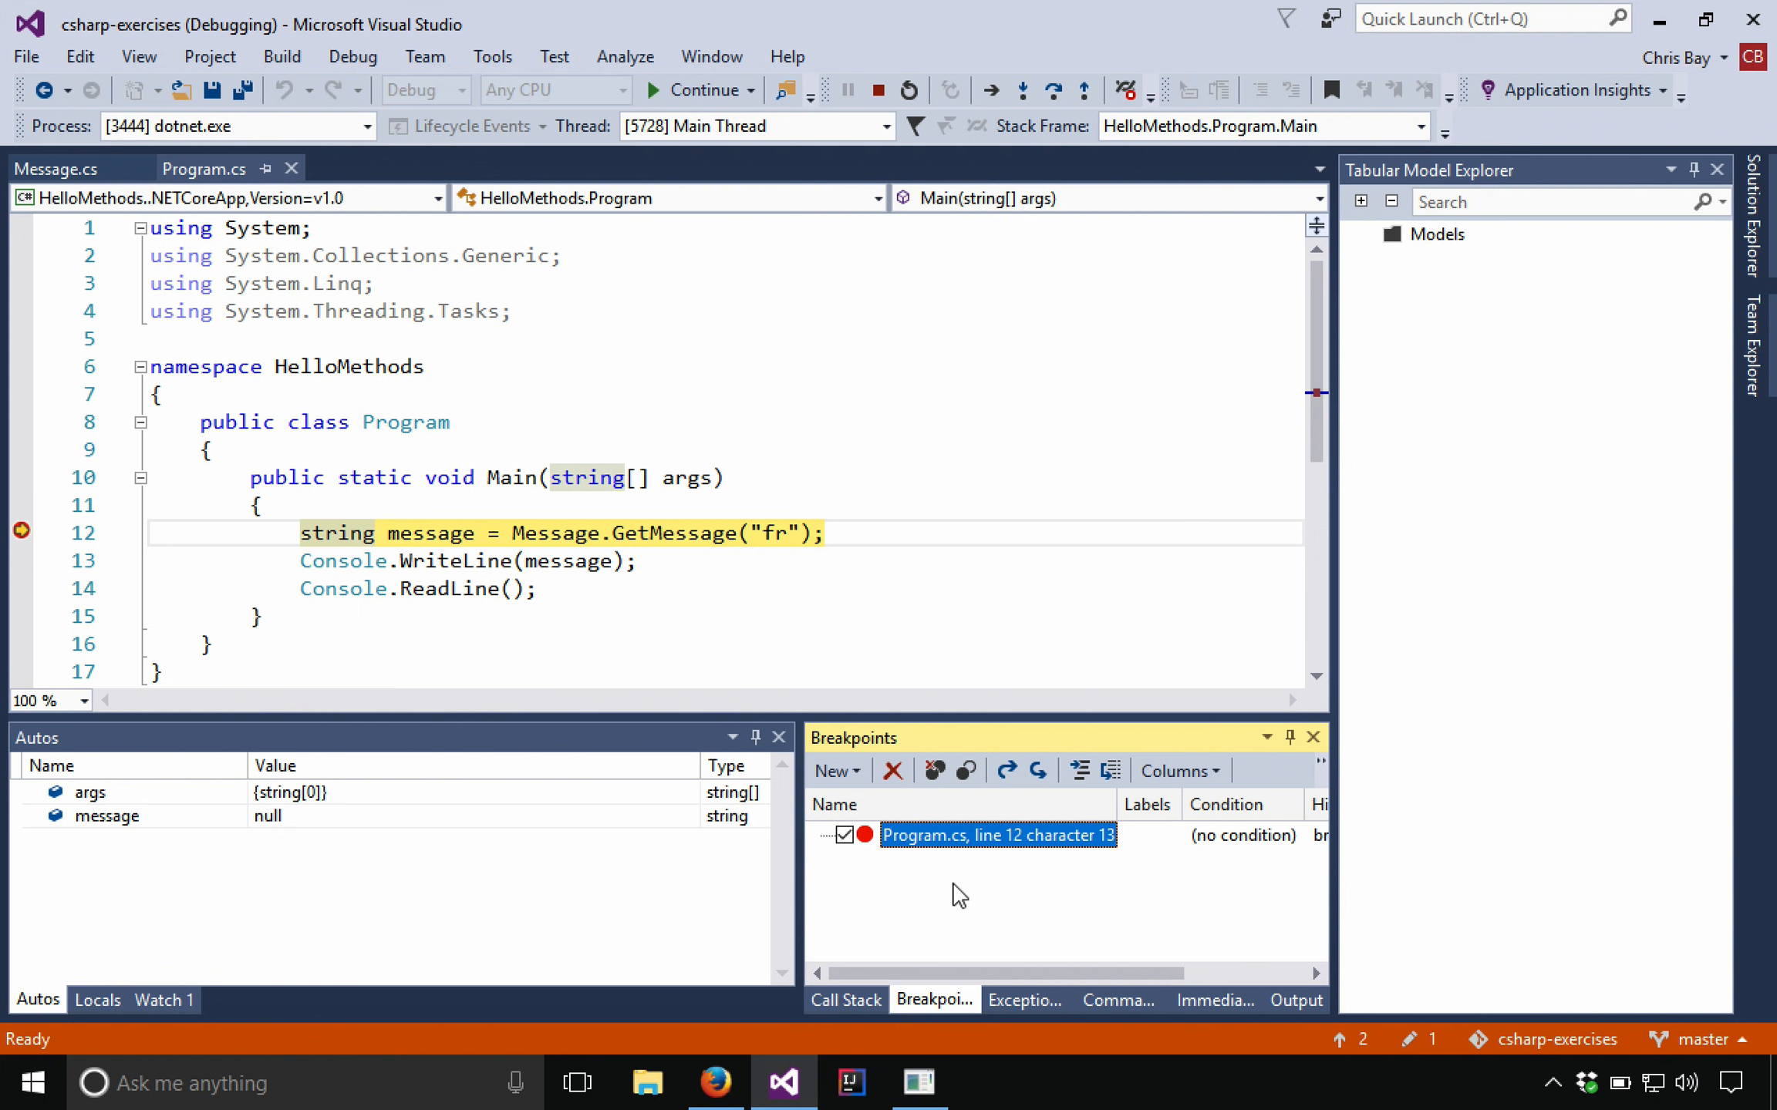
left_click(843, 835)
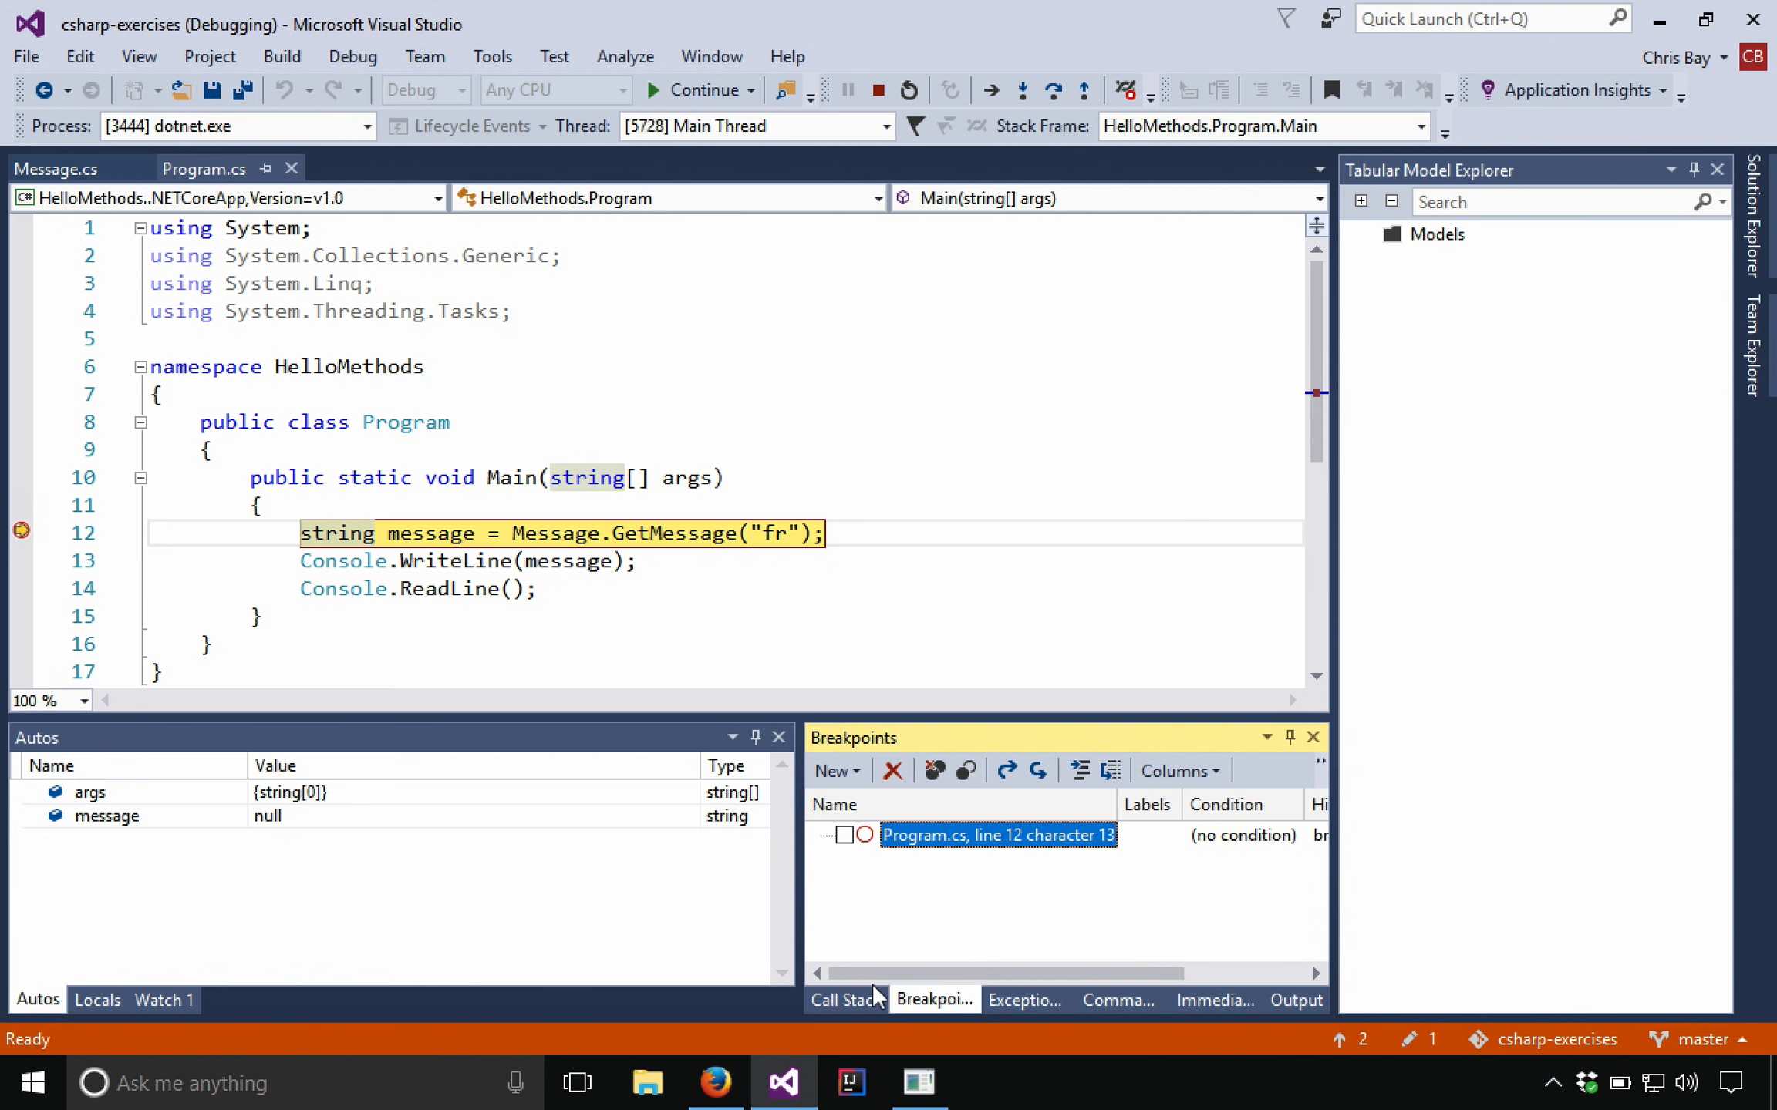
left_click(845, 835)
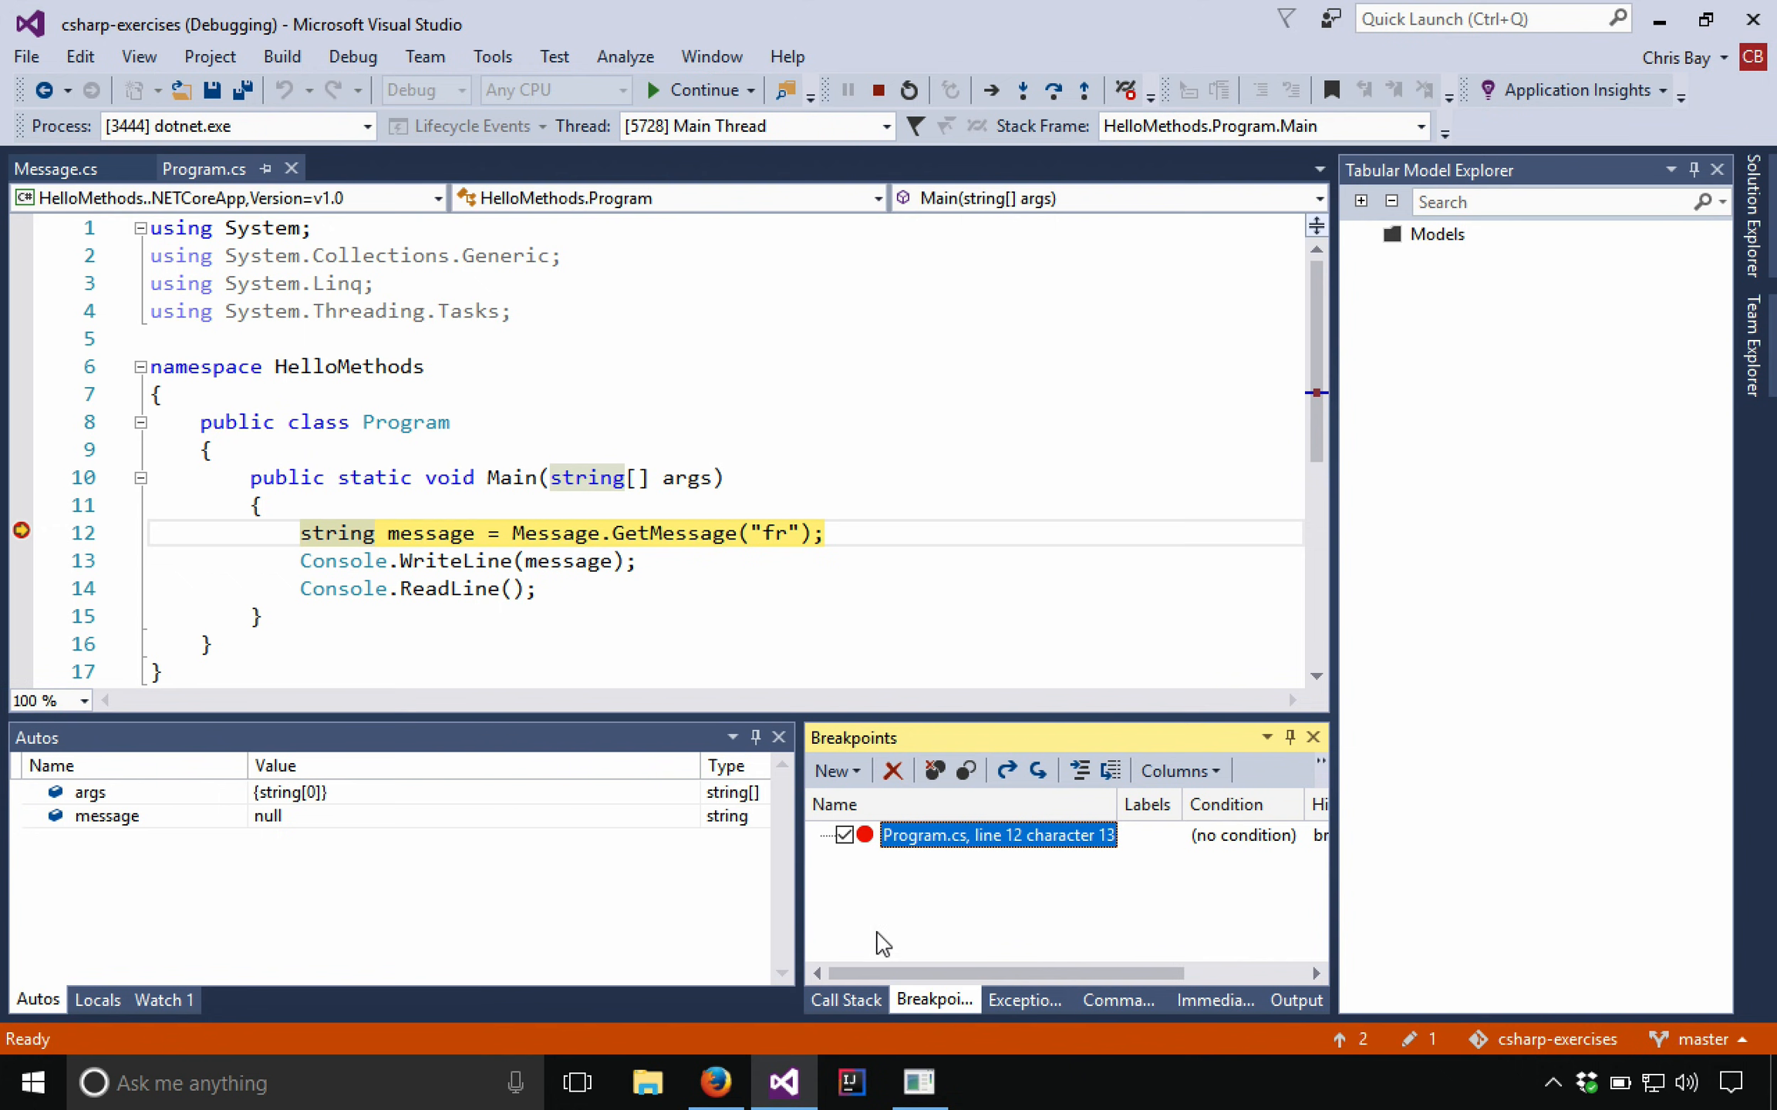
Step: Switch back to the Call Stack window while paused on line 12
left_click(845, 1000)
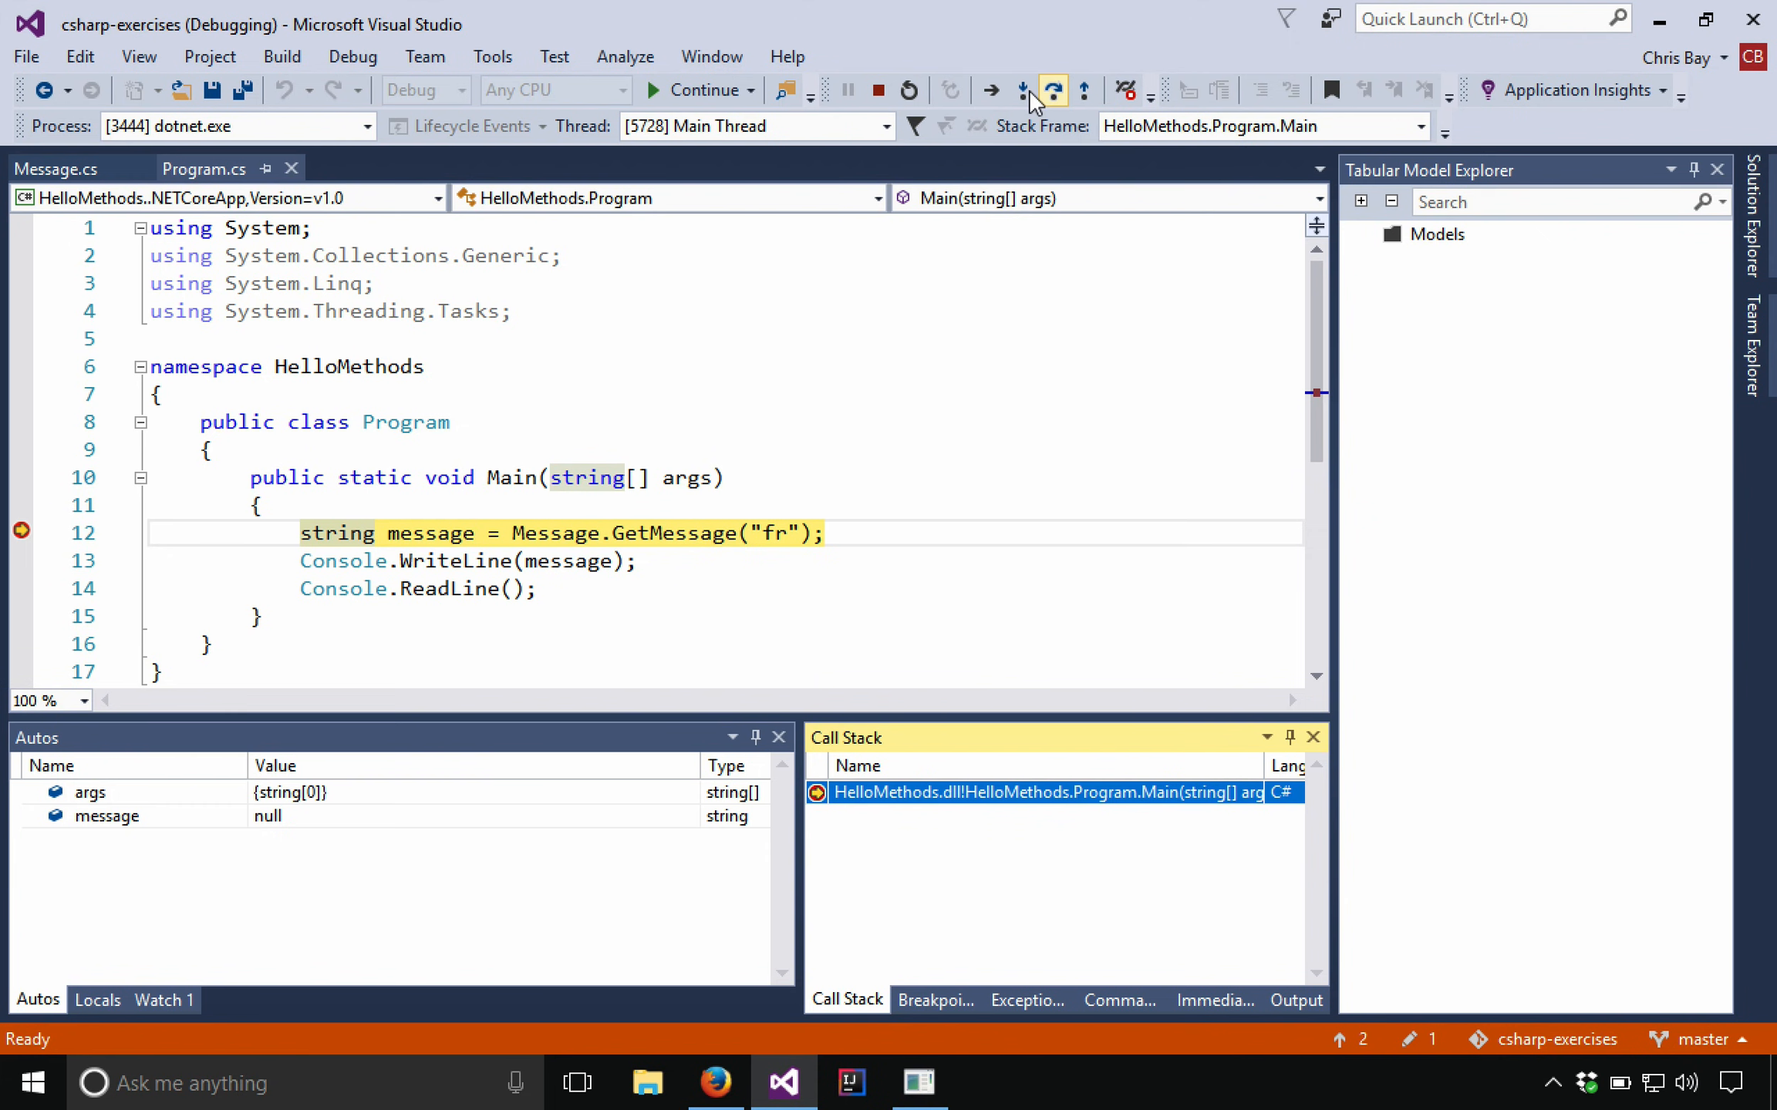
mouse_move(1022, 90)
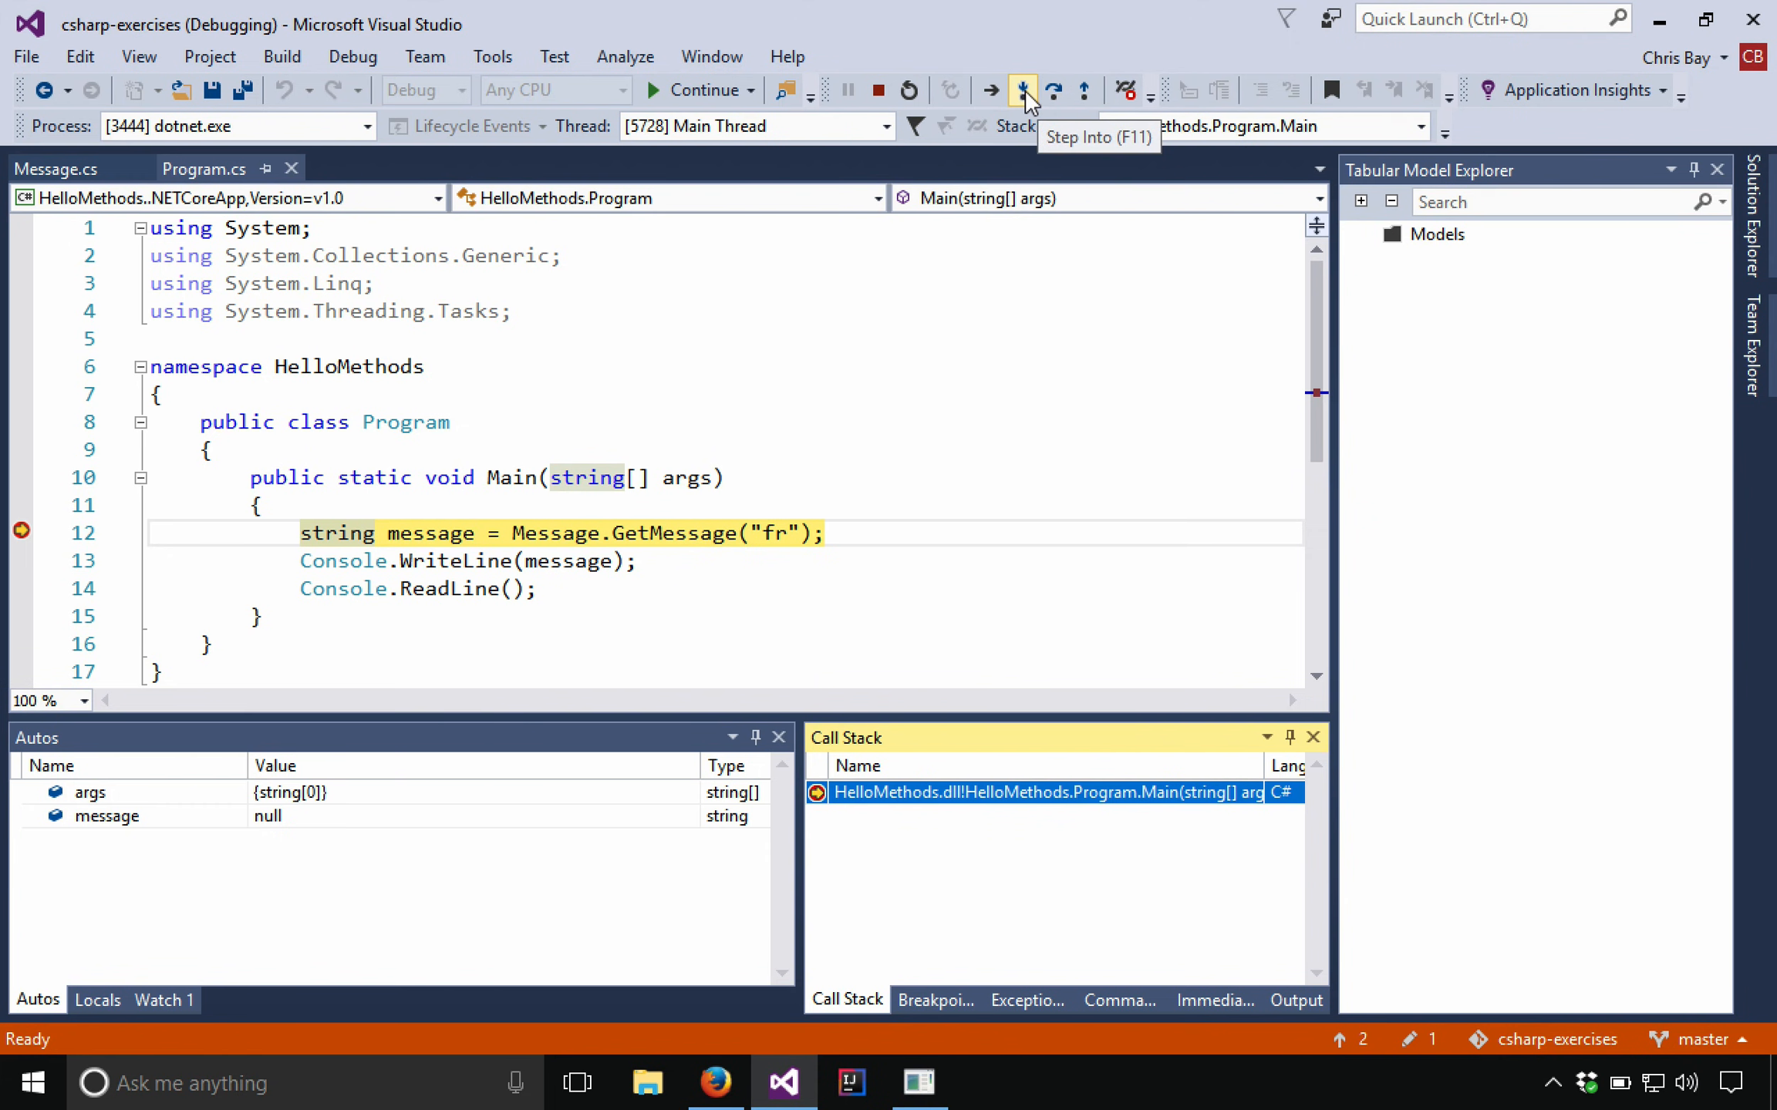
mouse_move(1052, 91)
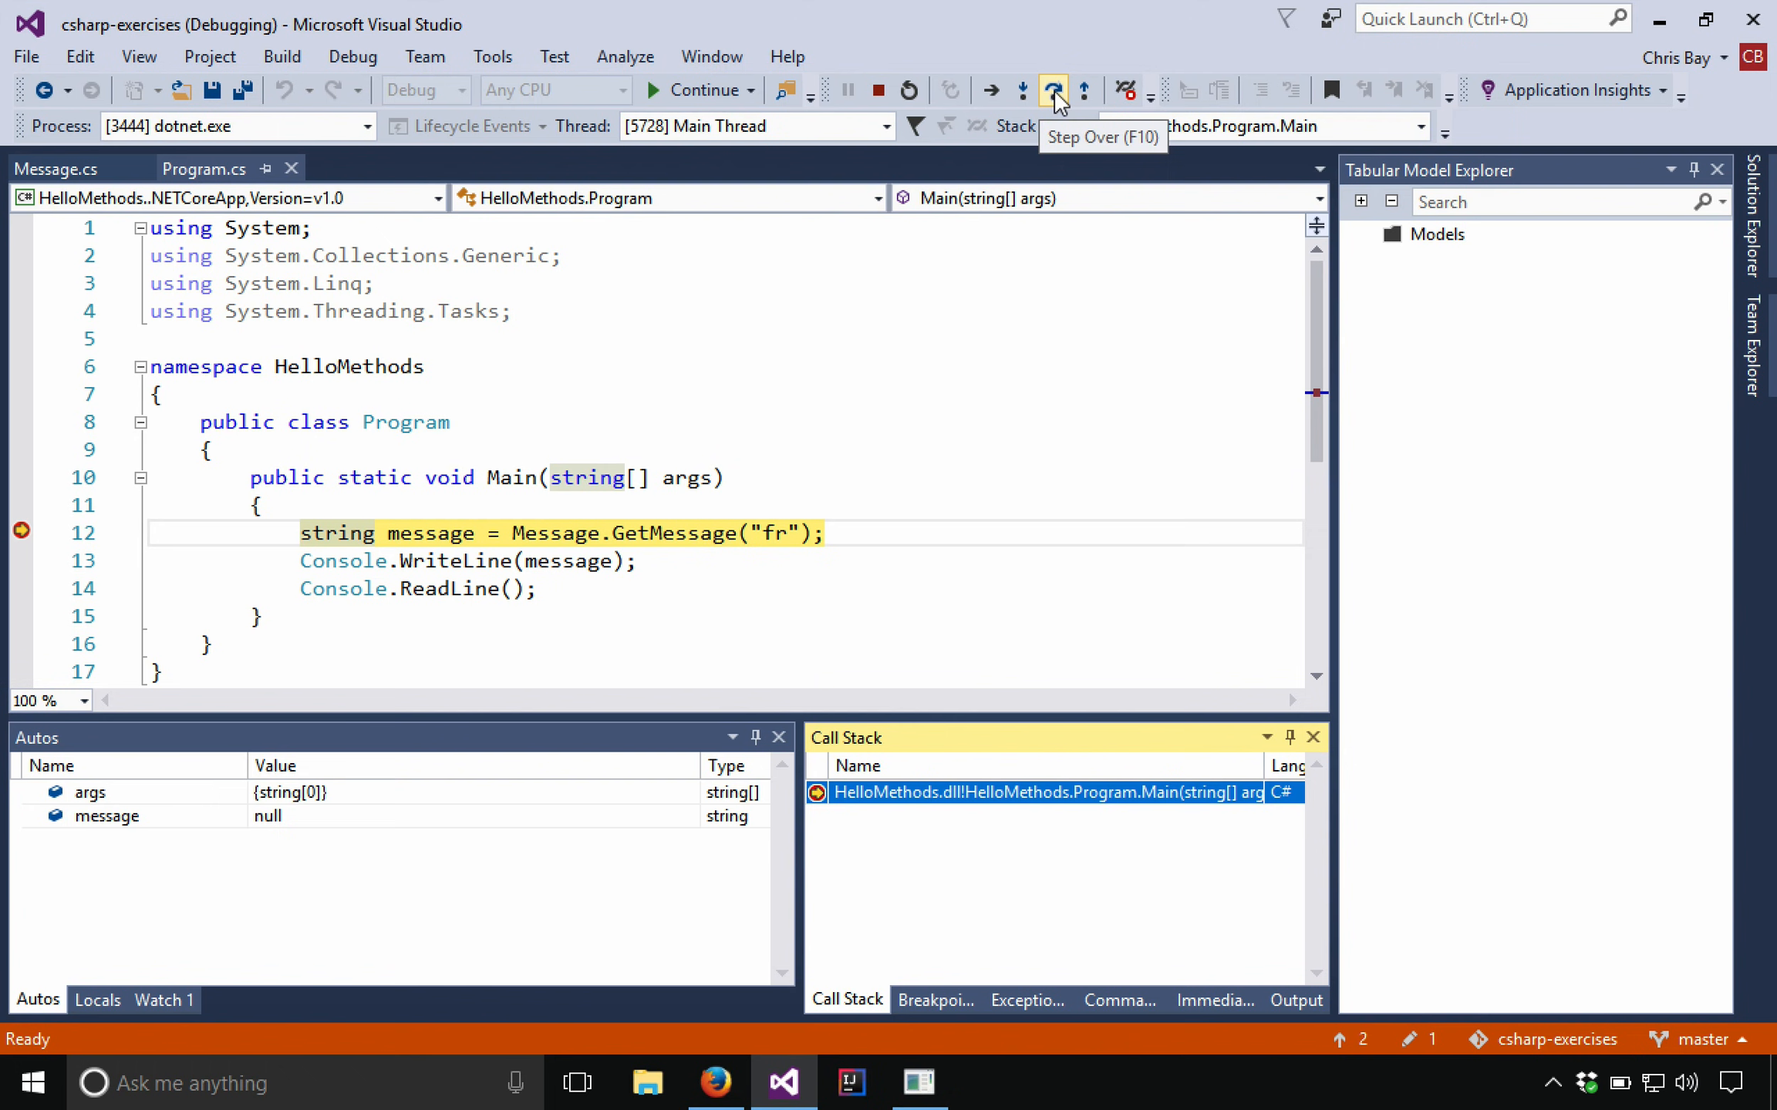
mouse_move(1088, 89)
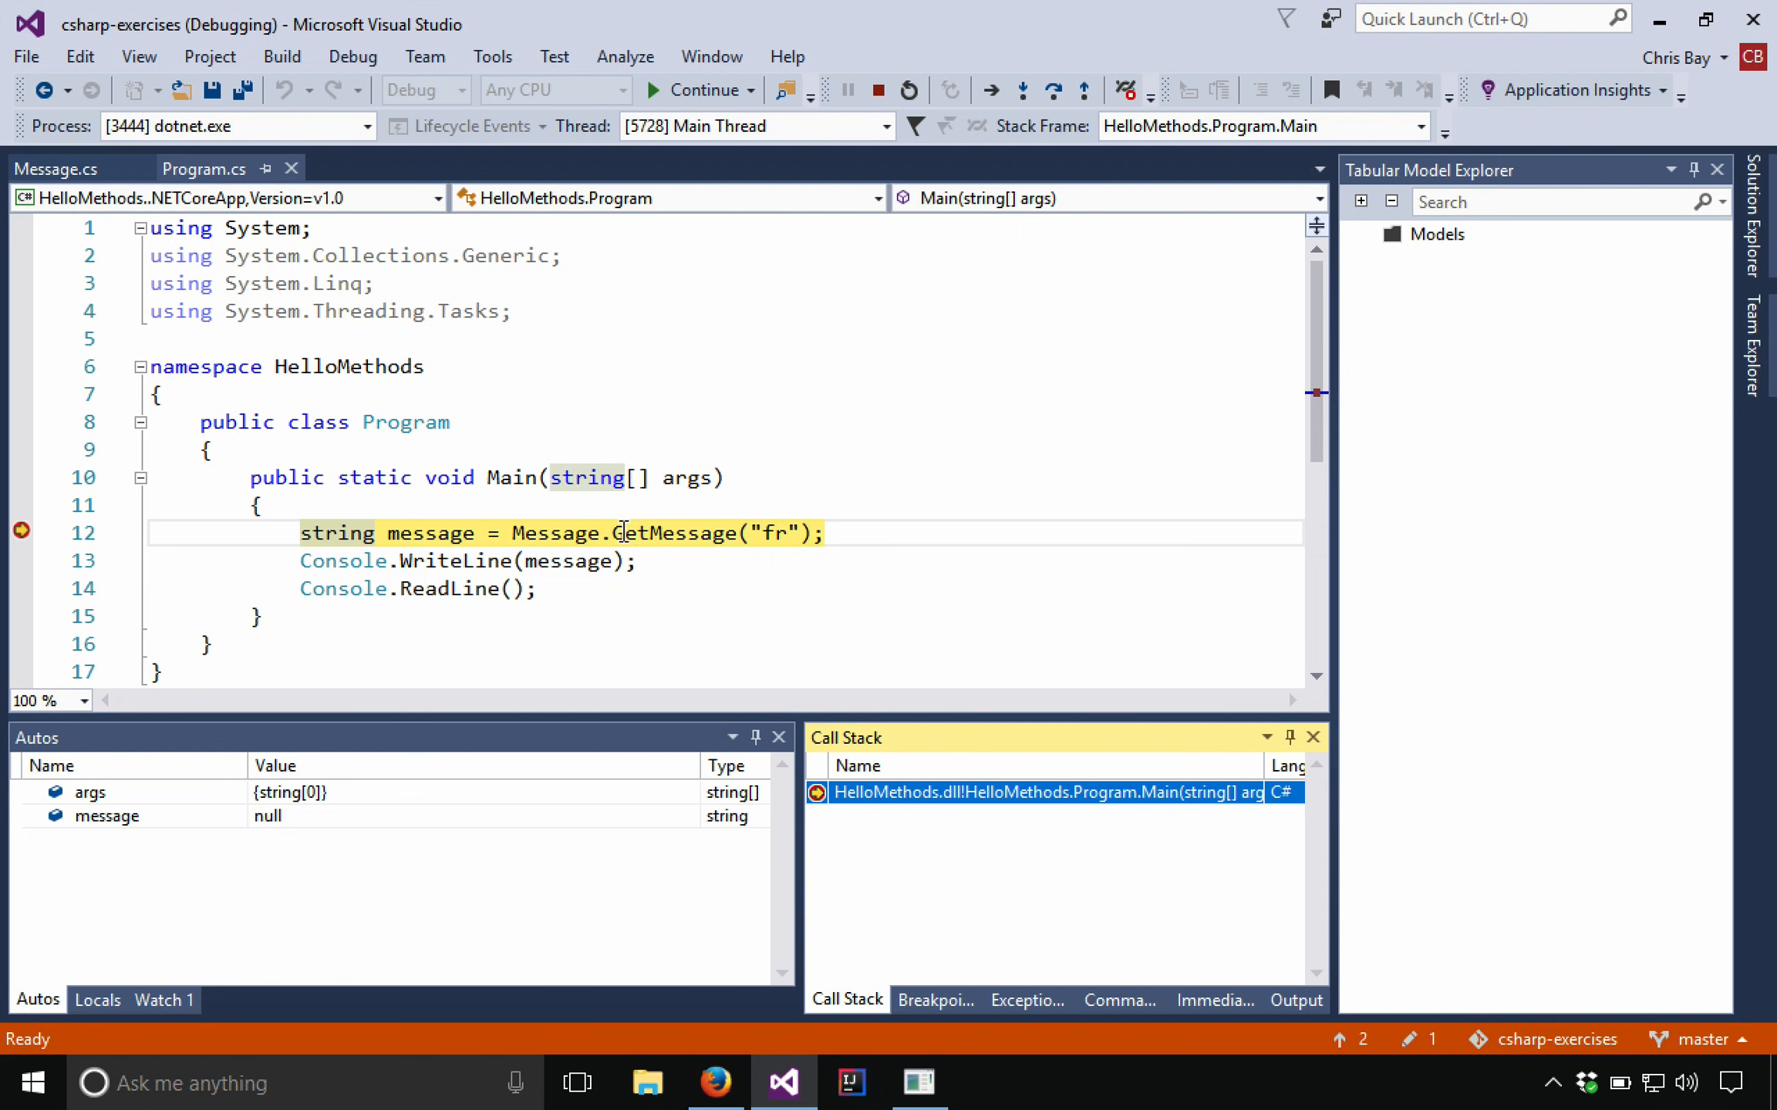
mouse_move(20, 530)
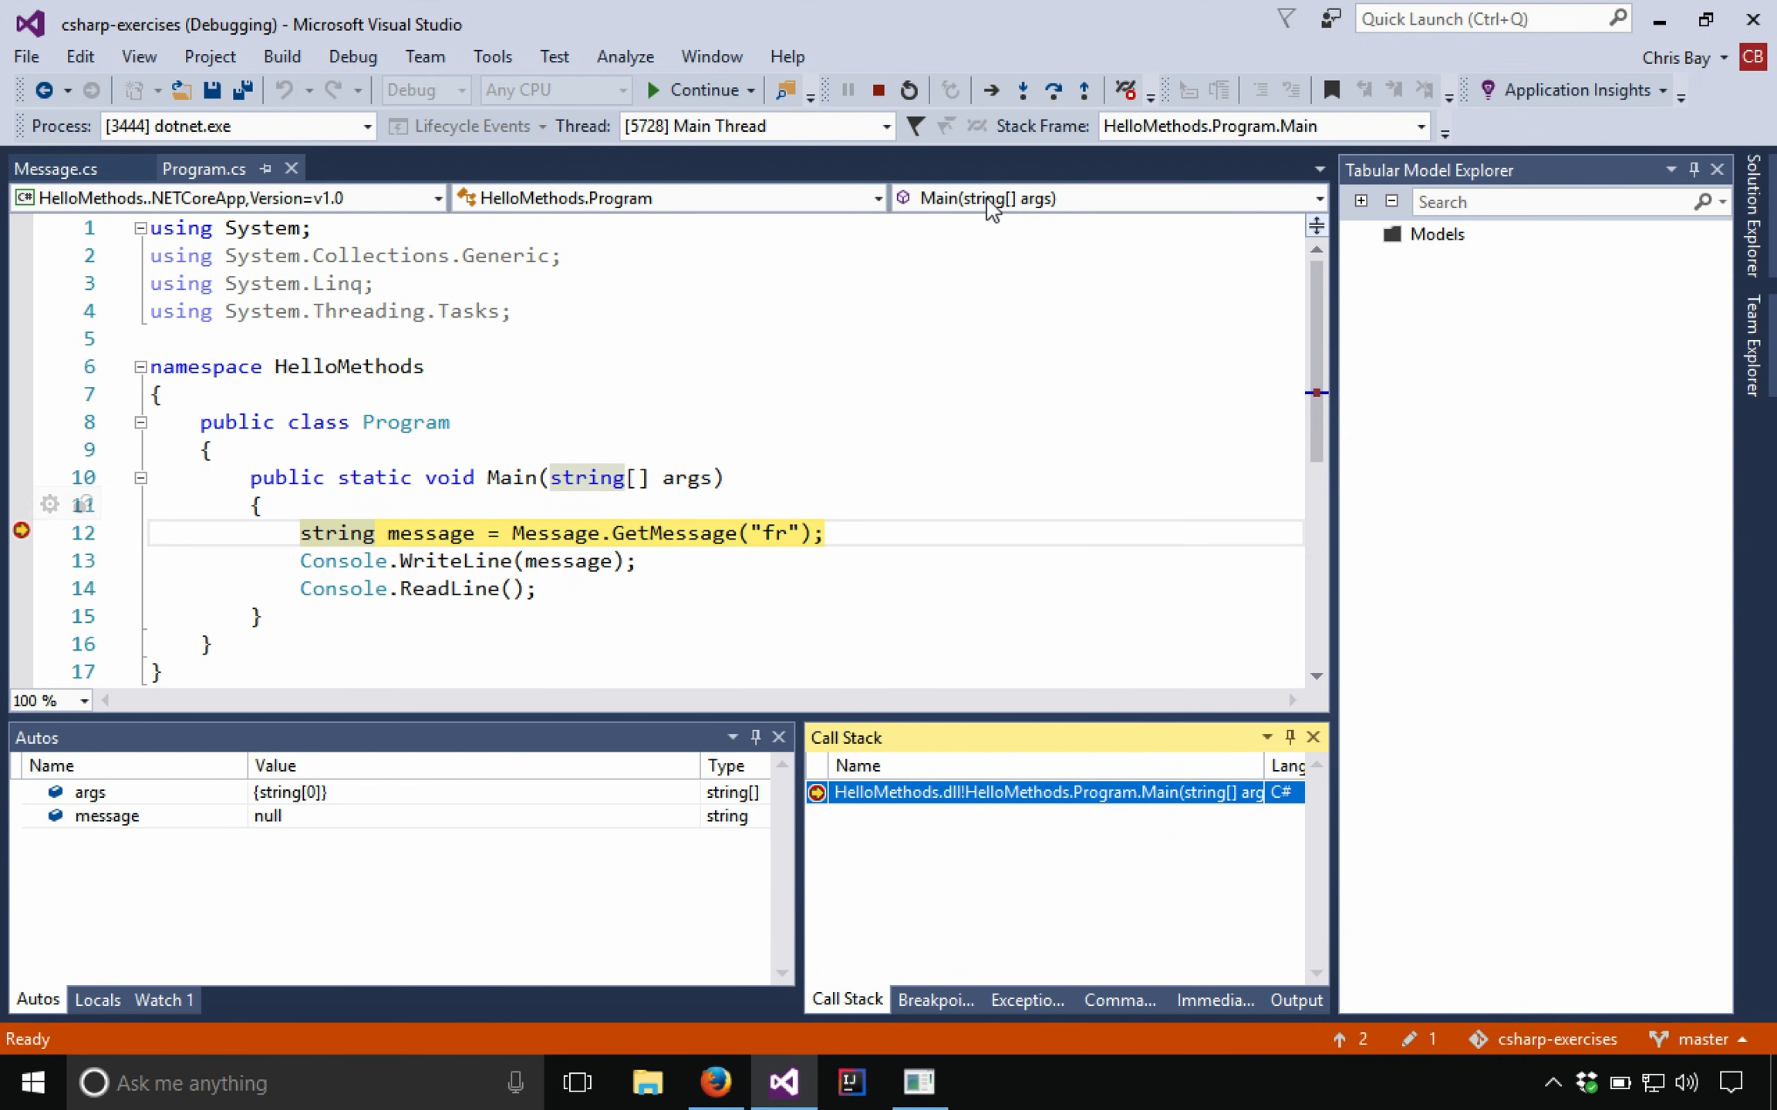
Step: Step into GetMessage and over the Spanish check to the else-if
left_click(1021, 90)
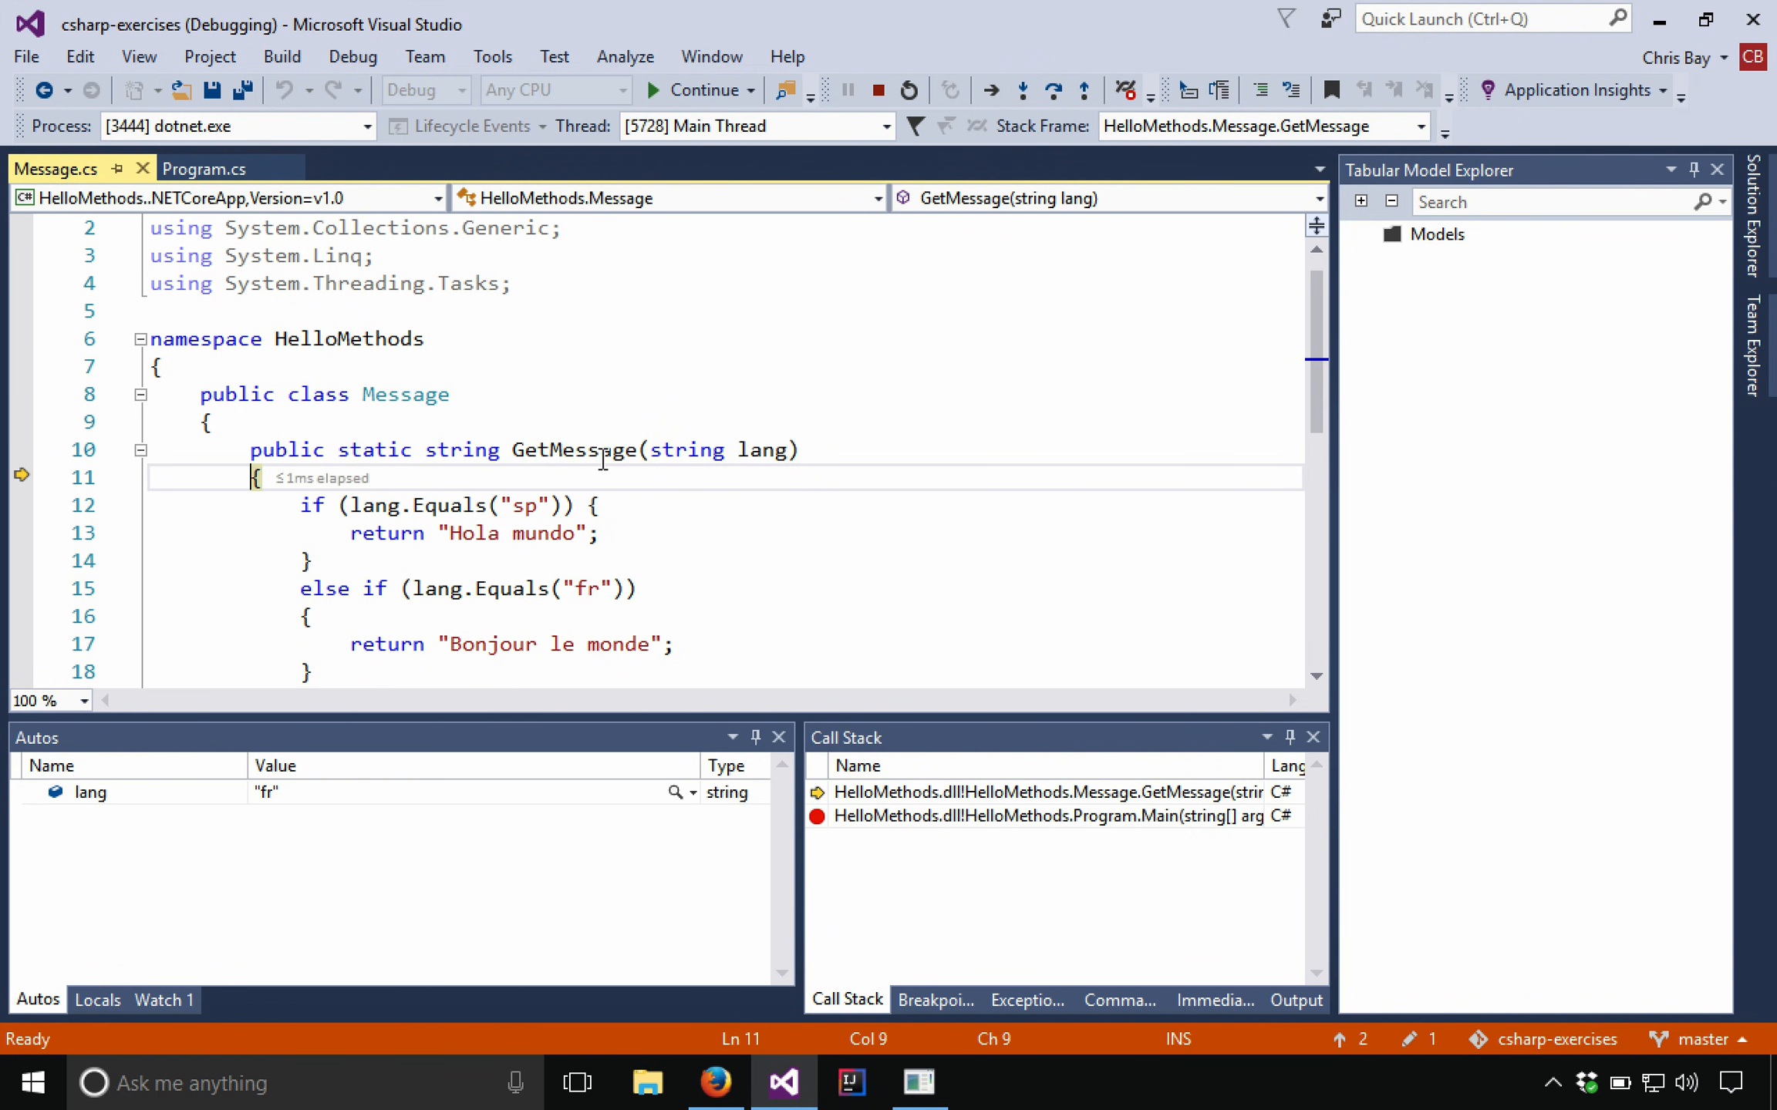
mouse_move(1065, 187)
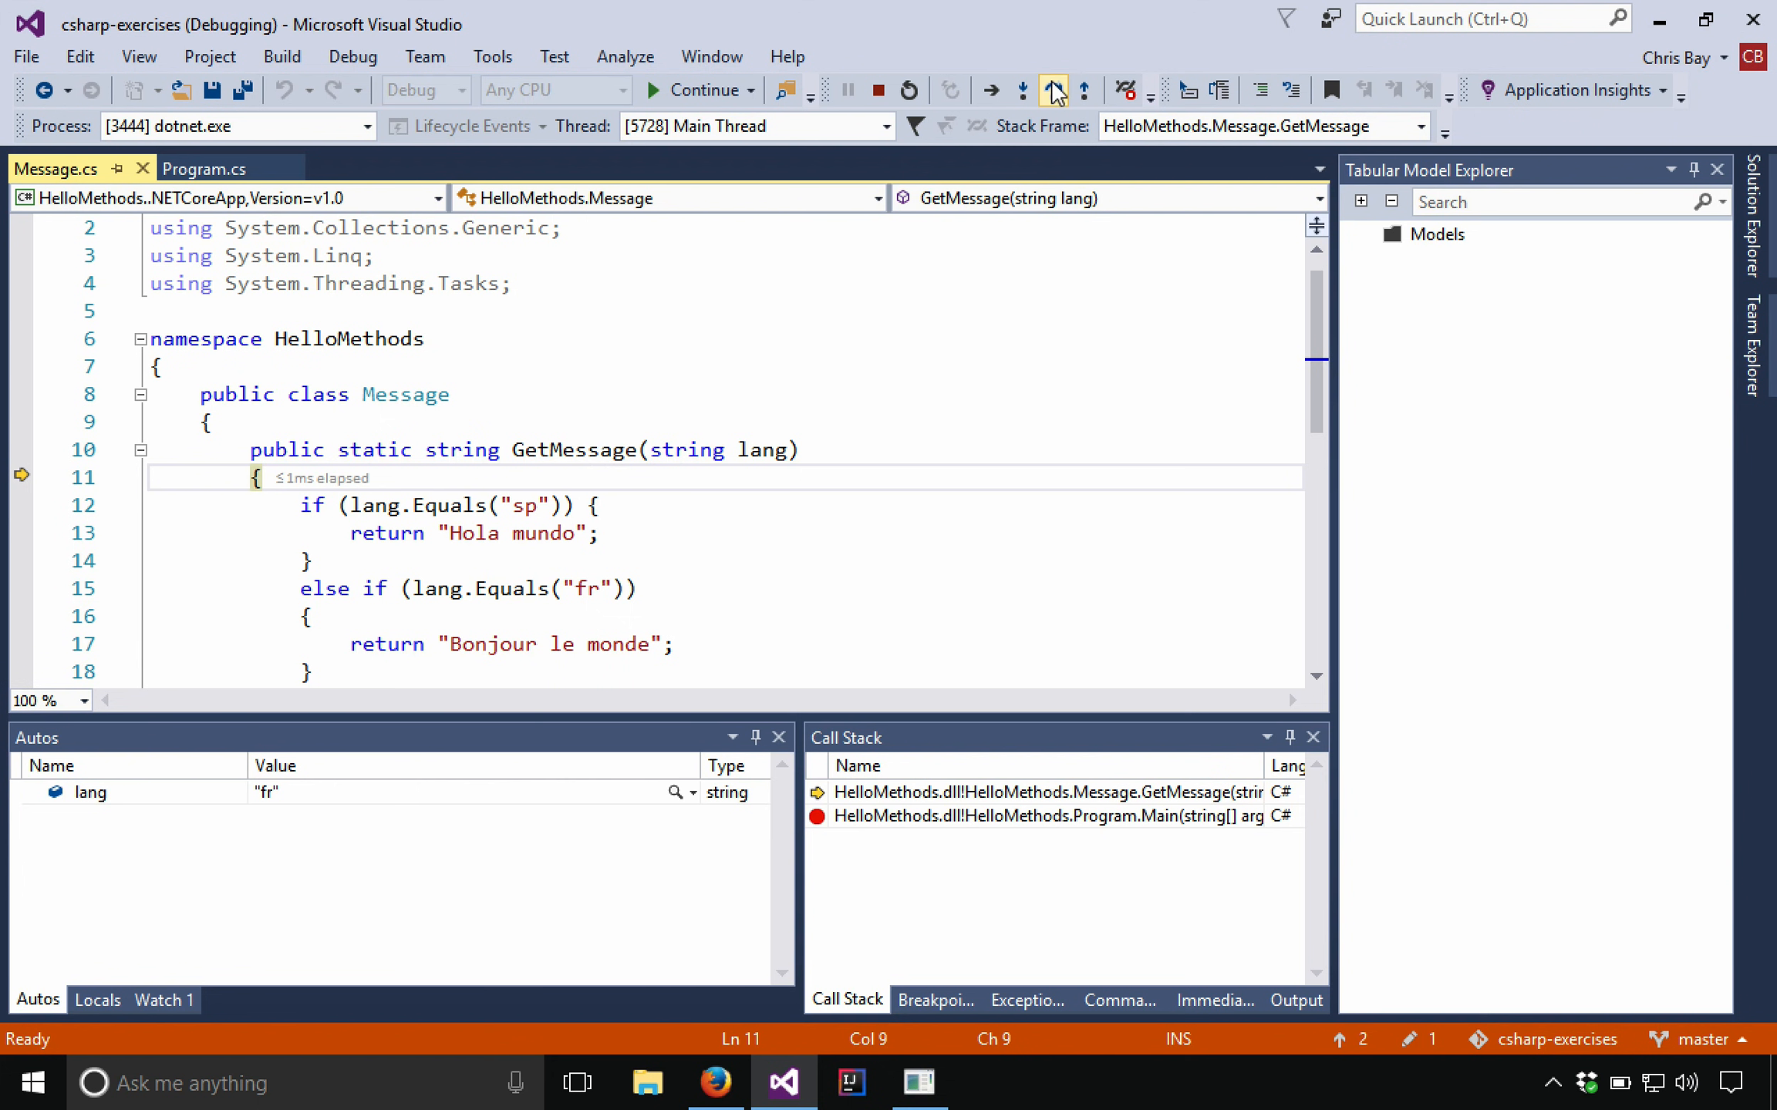
left_click(1052, 90)
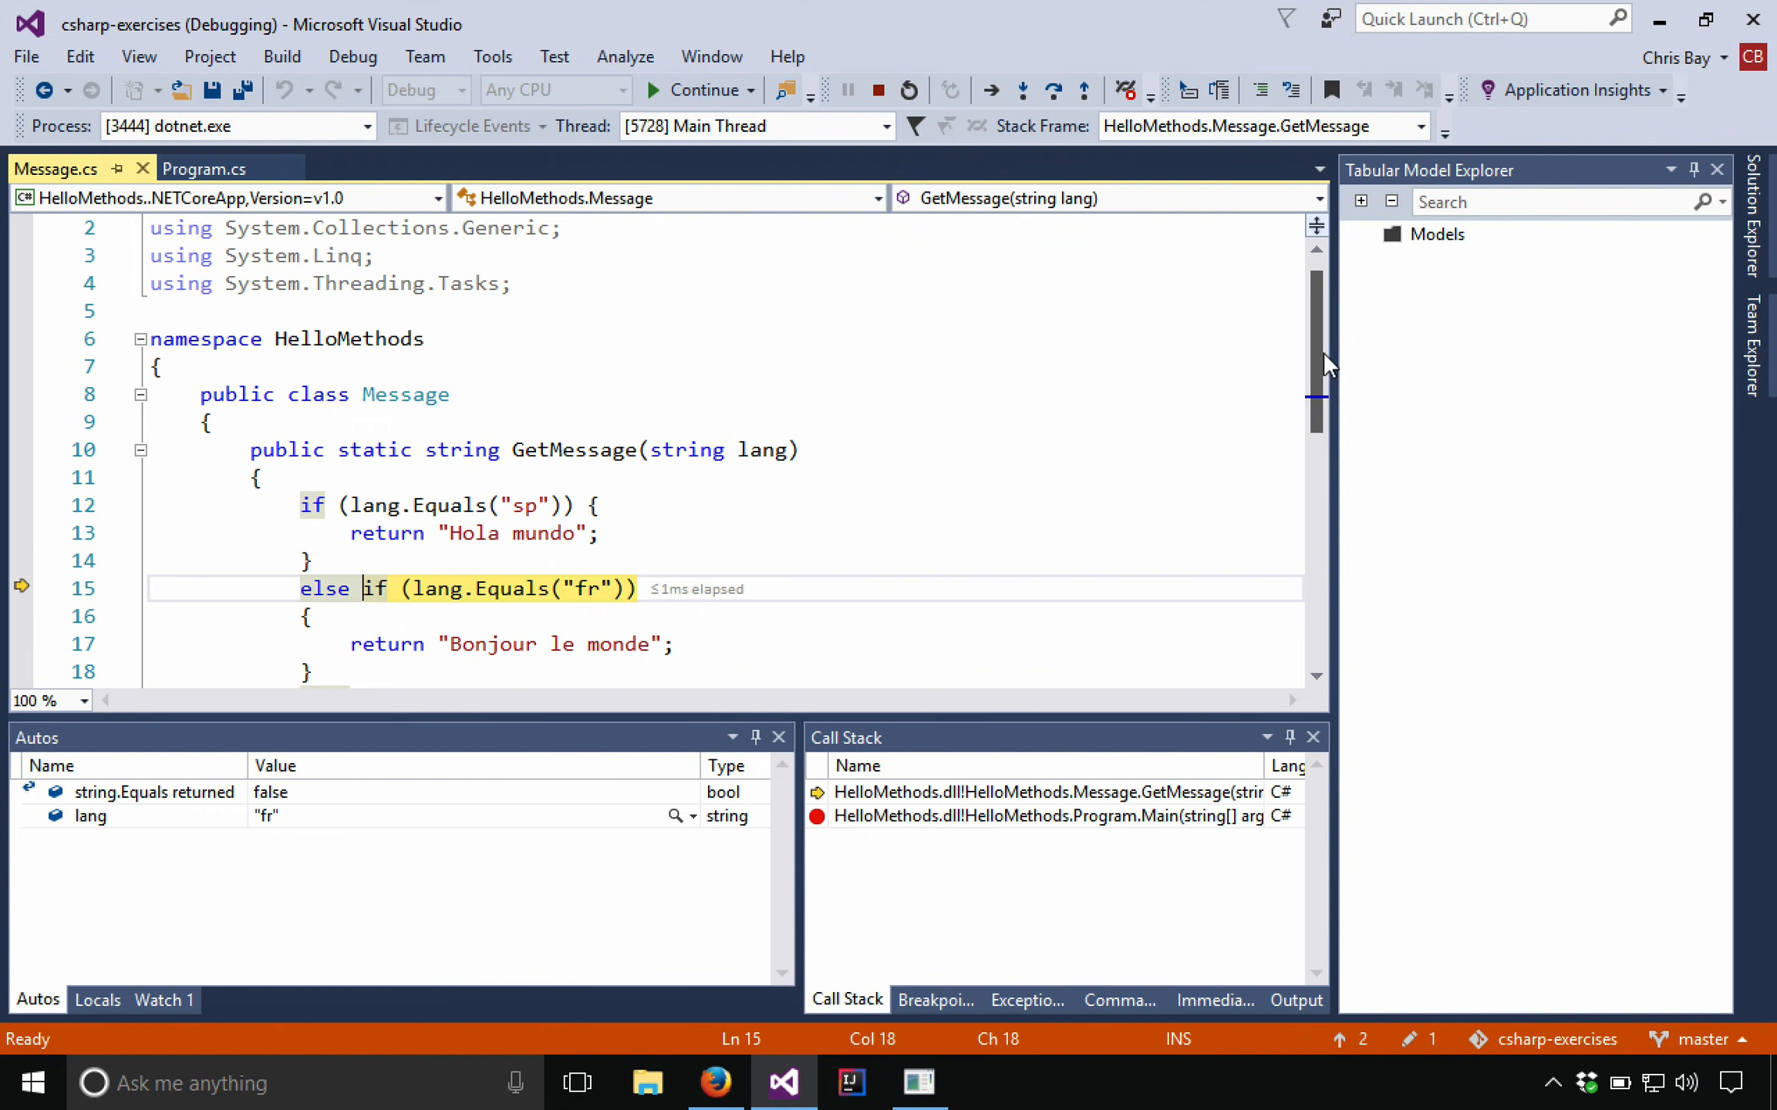
scroll("down", 3)
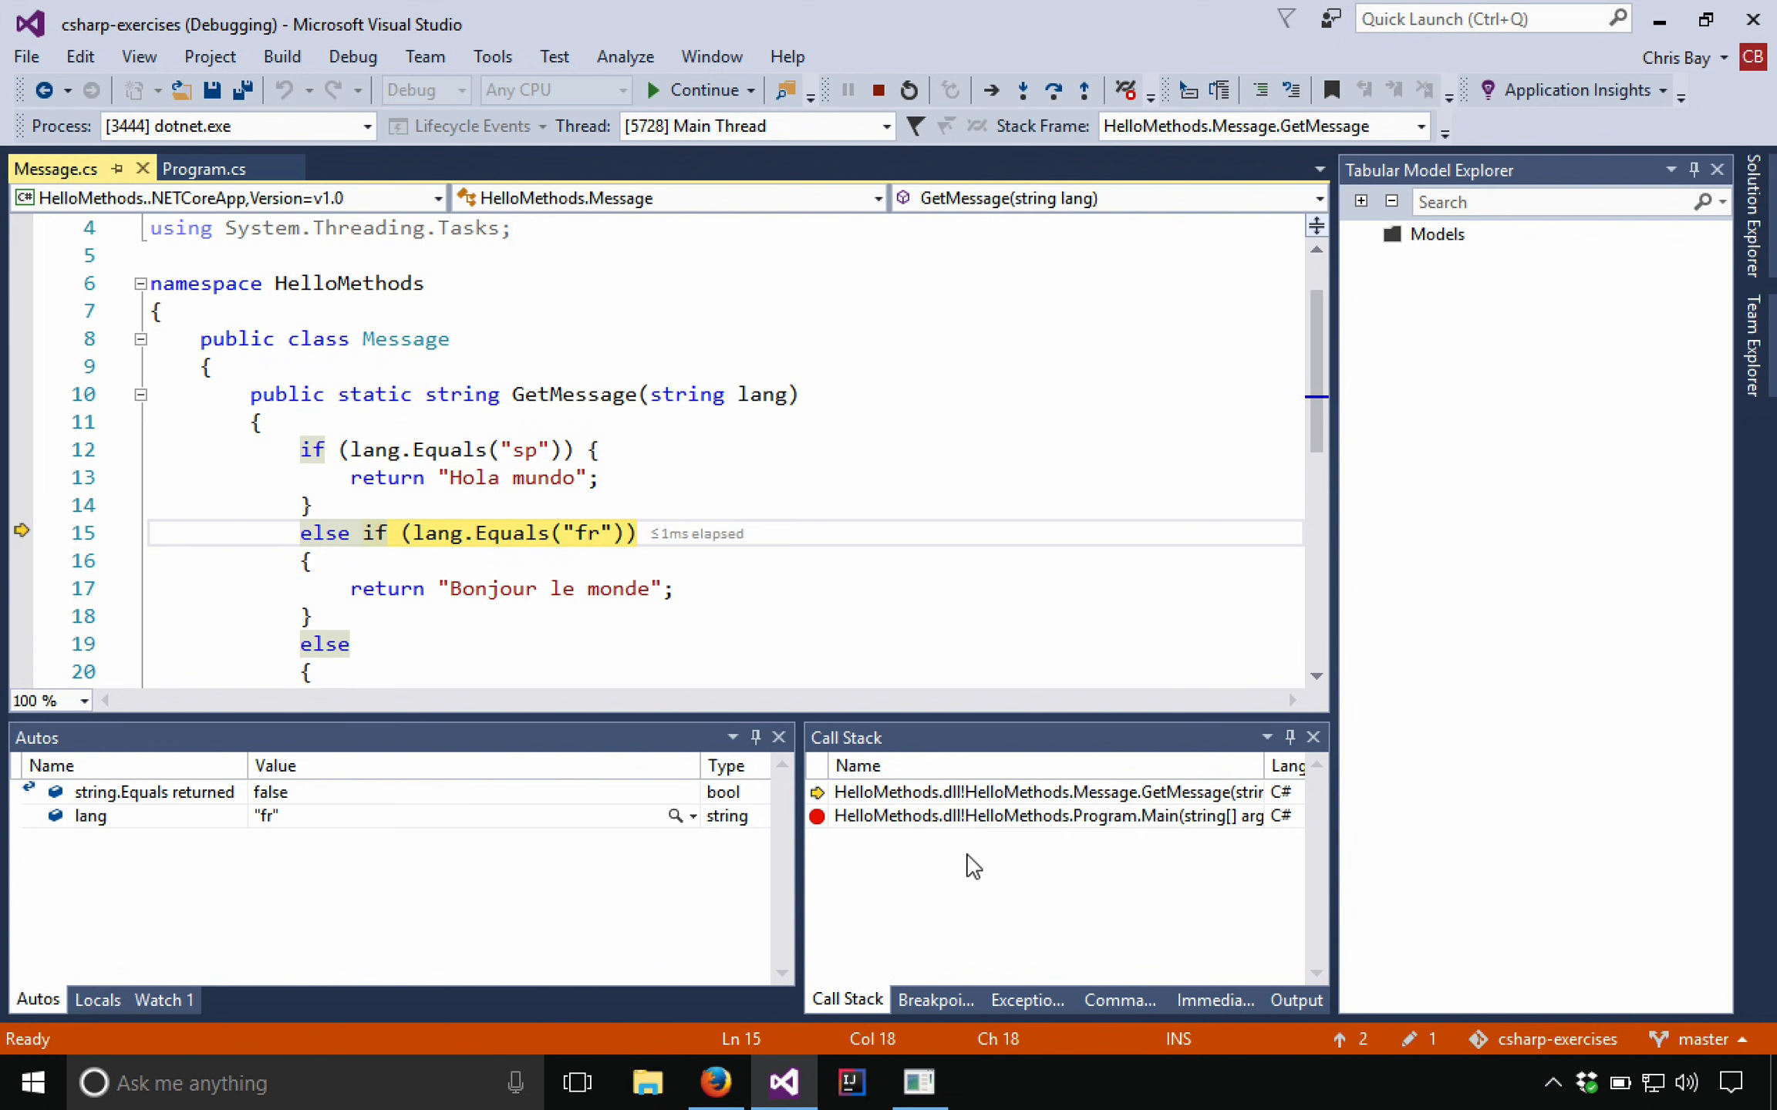
mouse_move(989, 794)
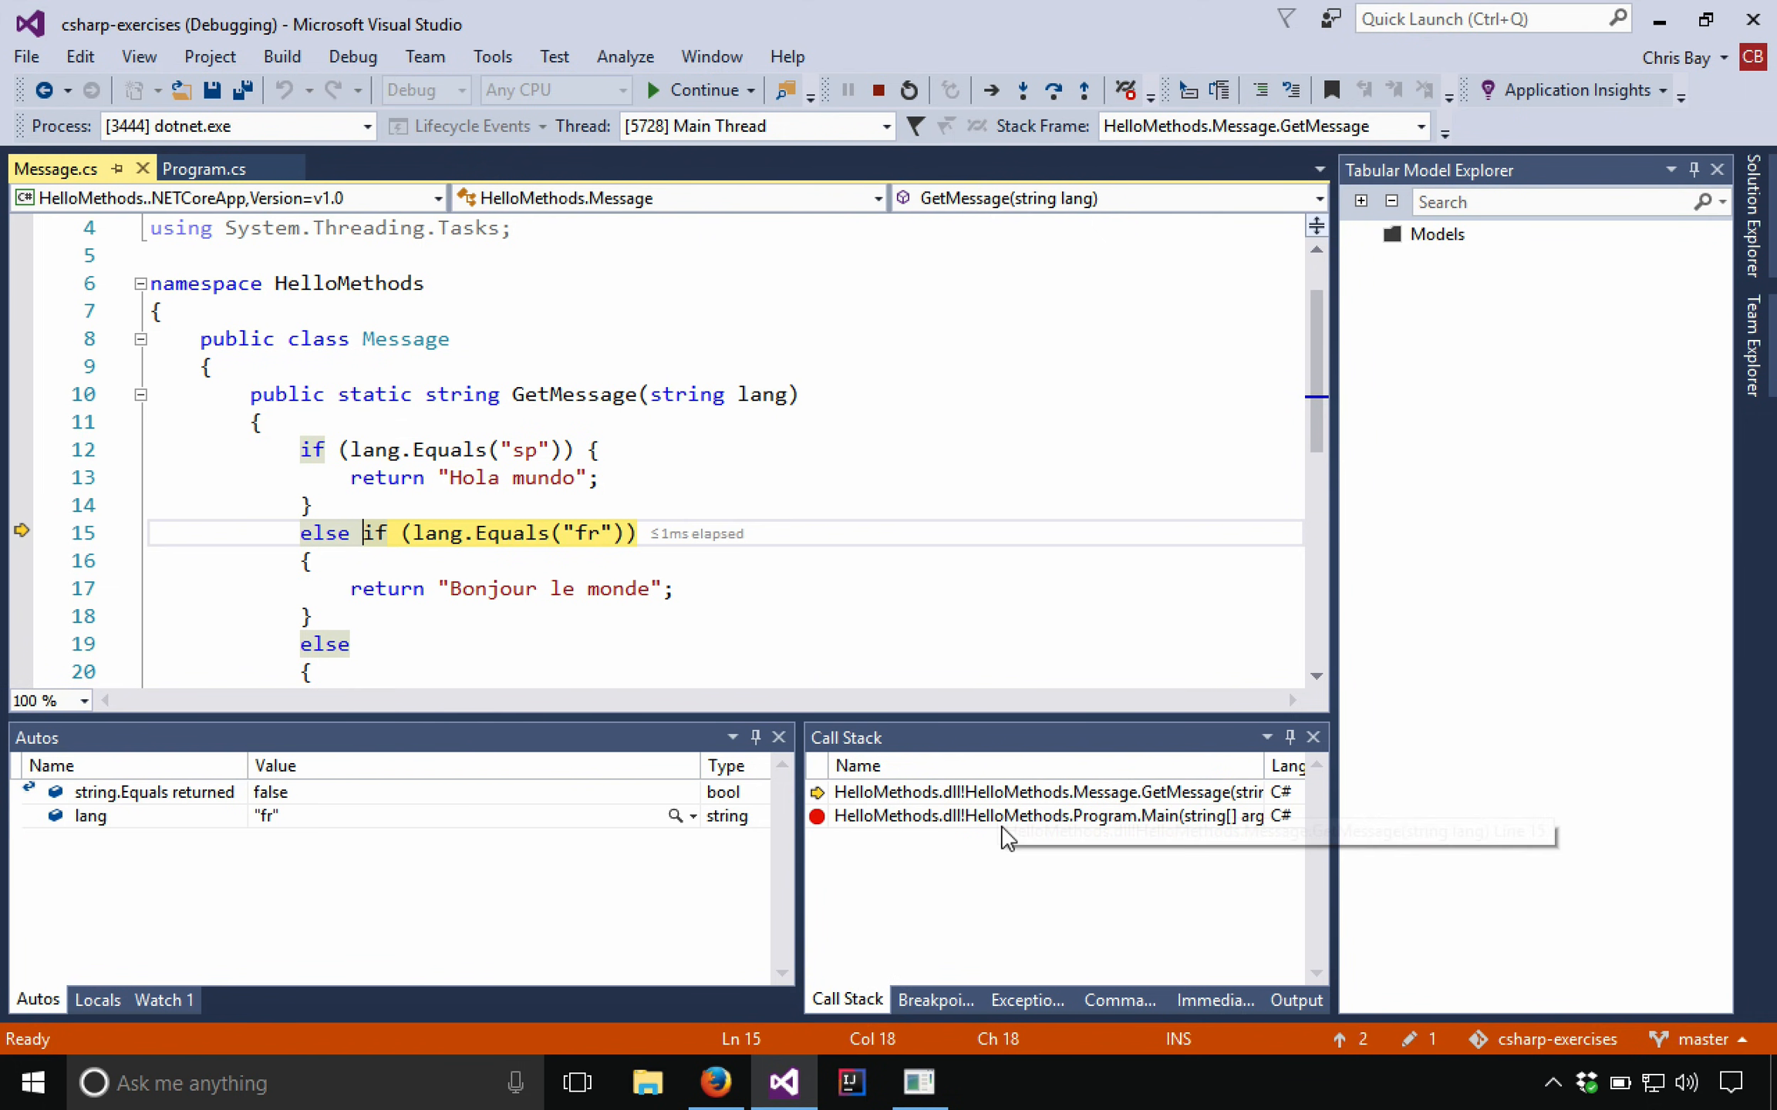
mouse_move(1147, 822)
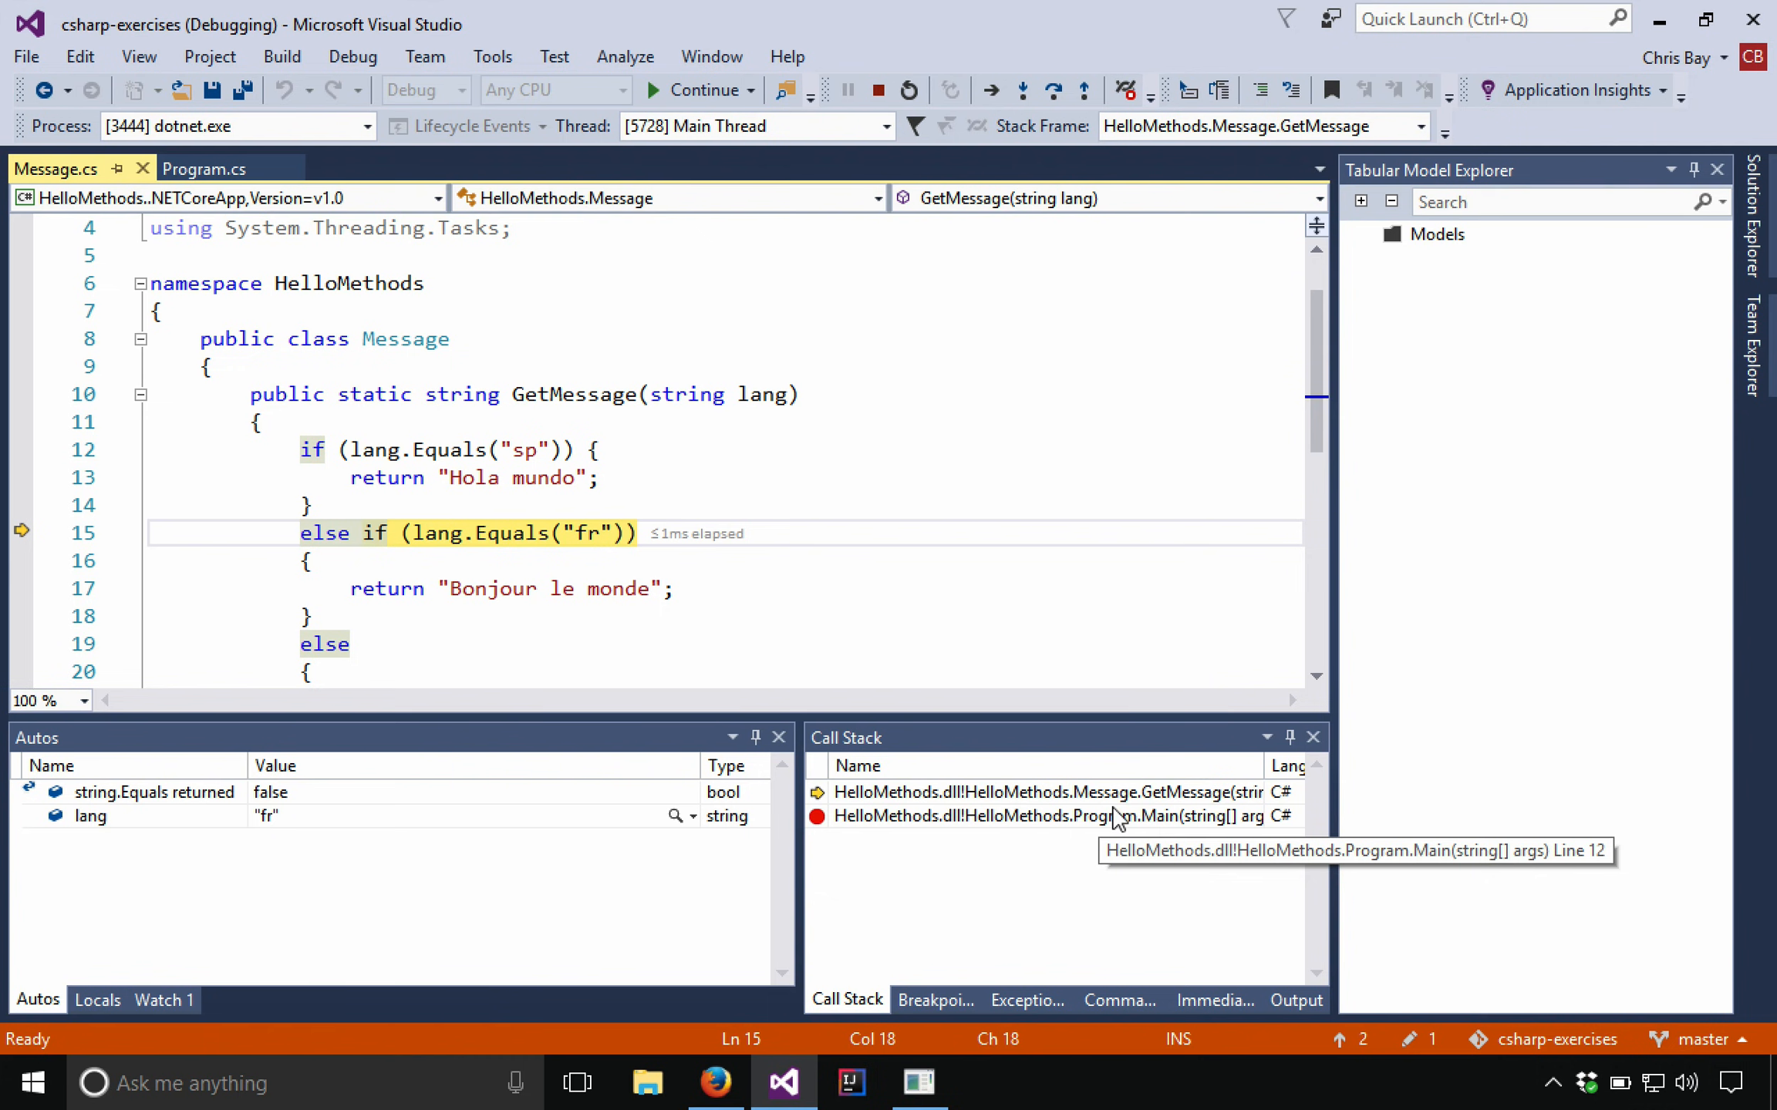
Step: Check Locals and Watch 1, then step through the French branch to the closing brace
left_click(98, 1000)
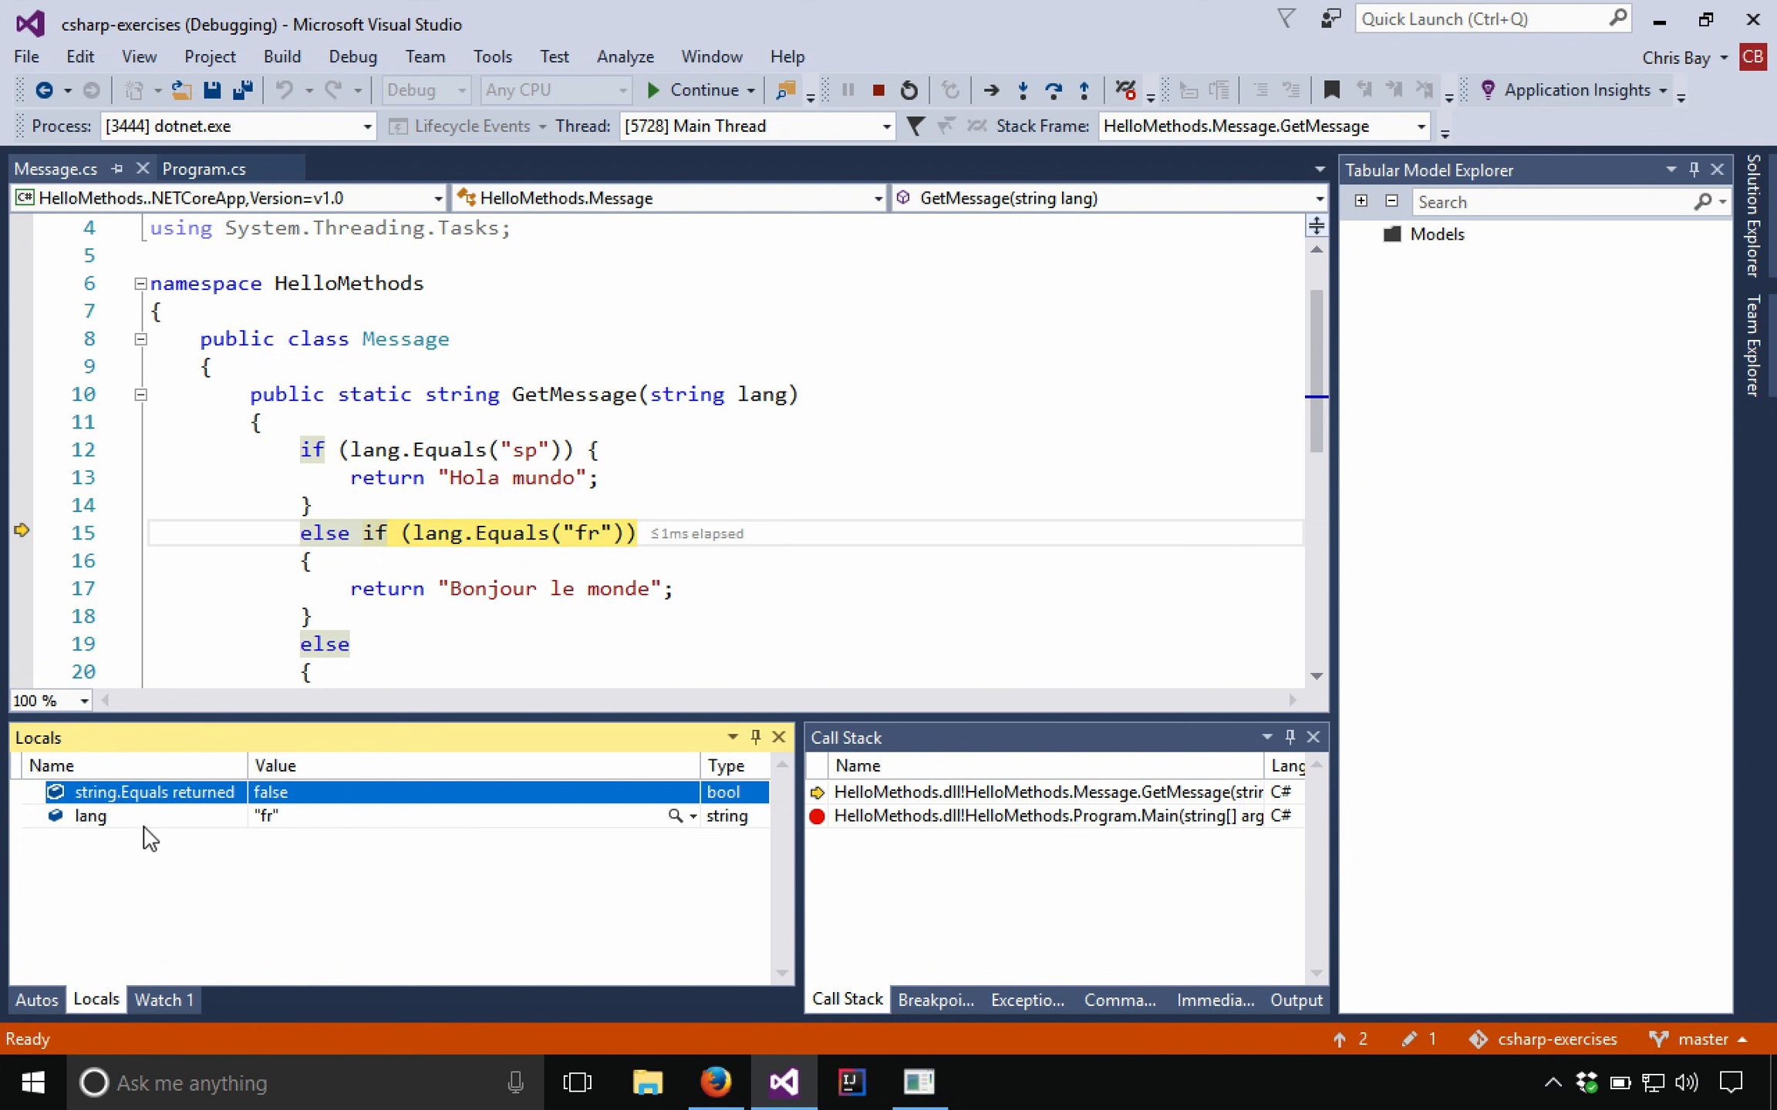
mouse_move(55, 998)
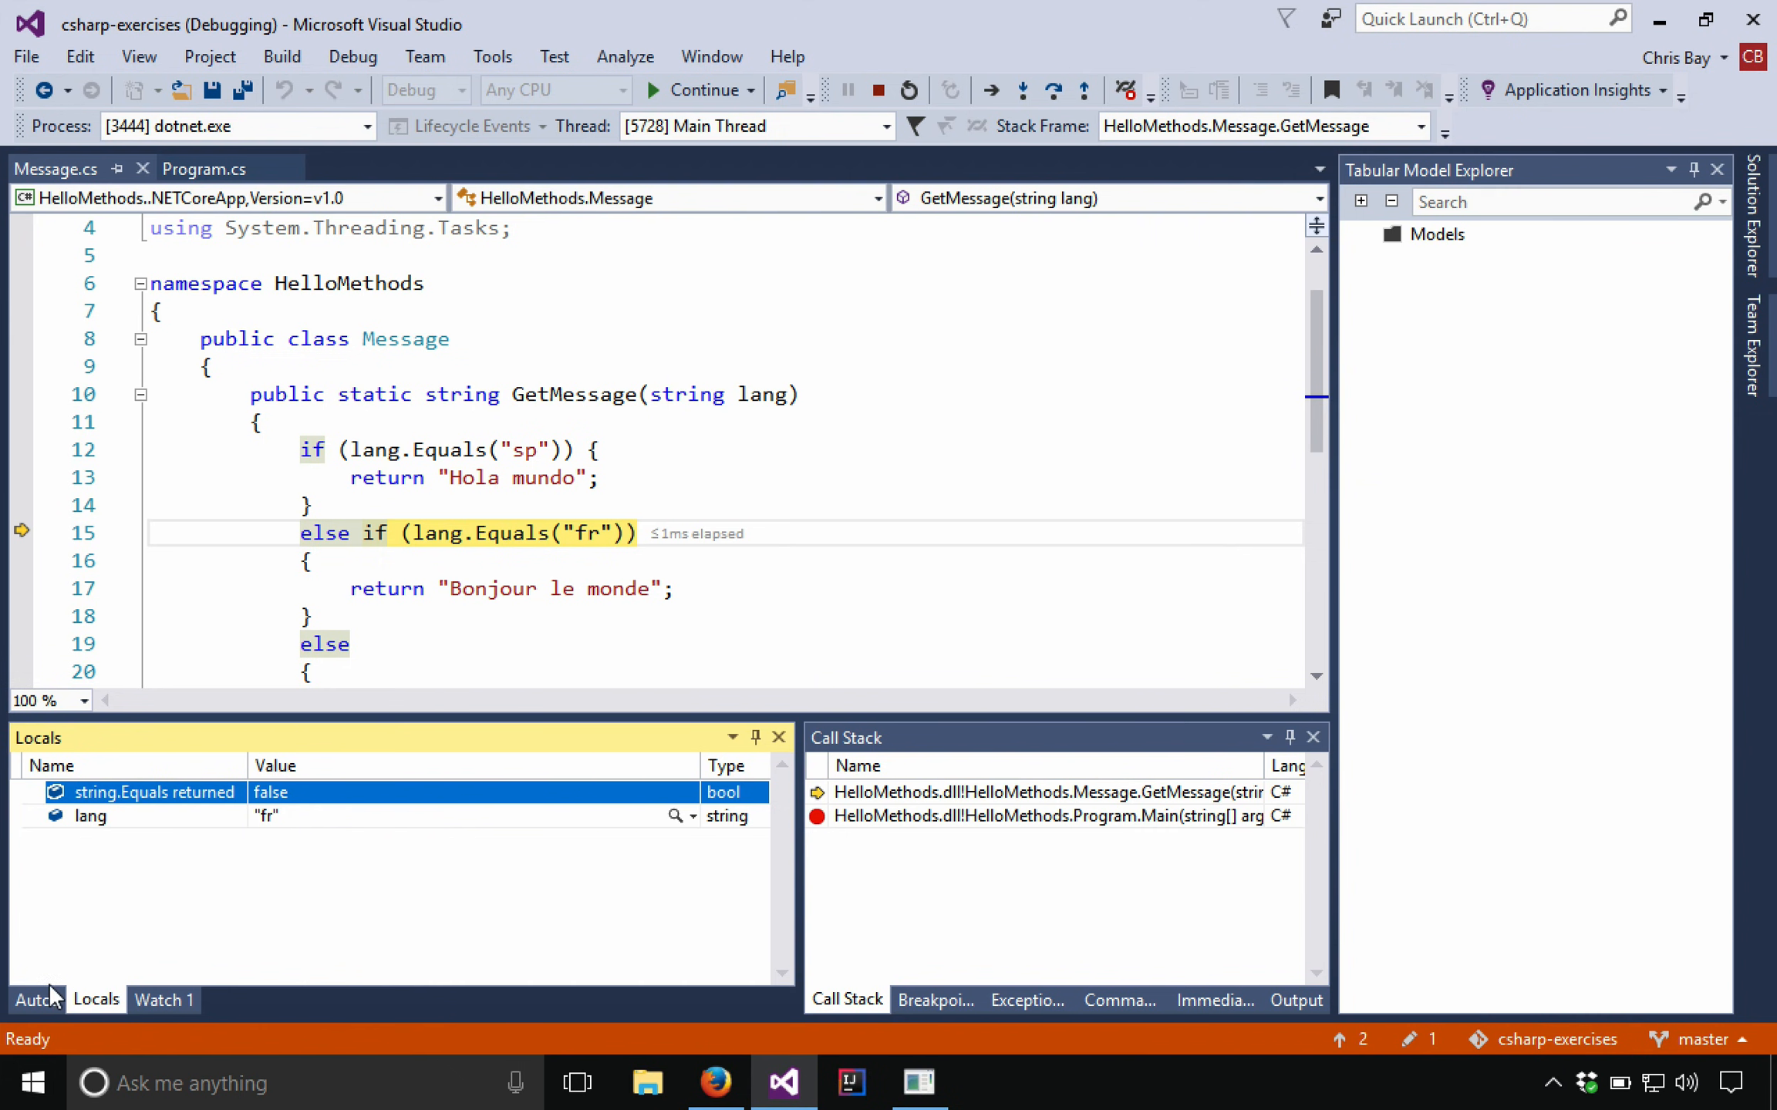
left_click(160, 999)
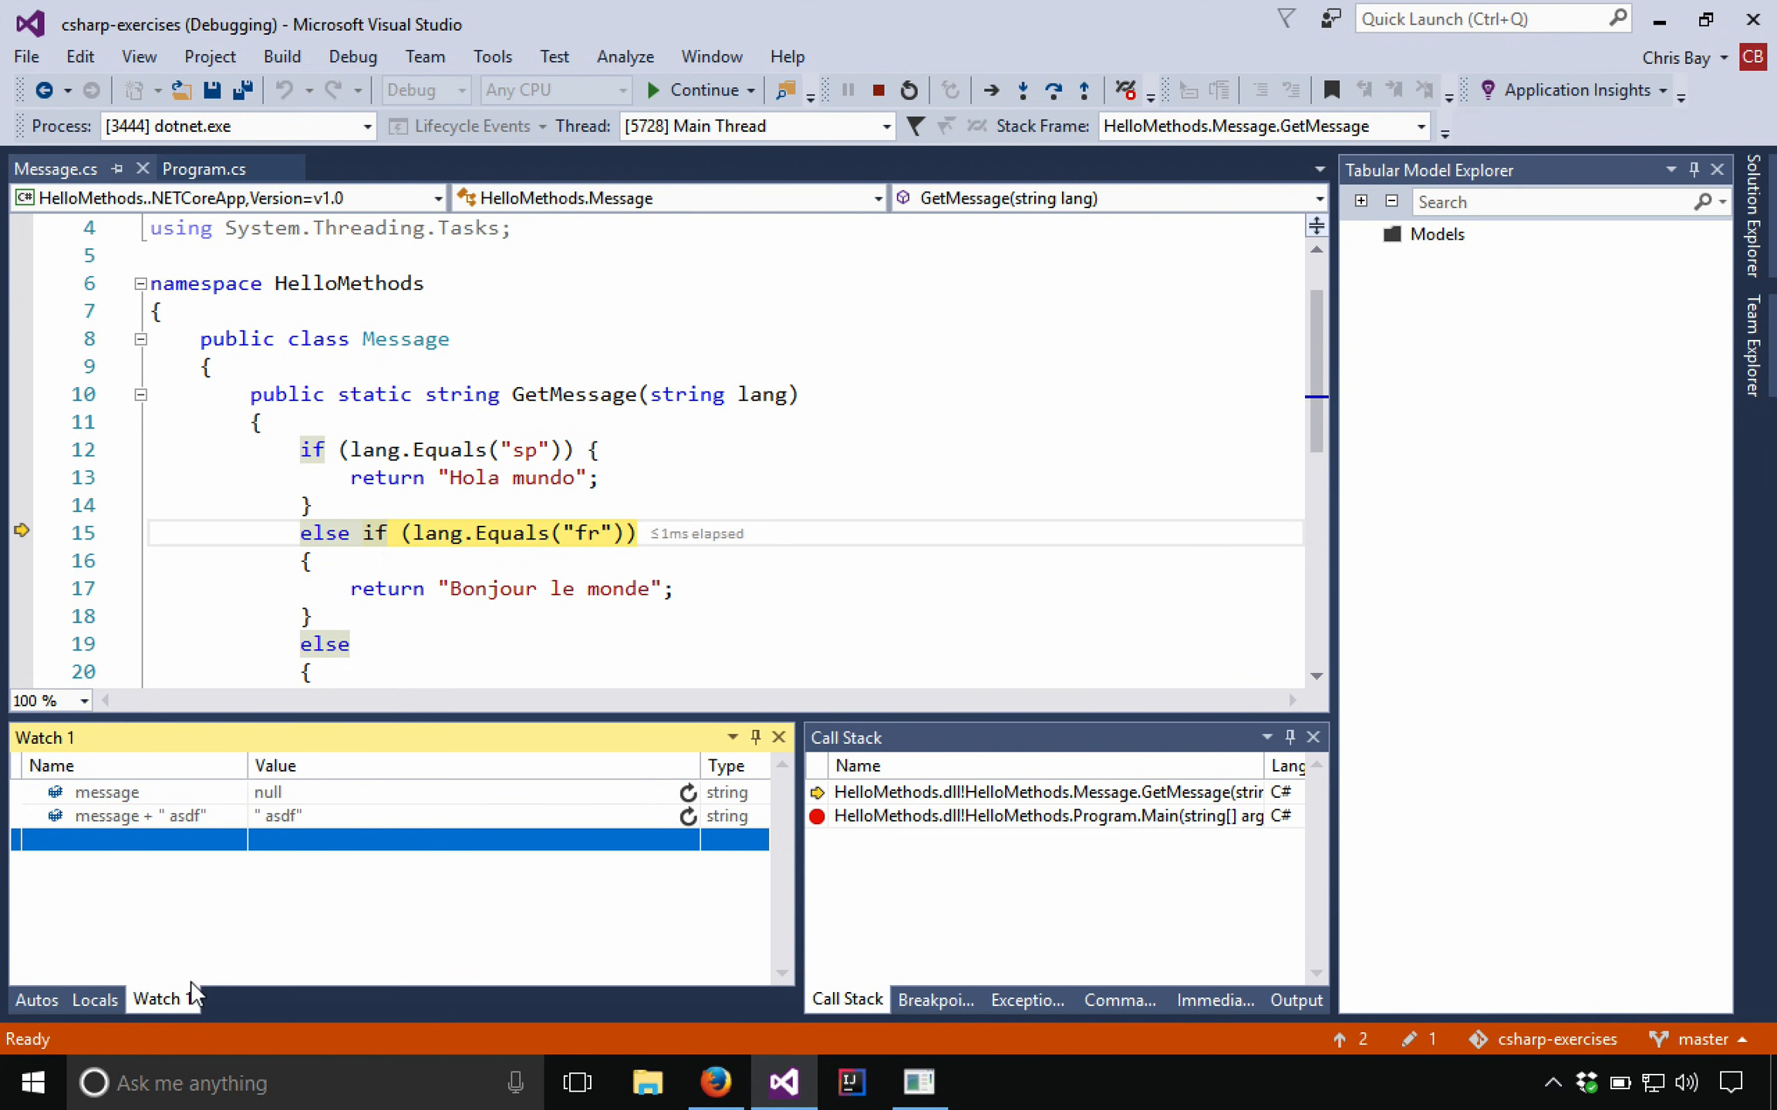
mouse_move(175, 833)
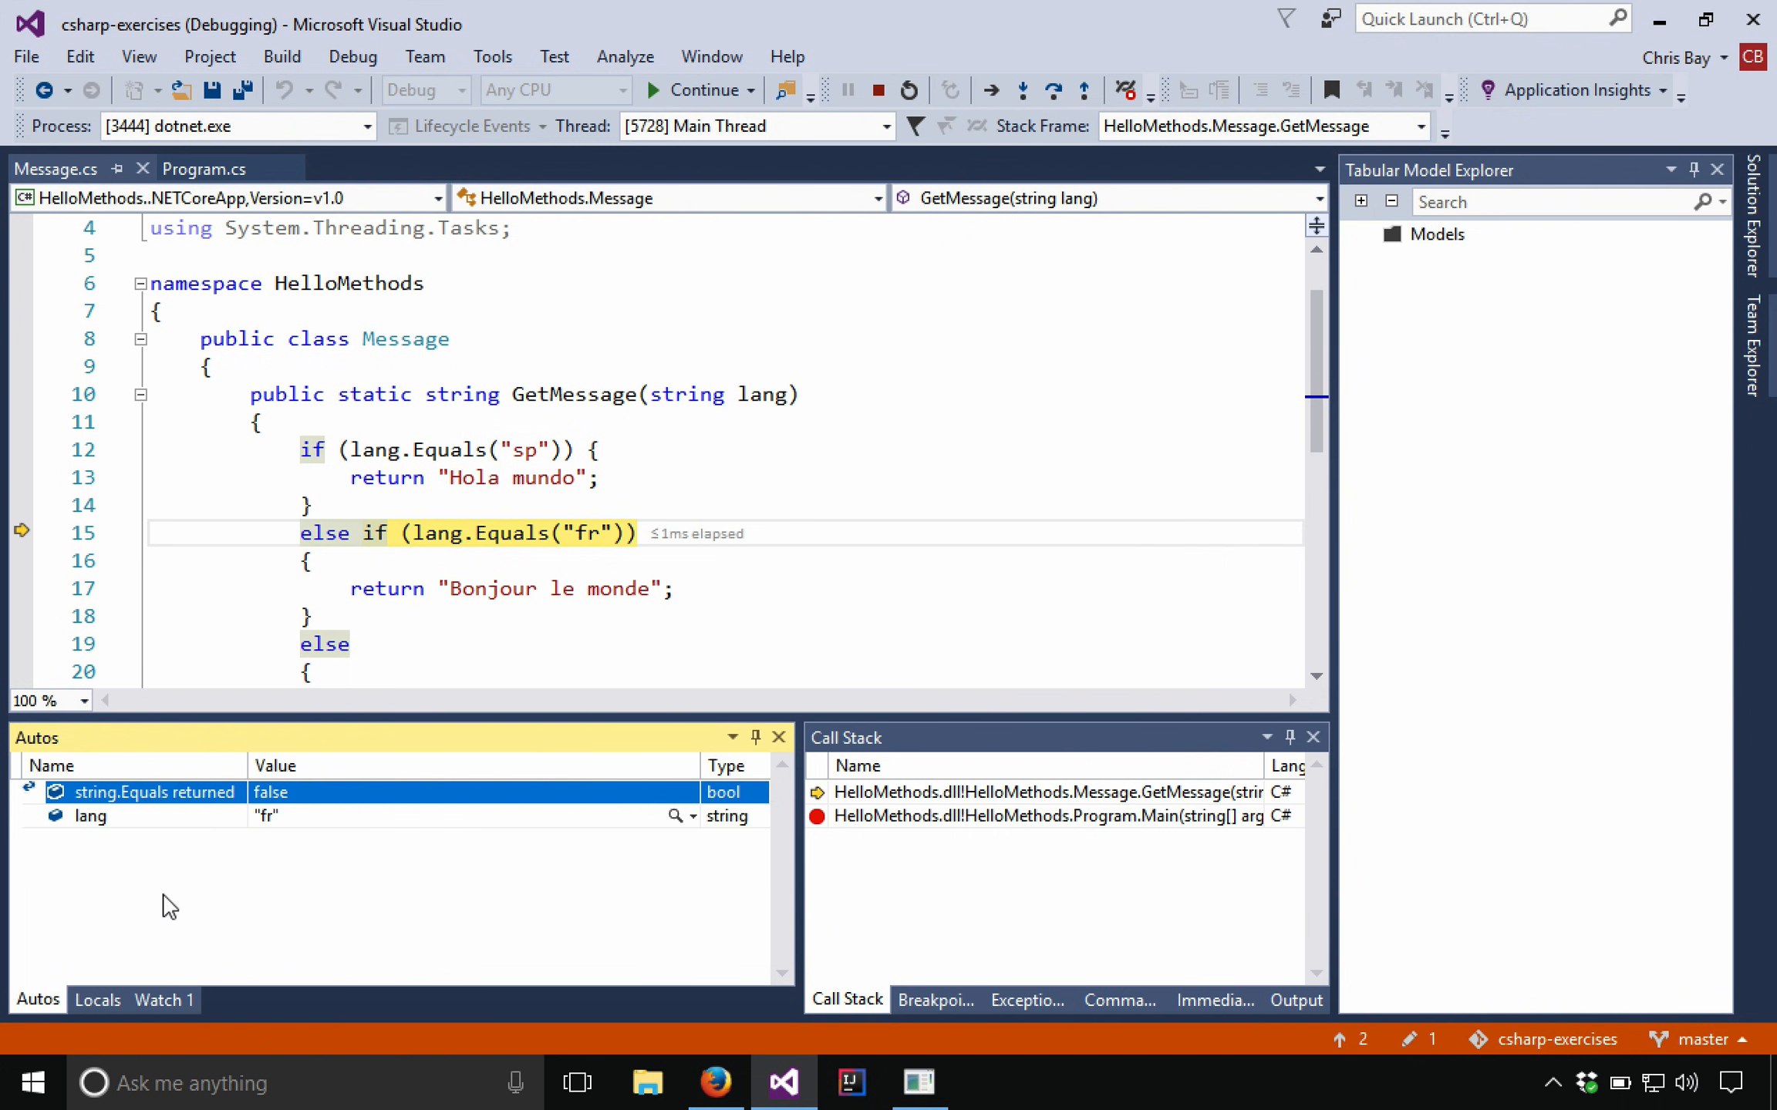
left_click(1052, 91)
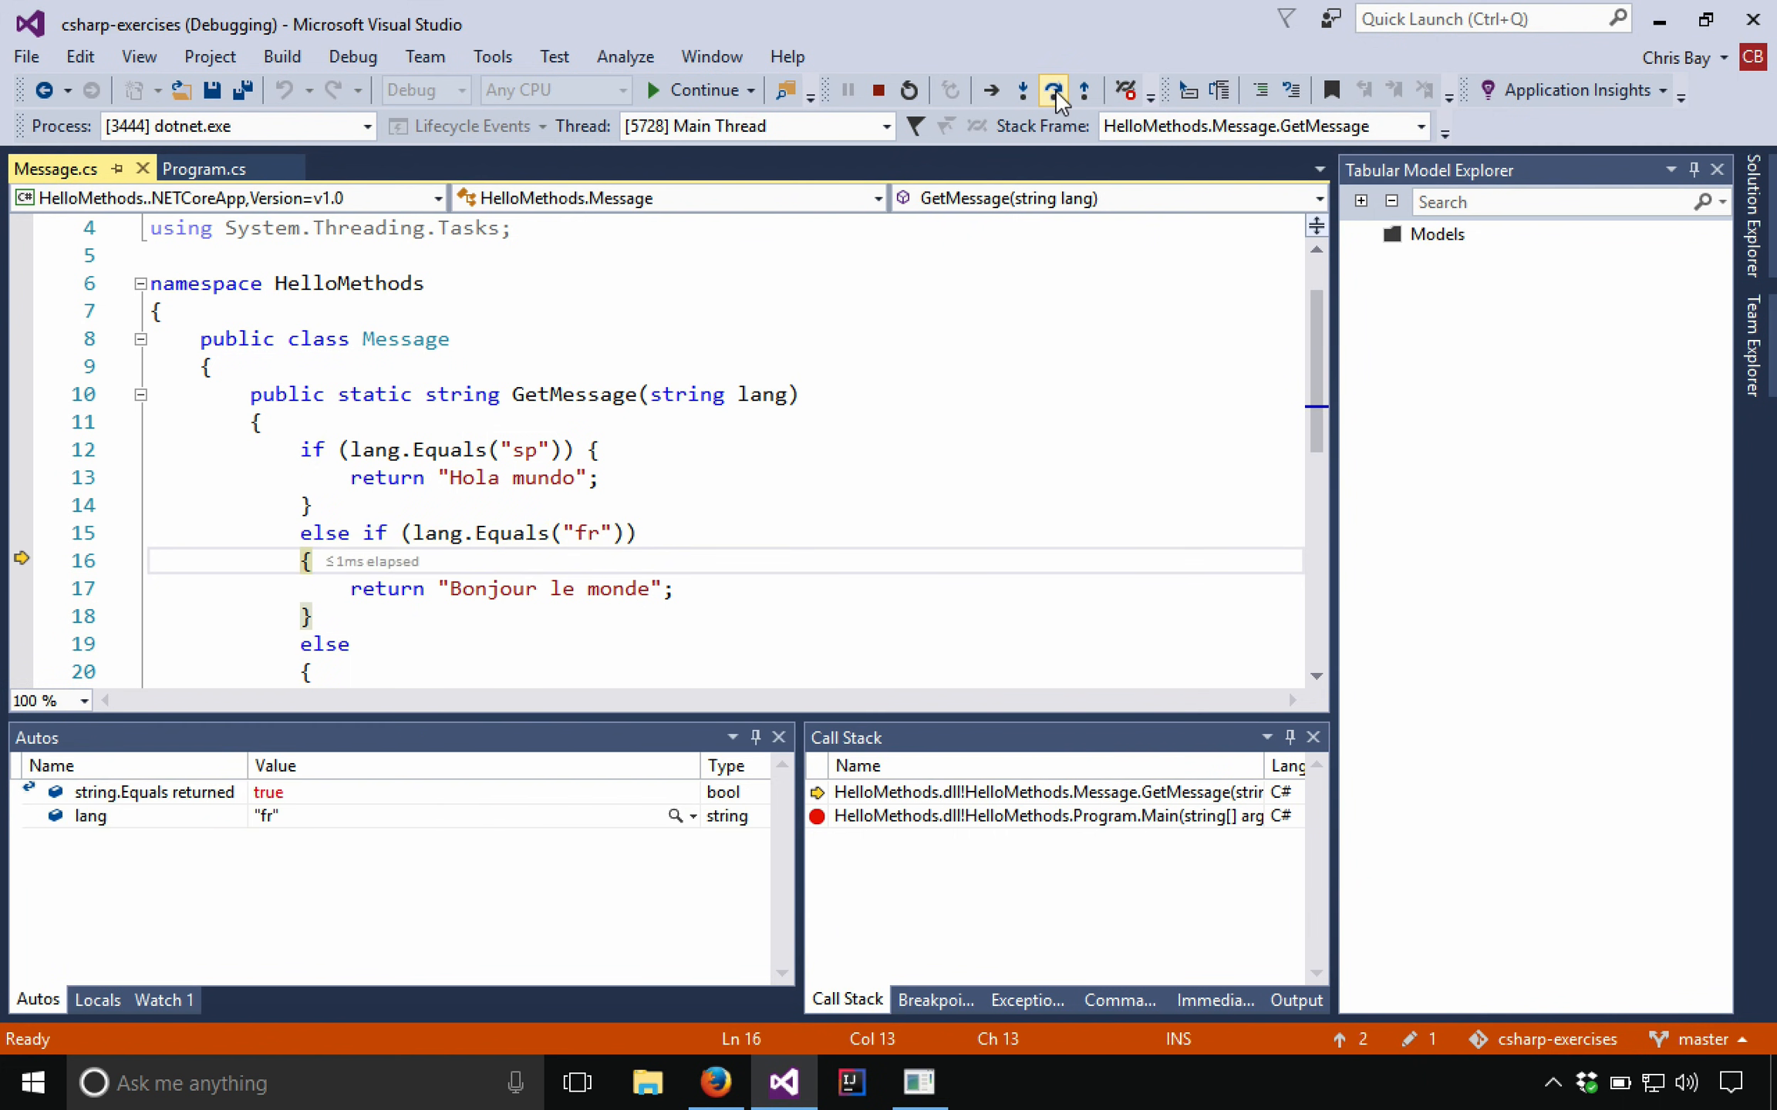
left_click(1053, 90)
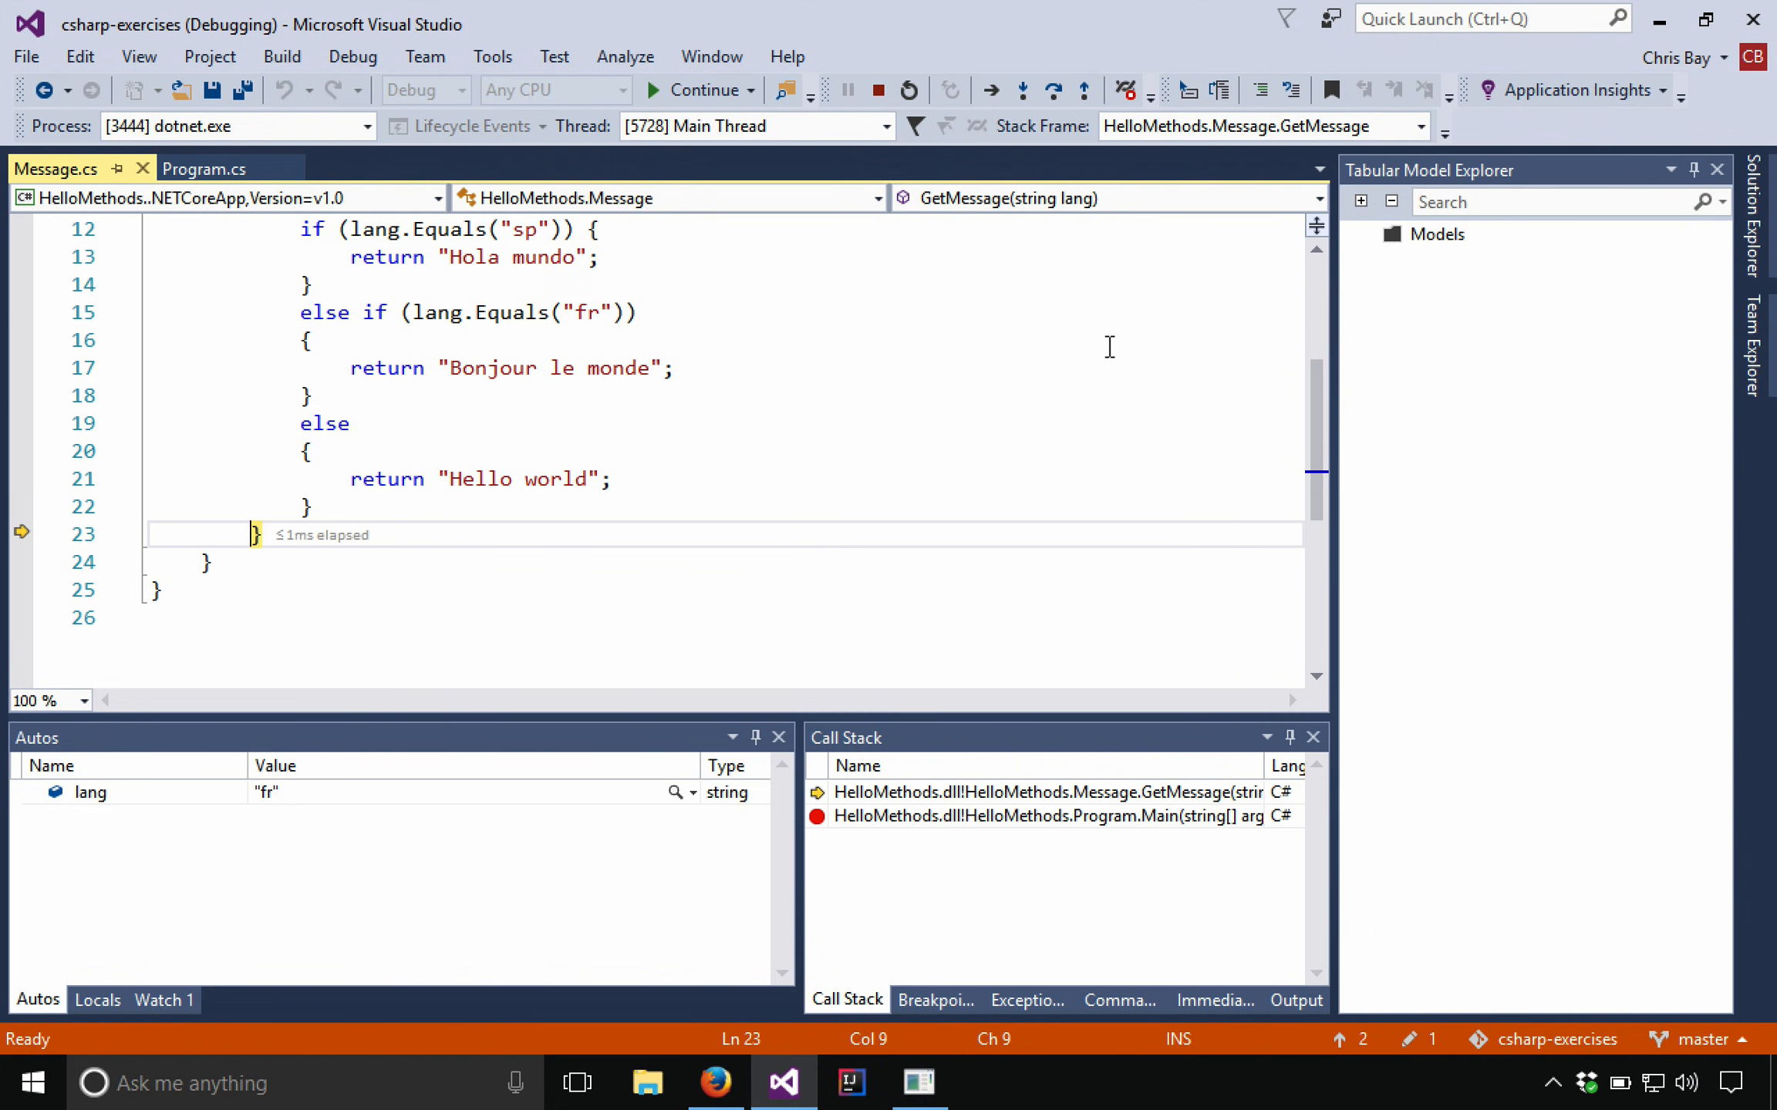
mouse_move(1074, 197)
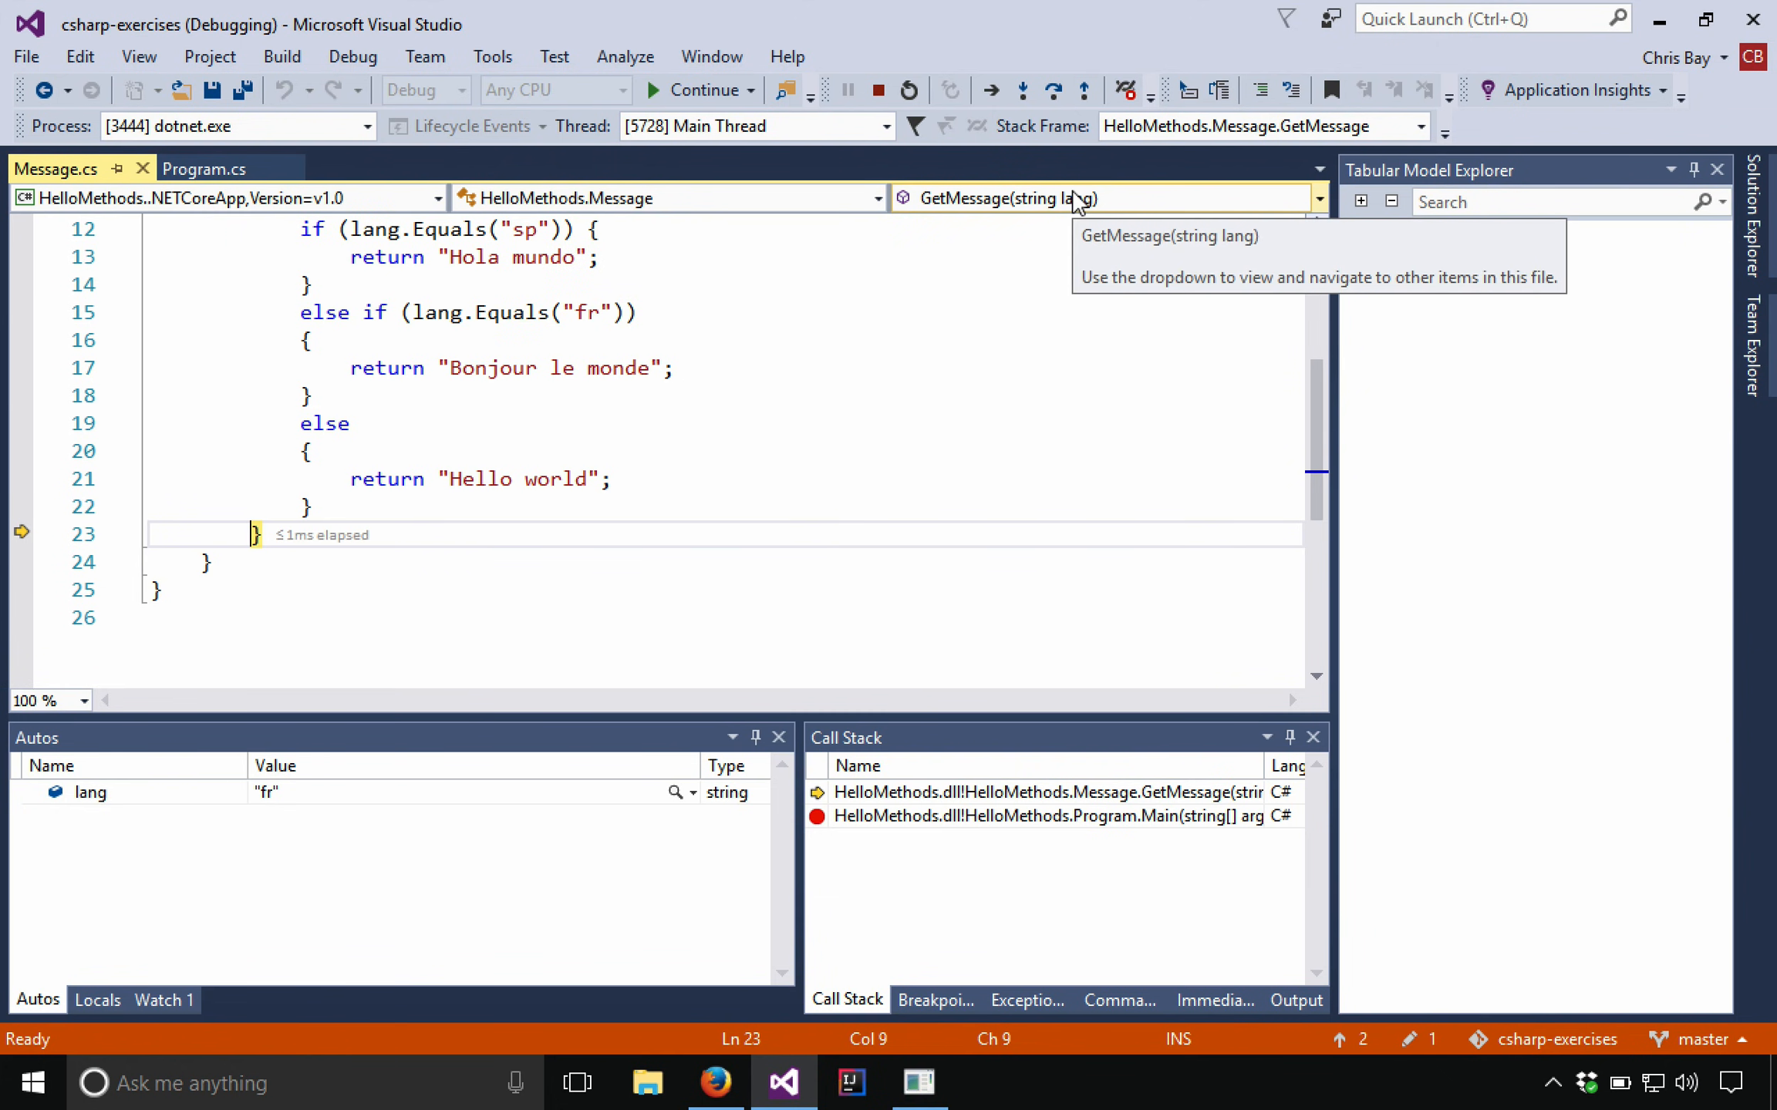
mouse_move(1084, 91)
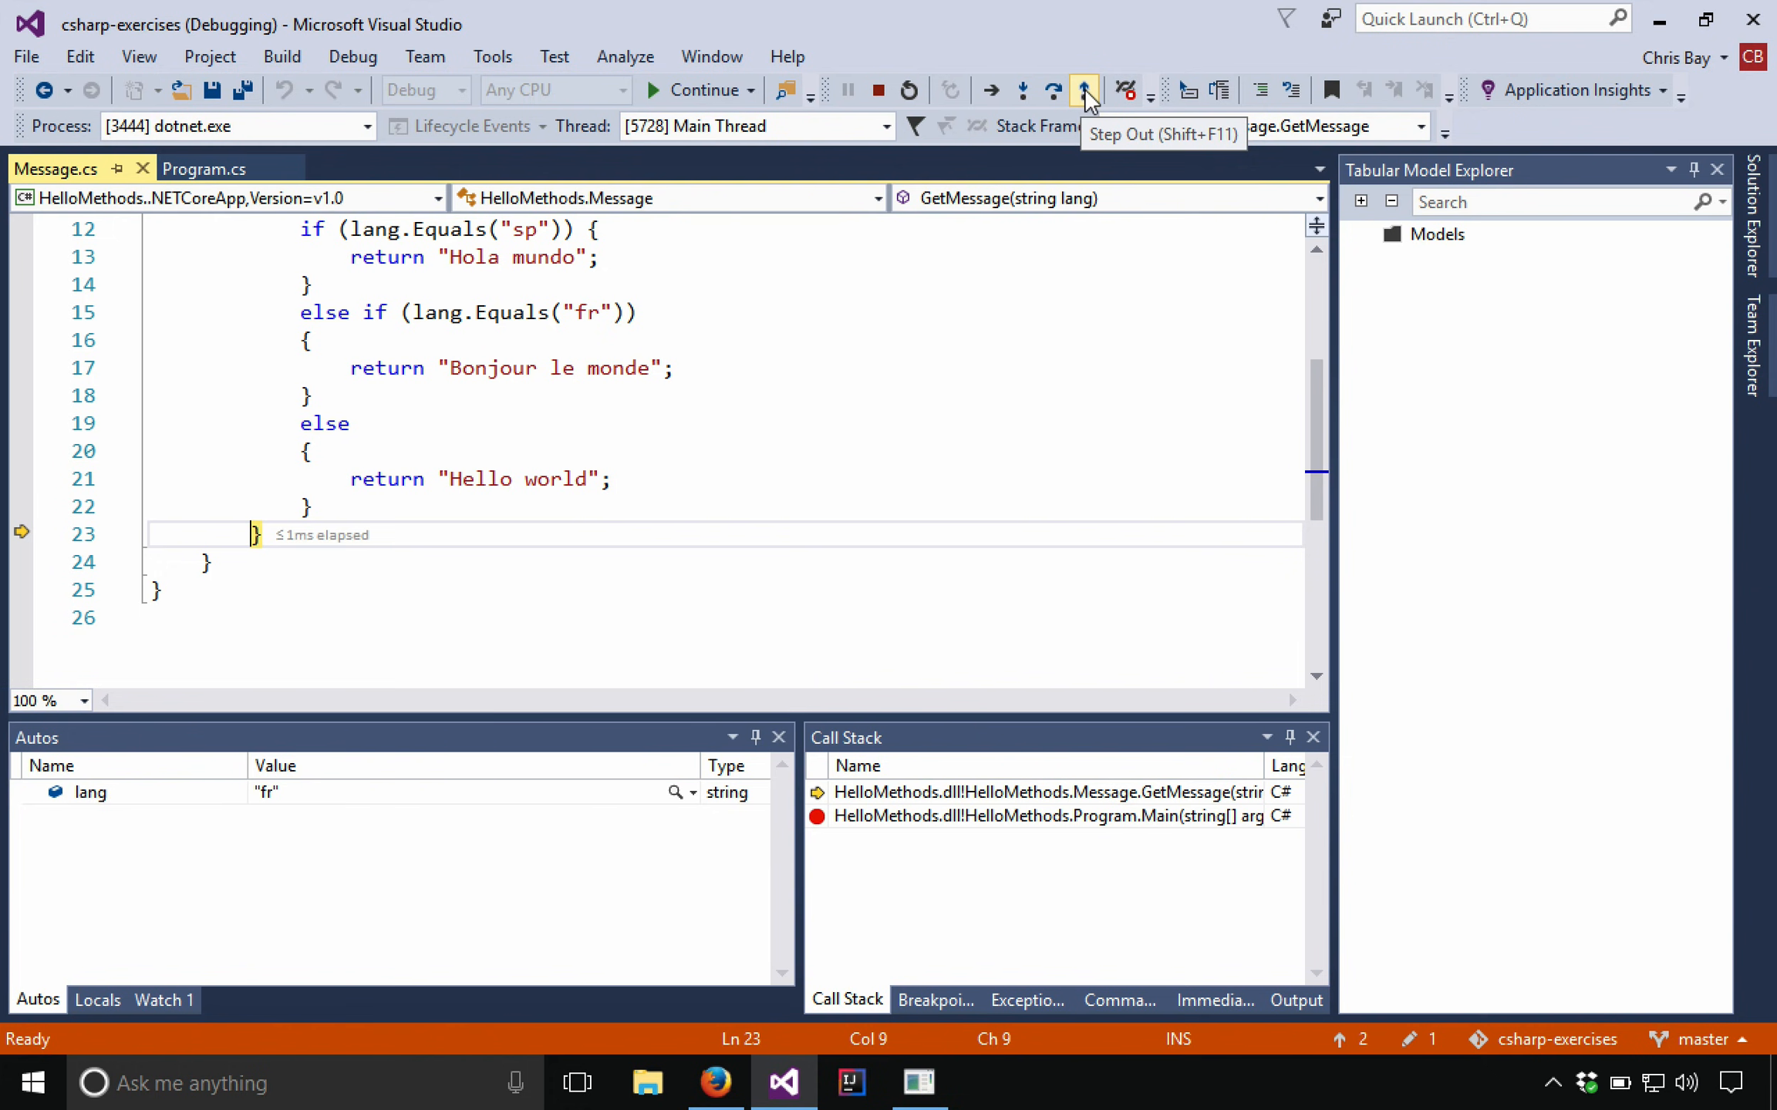
Step: Step out to Main so message holds "Bonjour le monde", reaching Console.ReadLine
left_click(1084, 91)
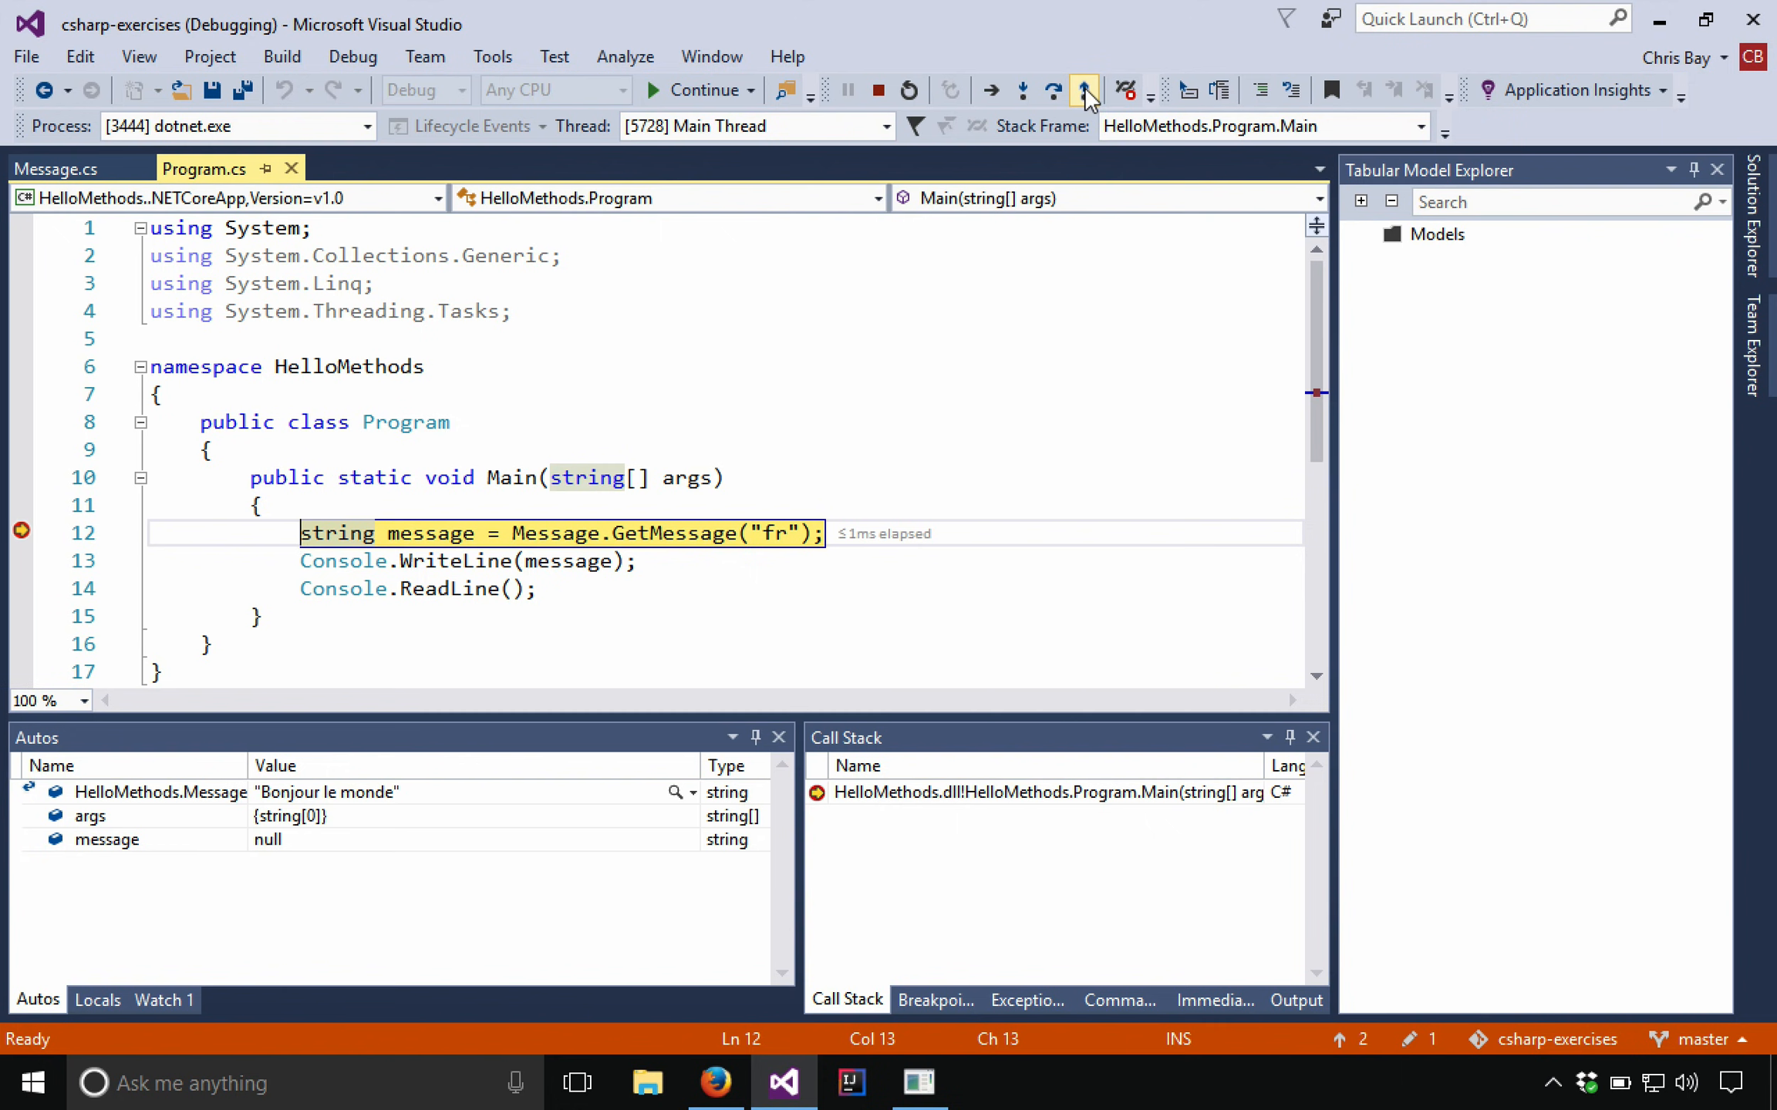
left_click(1020, 91)
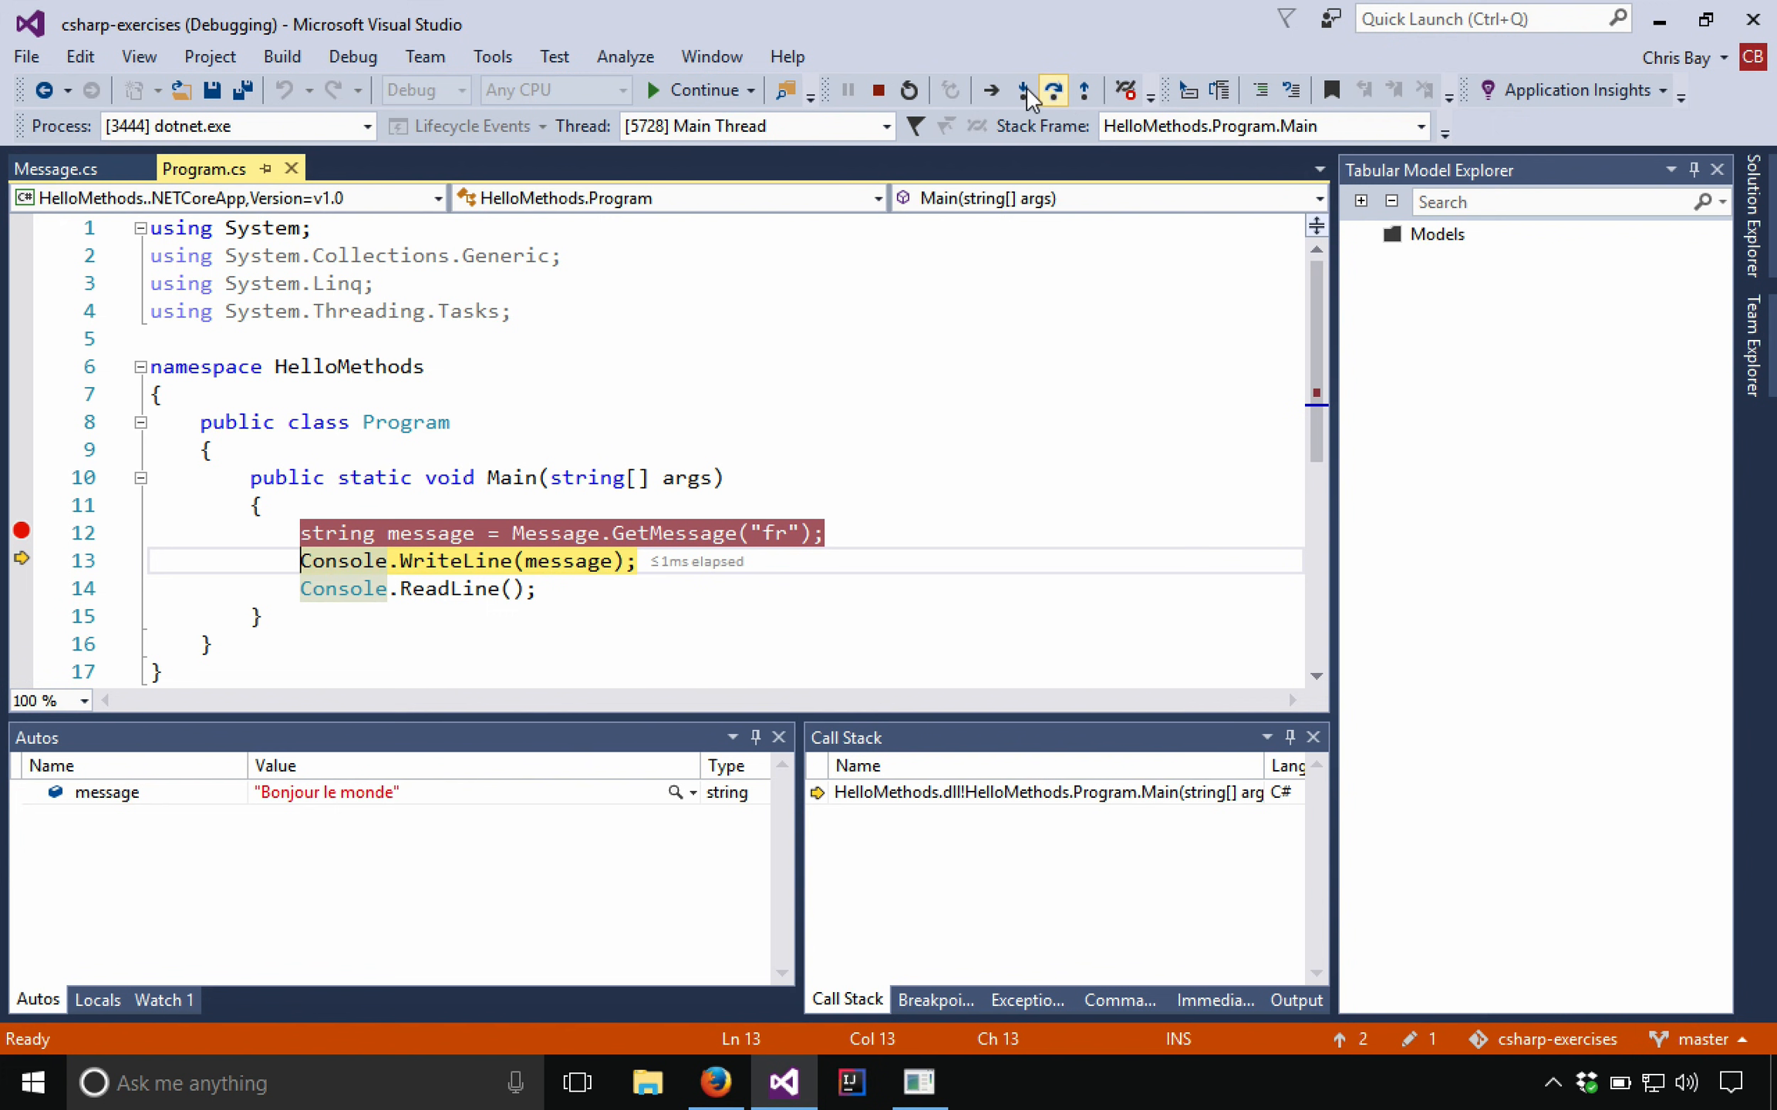
mouse_move(1023, 90)
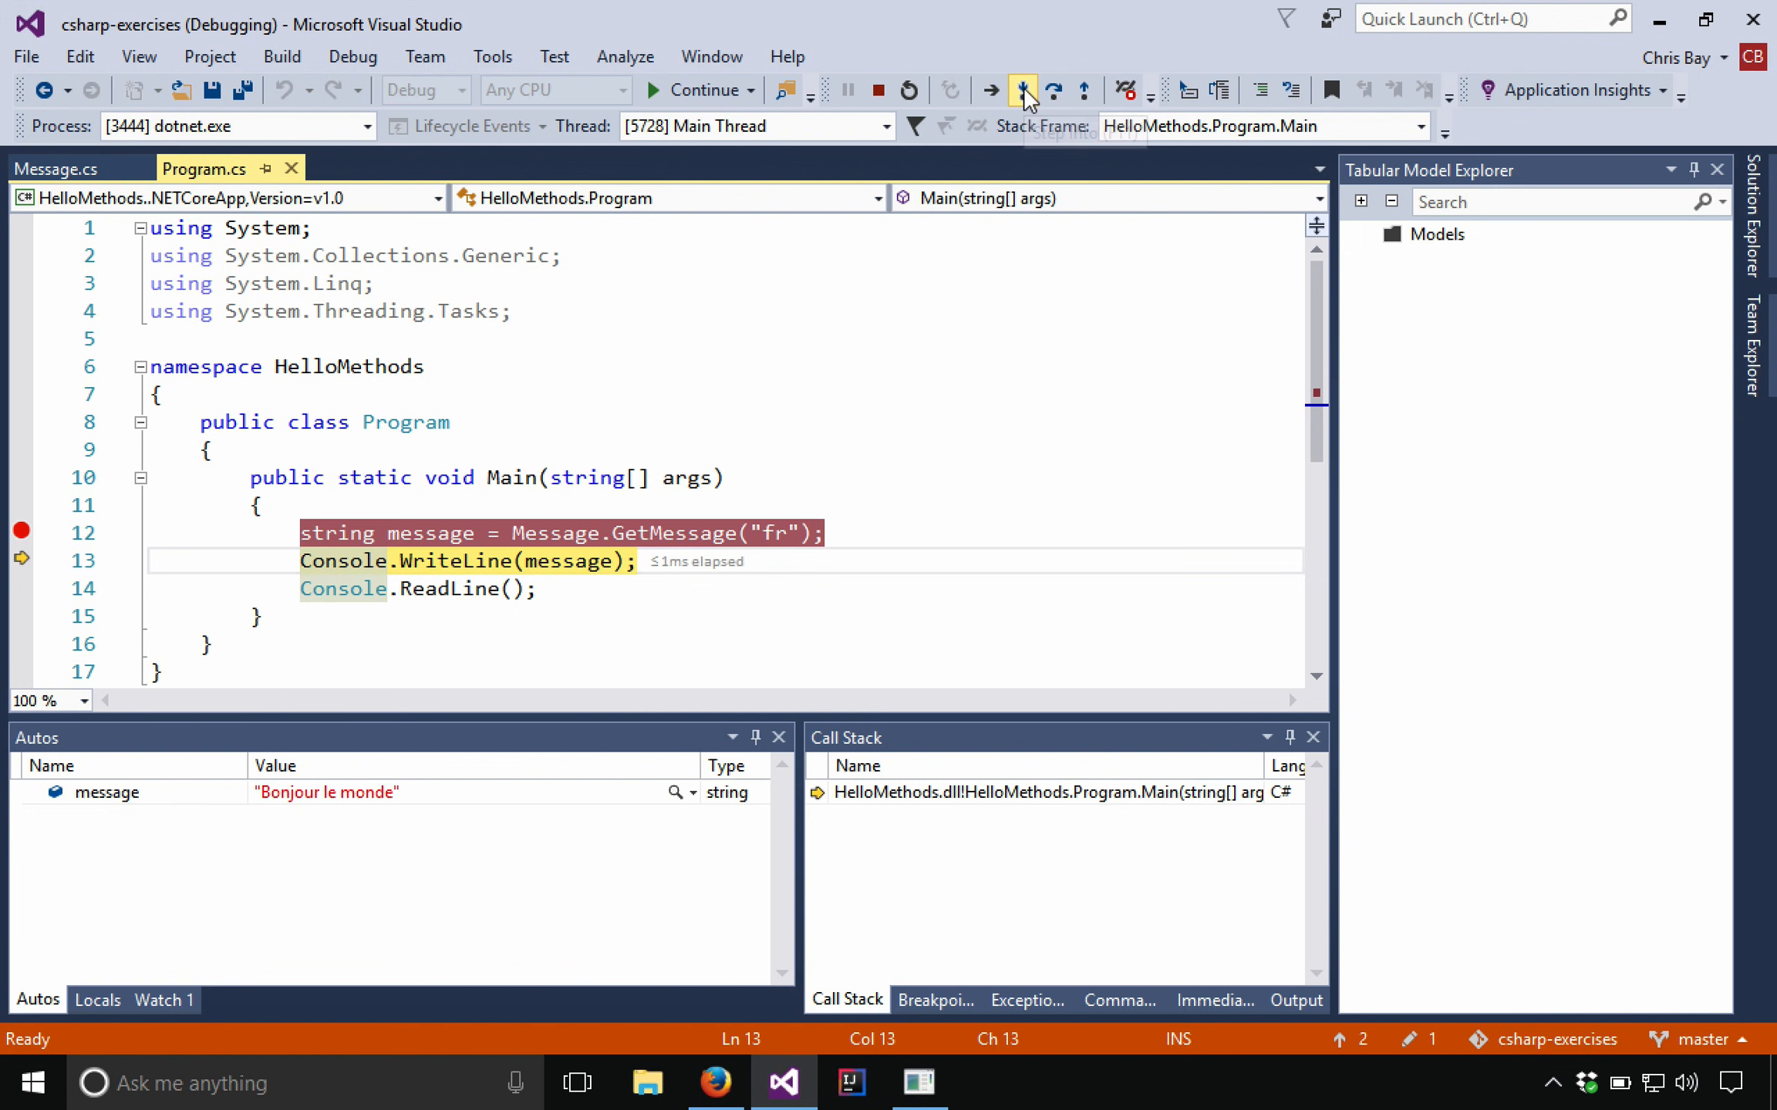
left_click(1022, 91)
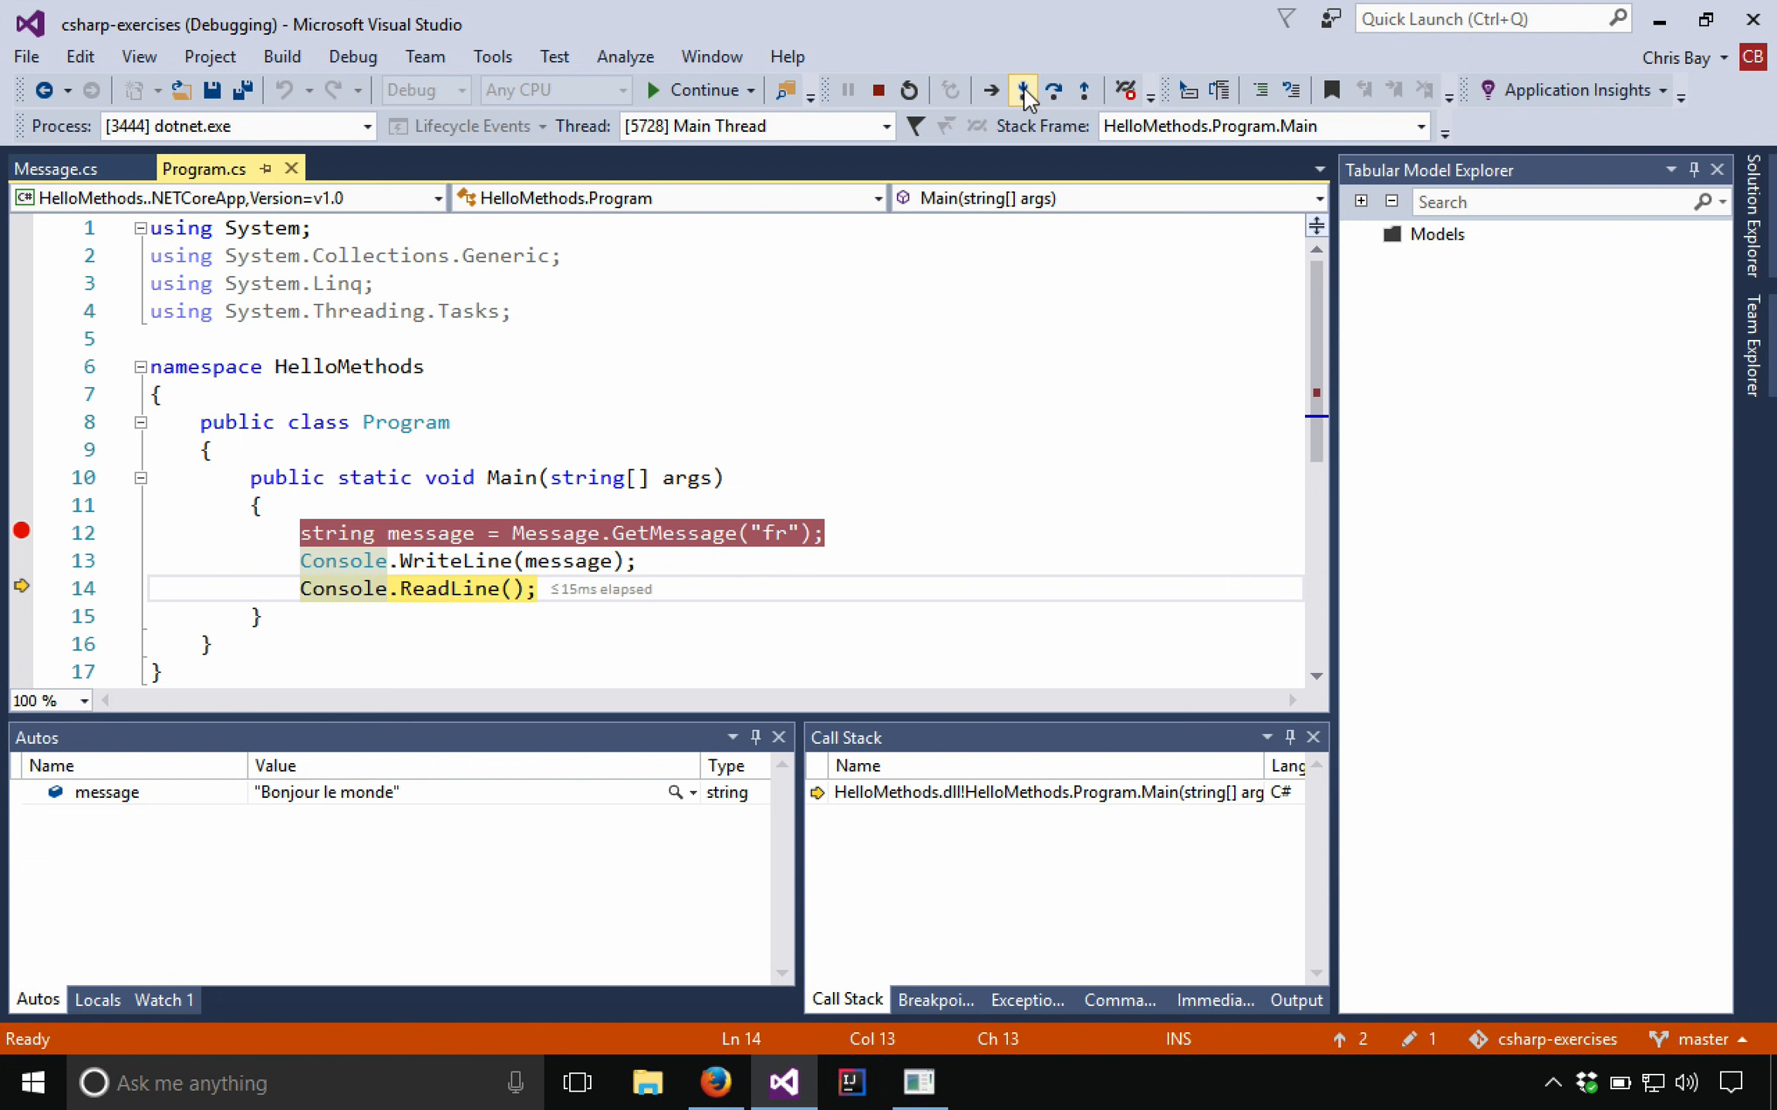
left_click(300, 589)
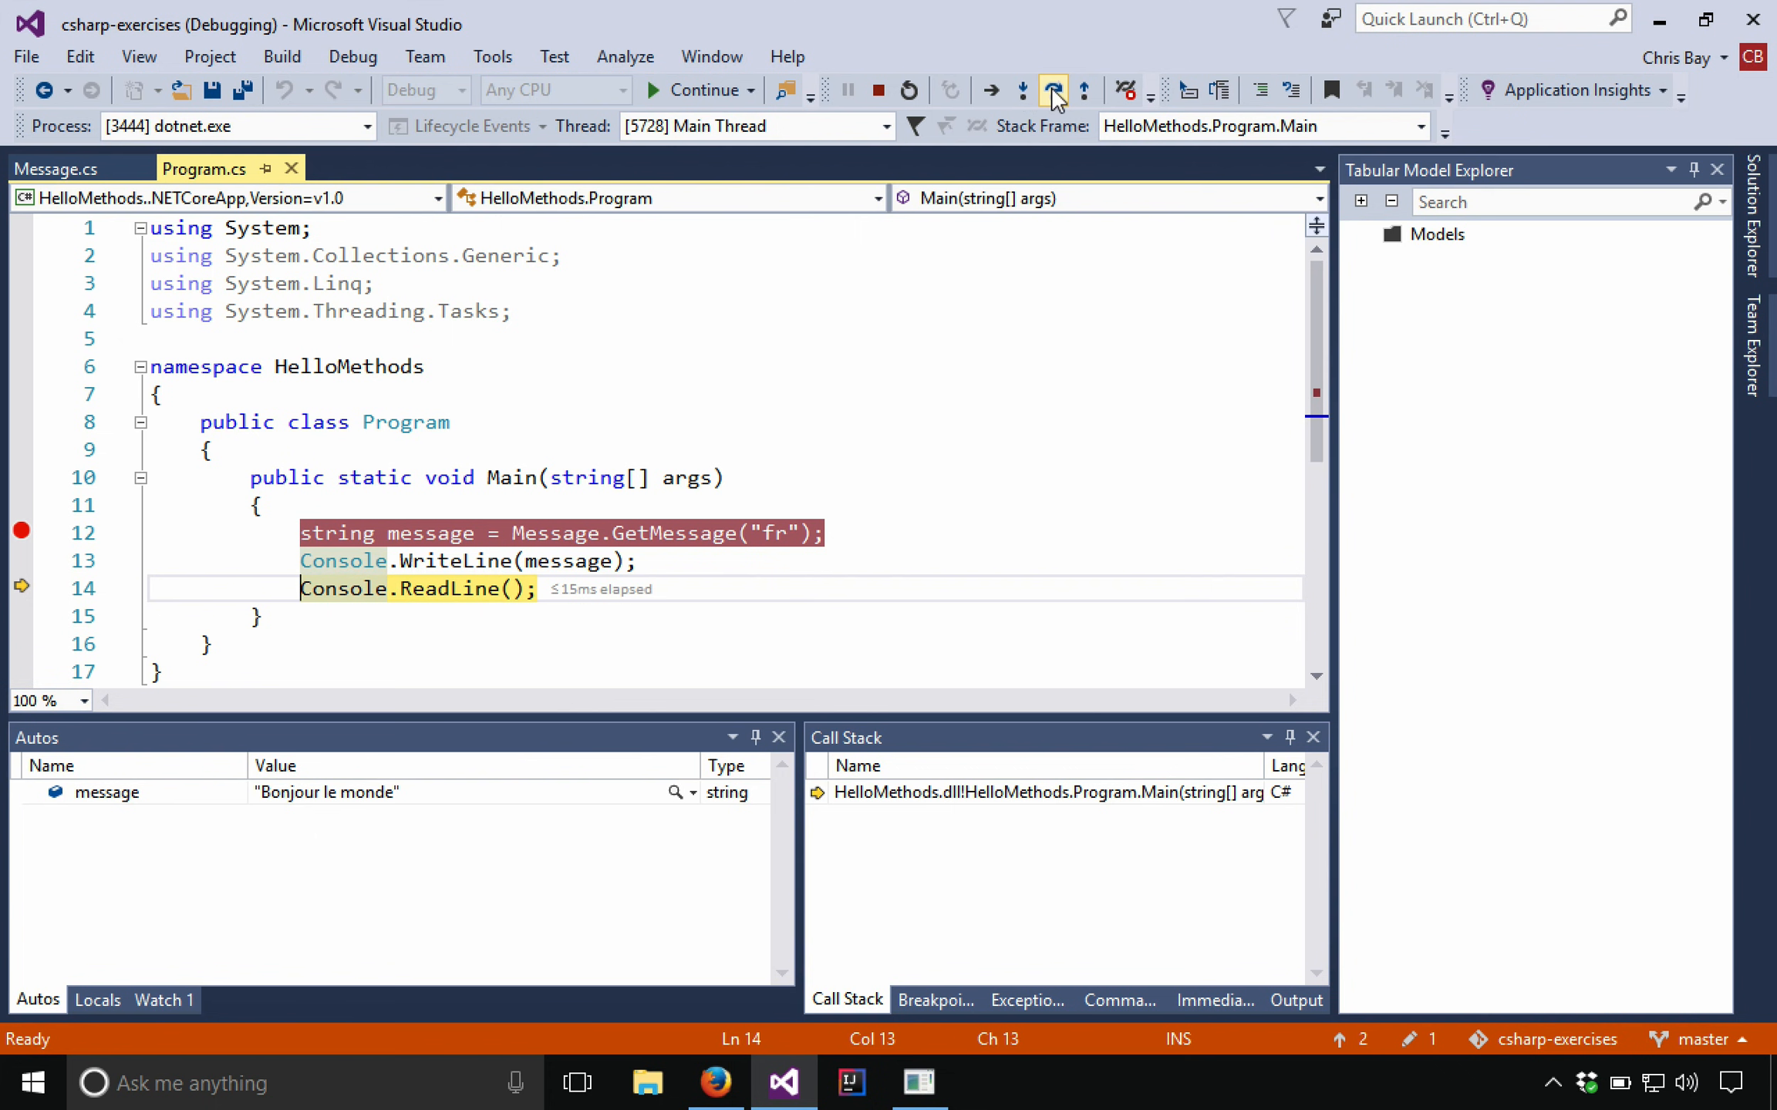
mouse_move(1051, 91)
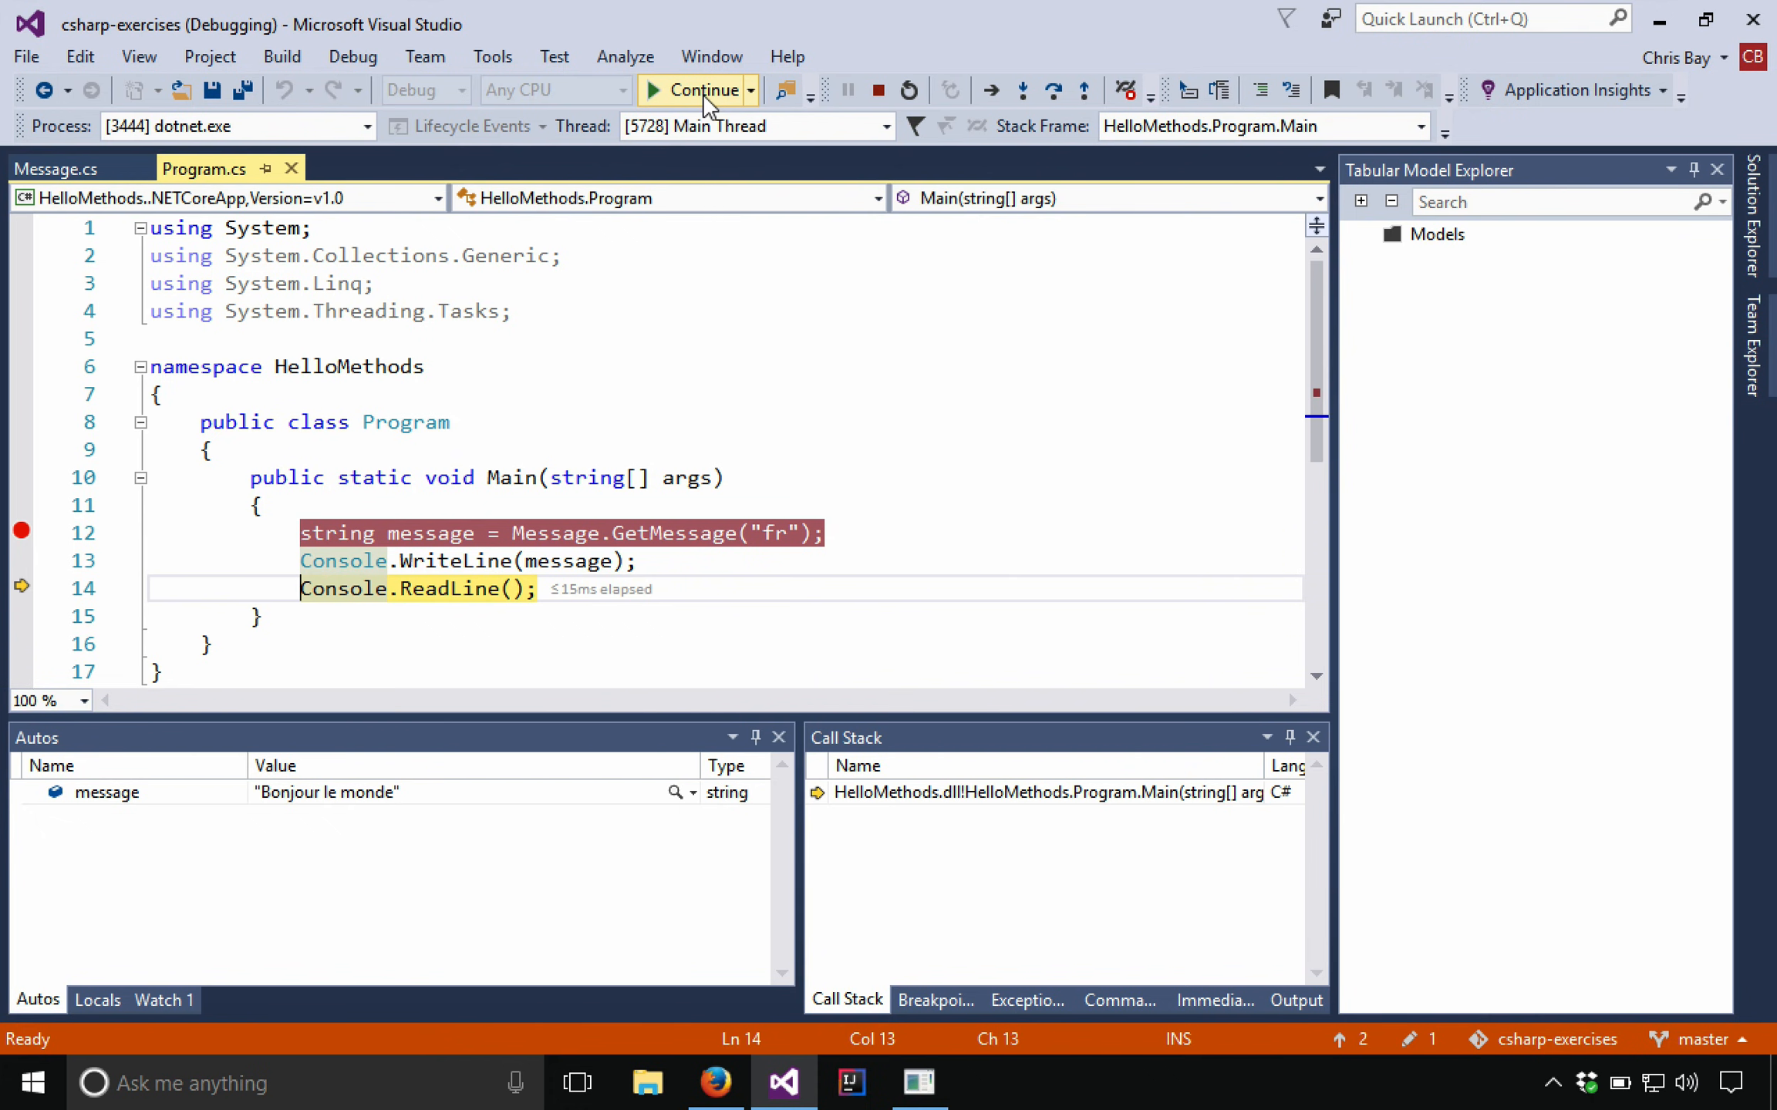
Step: Continue the paused program to finish the current debug run
left_click(700, 90)
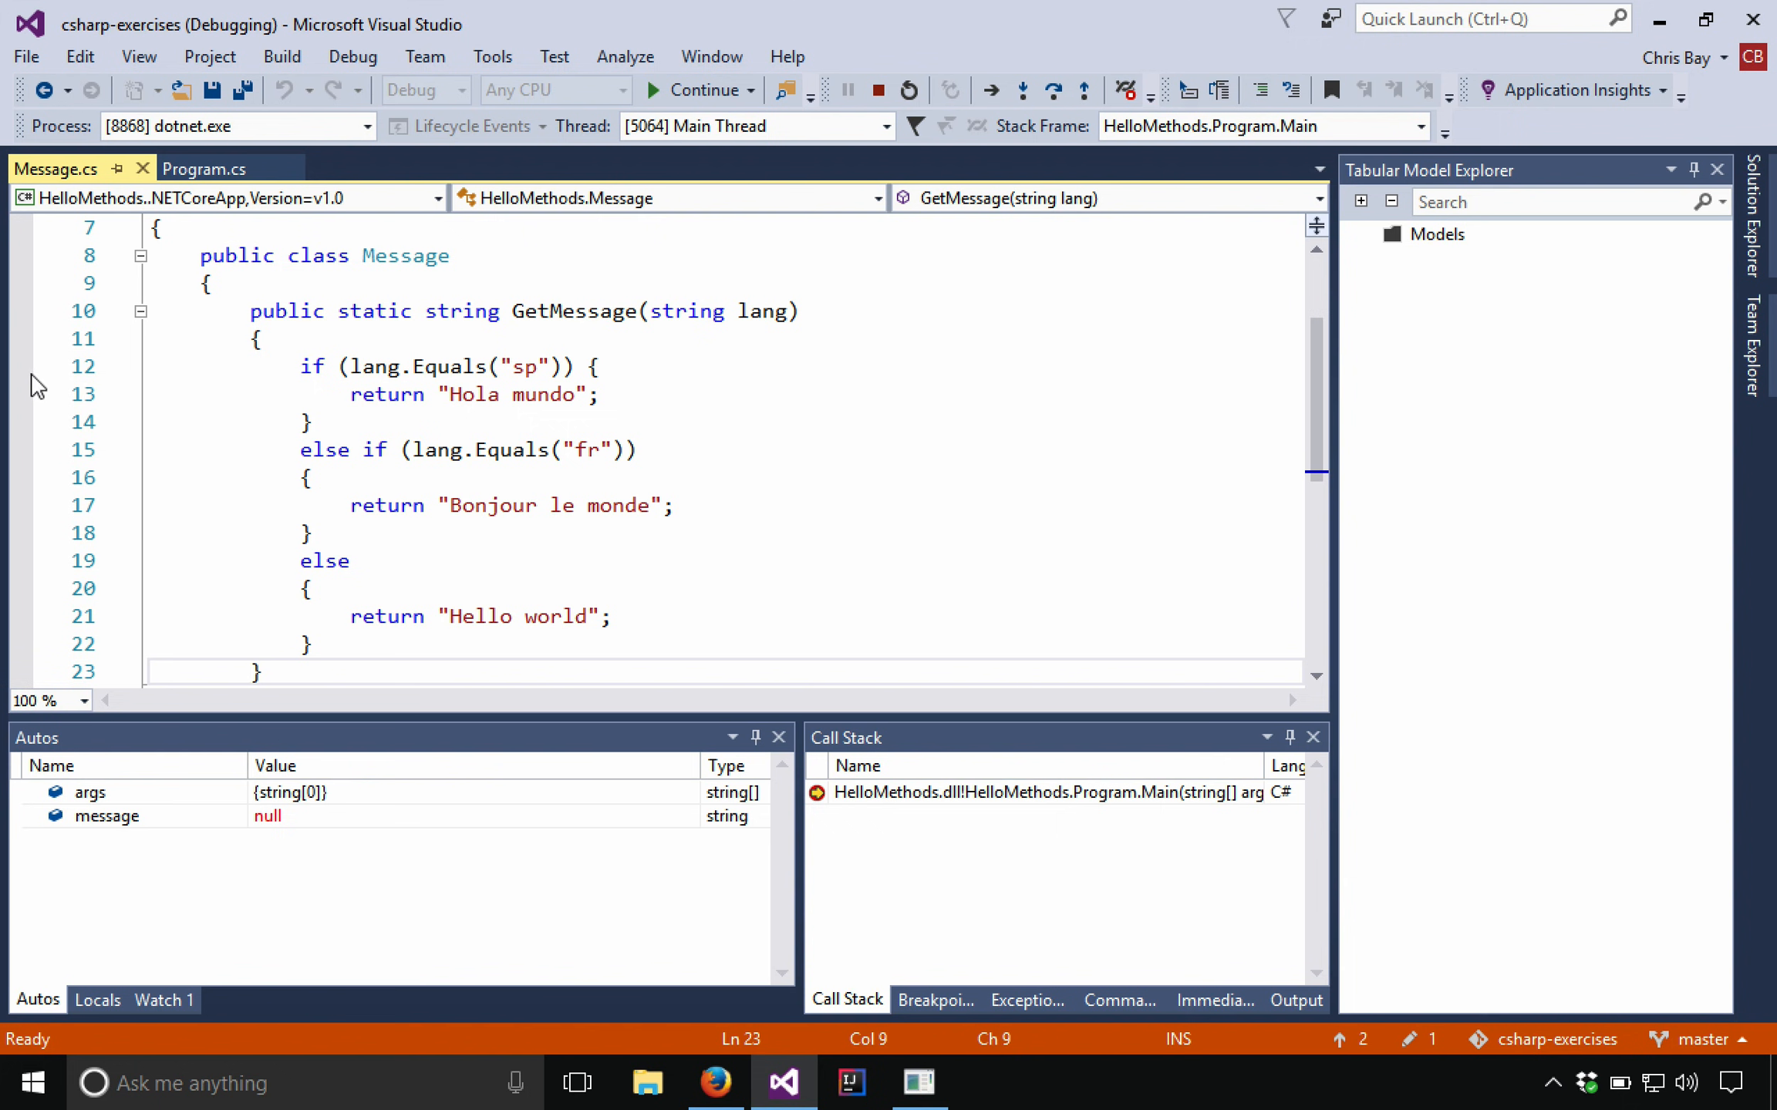
Step: Add a breakpoint on line 12 of Message.cs with condition lang == "en"
left_click(20, 366)
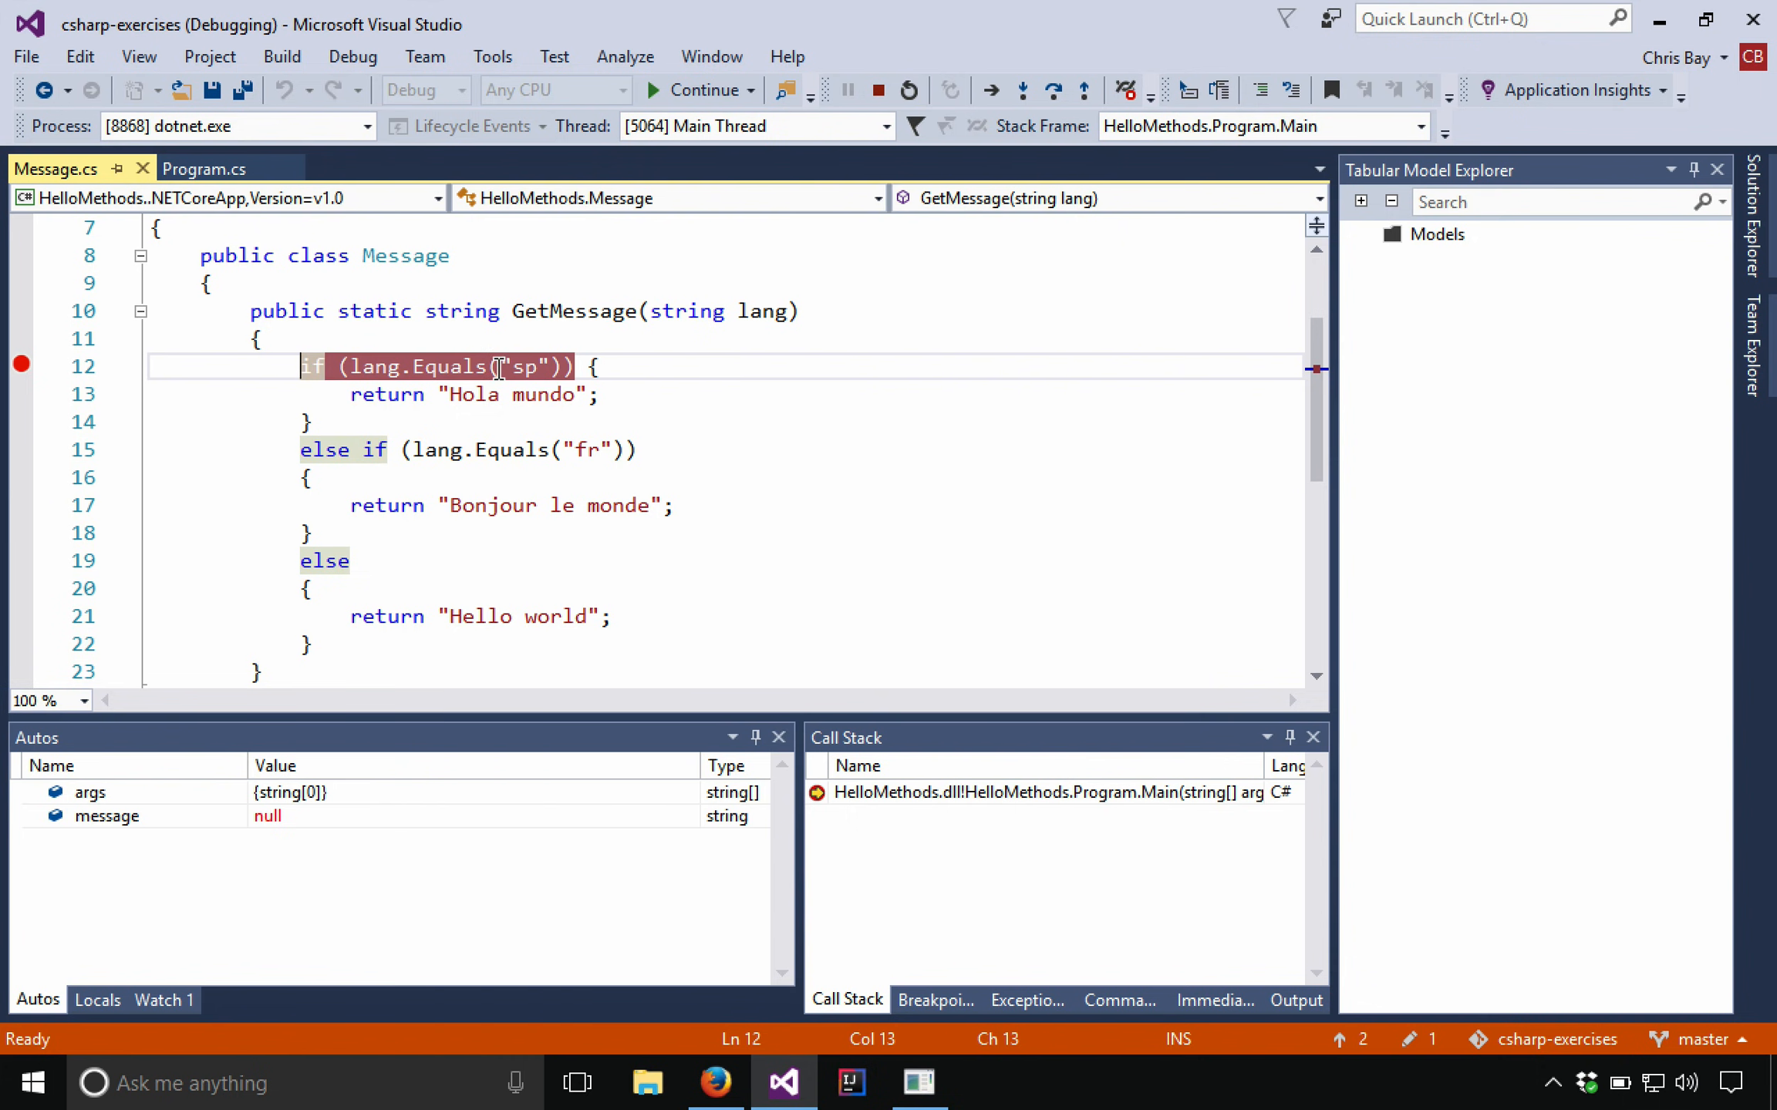
mouse_move(20, 364)
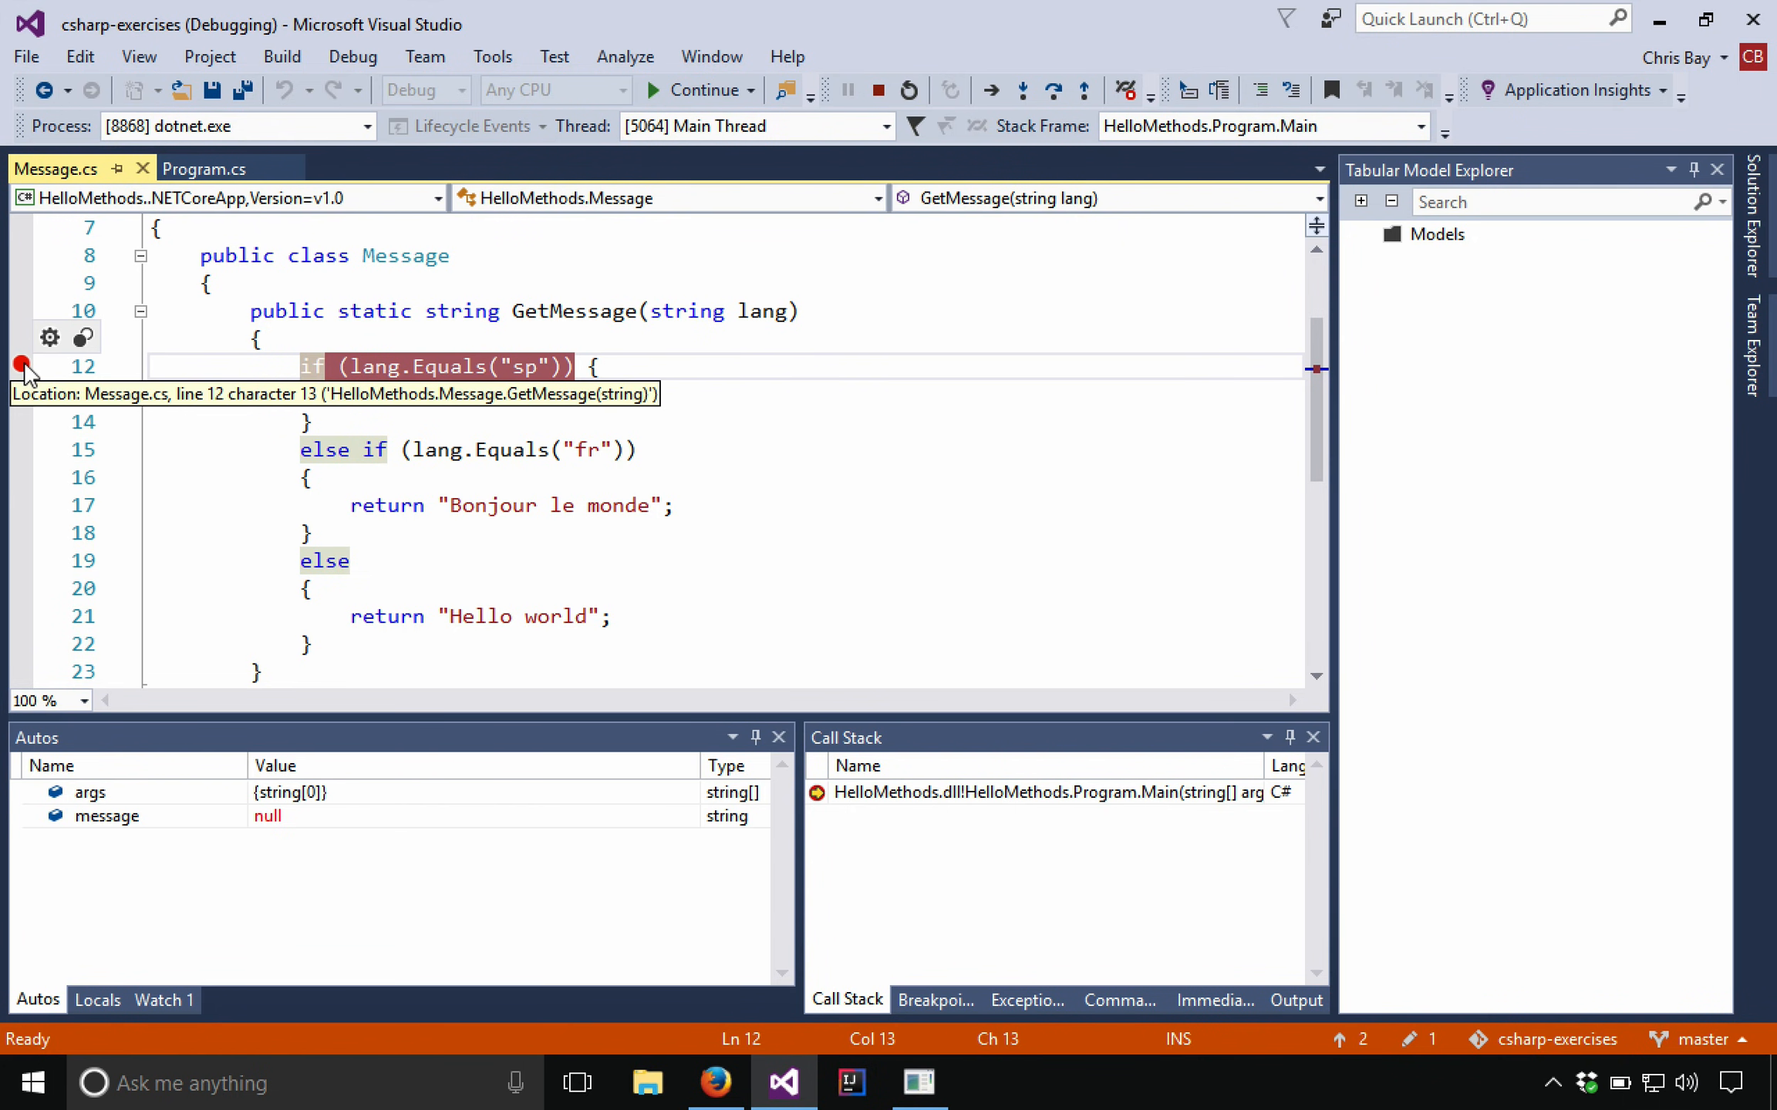
right_click(19, 364)
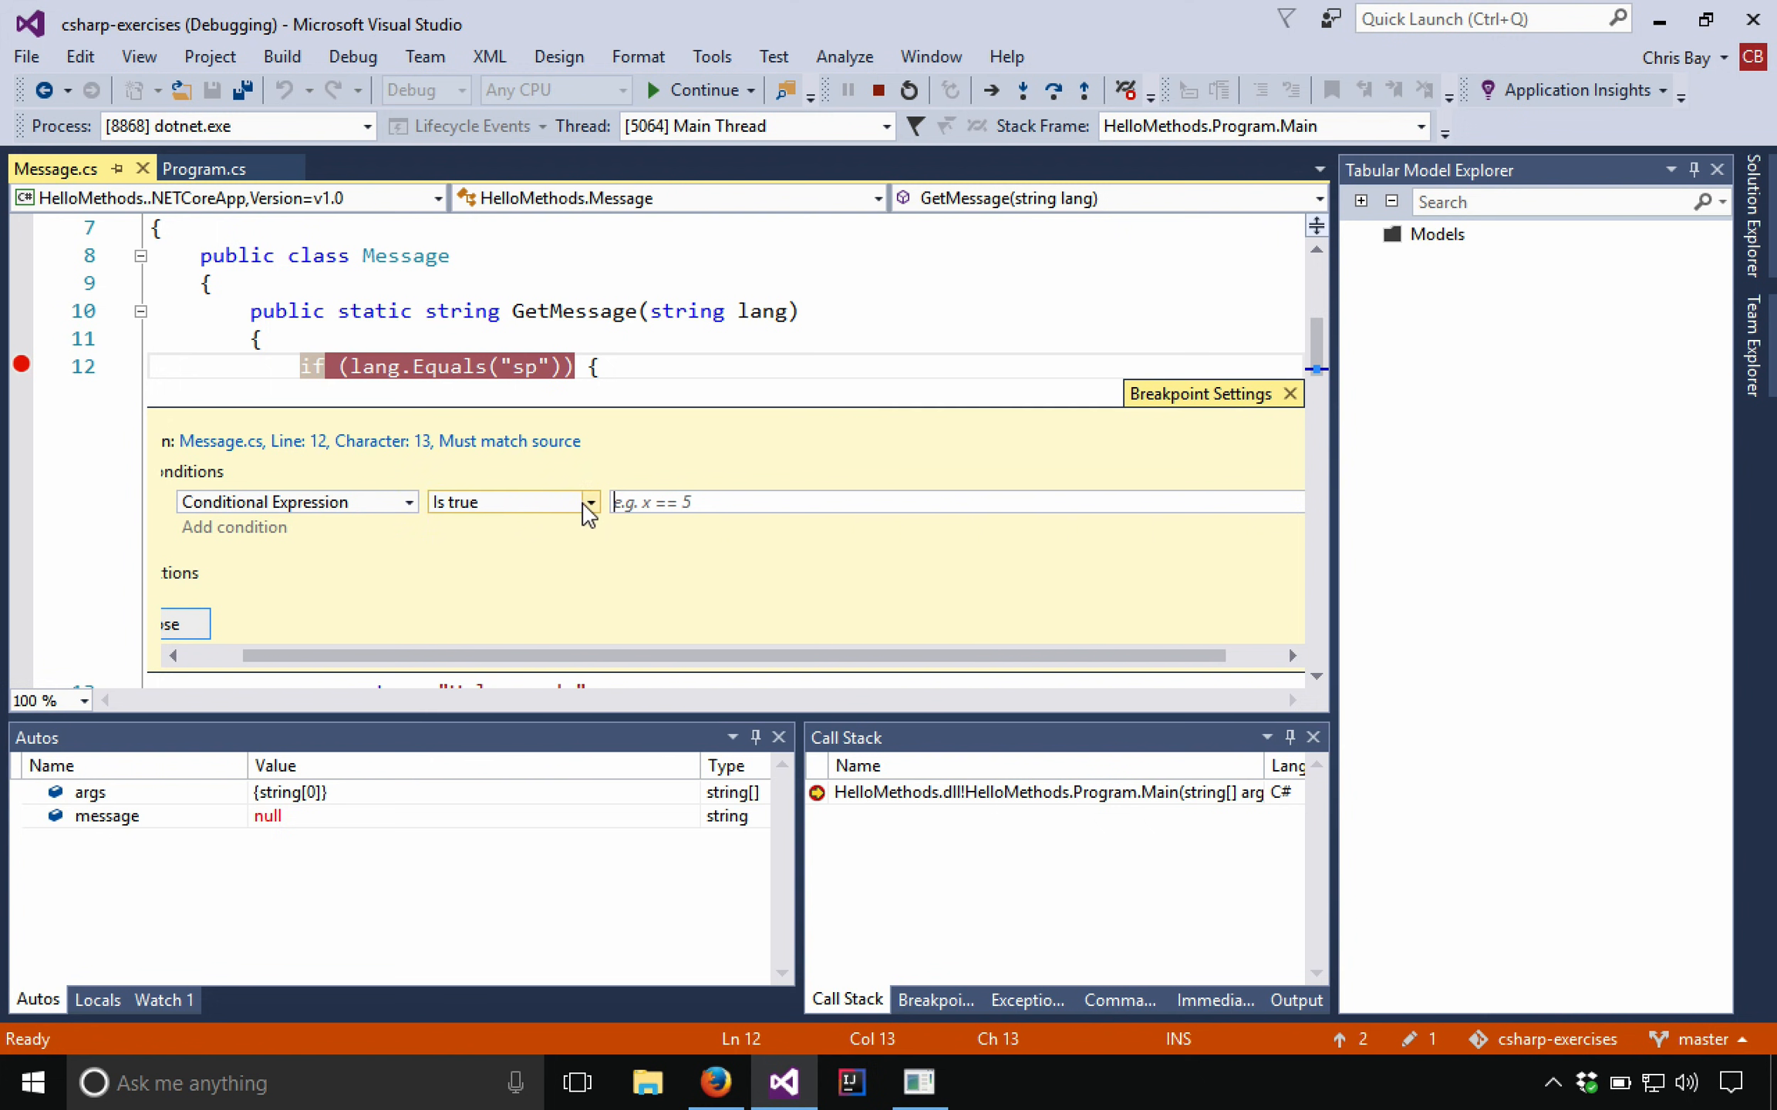
mouse_move(445, 519)
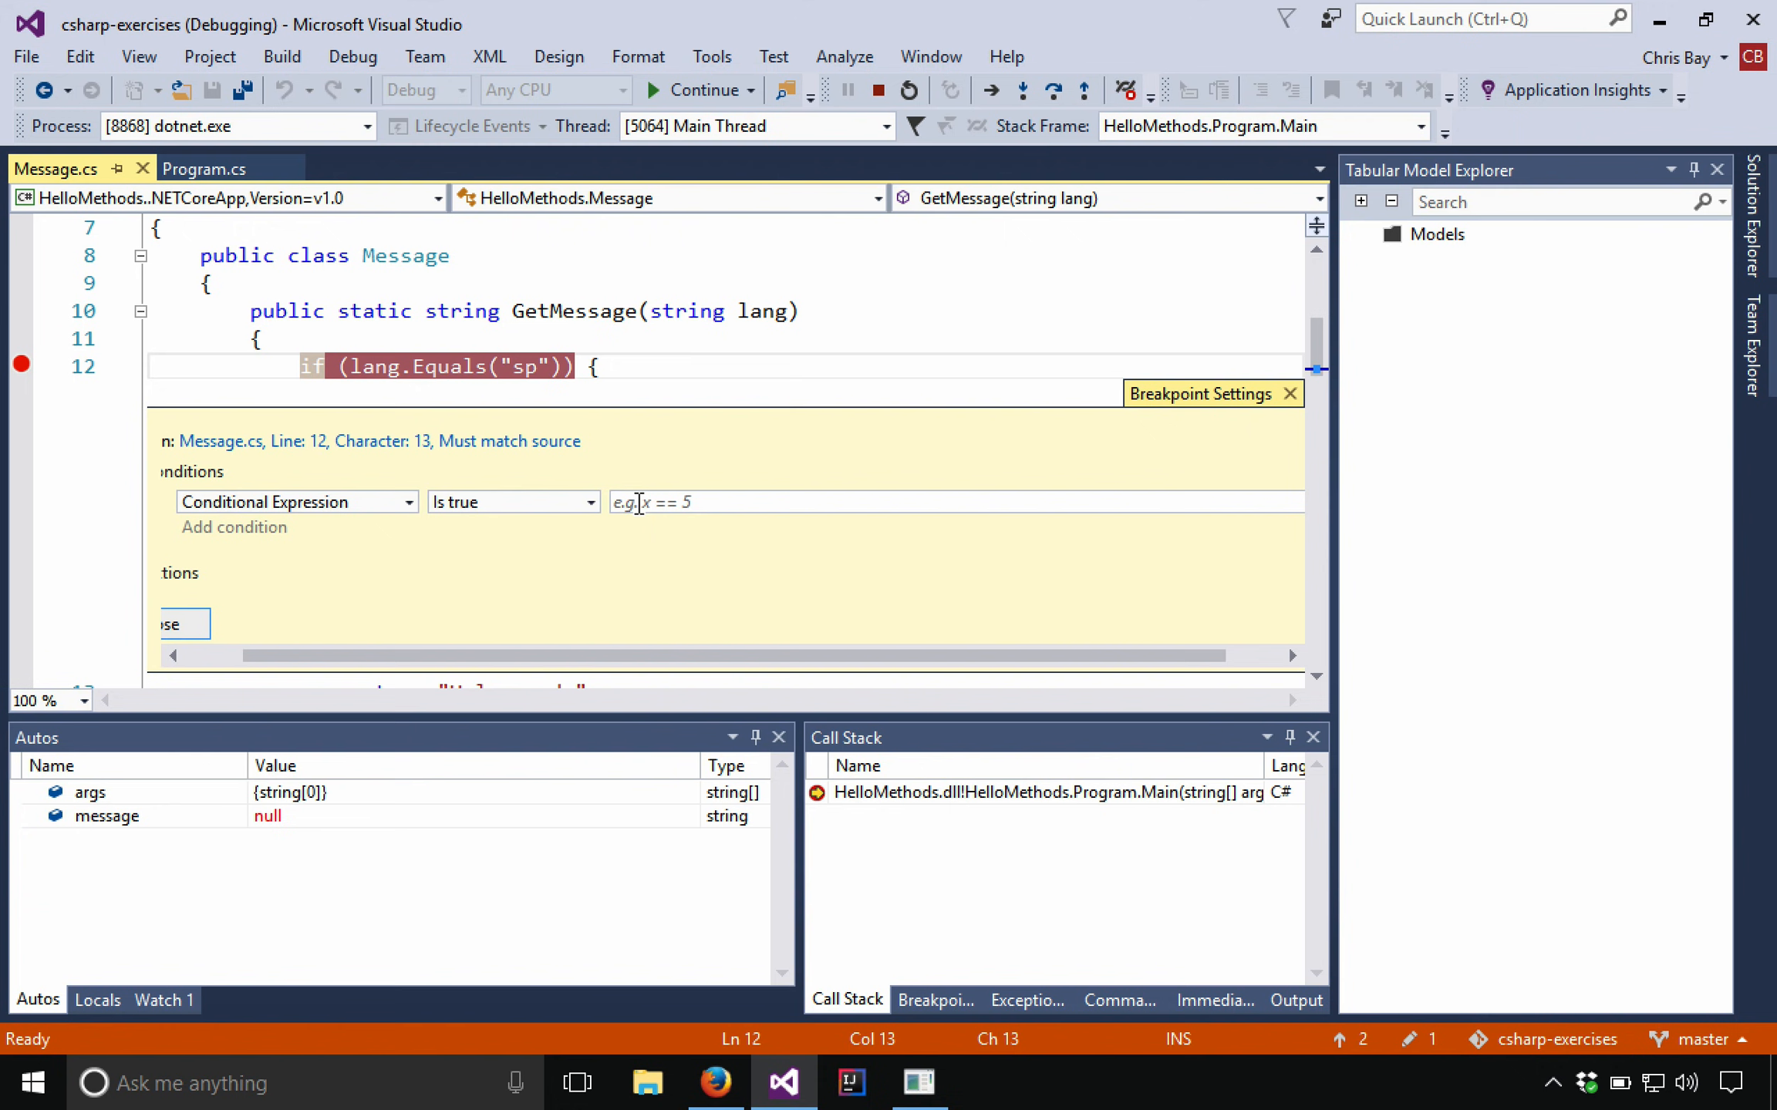
type("lang")
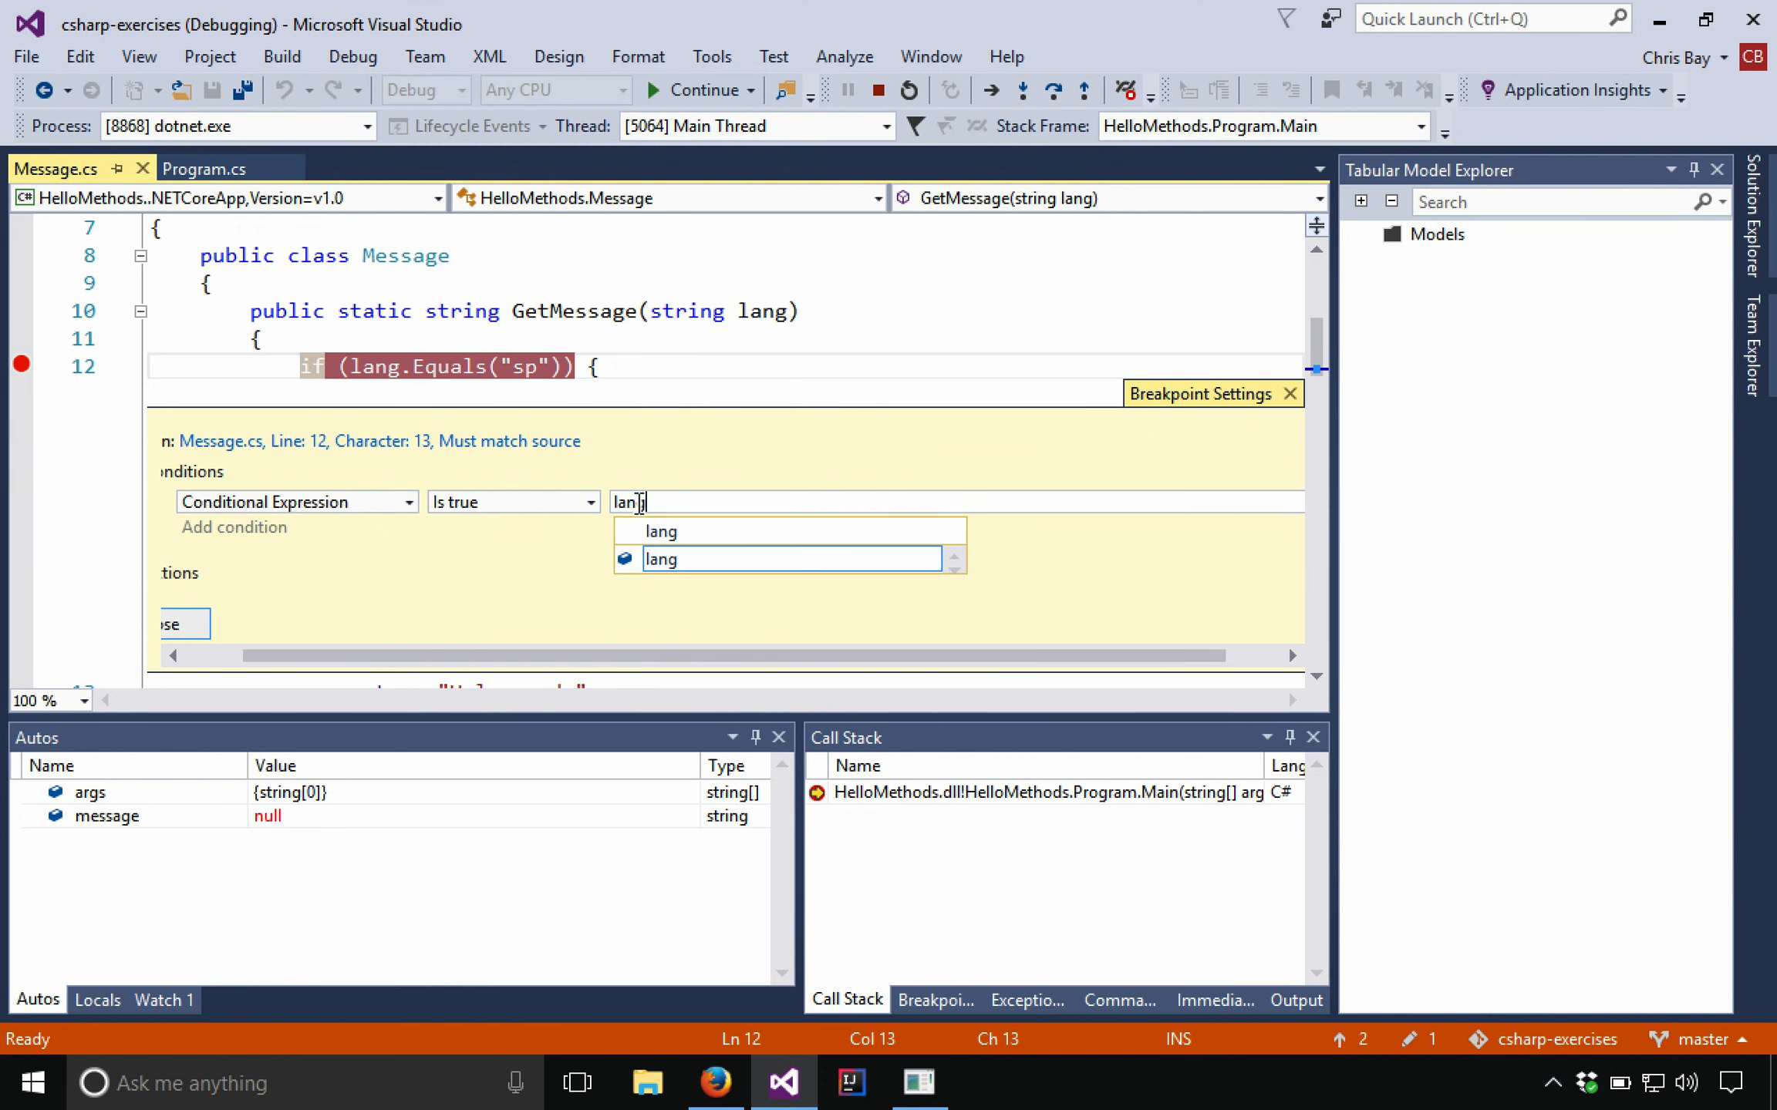
type("== 'en\"")
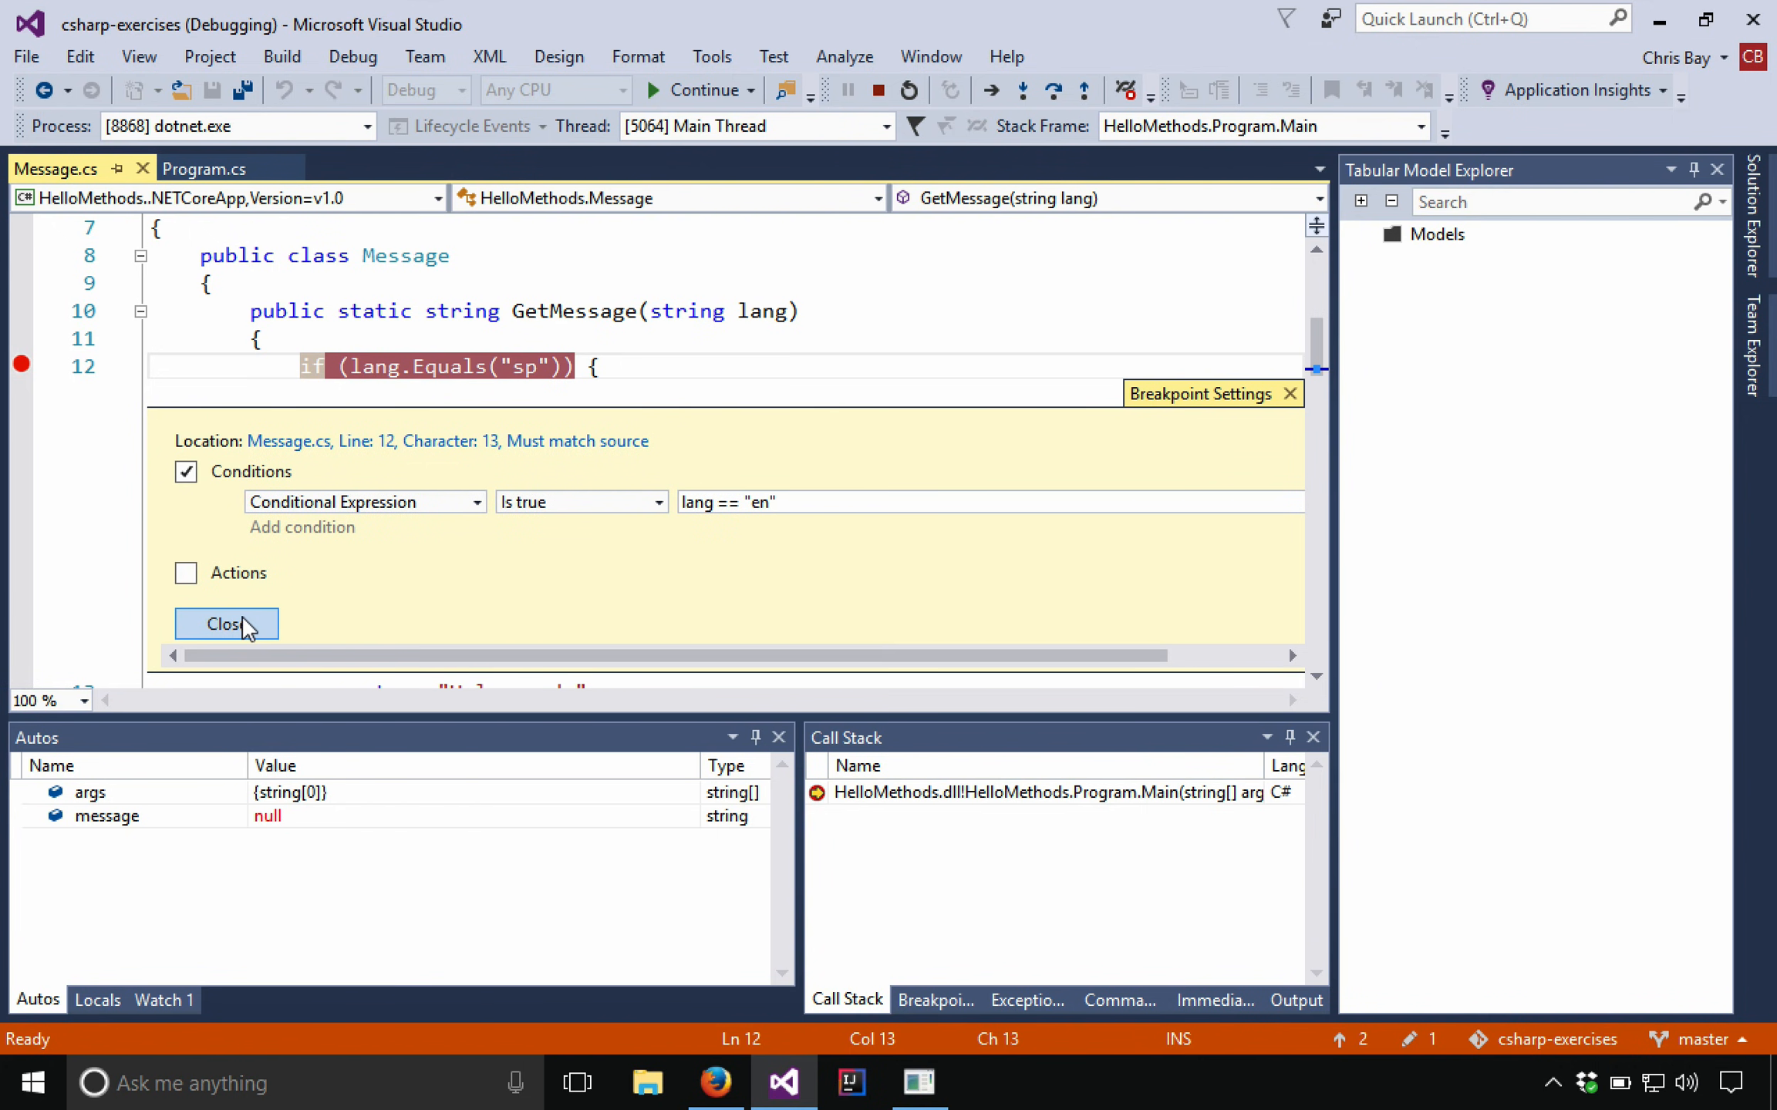
left_click(225, 625)
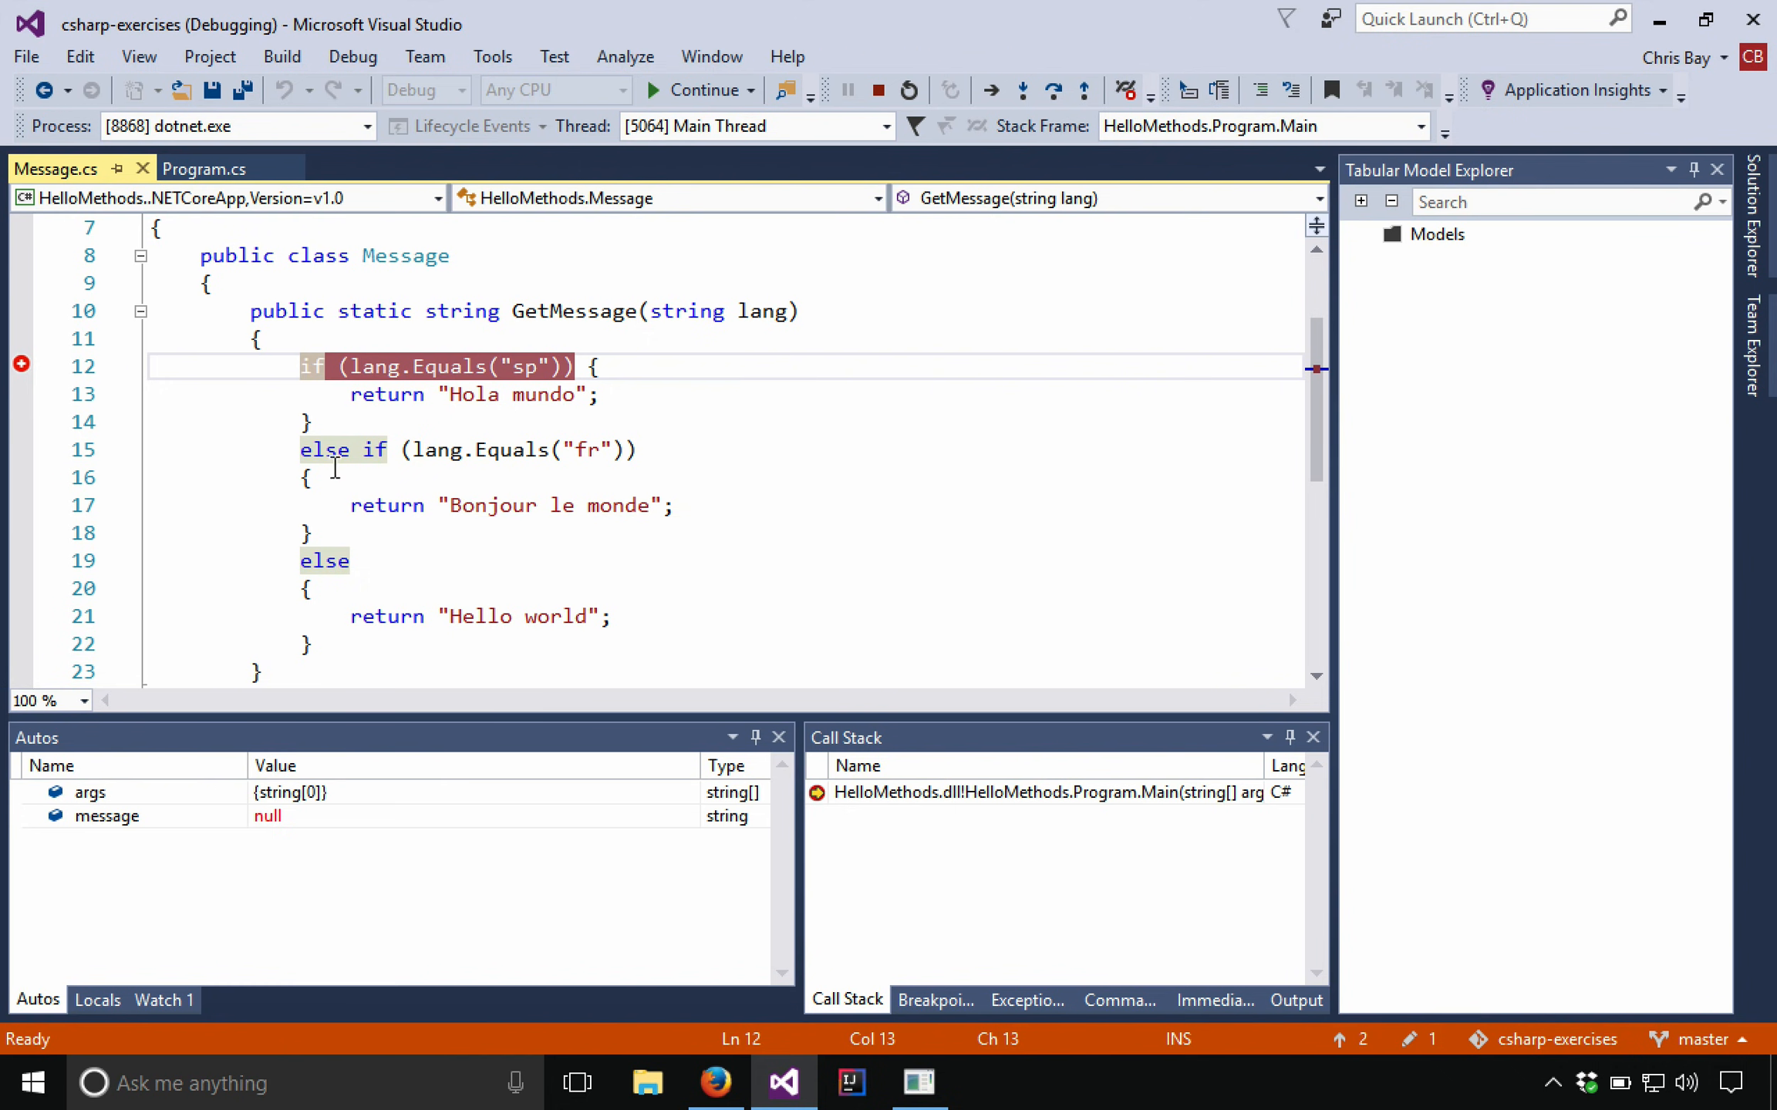
mouse_move(20, 365)
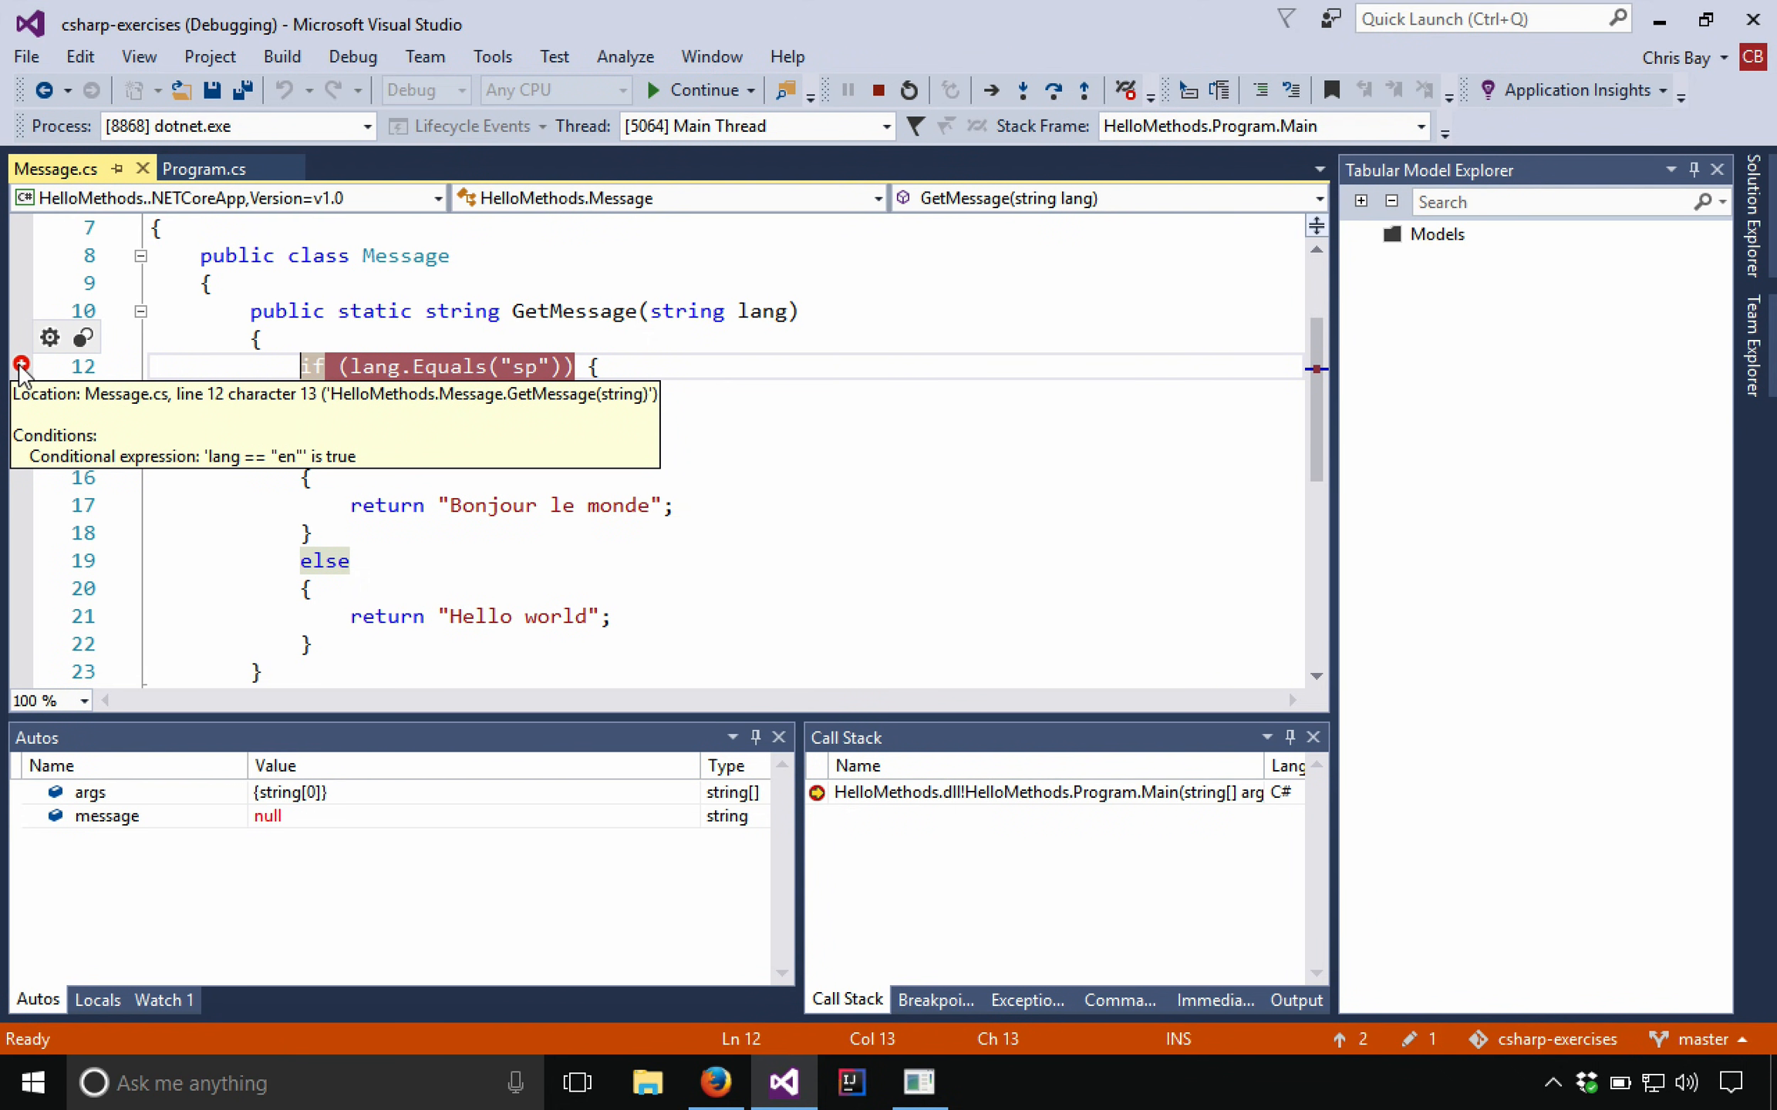
Step: Switch to Program.cs and resume so dotnet.exe exits with code 0
left_click(204, 167)
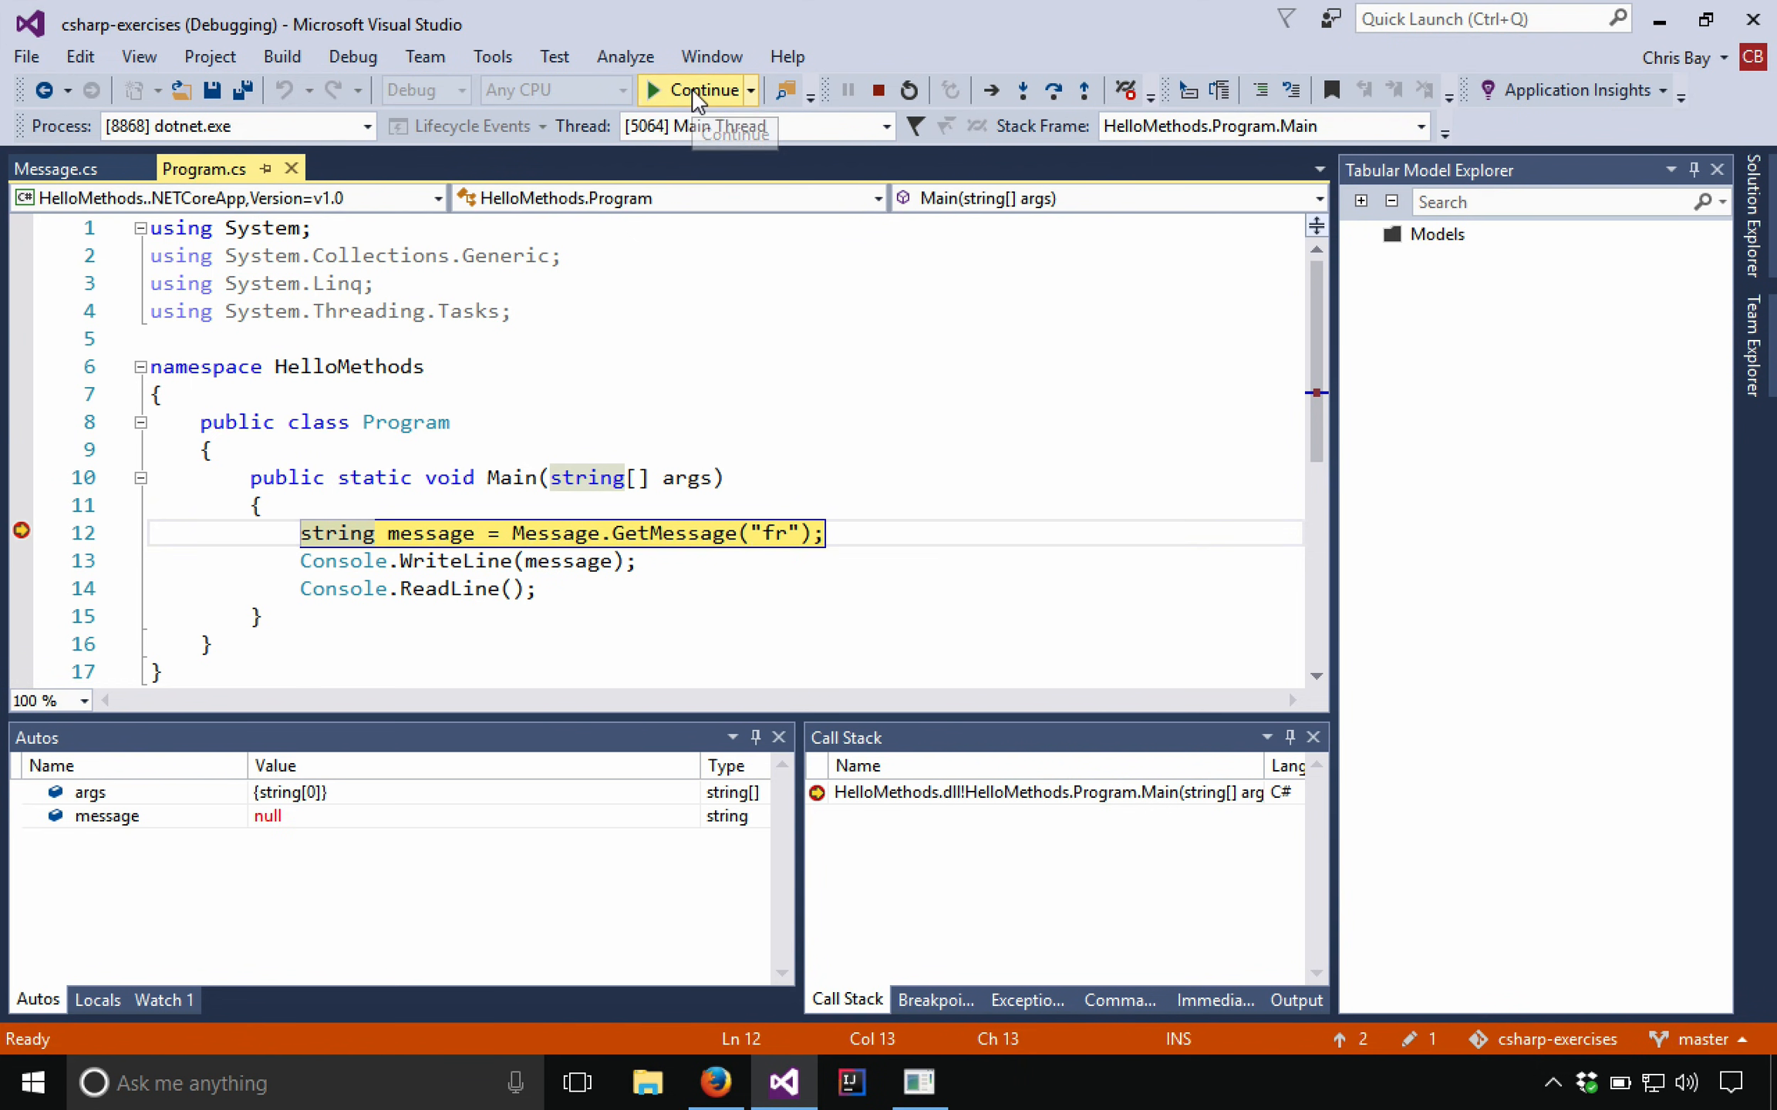
left_click(698, 90)
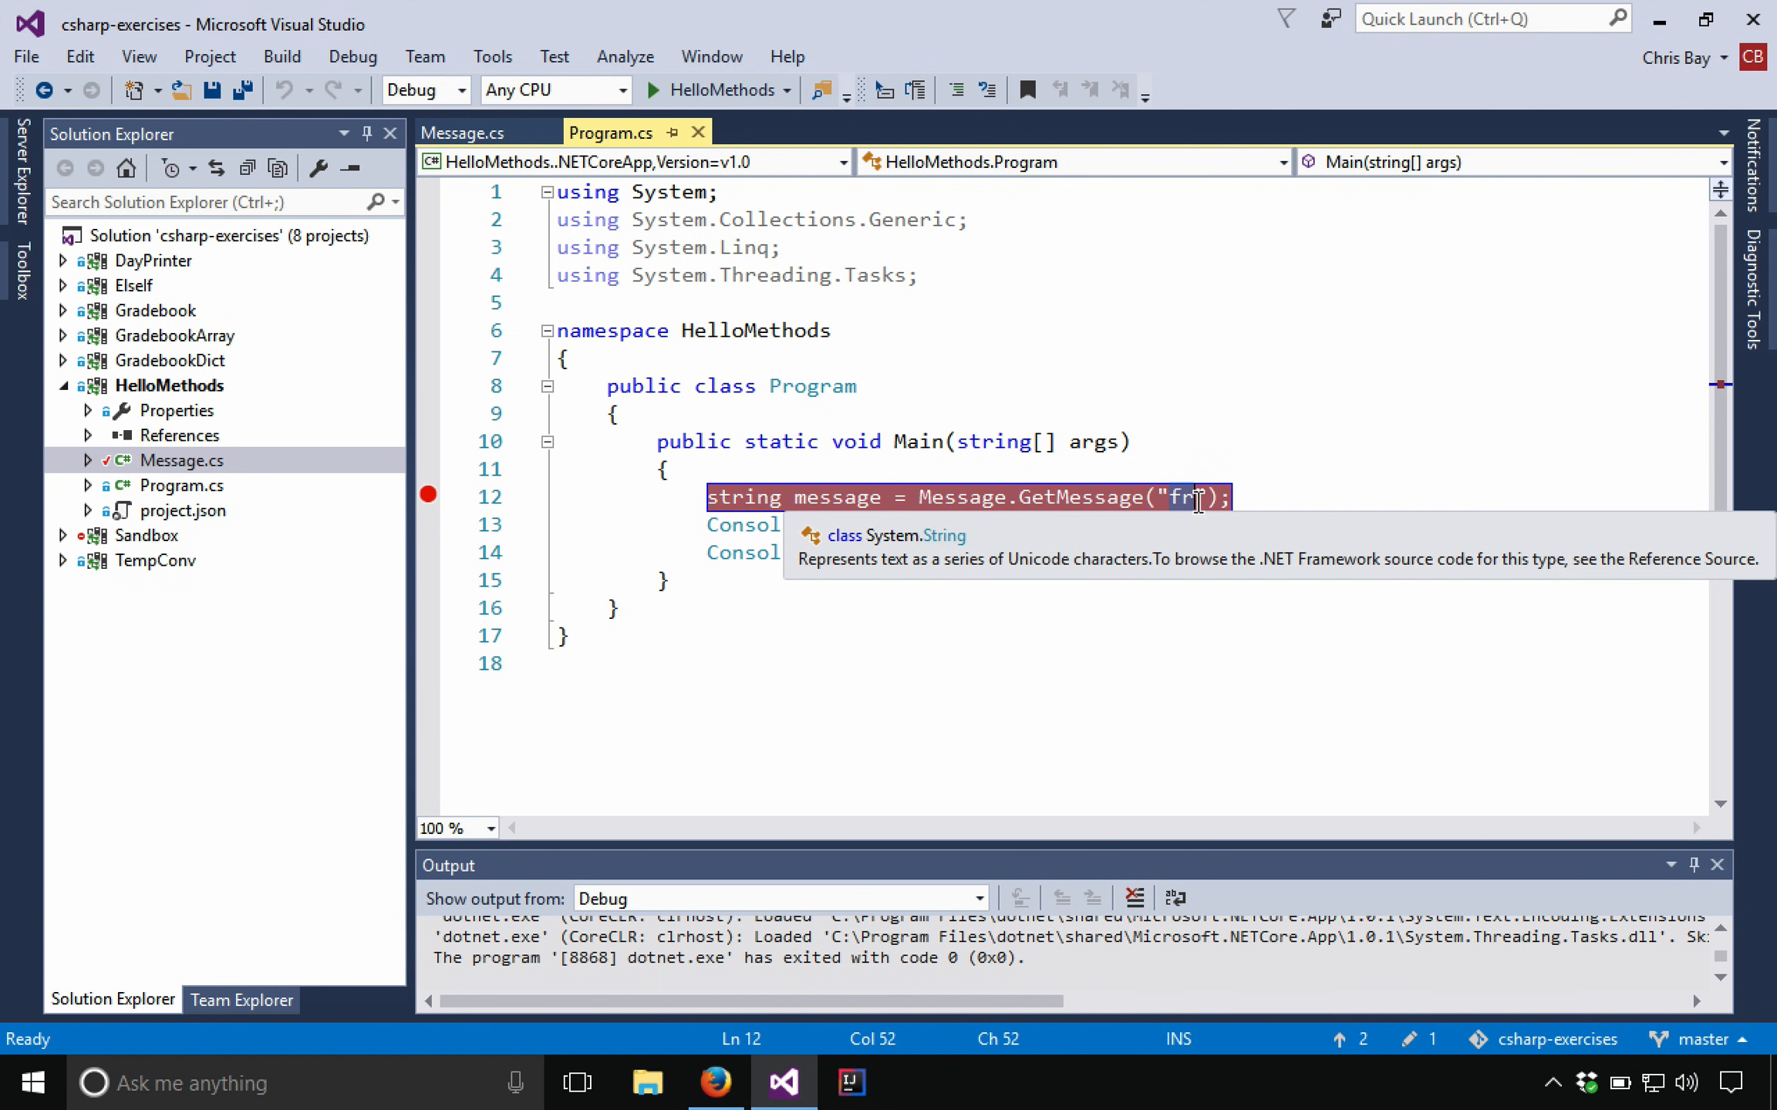
Step: Change GetMessage("fr") to GetMessage("en") in Main, then start debugging HelloMethods
type("en")
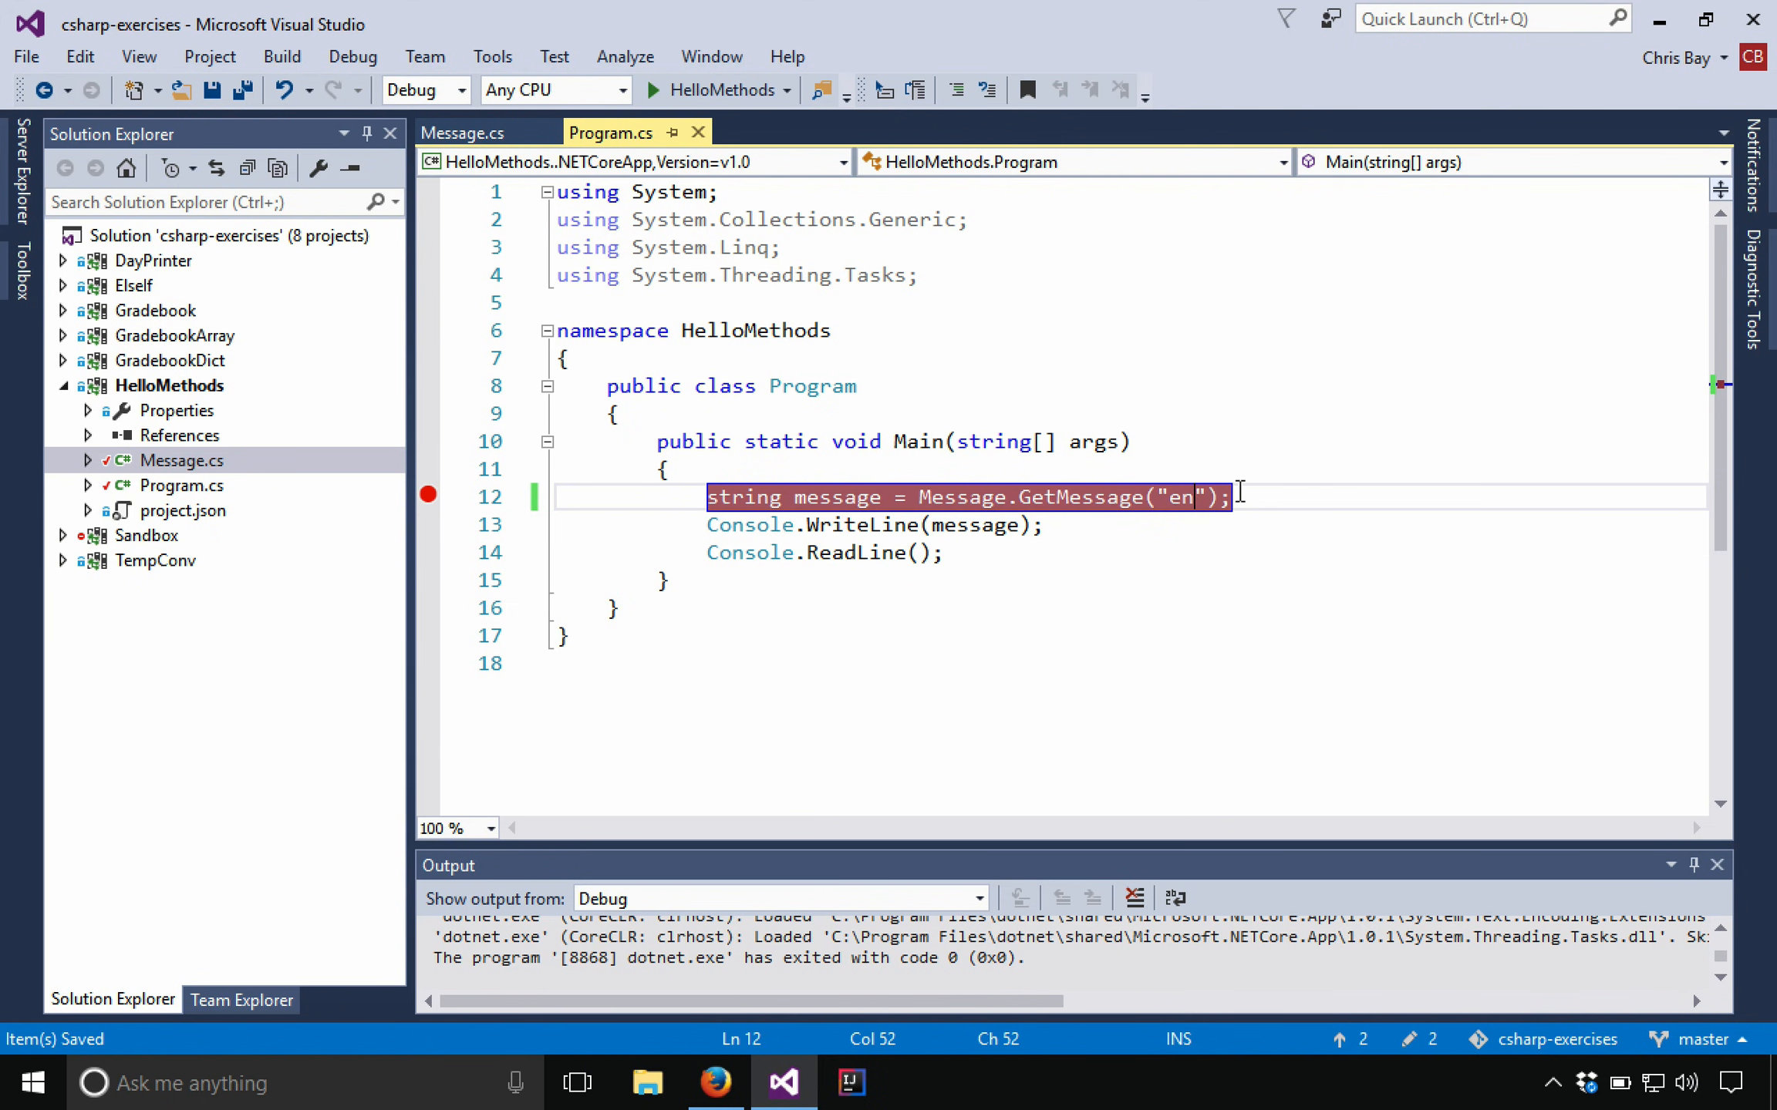
mouse_move(720, 91)
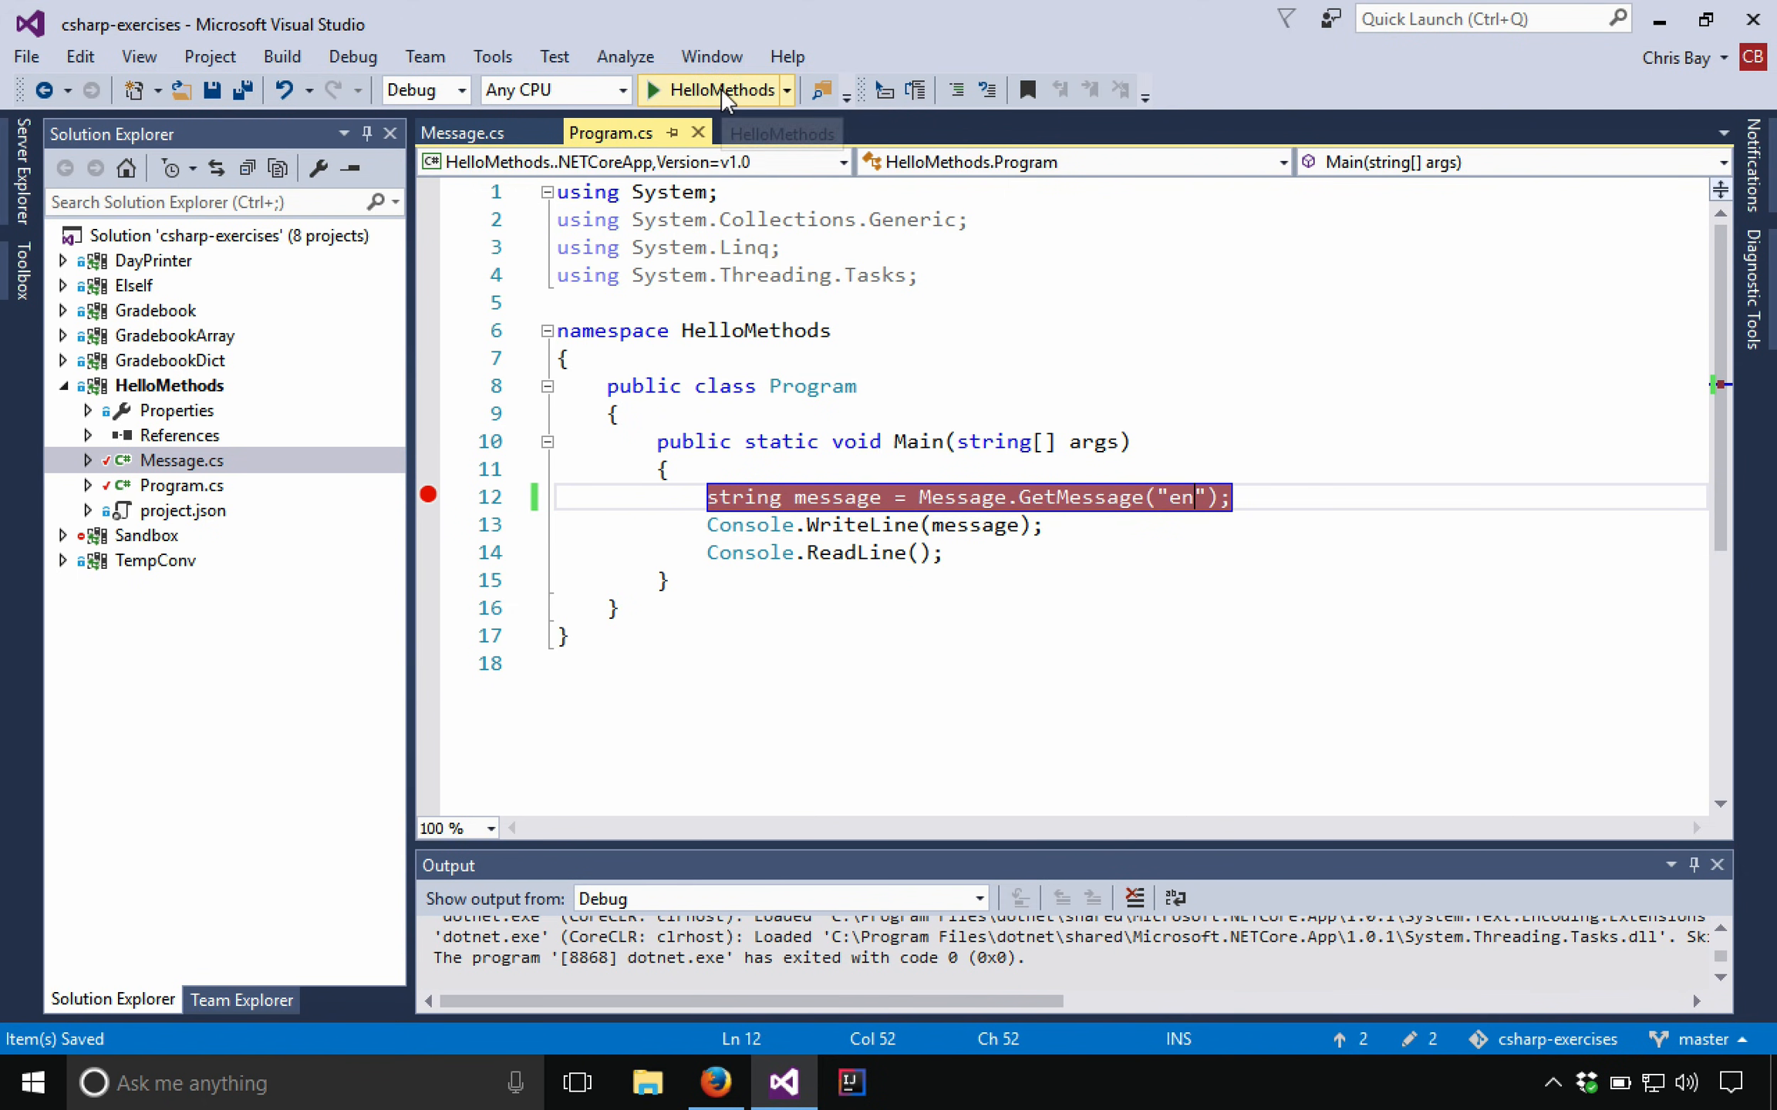
left_click(649, 89)
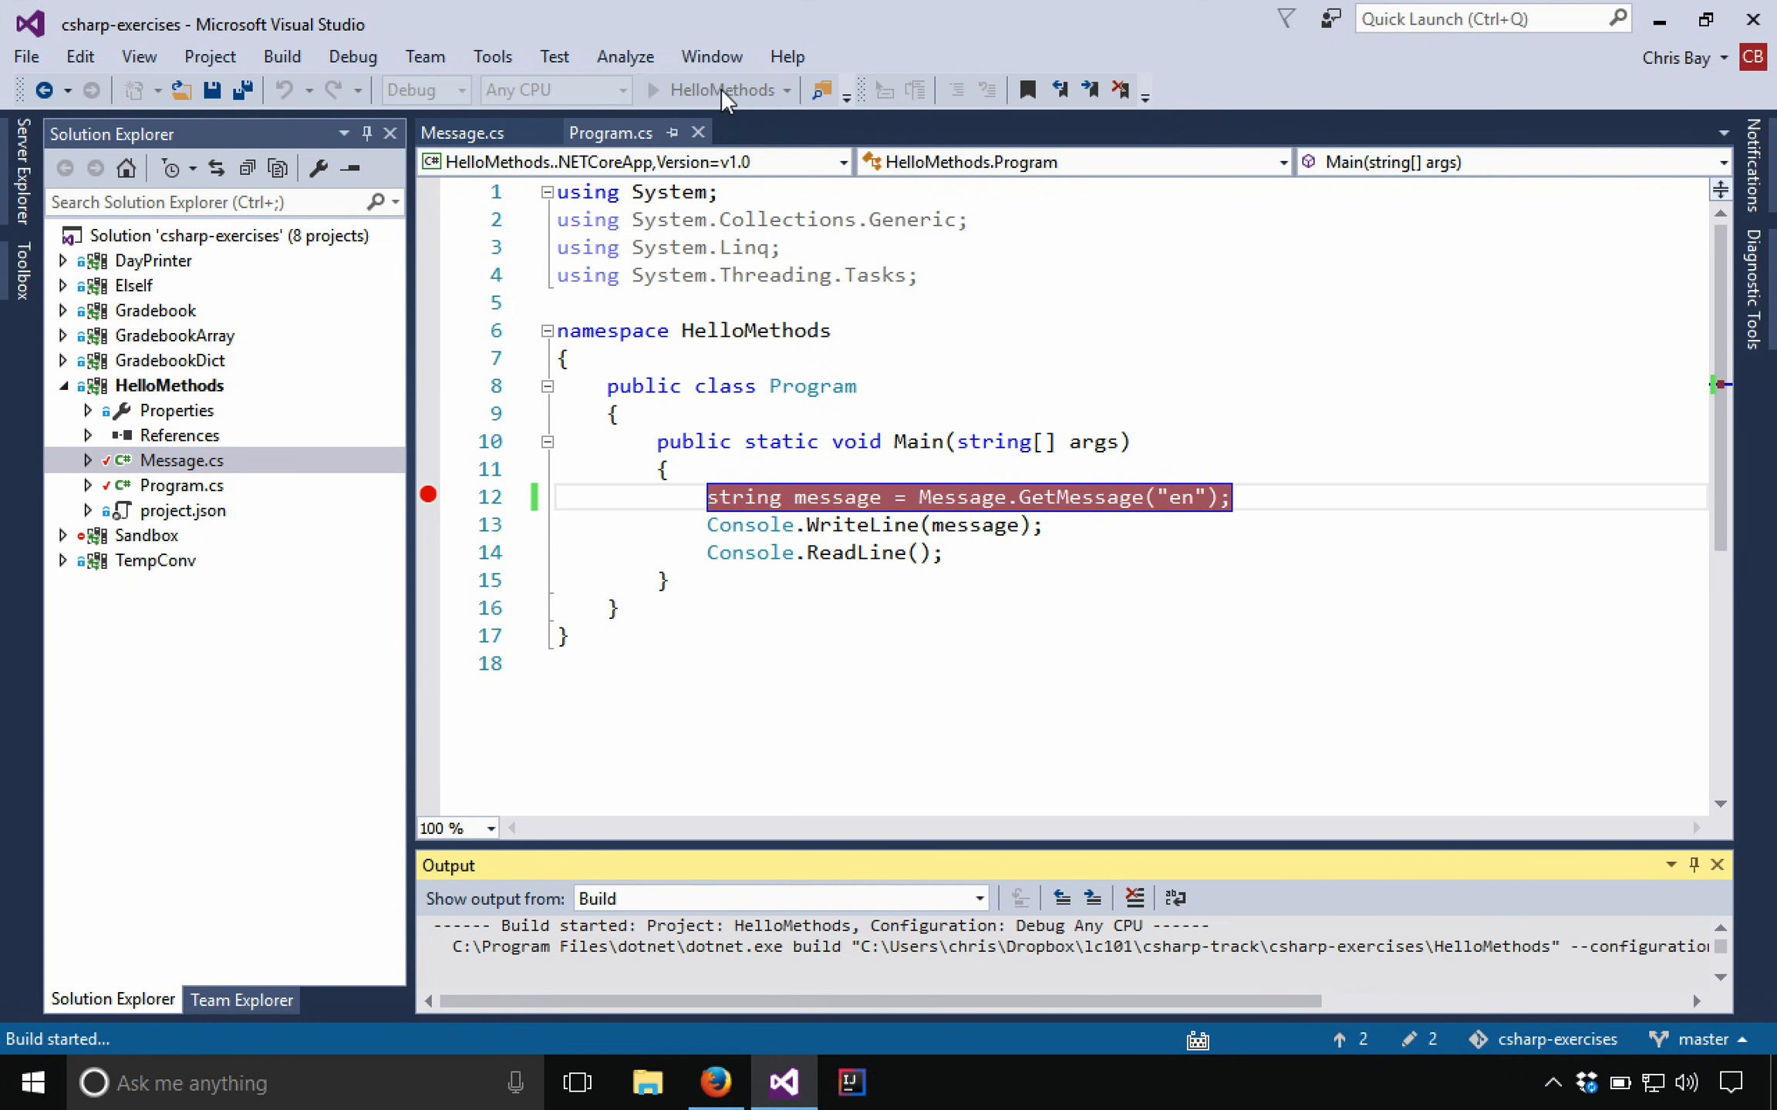
left_click(678, 89)
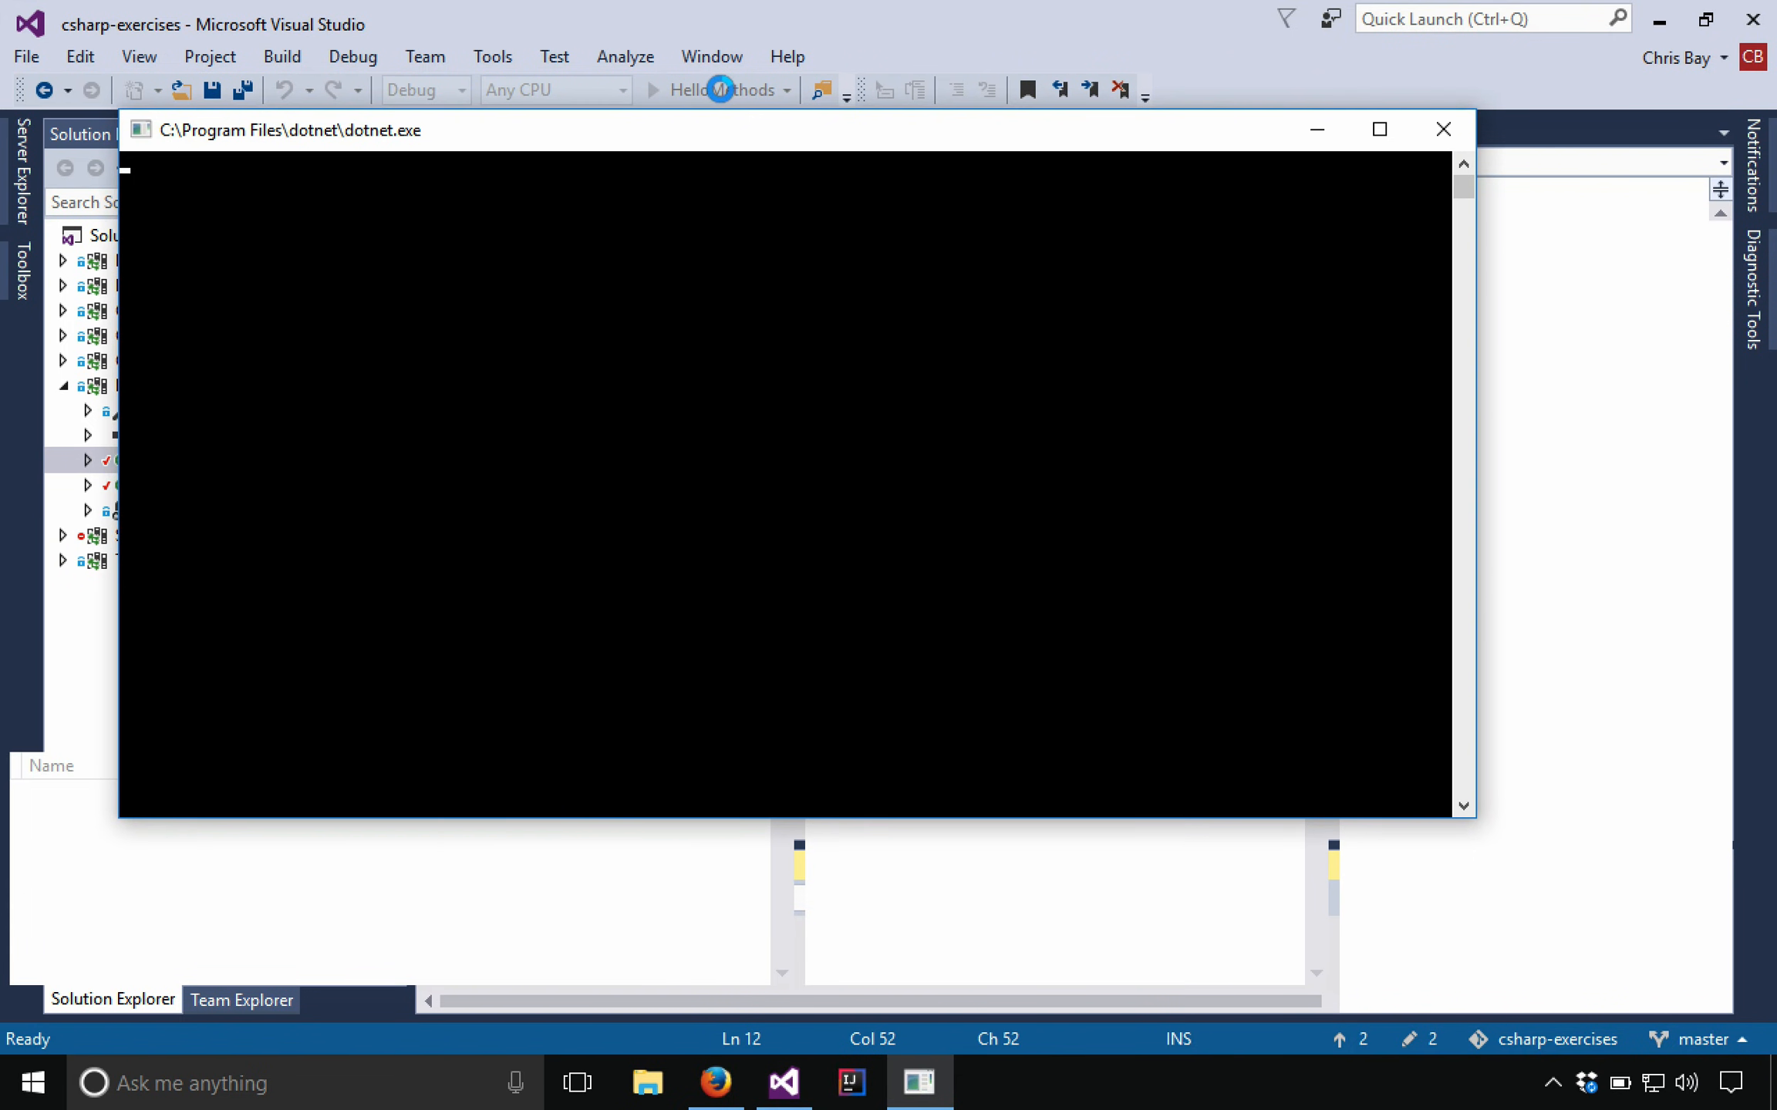
Step: Continue past the breakpoint hit with lang "en" until the console prints Hello world
left_click(685, 91)
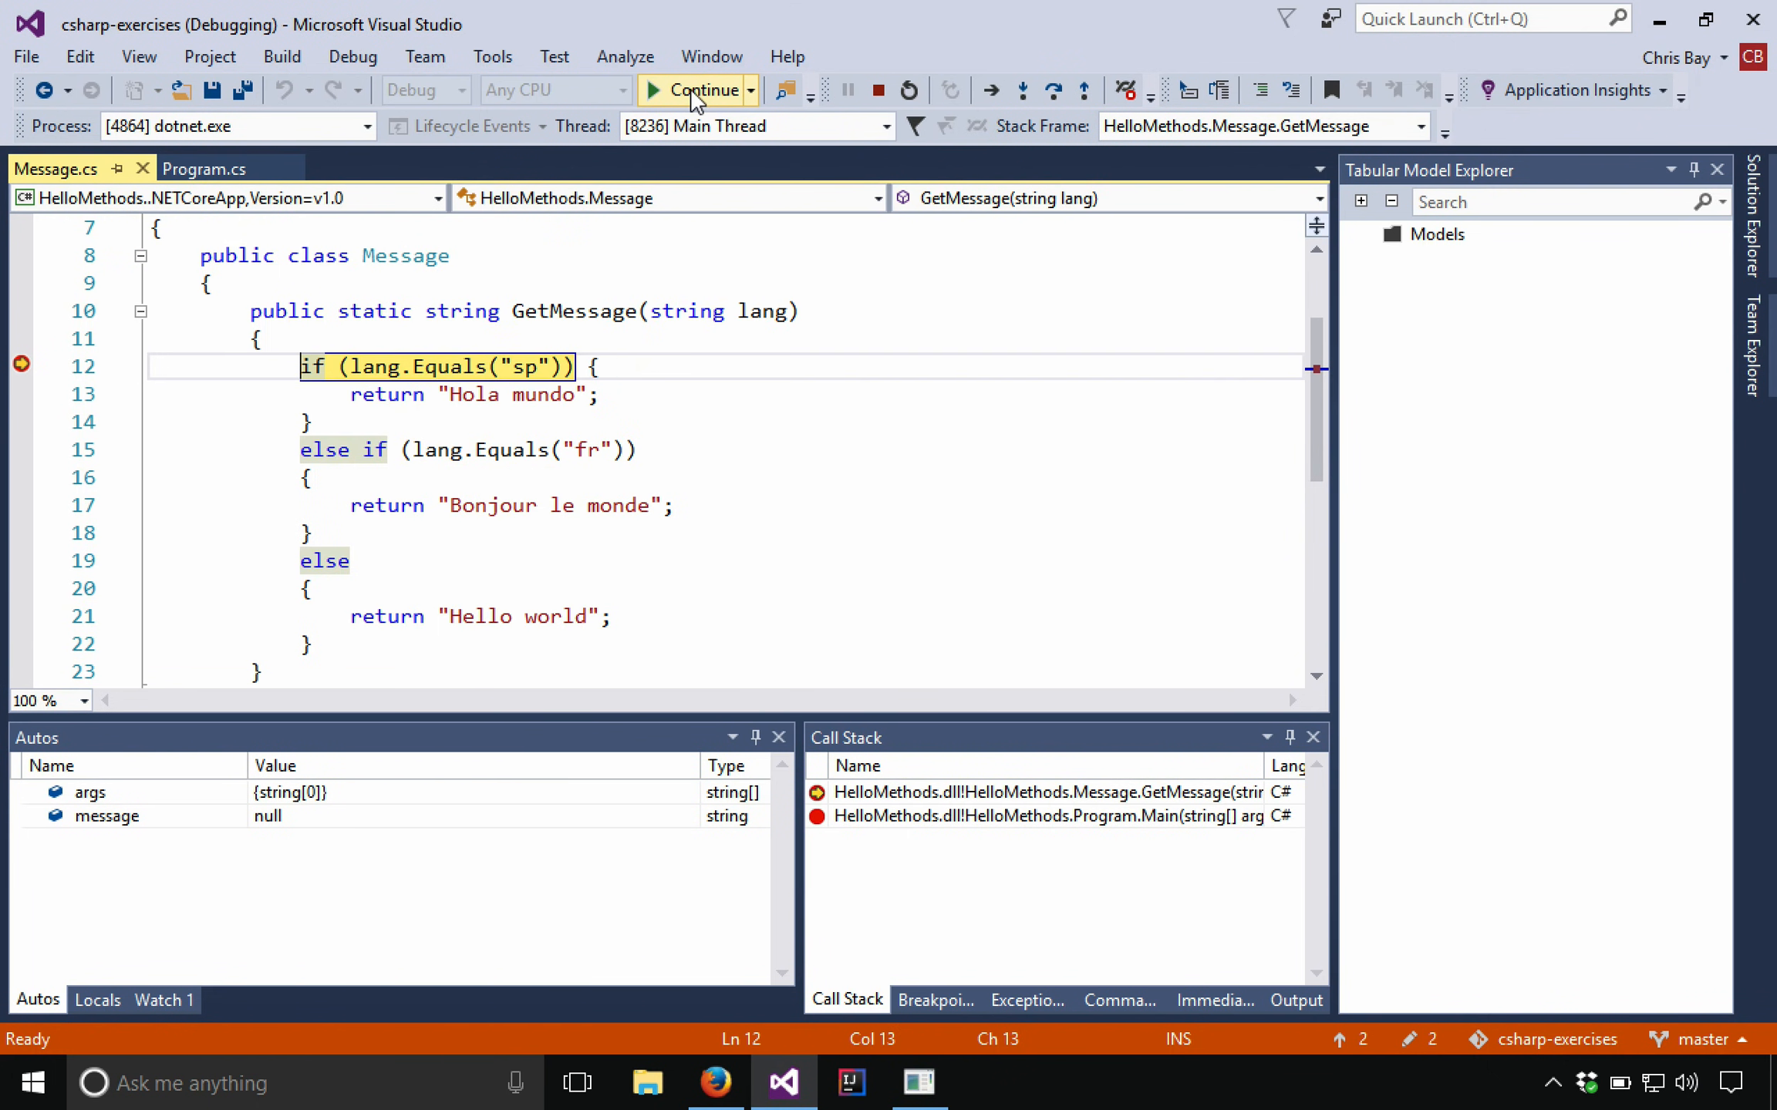
left_click(699, 89)
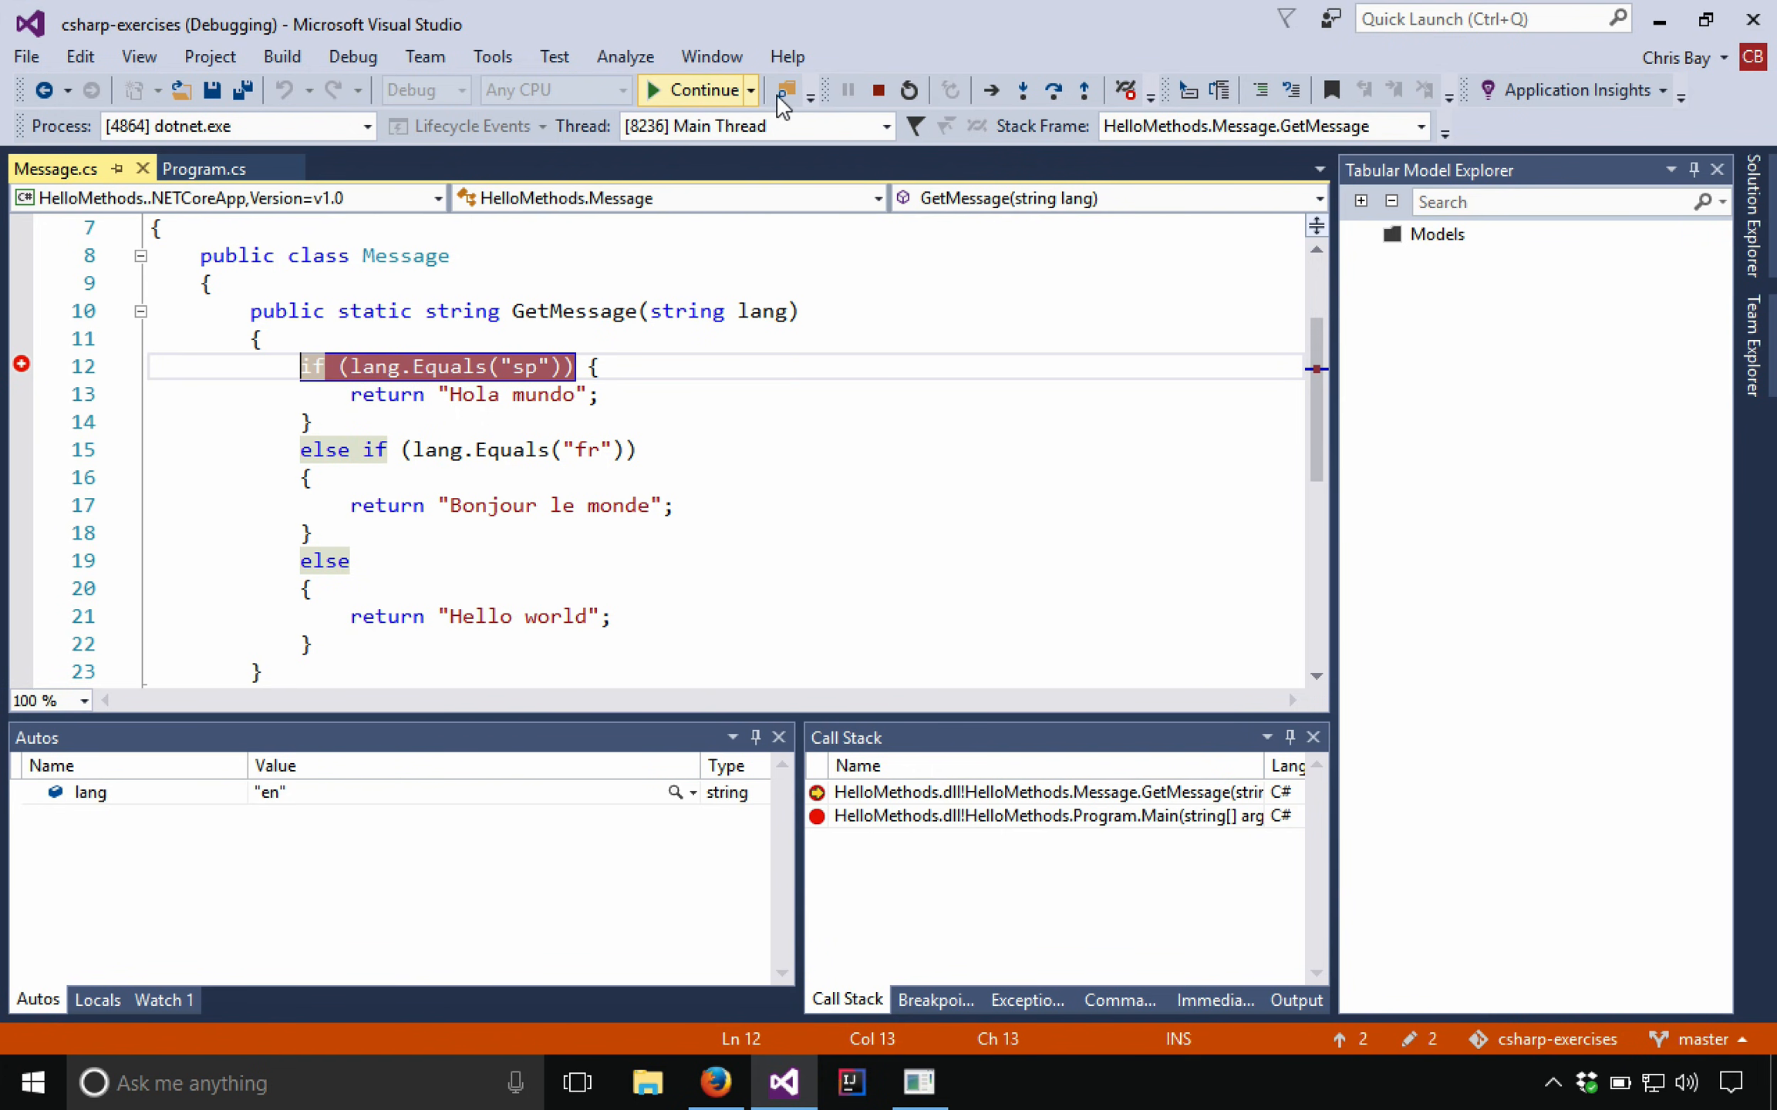
left_click(697, 90)
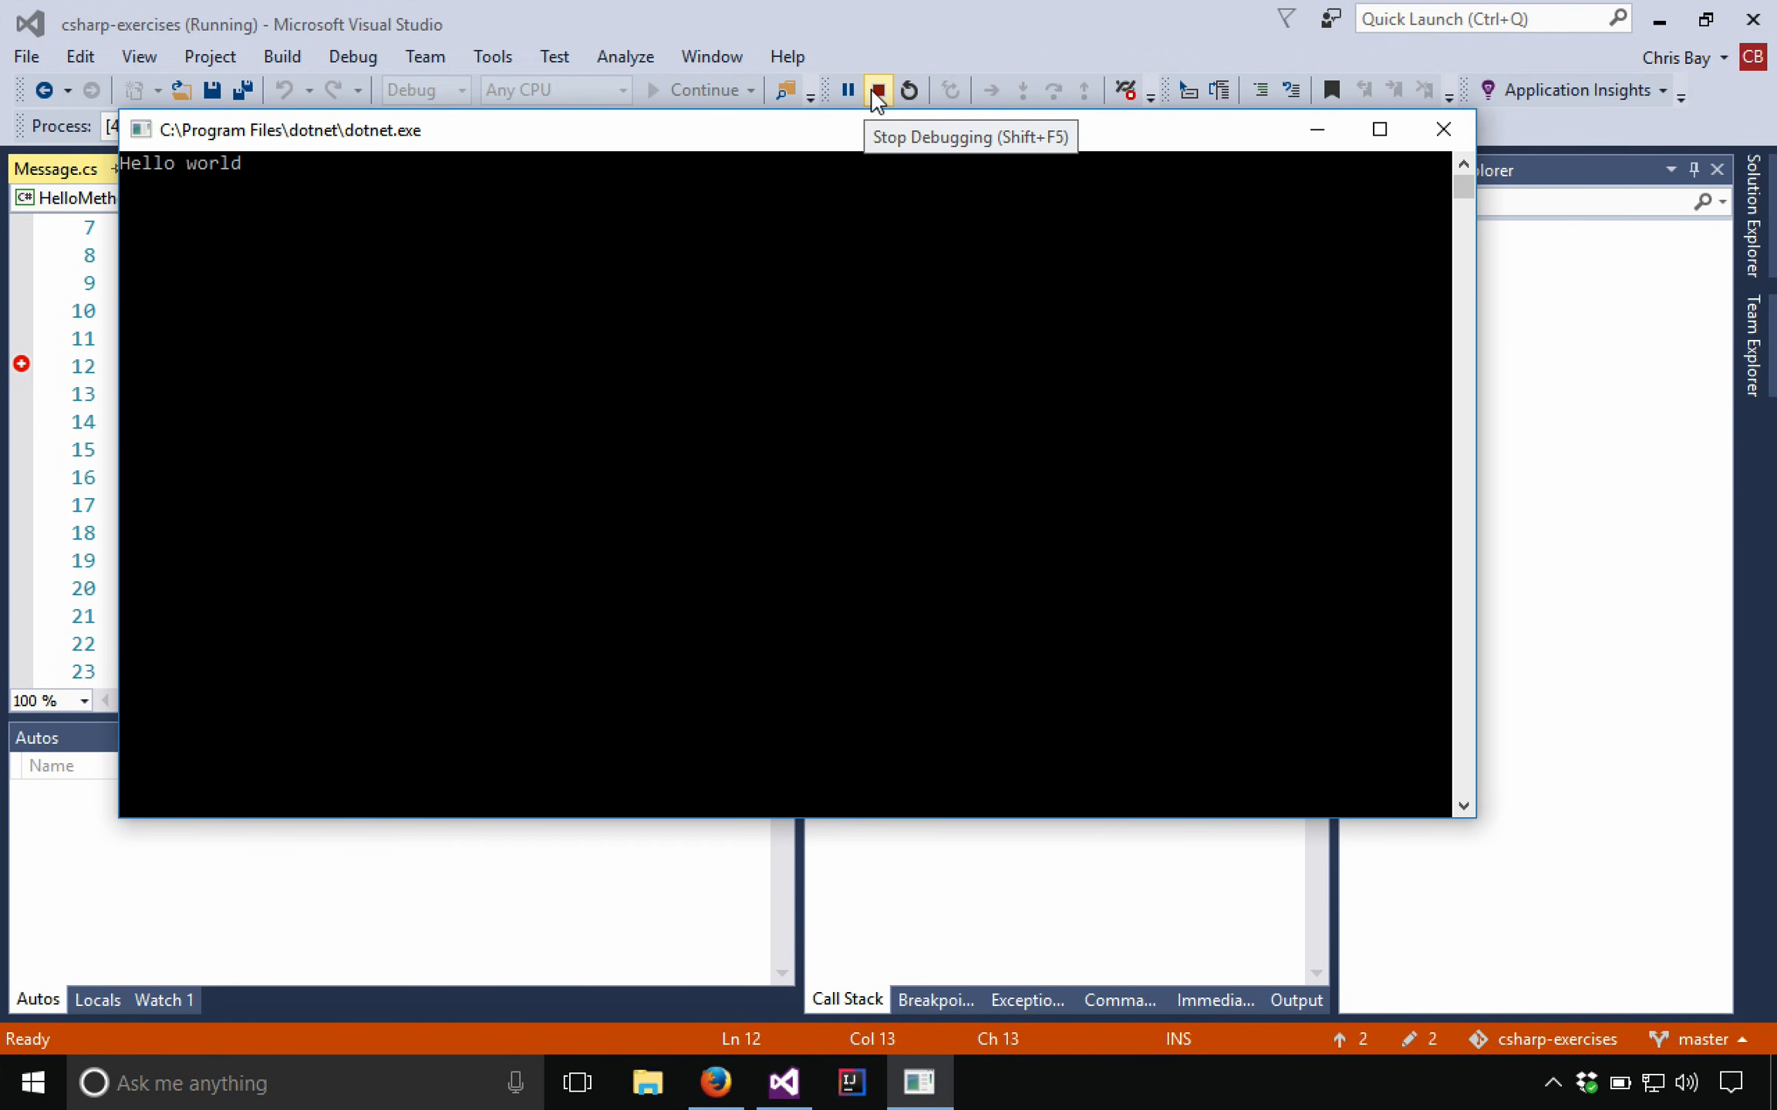
mouse_move(847, 89)
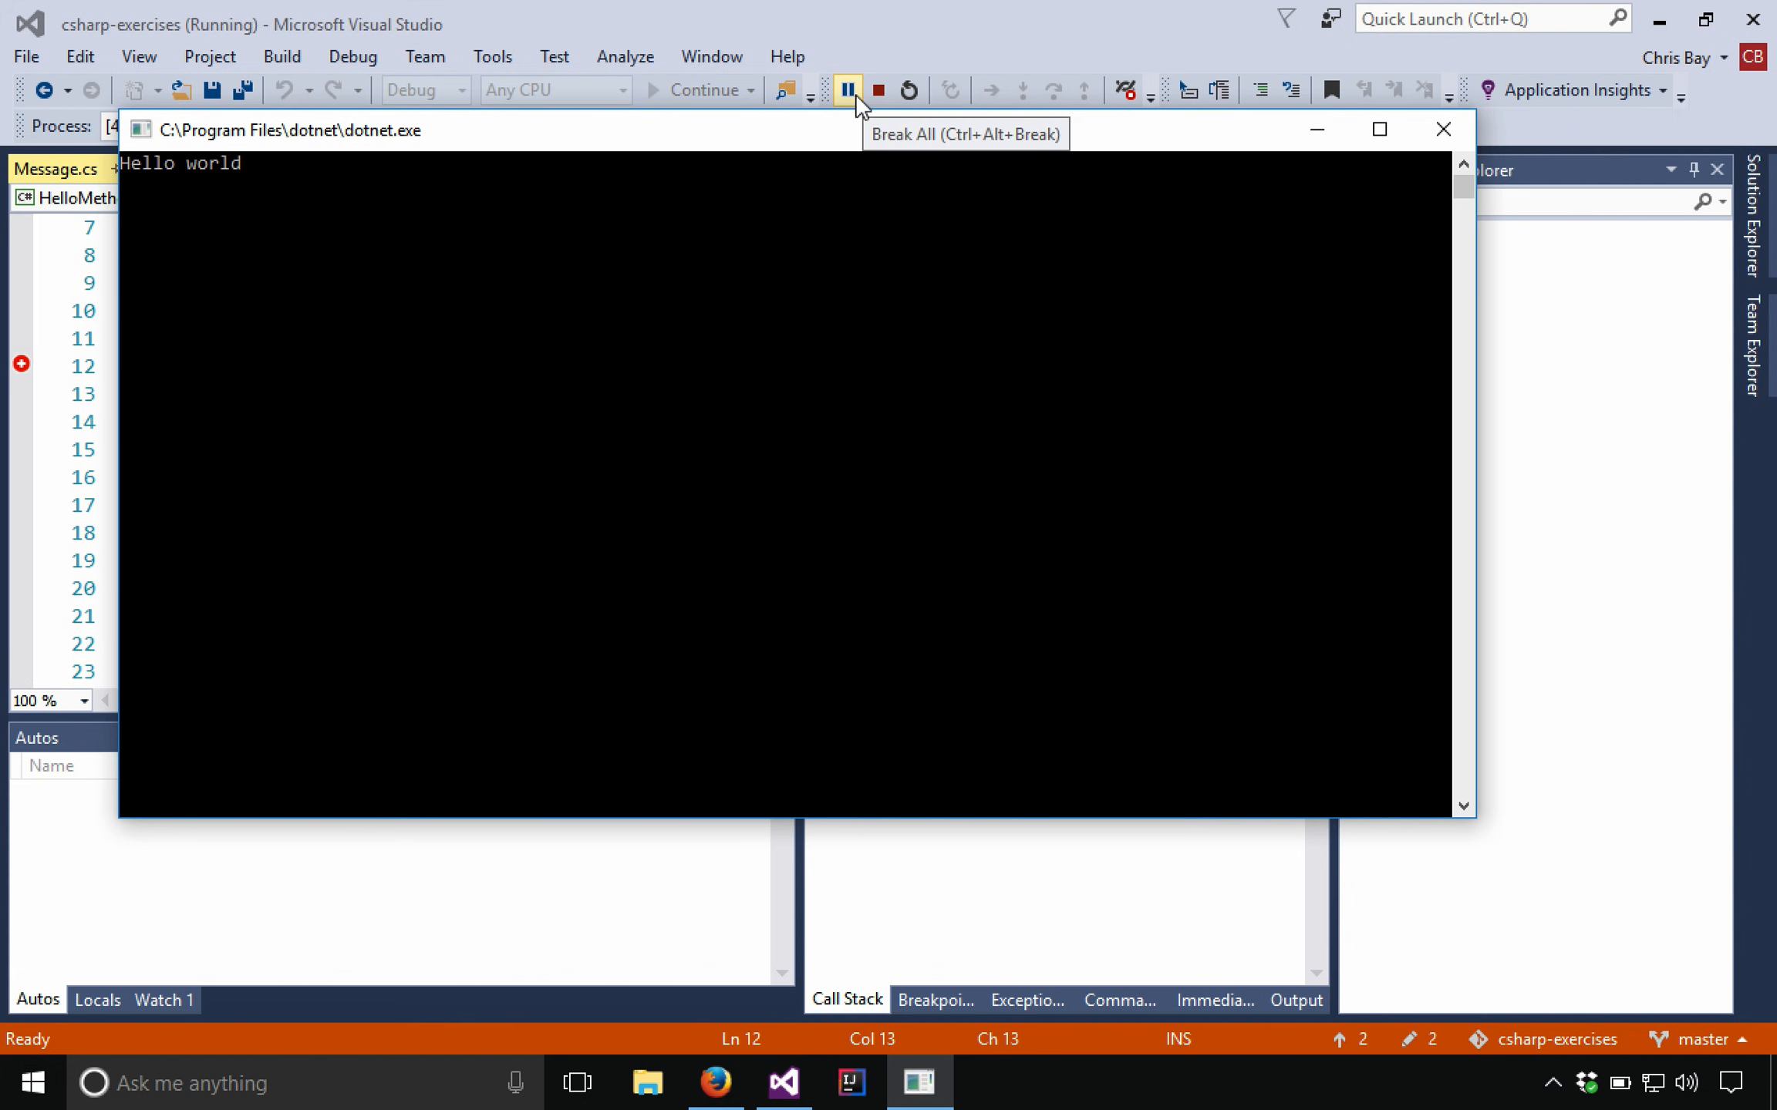